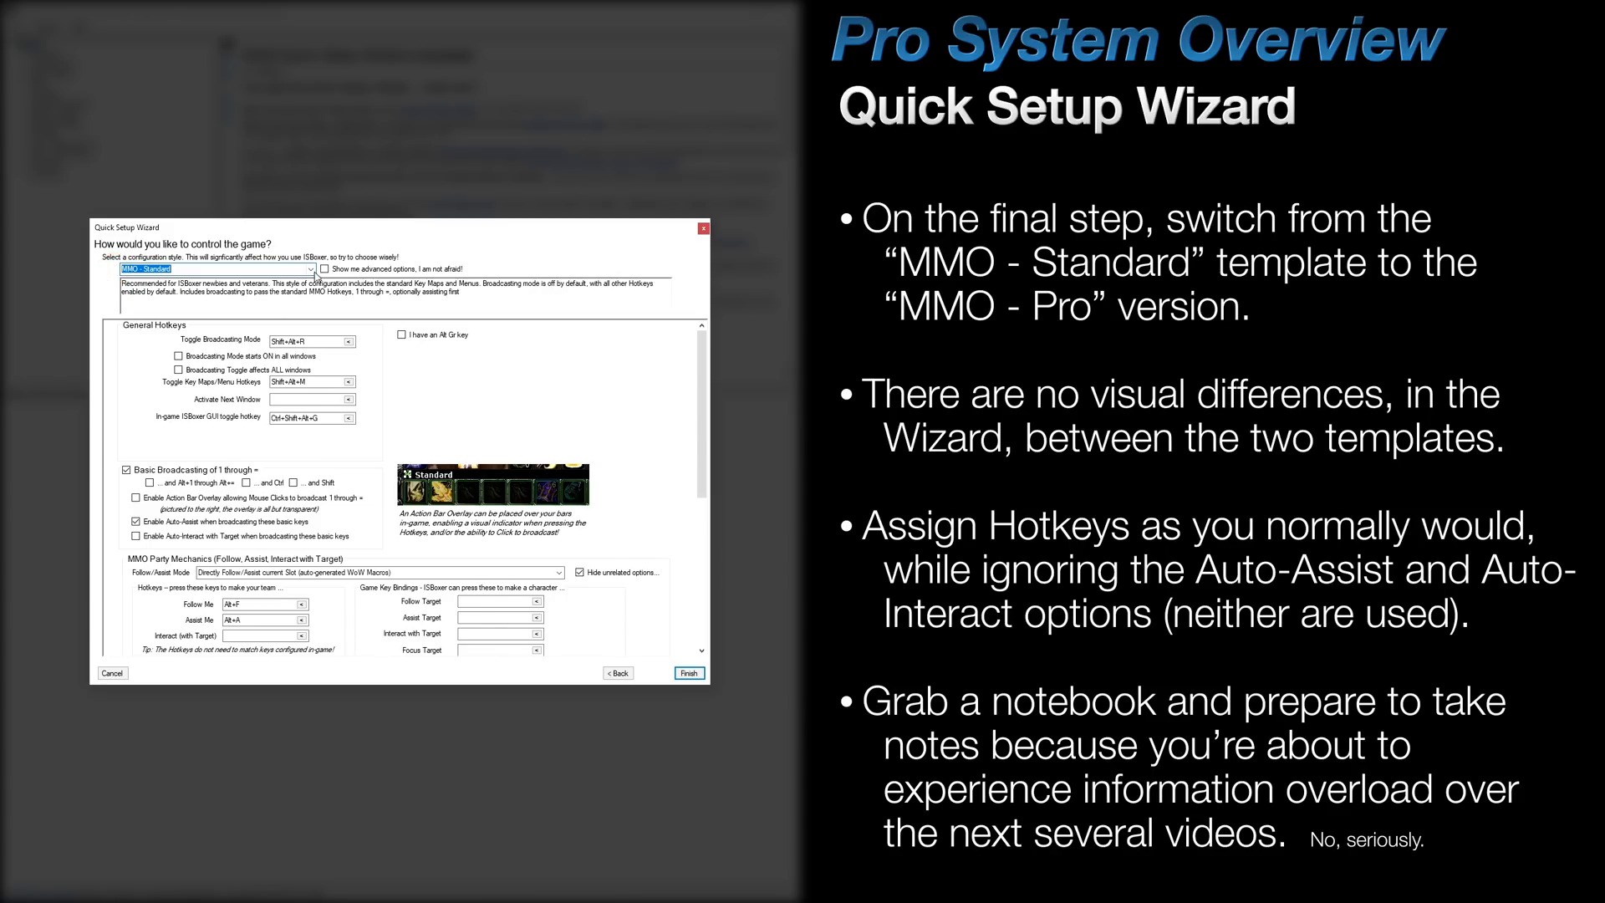
- Pick the MMO - Pro configuration style and finish the Quick Setup Wizard
click(213, 268)
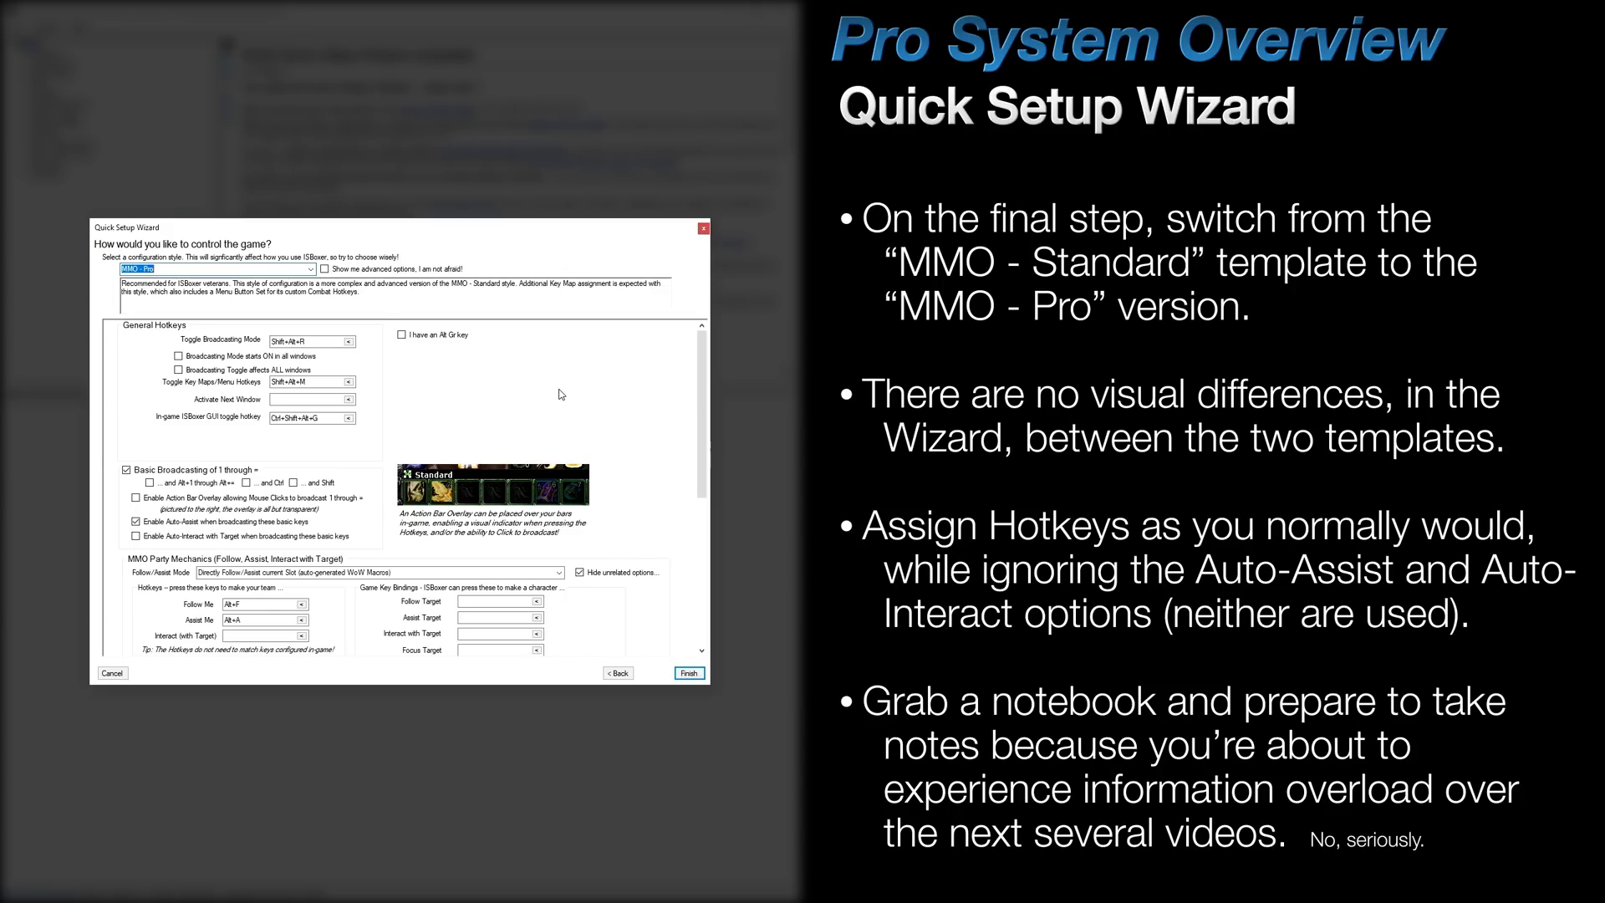
mouse_move(186, 448)
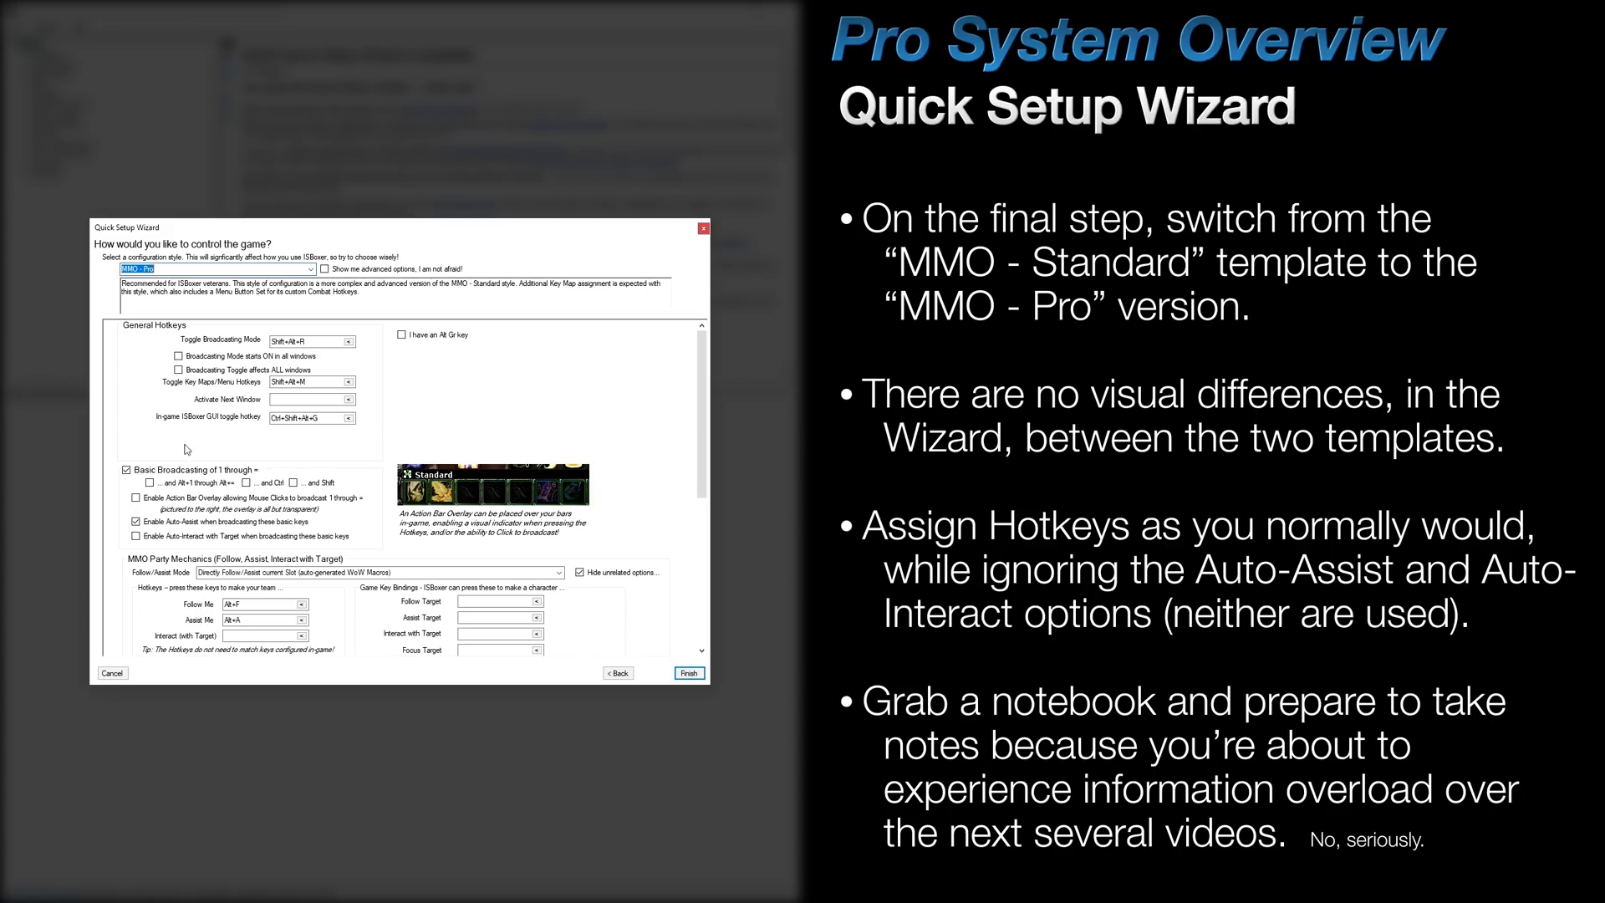
scroll(down, 3)
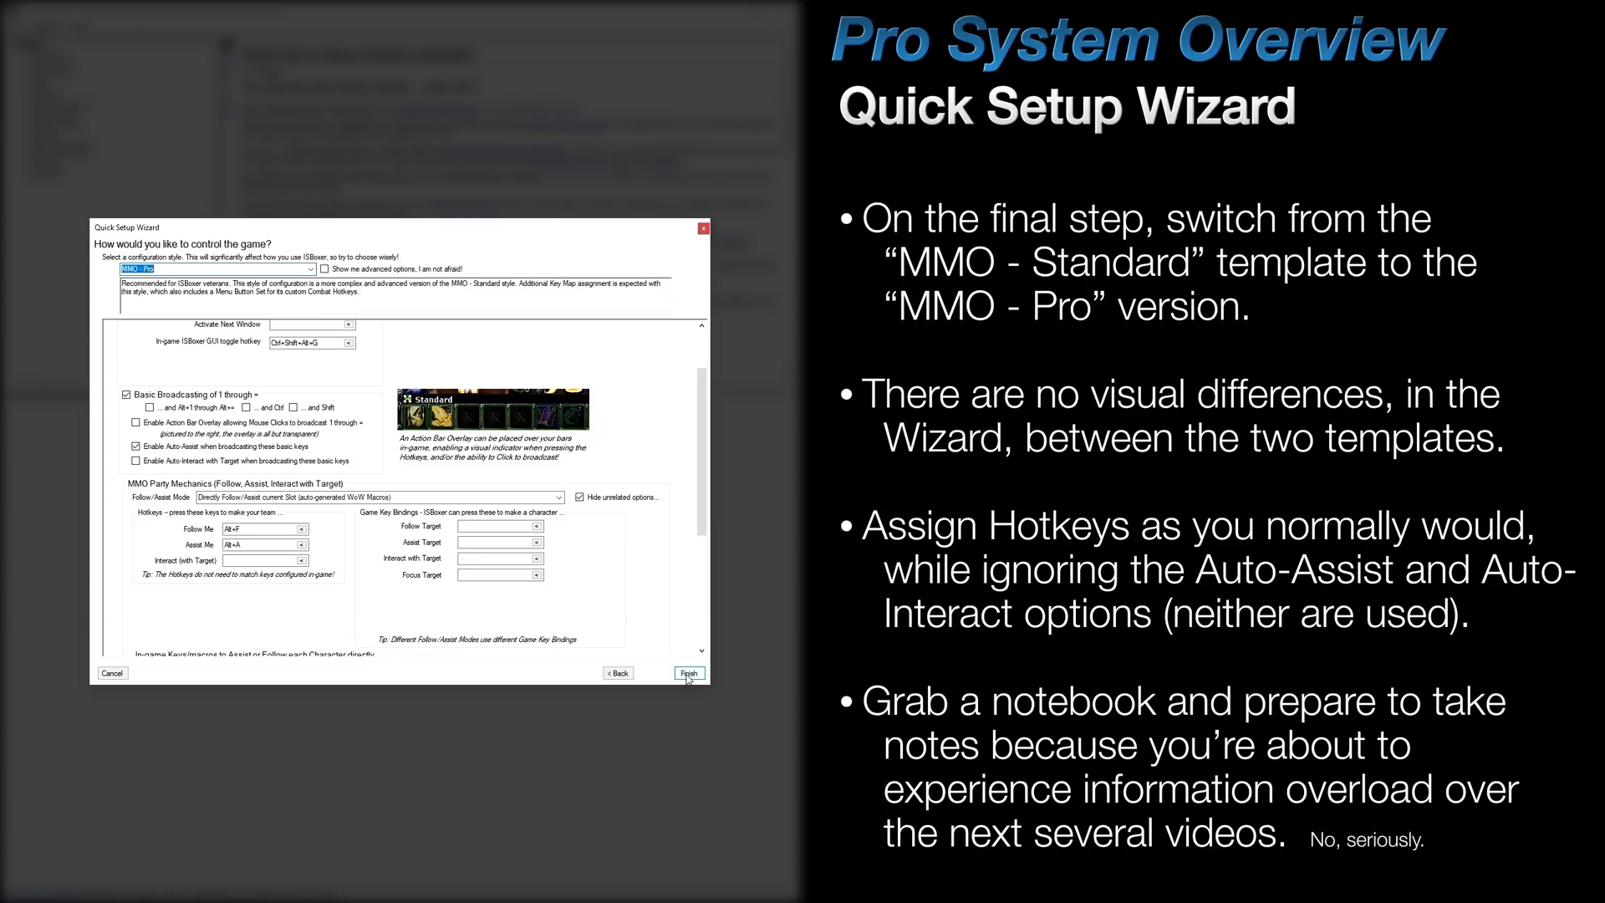
click(688, 673)
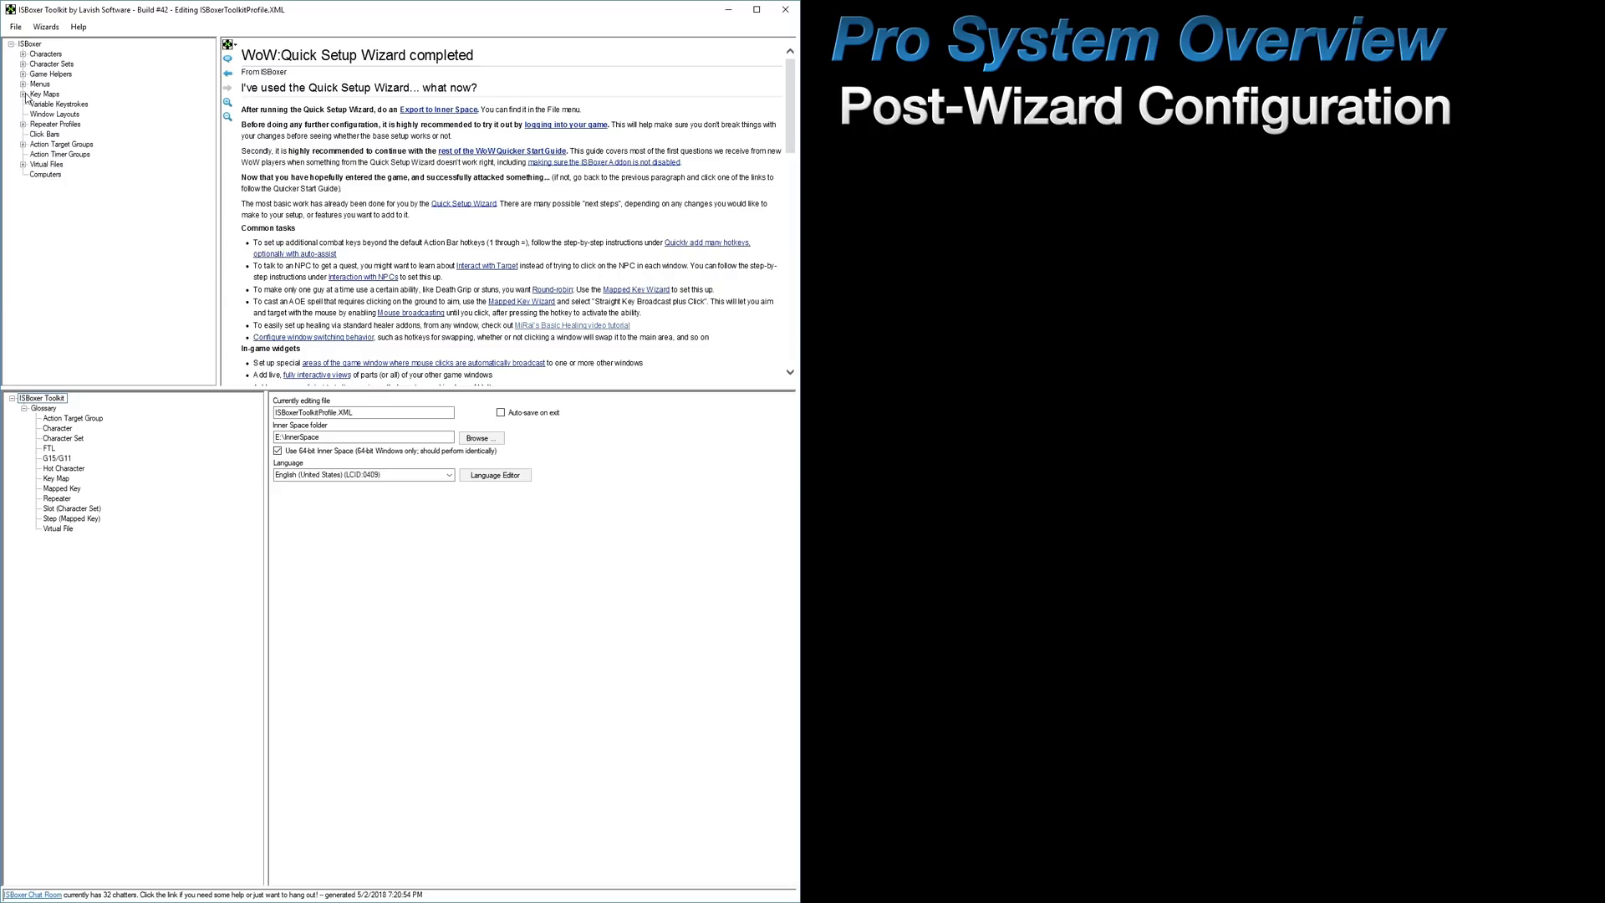
- Delete the Combat Broadcast, Combat Broadcast Hotkeys and Custom Hotkeys key maps, confirming each
click(25, 94)
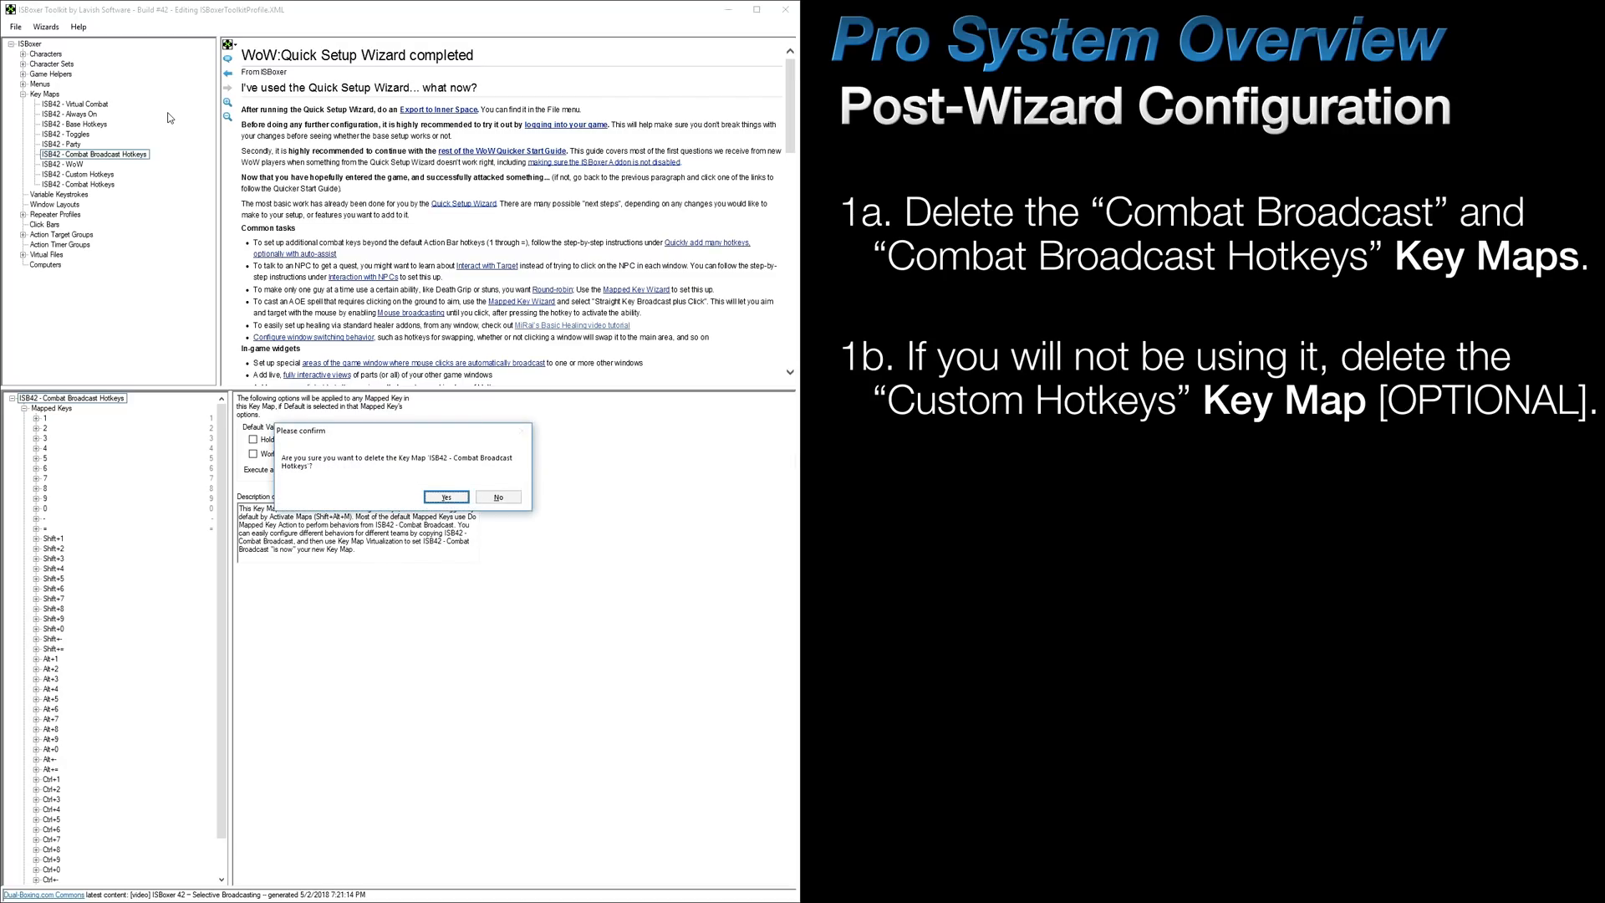
click(444, 498)
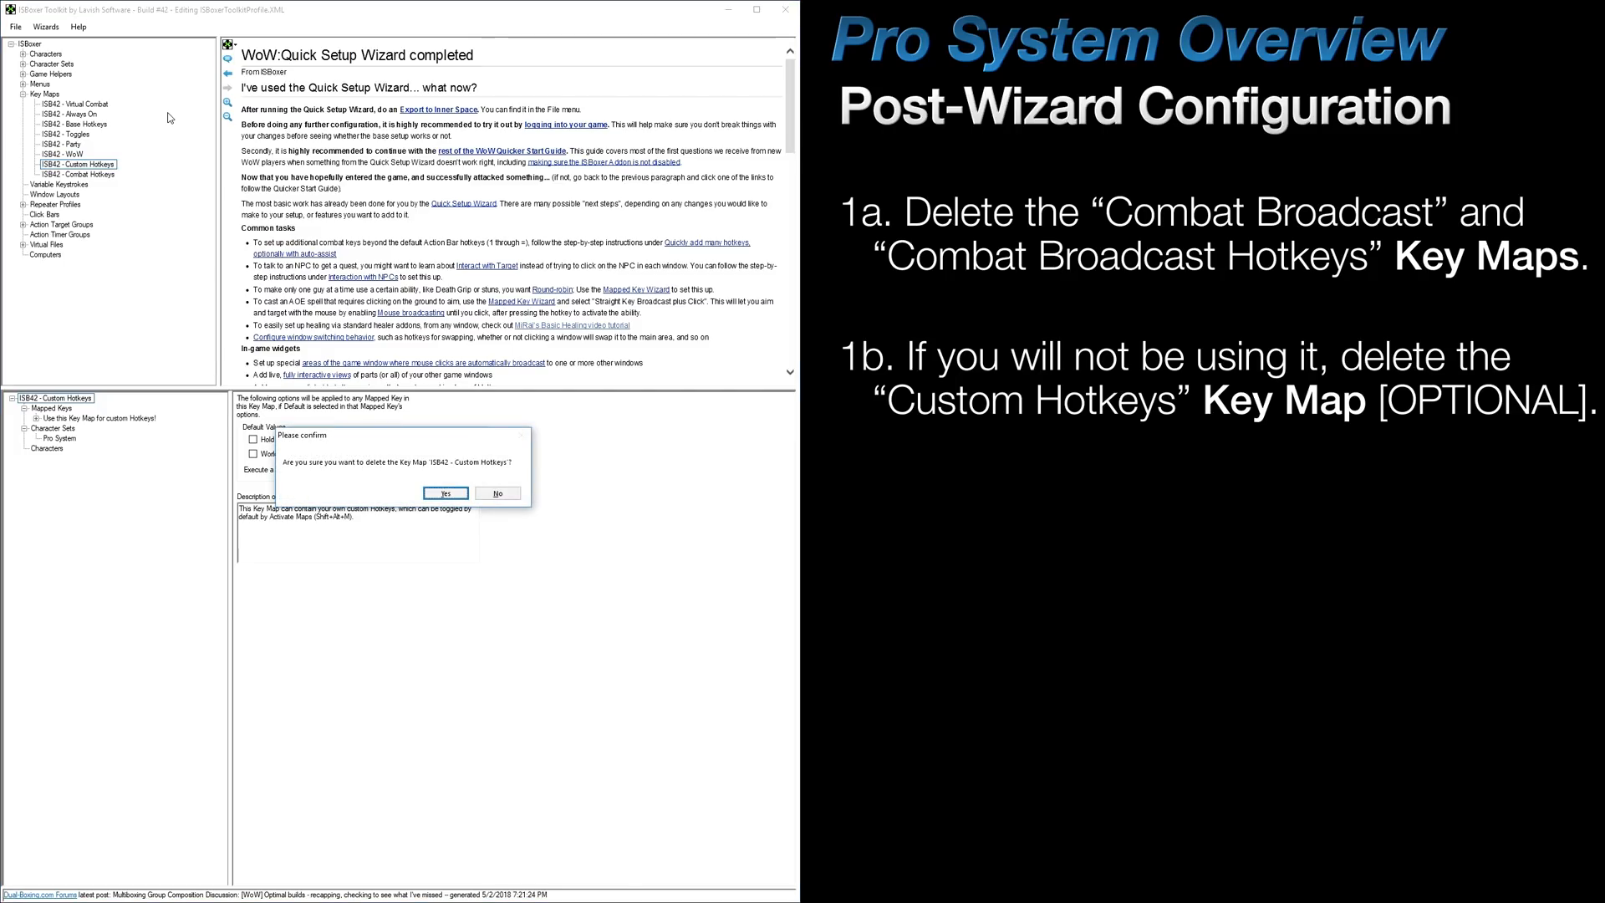
click(445, 491)
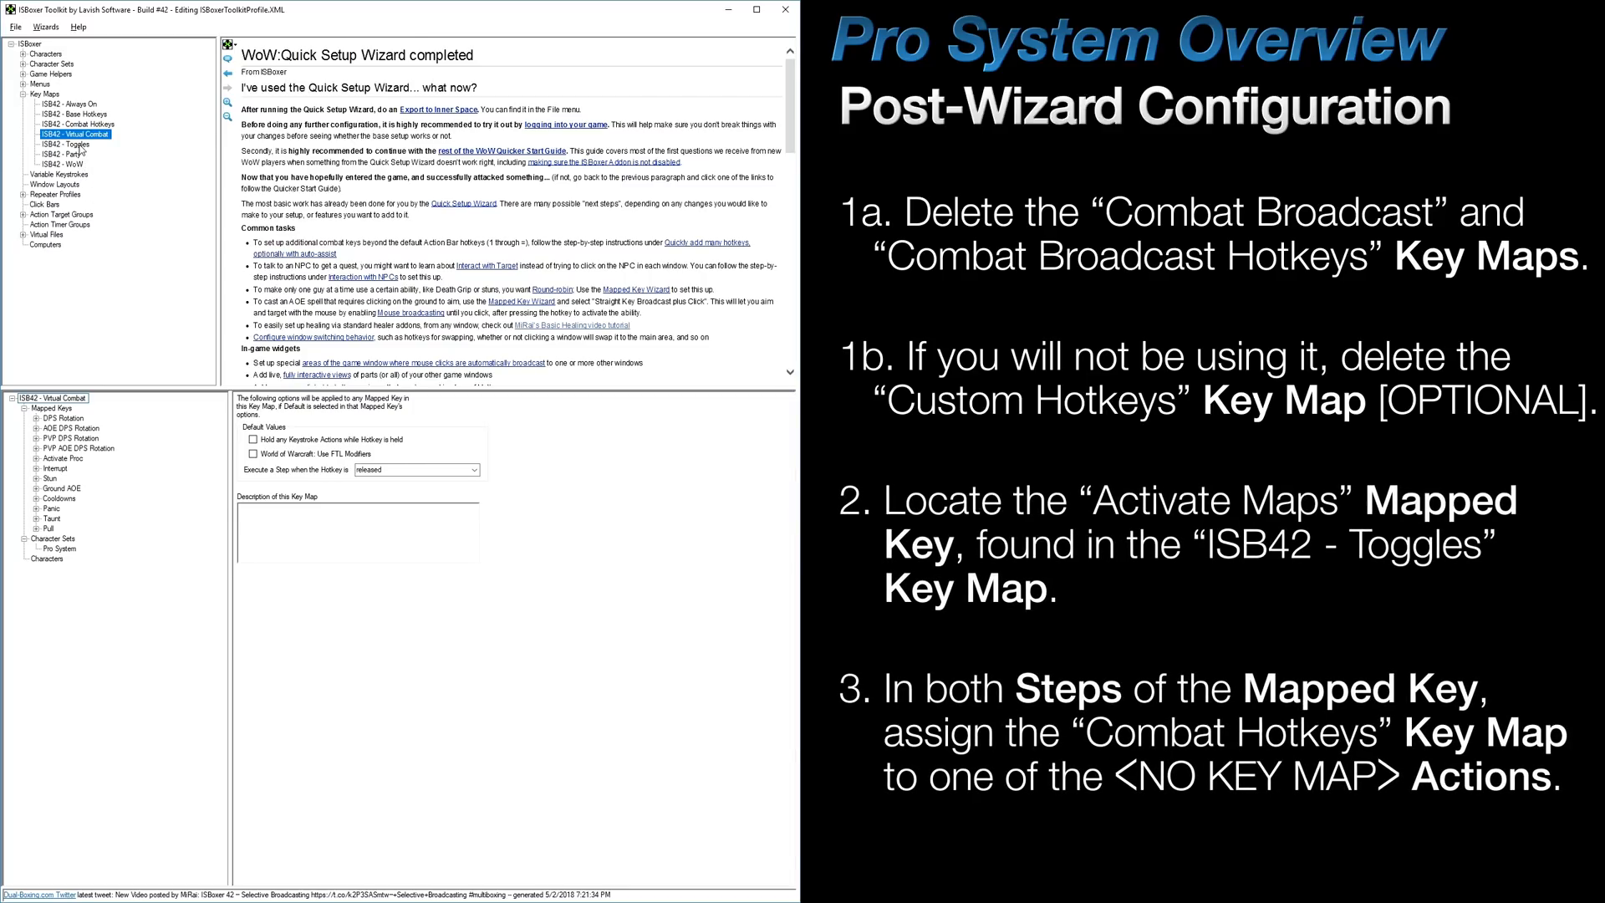
- Set the empty key map action in Activate Maps step 1 to ISB42 - Combat Hotkeys
click(67, 144)
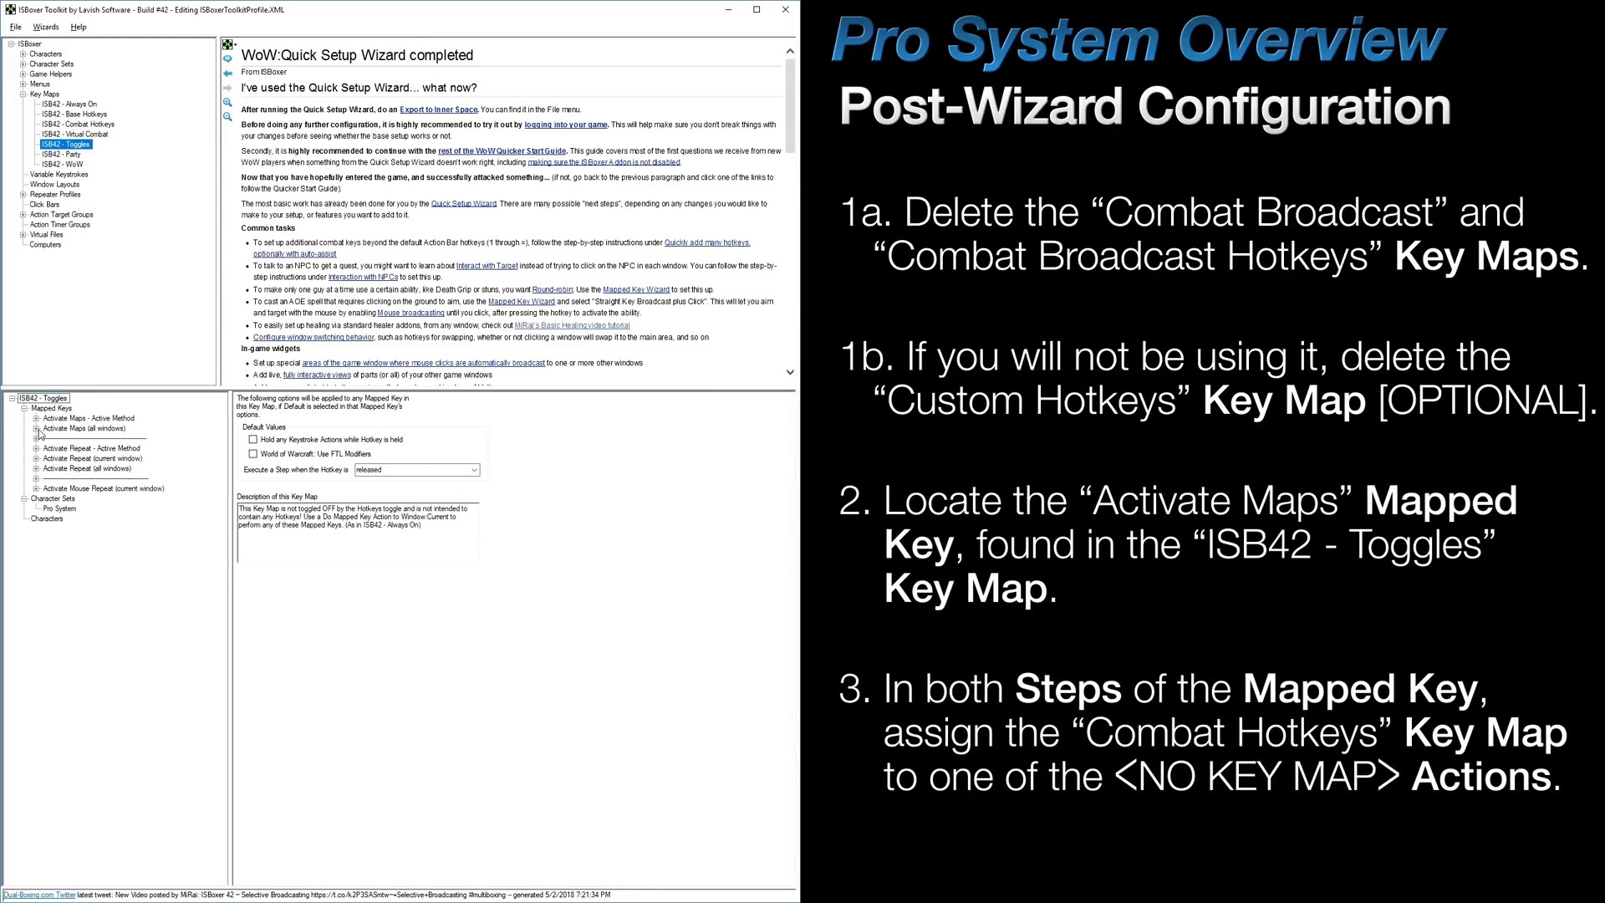
click(29, 428)
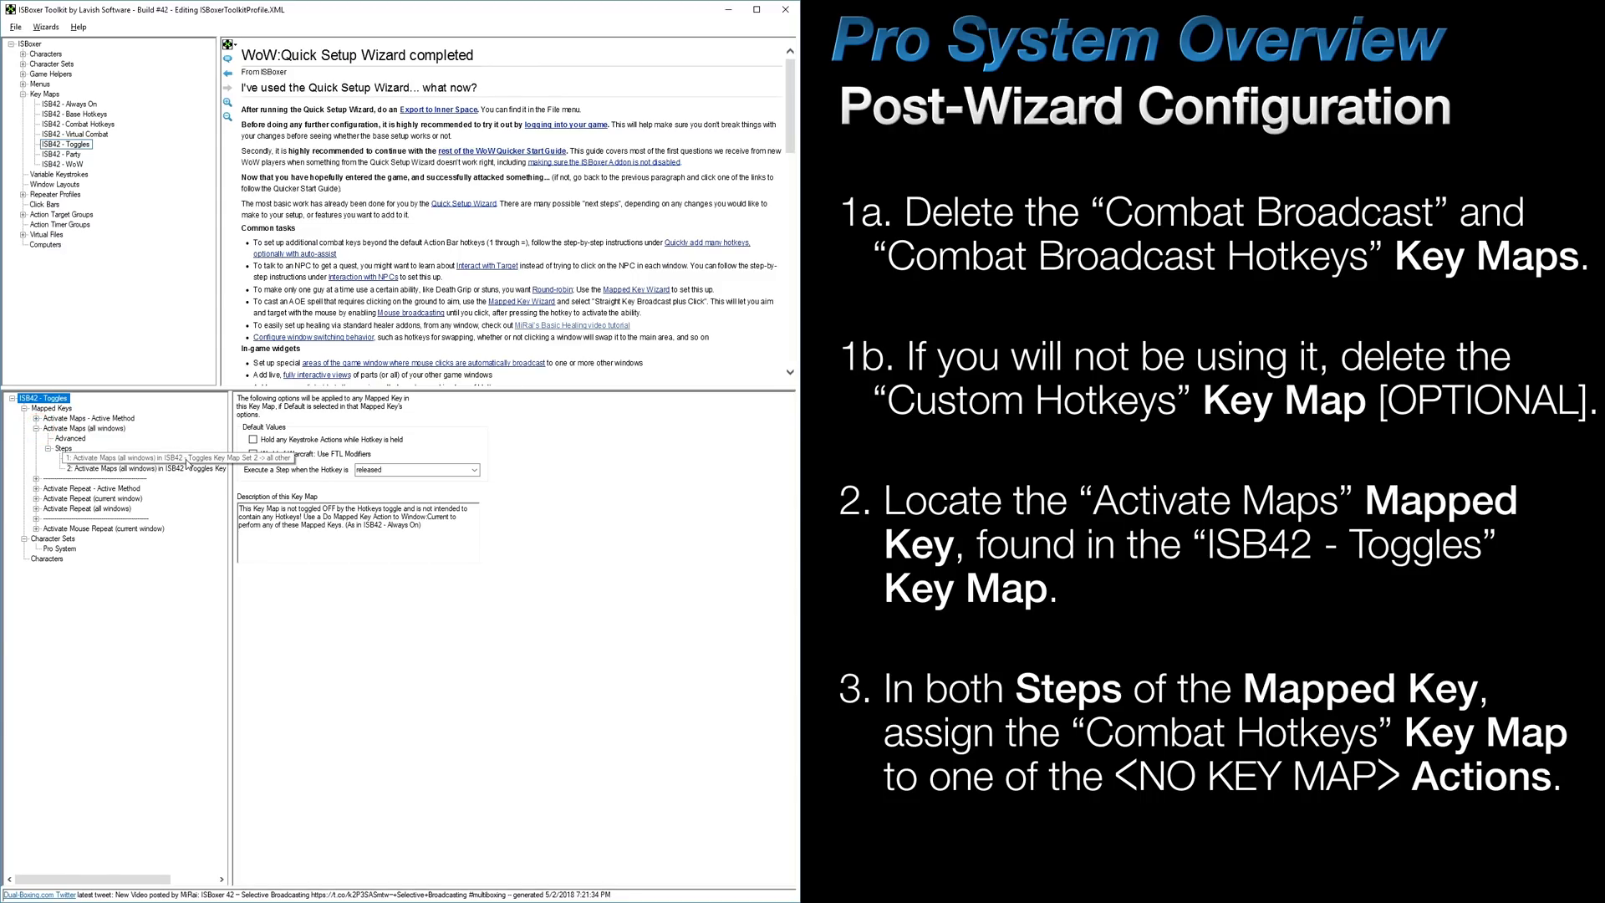
click(129, 459)
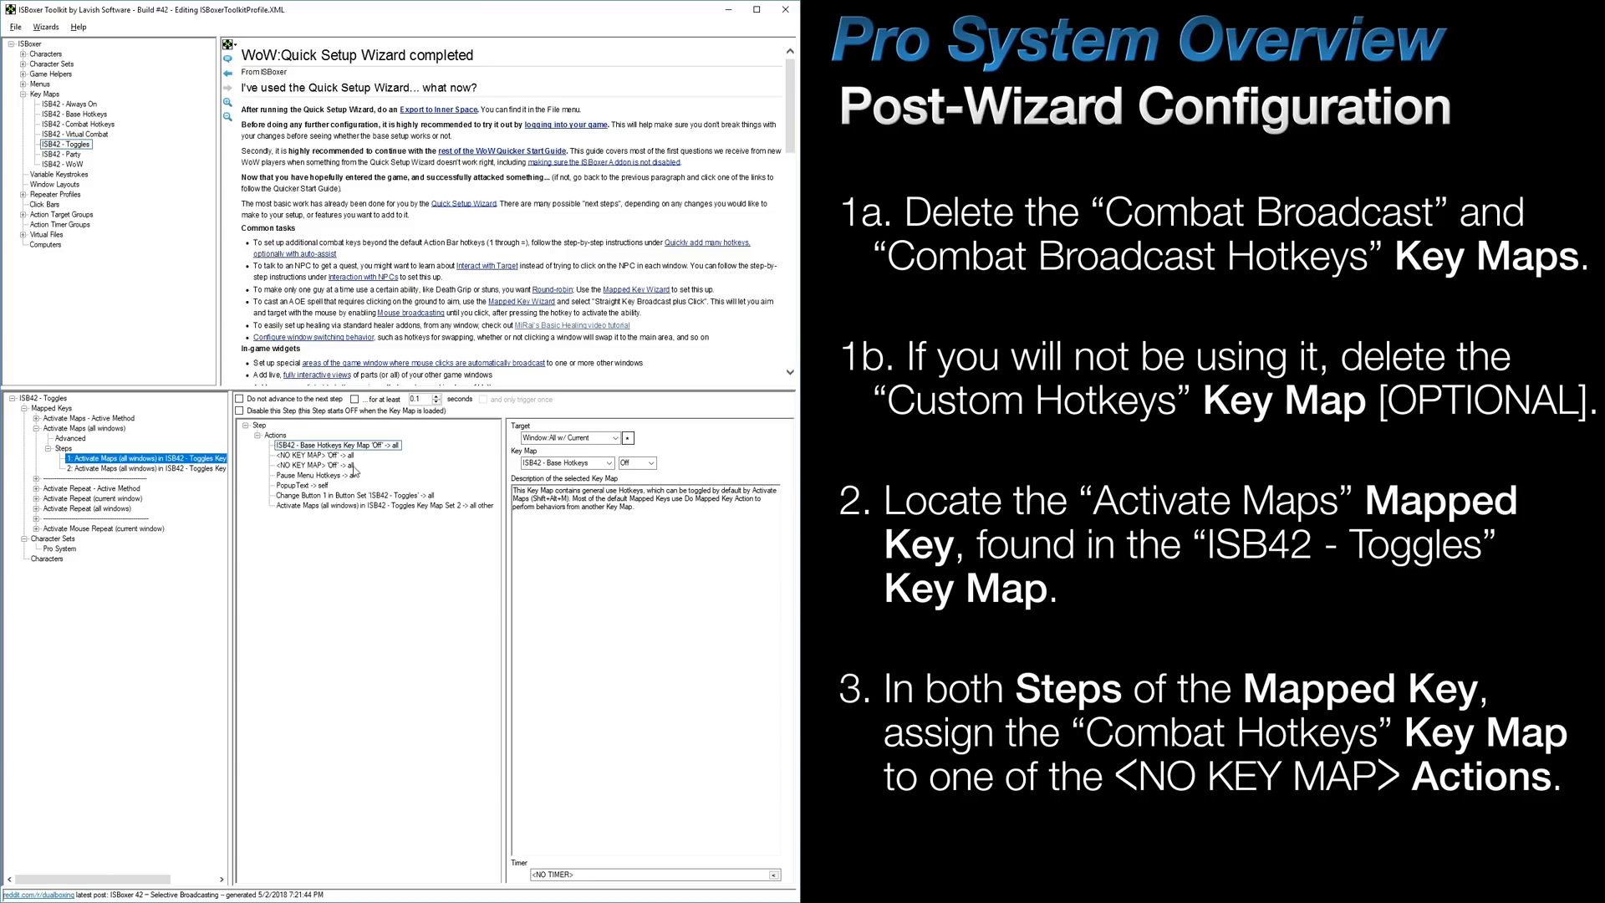
mouse_move(390, 585)
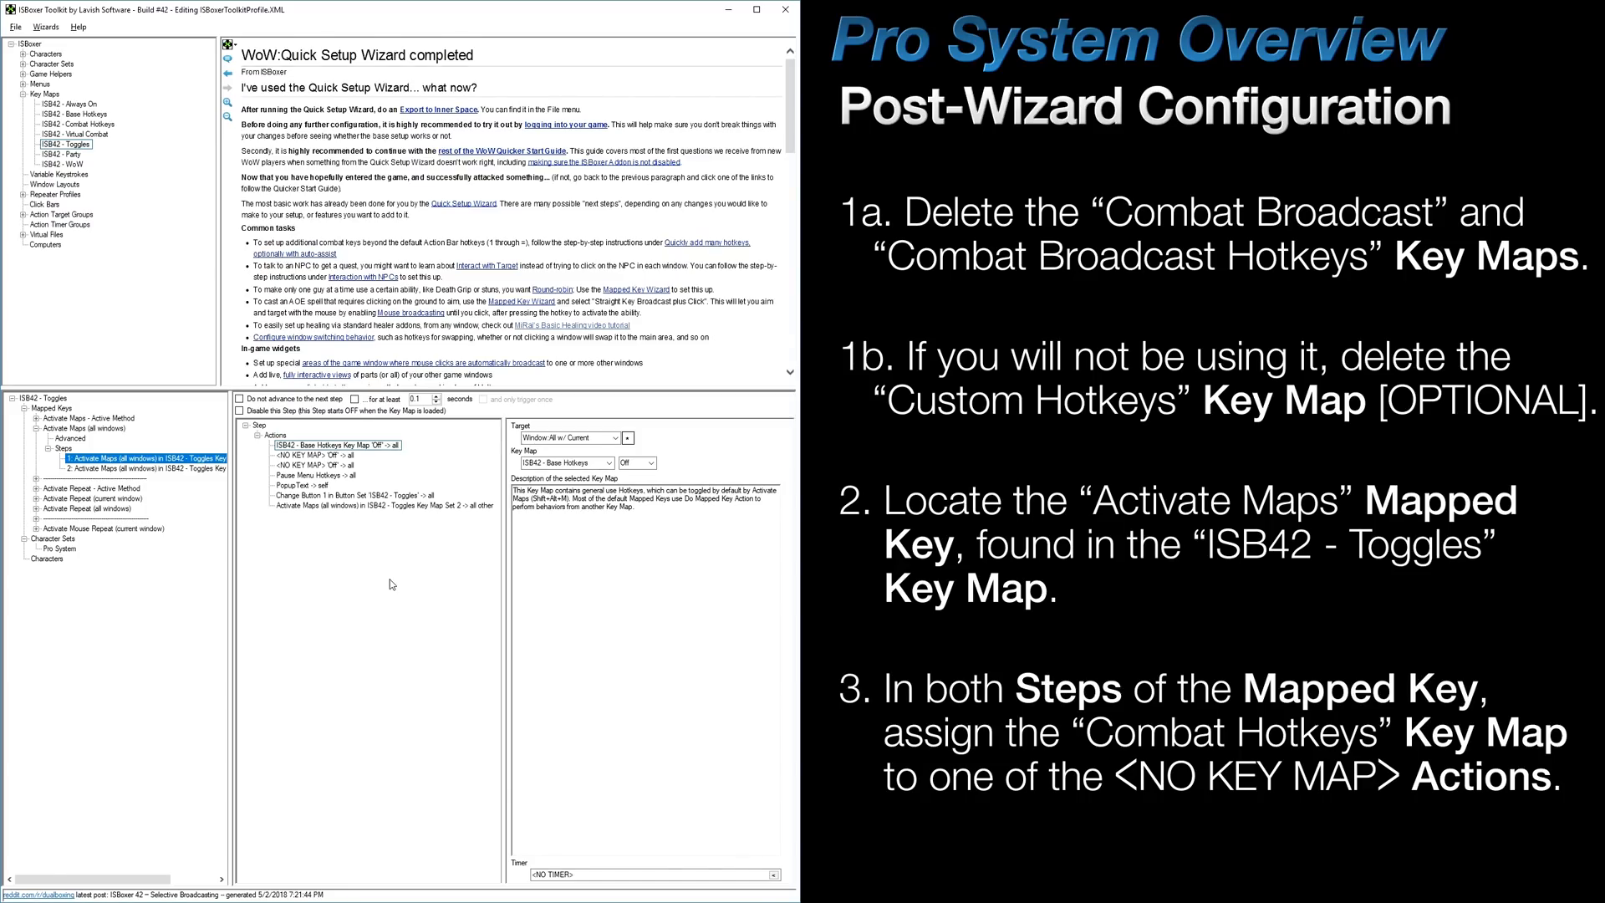
click(318, 455)
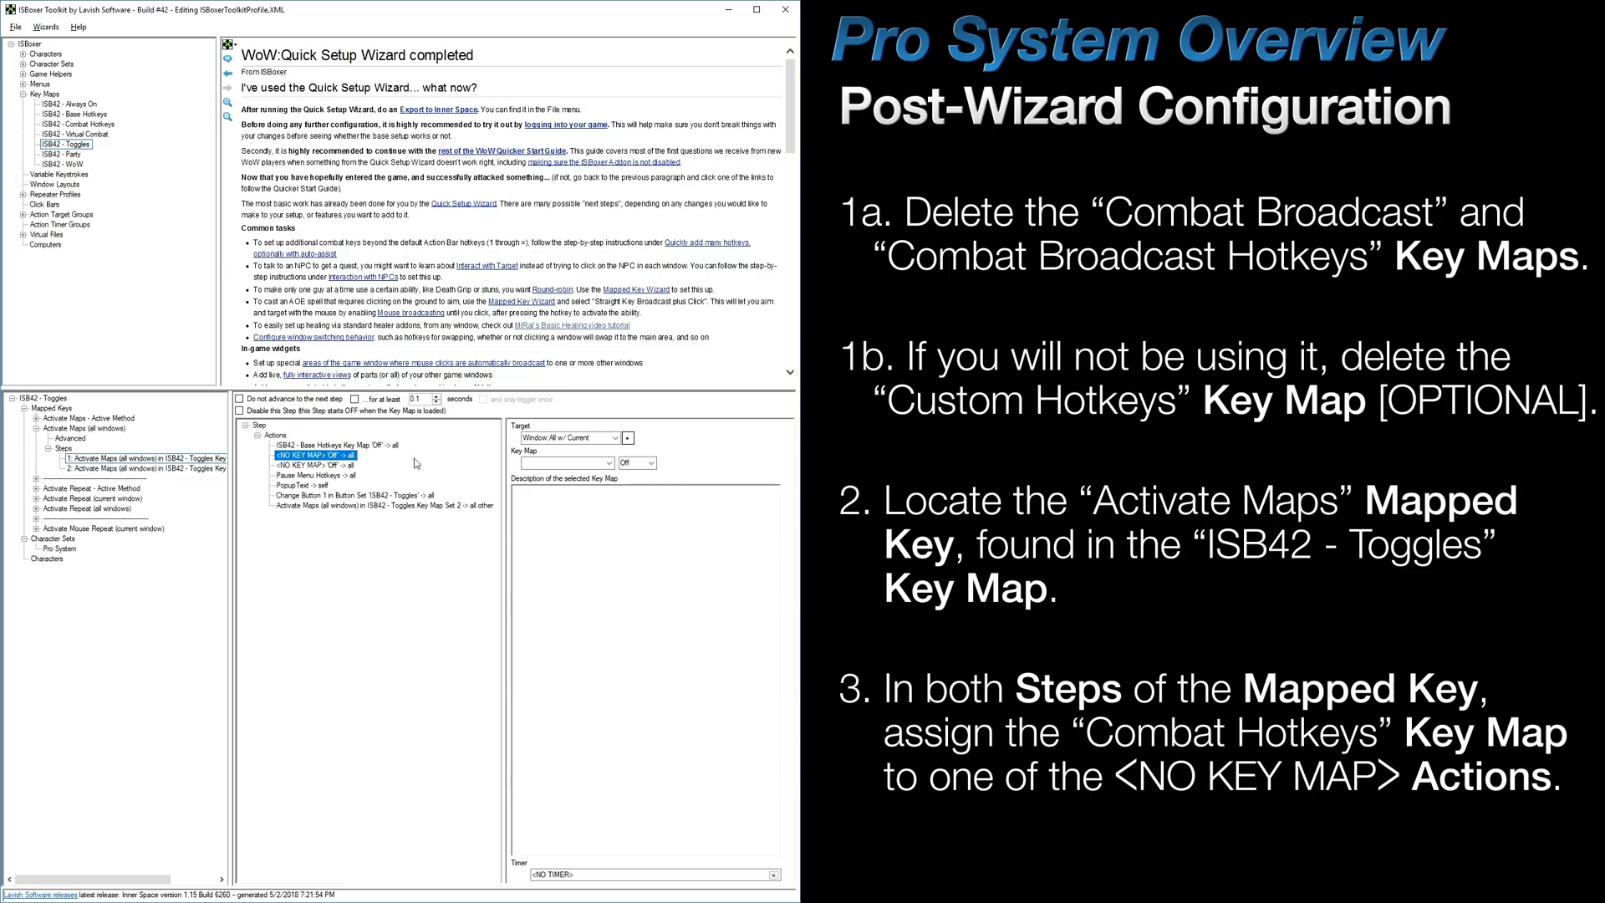
click(580, 463)
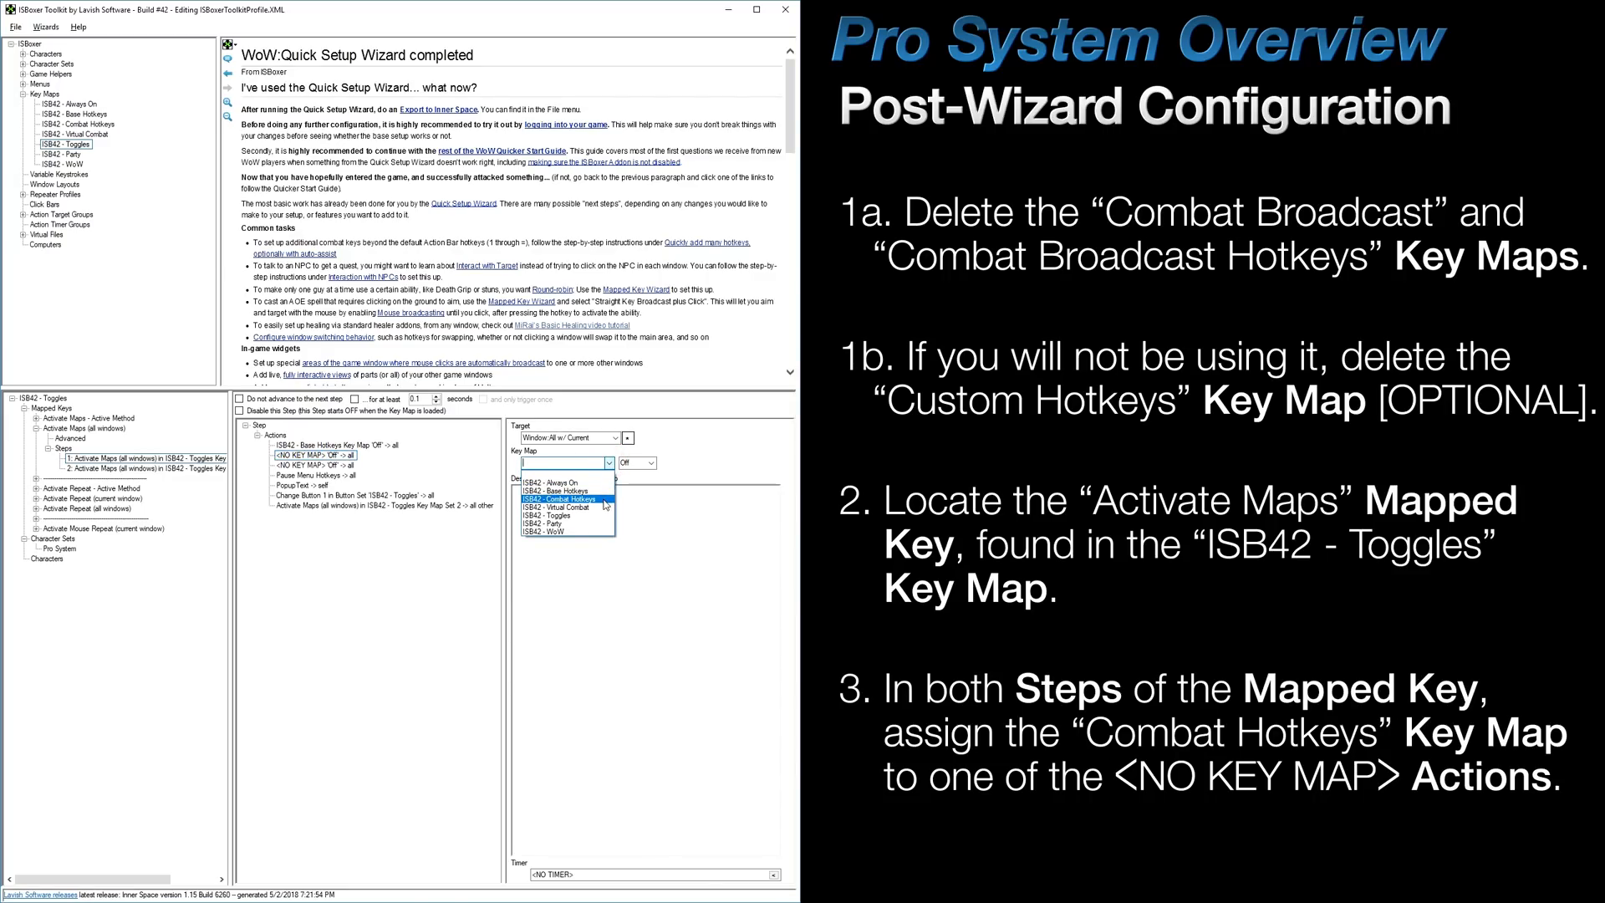
click(566, 500)
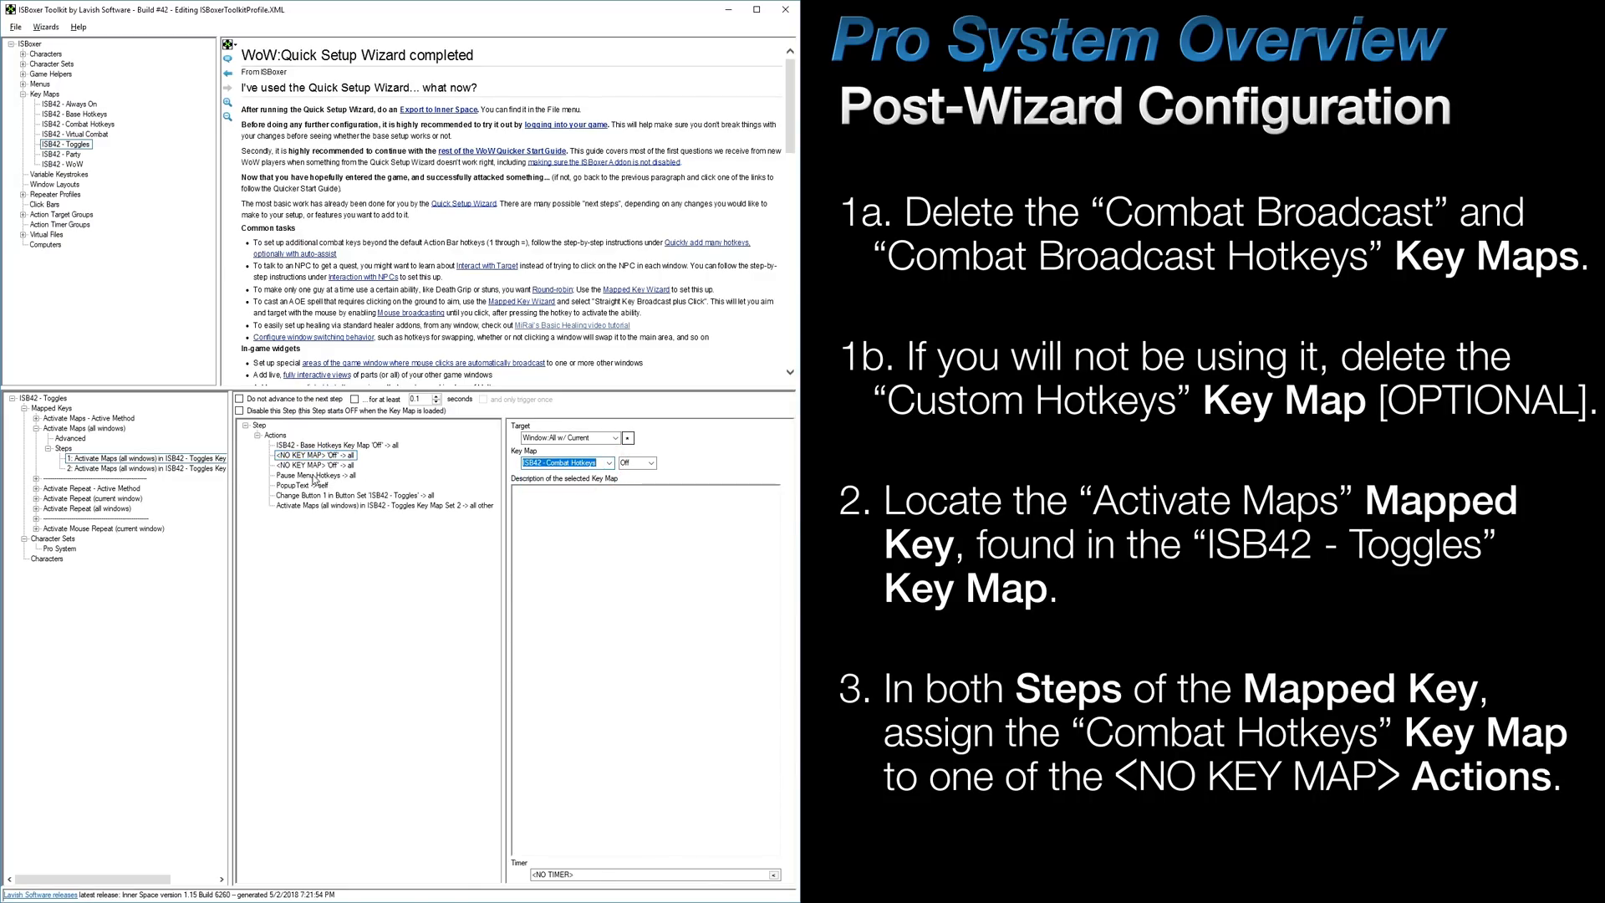
click(316, 466)
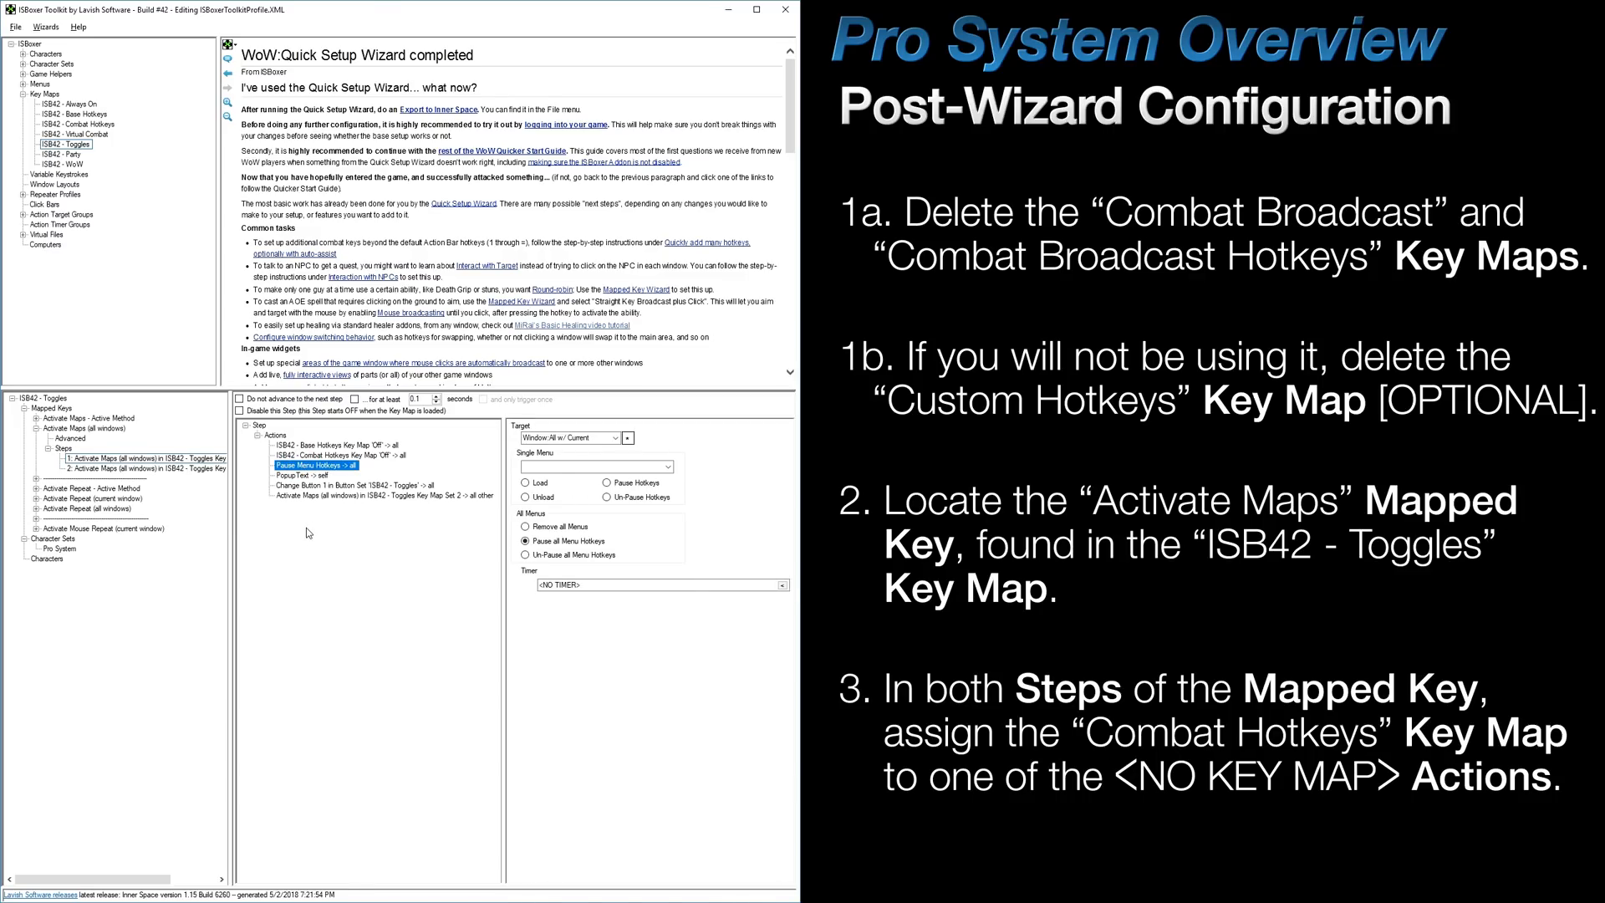
- Set the empty key map action in Activate Maps step 2 to ISB42 - Combat Hotkeys
click(134, 468)
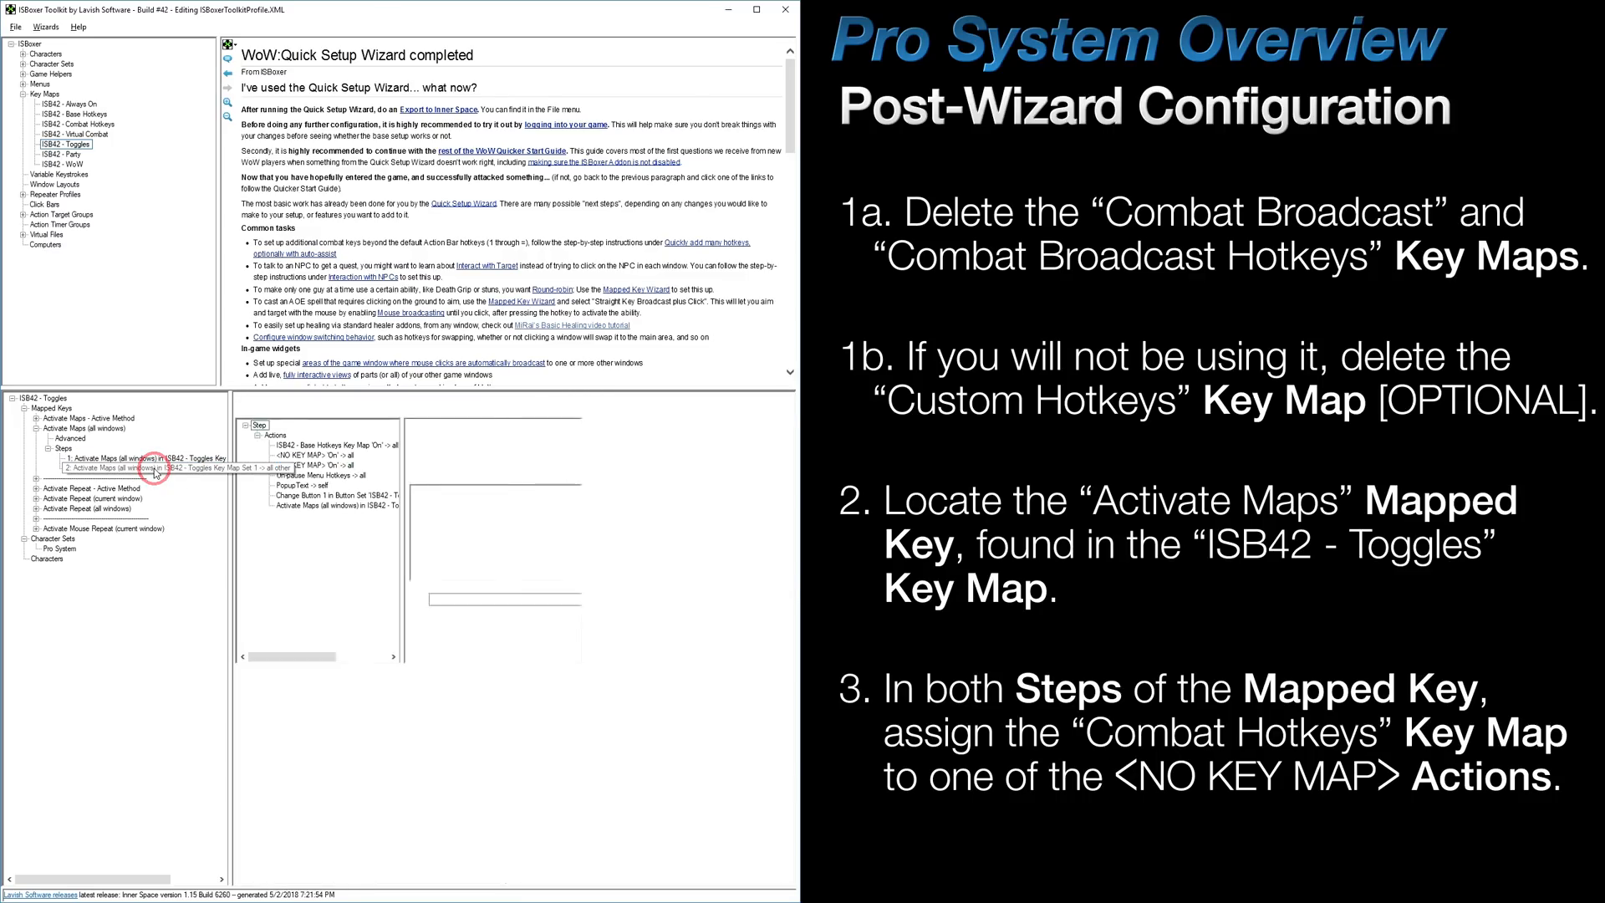
click(313, 453)
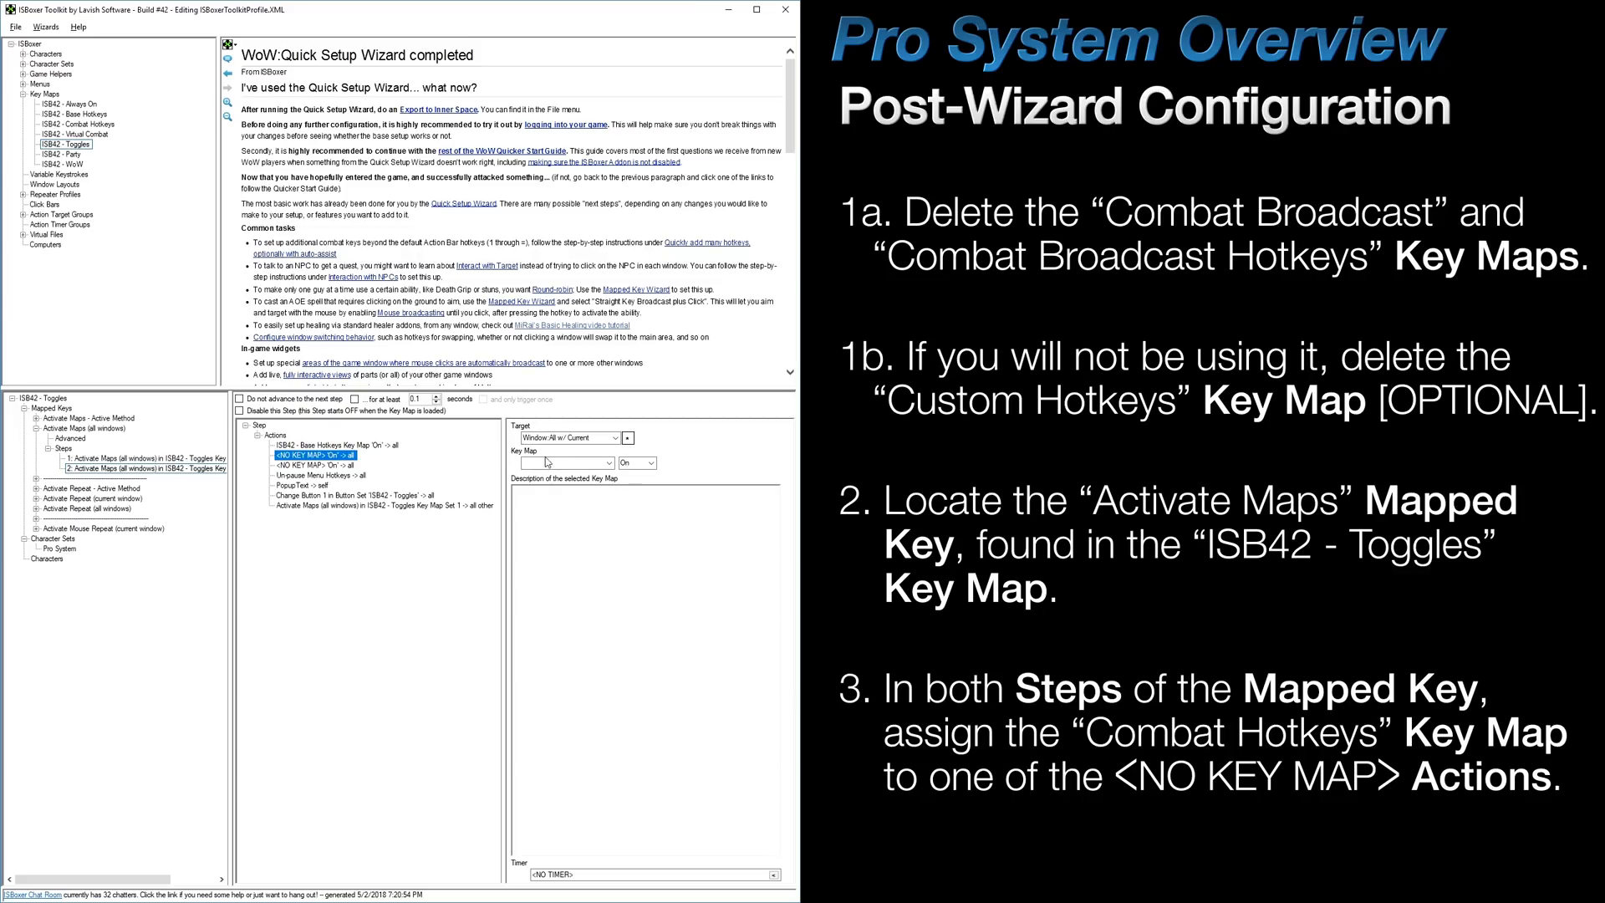
click(569, 463)
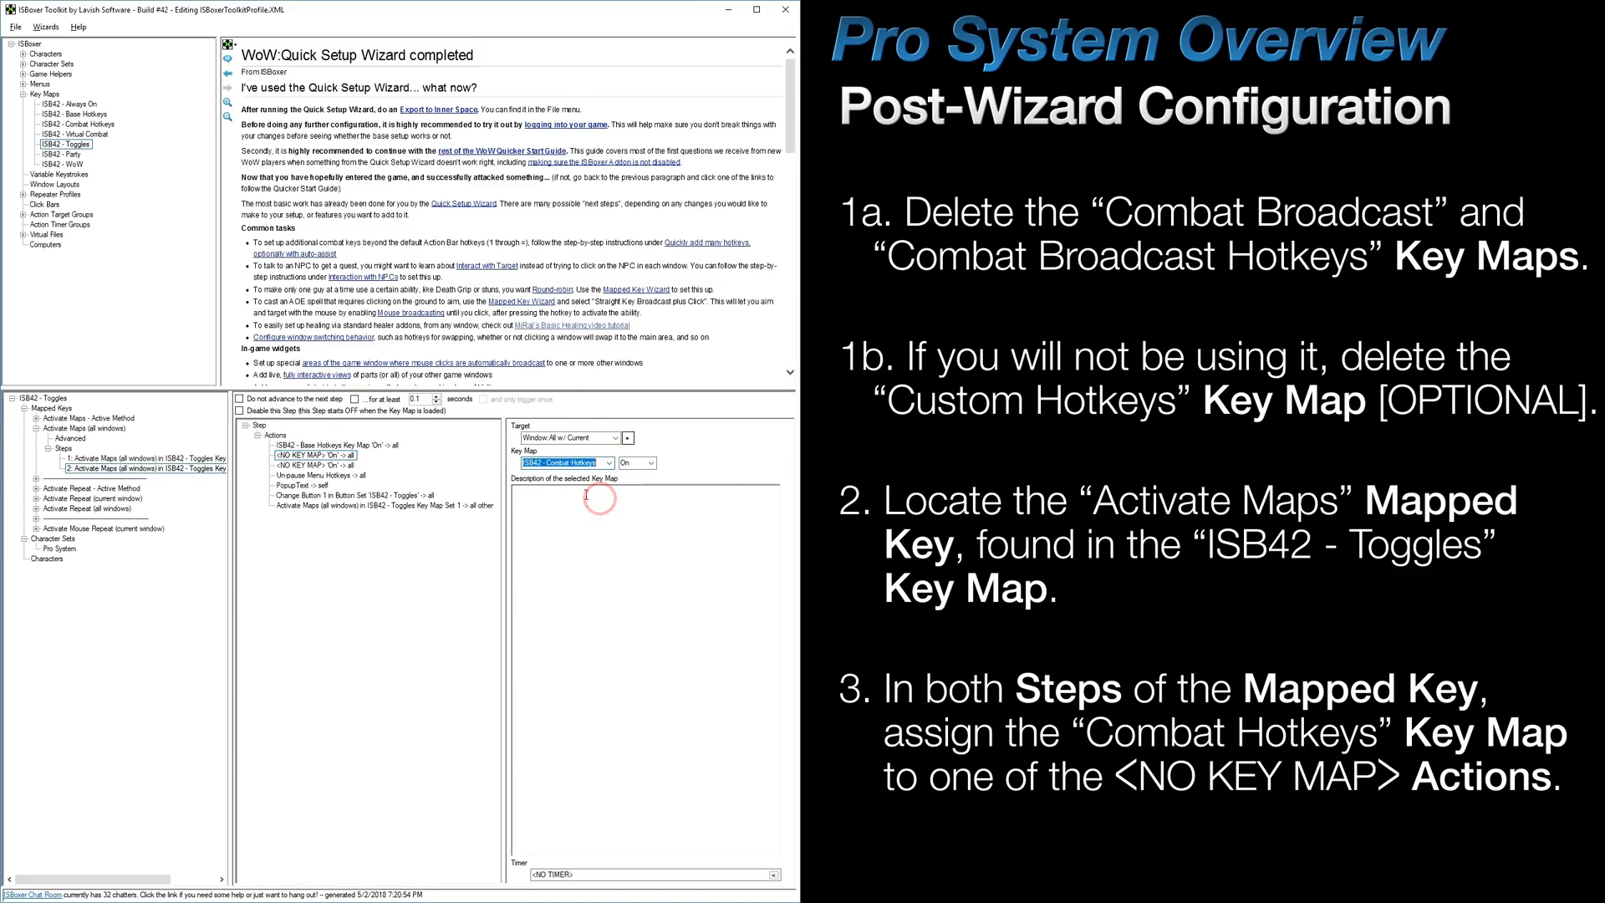
click(318, 464)
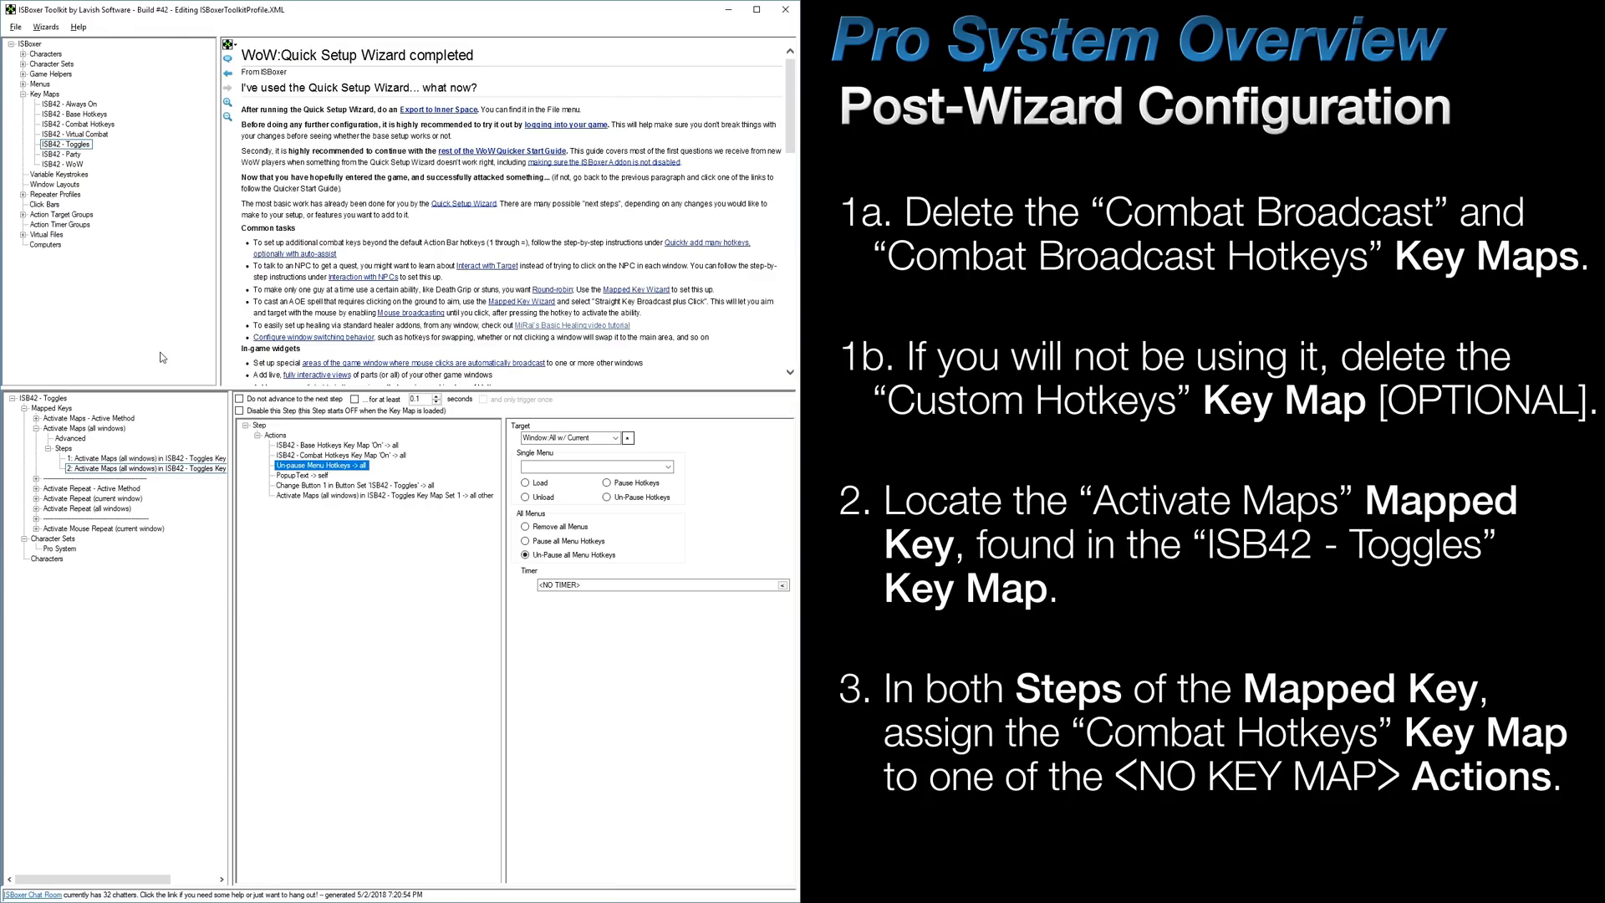
mouse_move(172, 354)
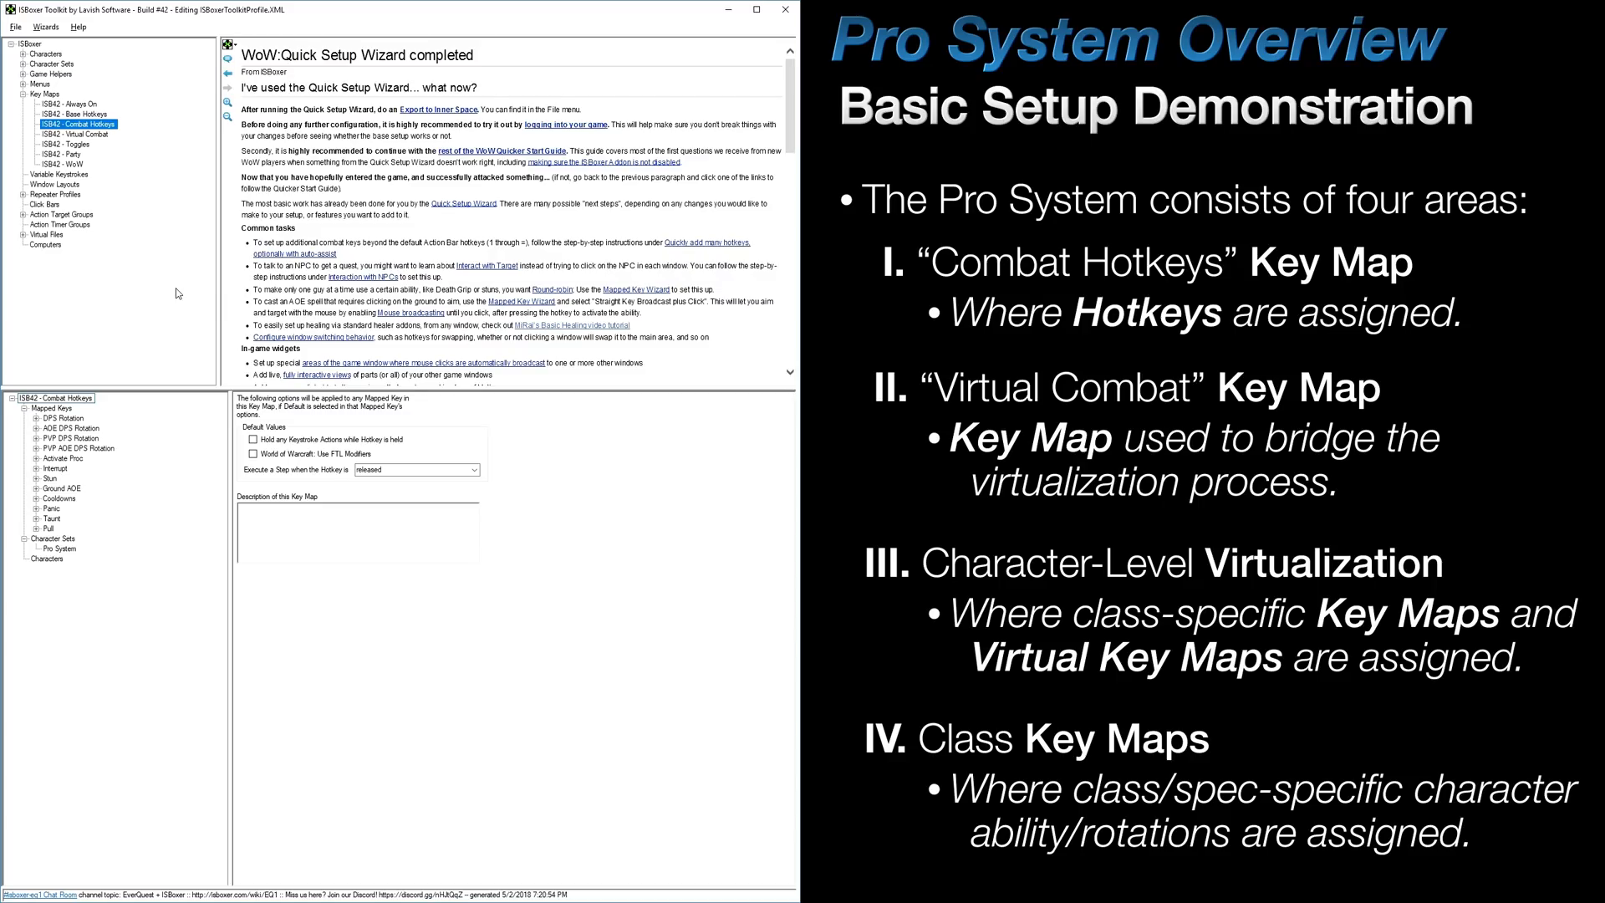
- Duplicate Virtual Combat three times as Paladin - Protection, Paladin - Retribution and Paladin - Holy
click(10, 53)
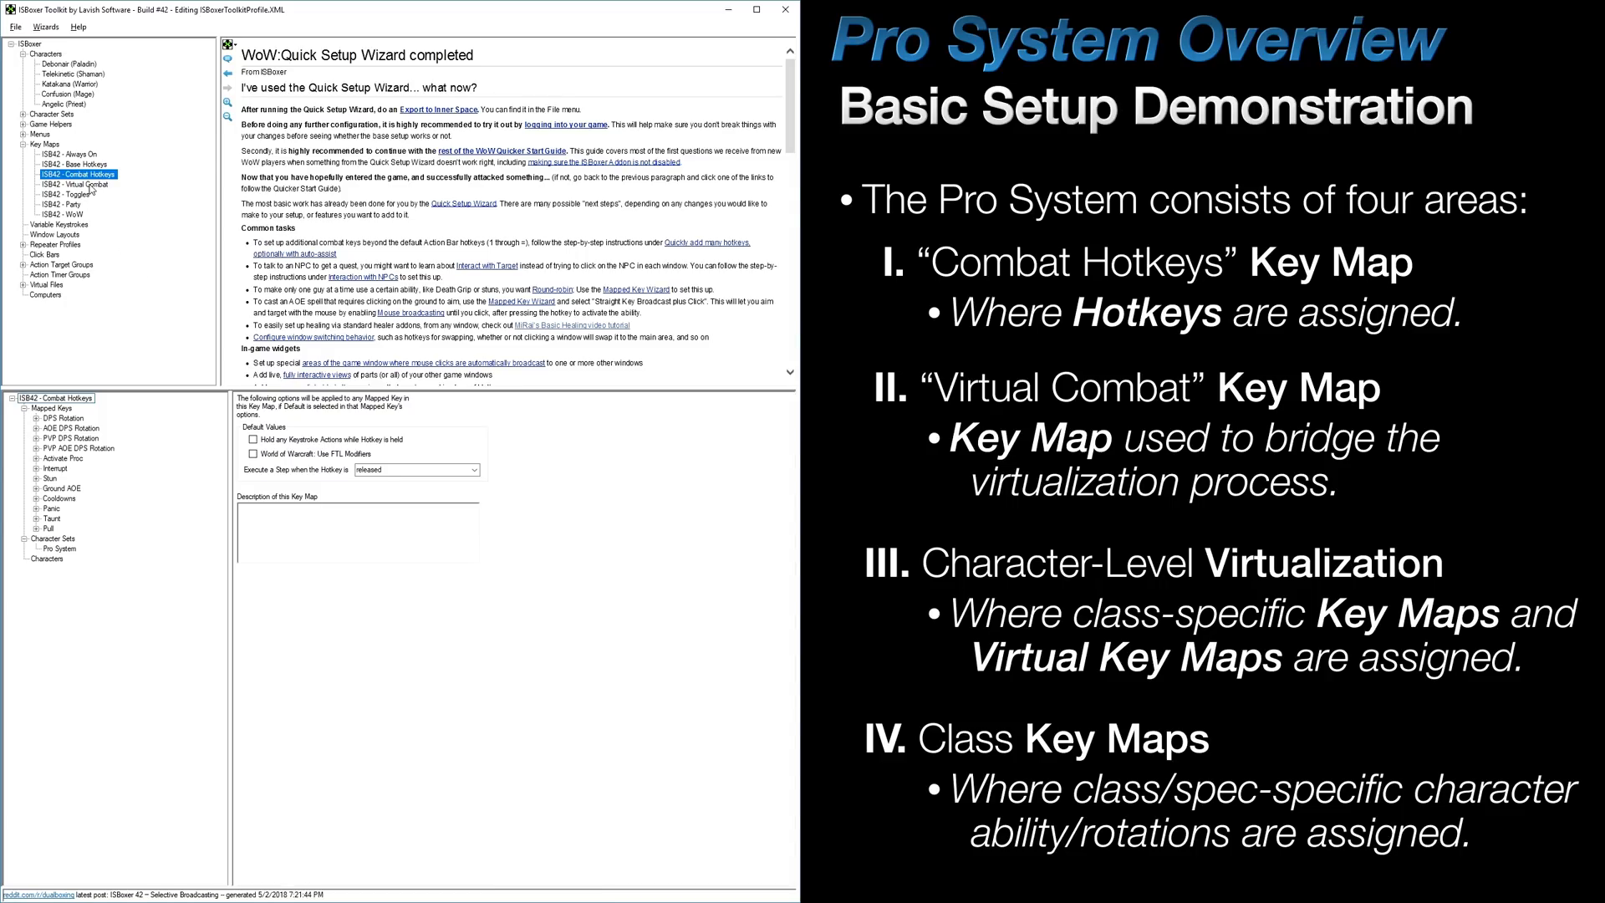
click(77, 183)
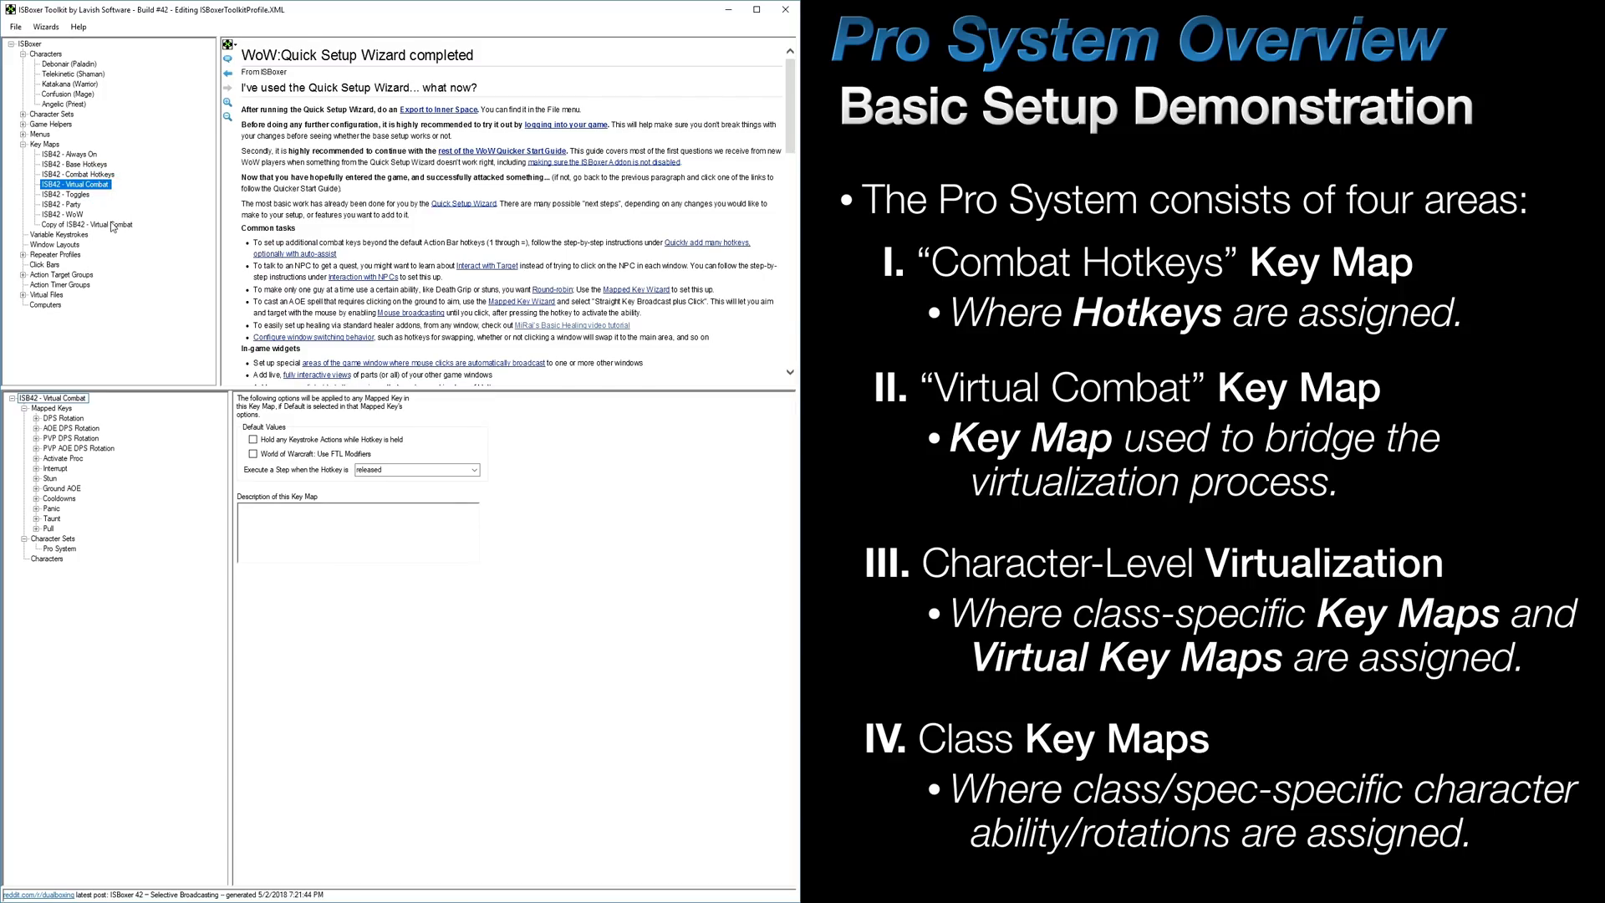
click(87, 224)
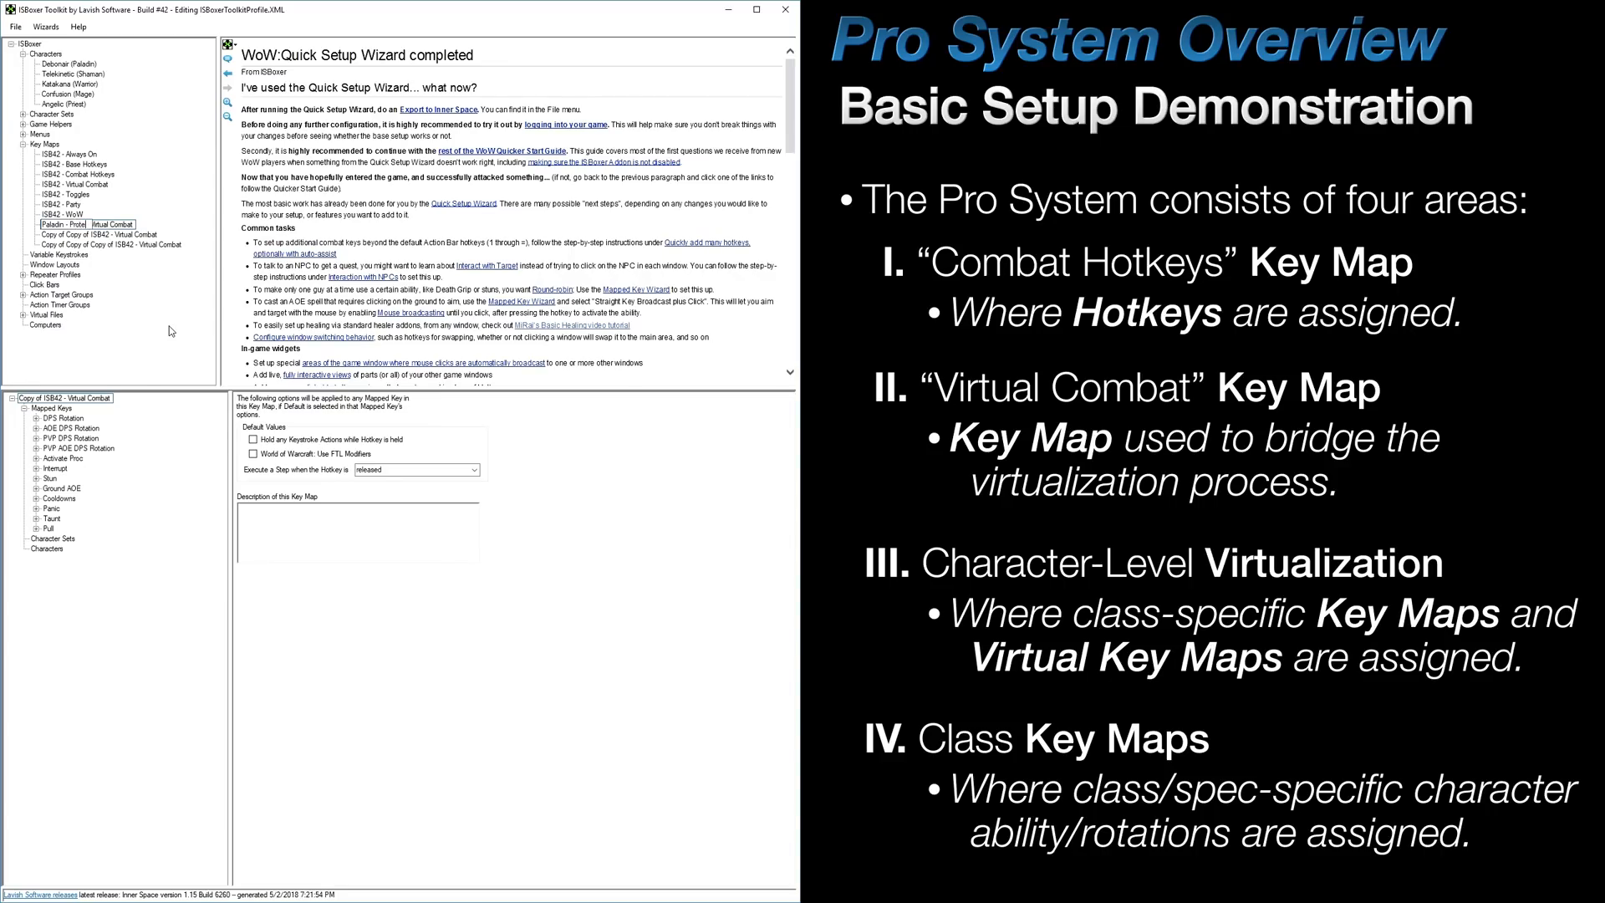
click(99, 235)
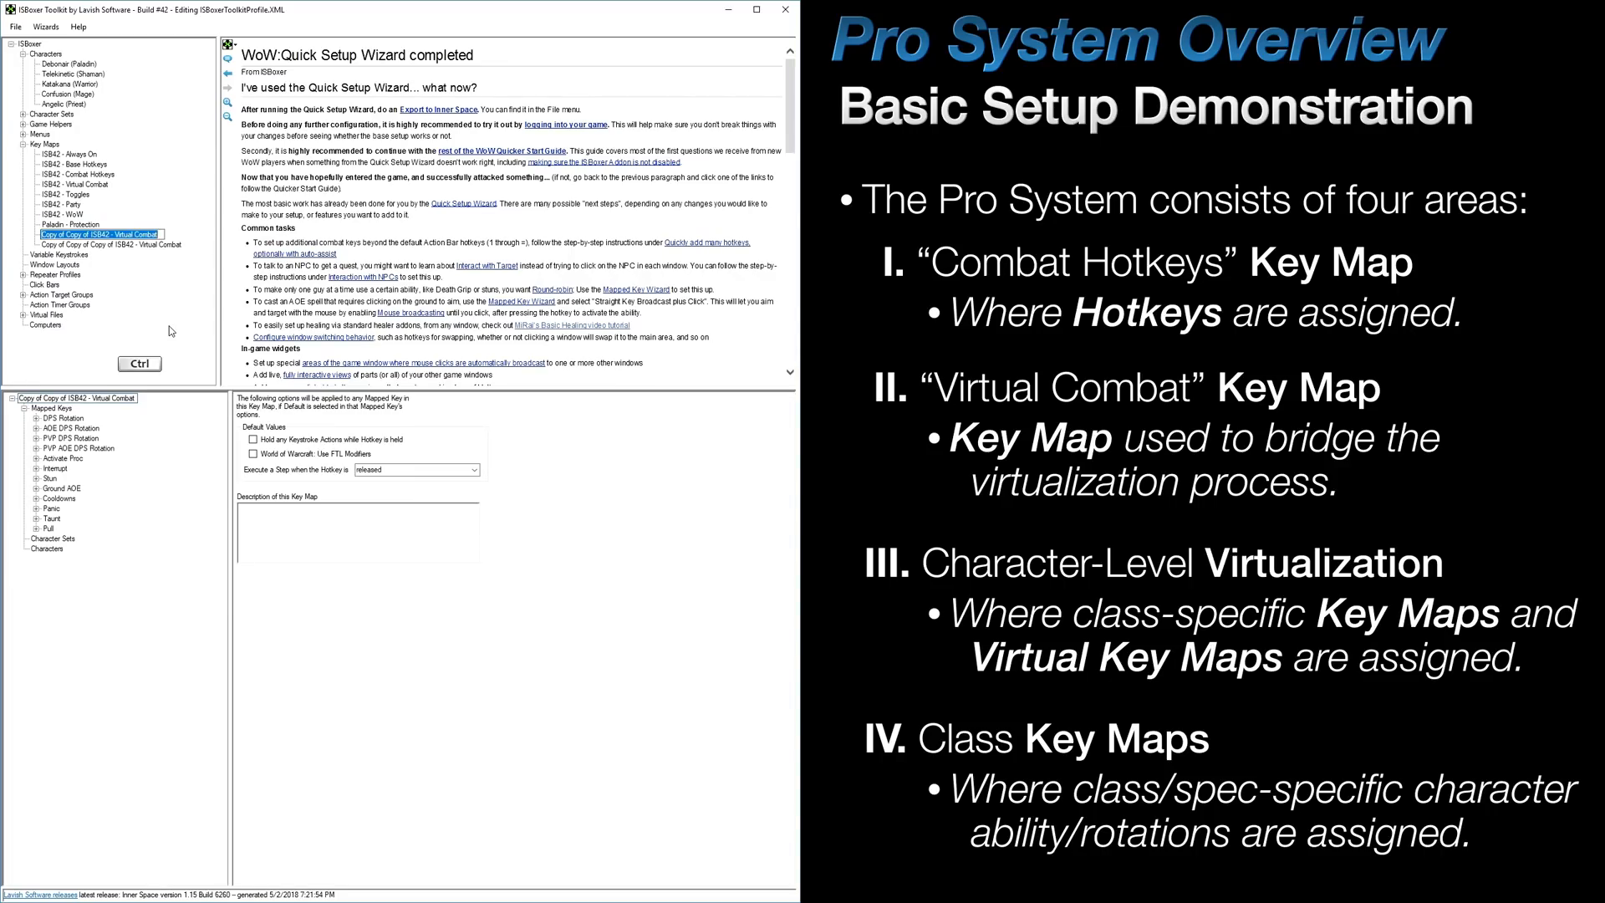
click(67, 234)
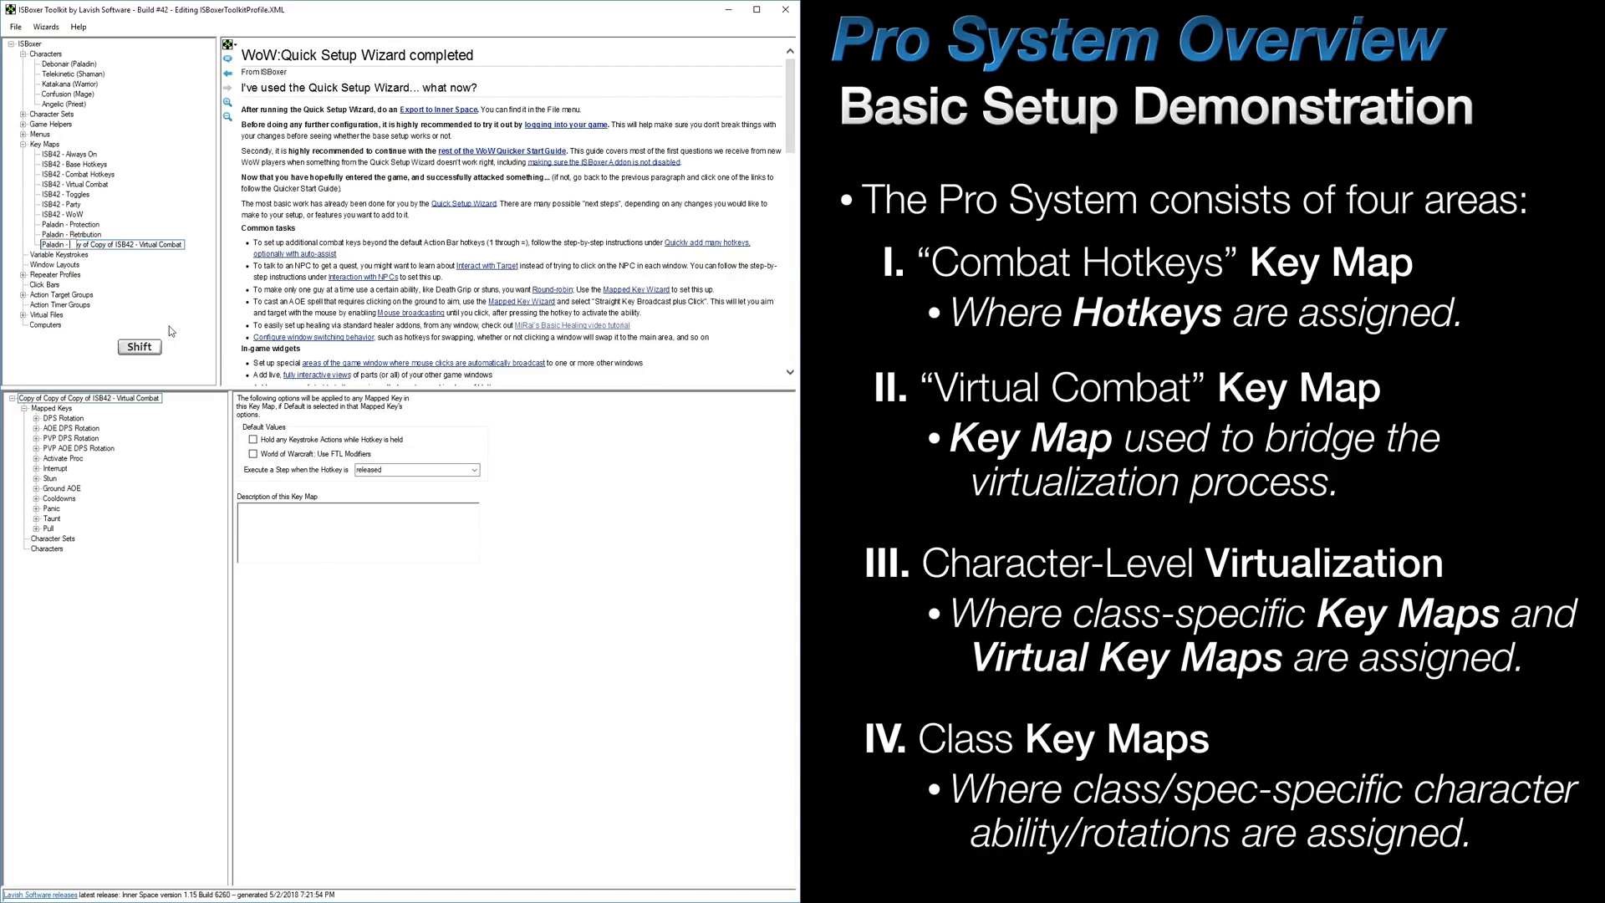
click(60, 244)
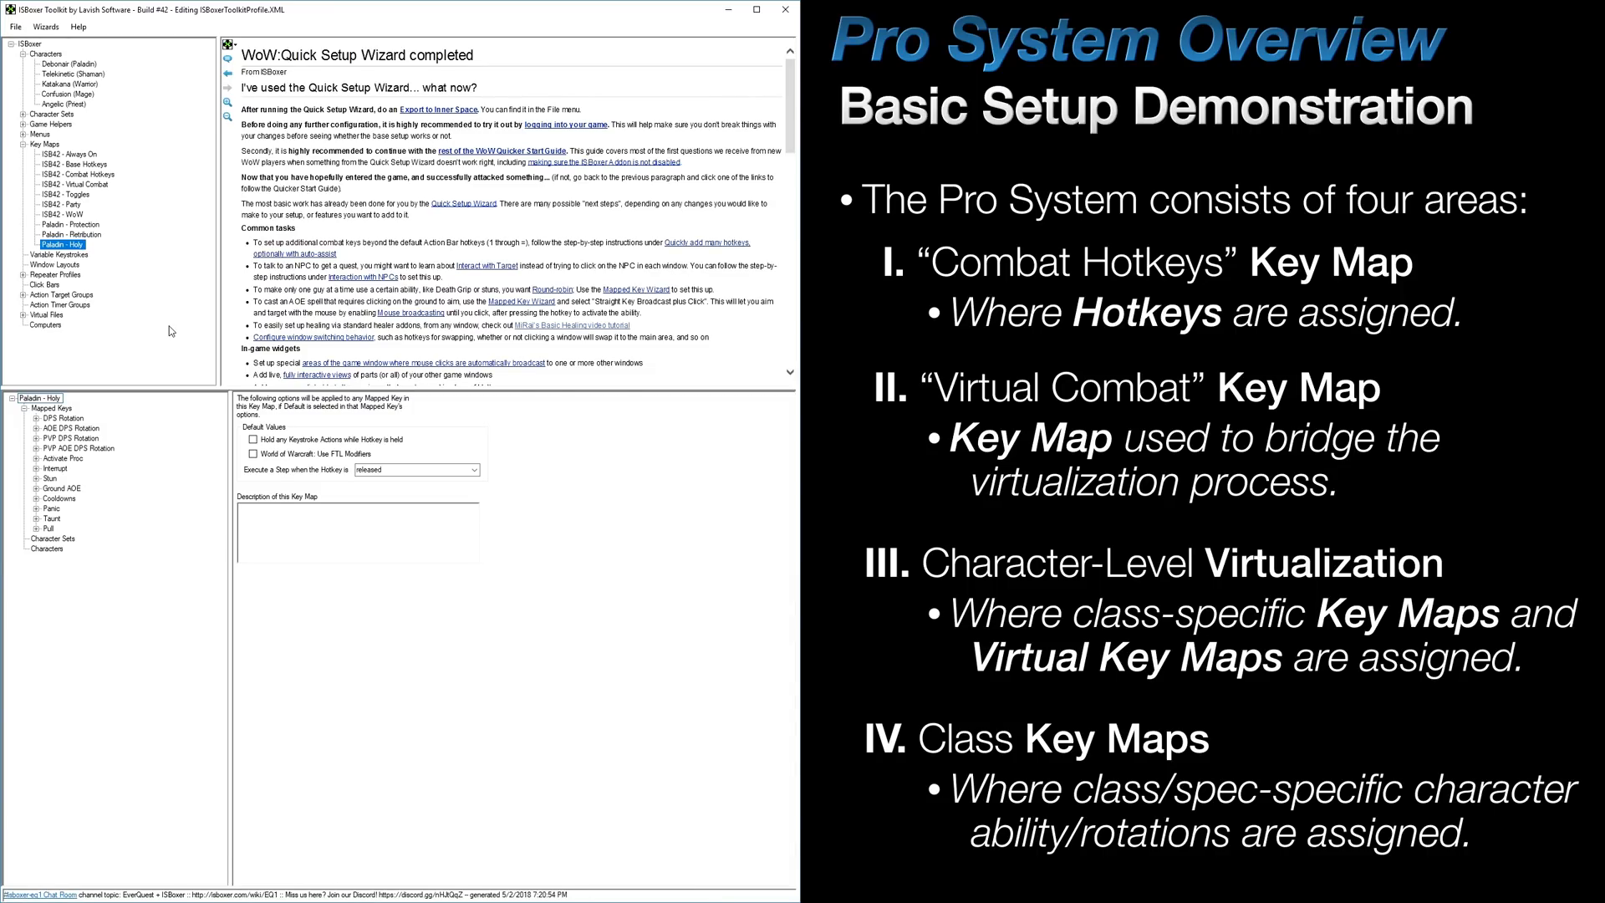
click(33, 144)
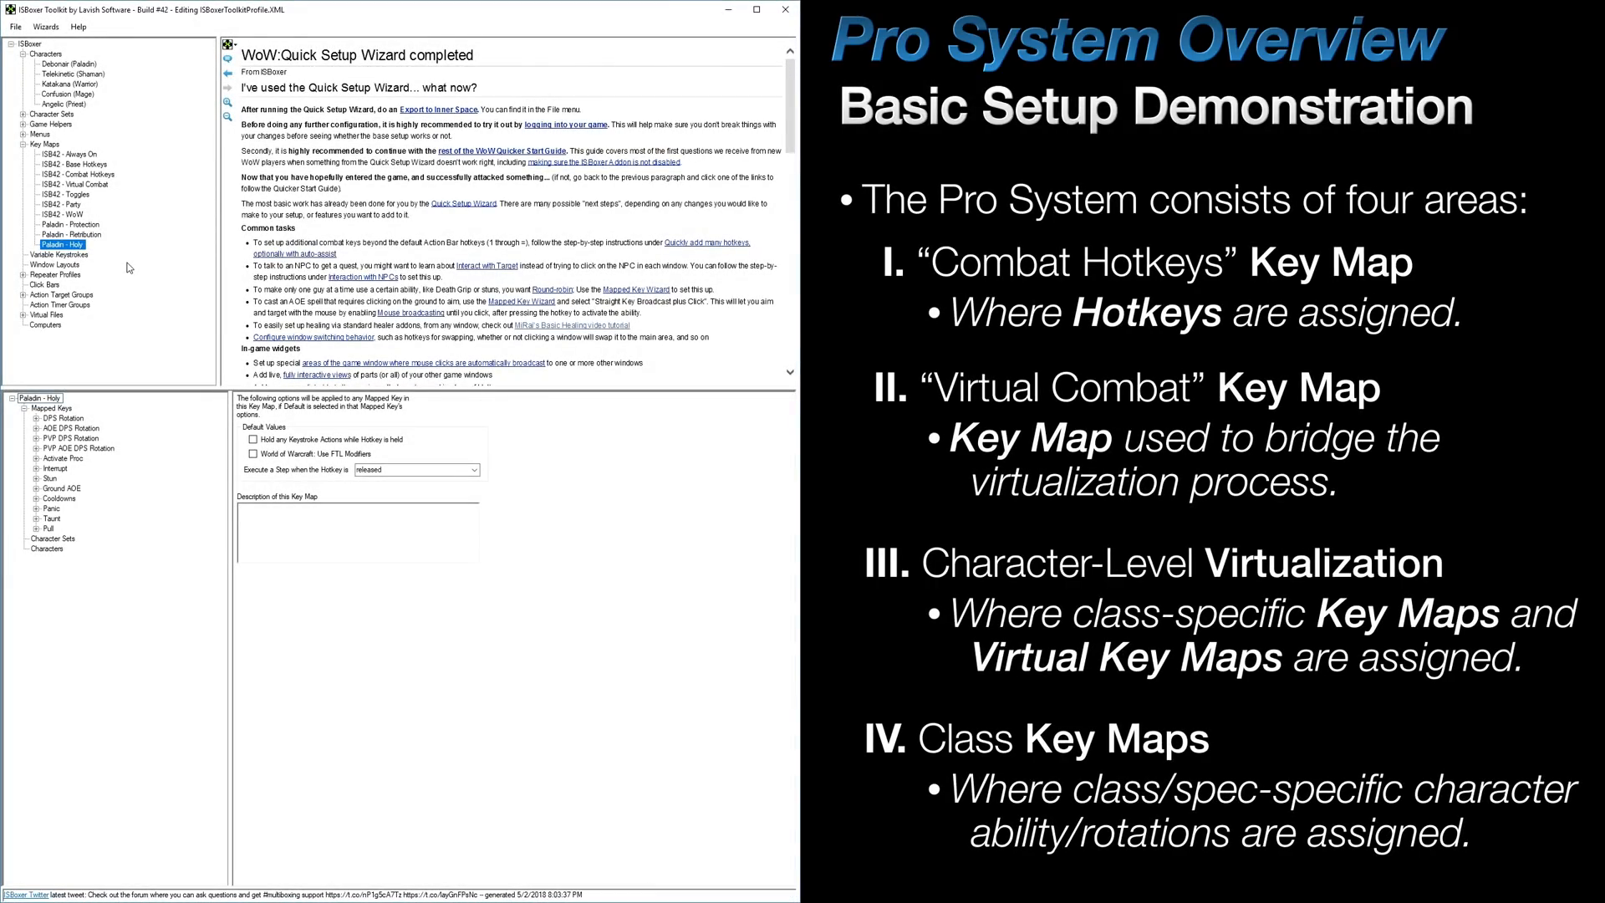
mouse_move(119, 243)
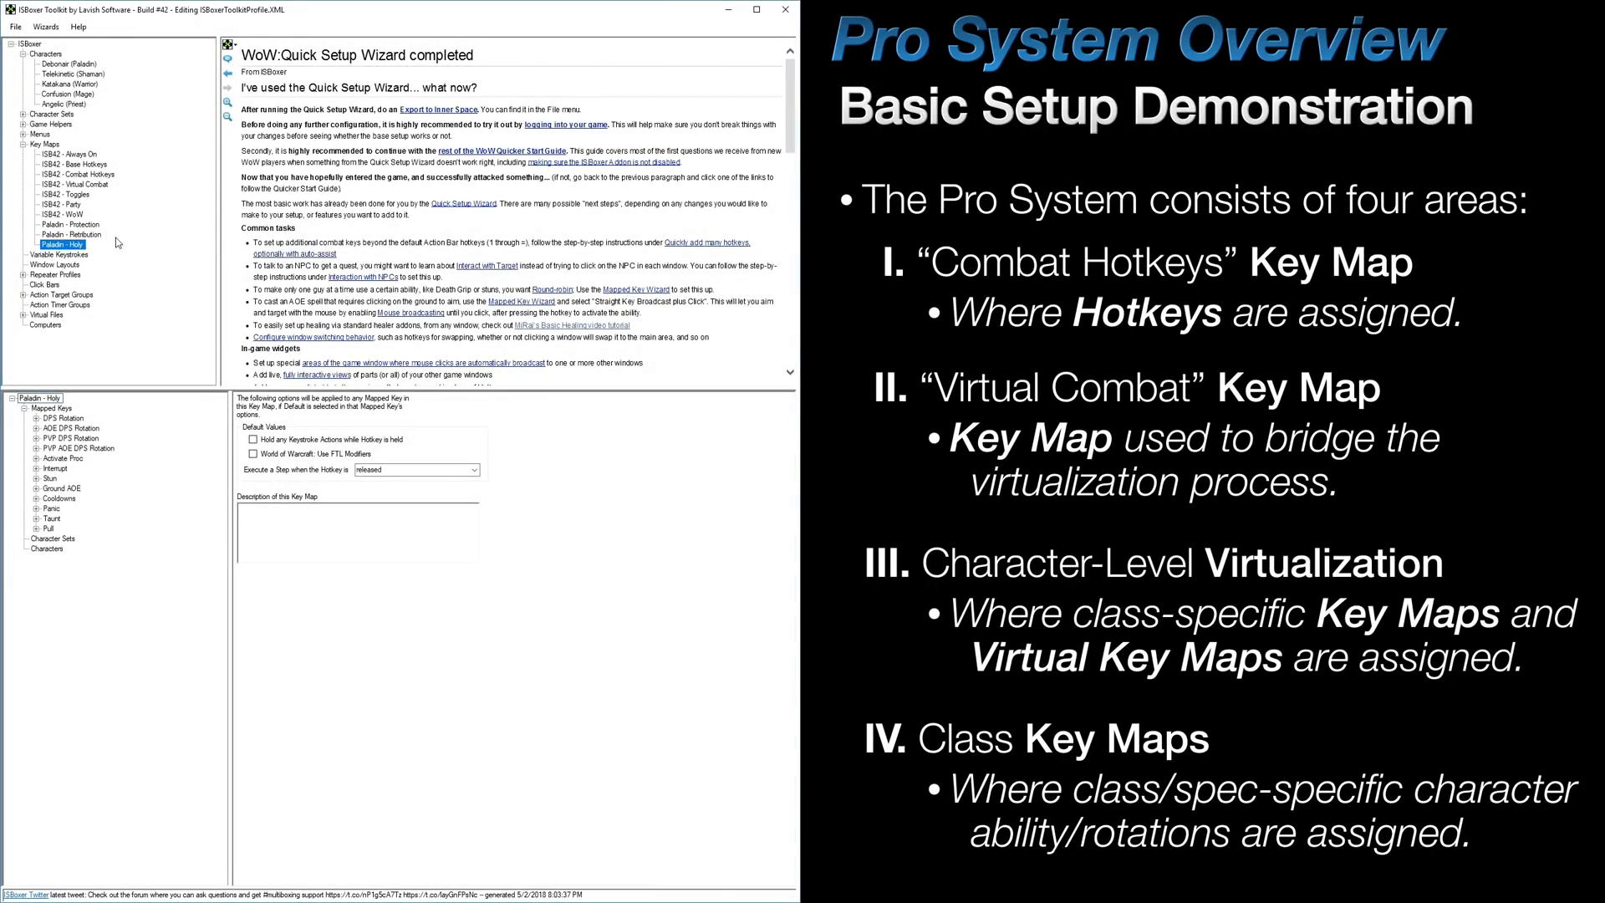
- Assign a hotkey to Combat Hotkeys DPS Rotation and view its Do DPS Rotation action
click(75, 174)
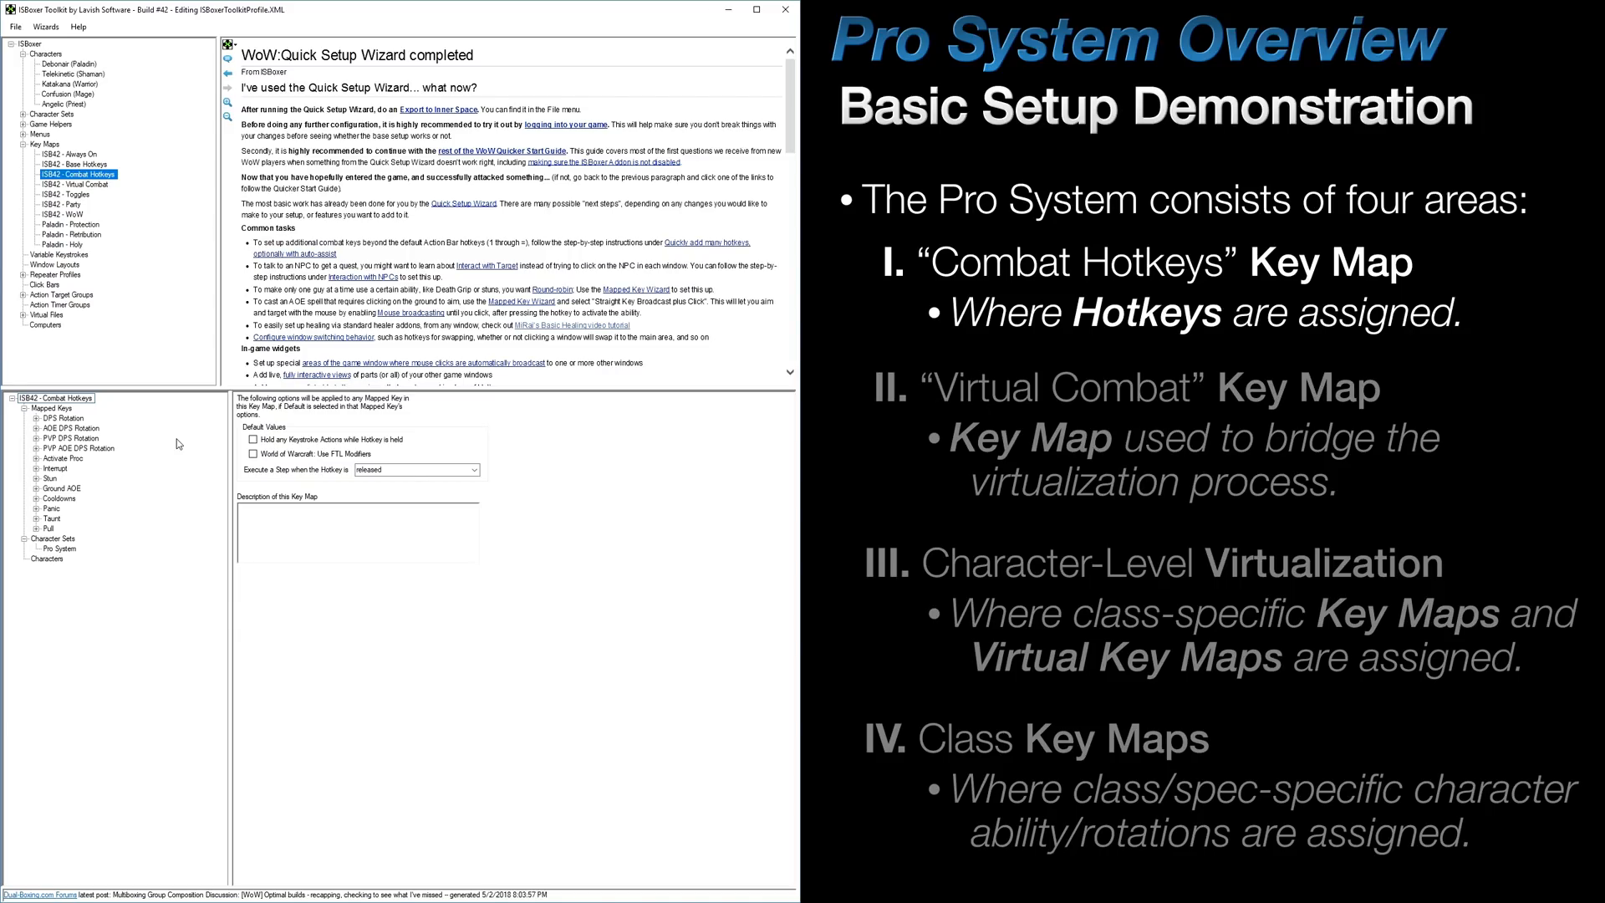
click(62, 418)
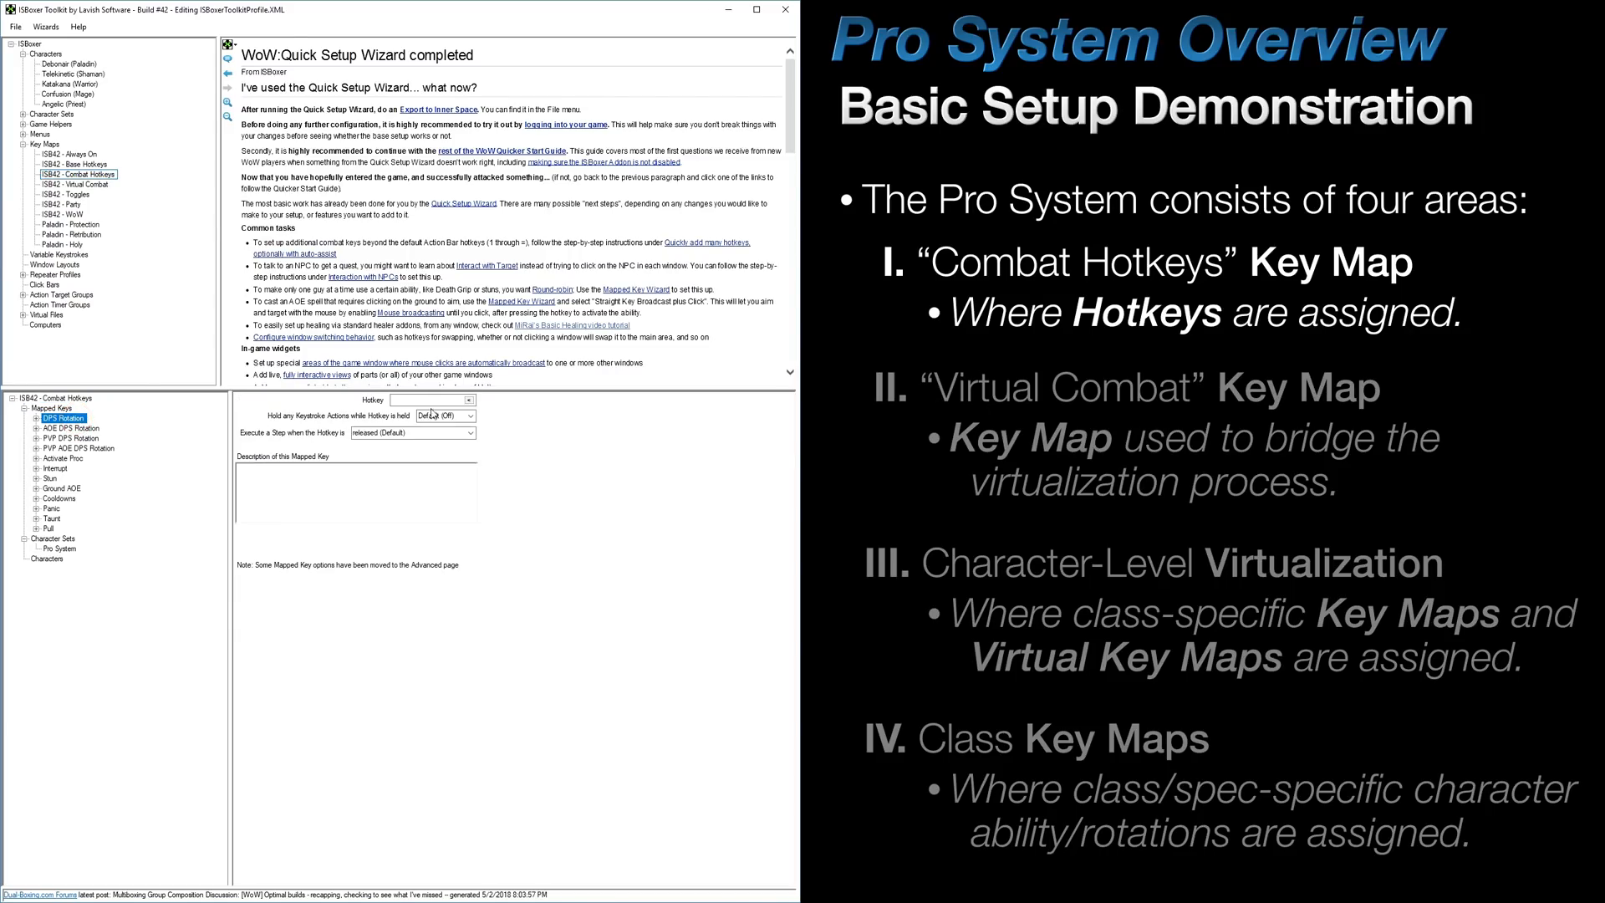
click(440, 399)
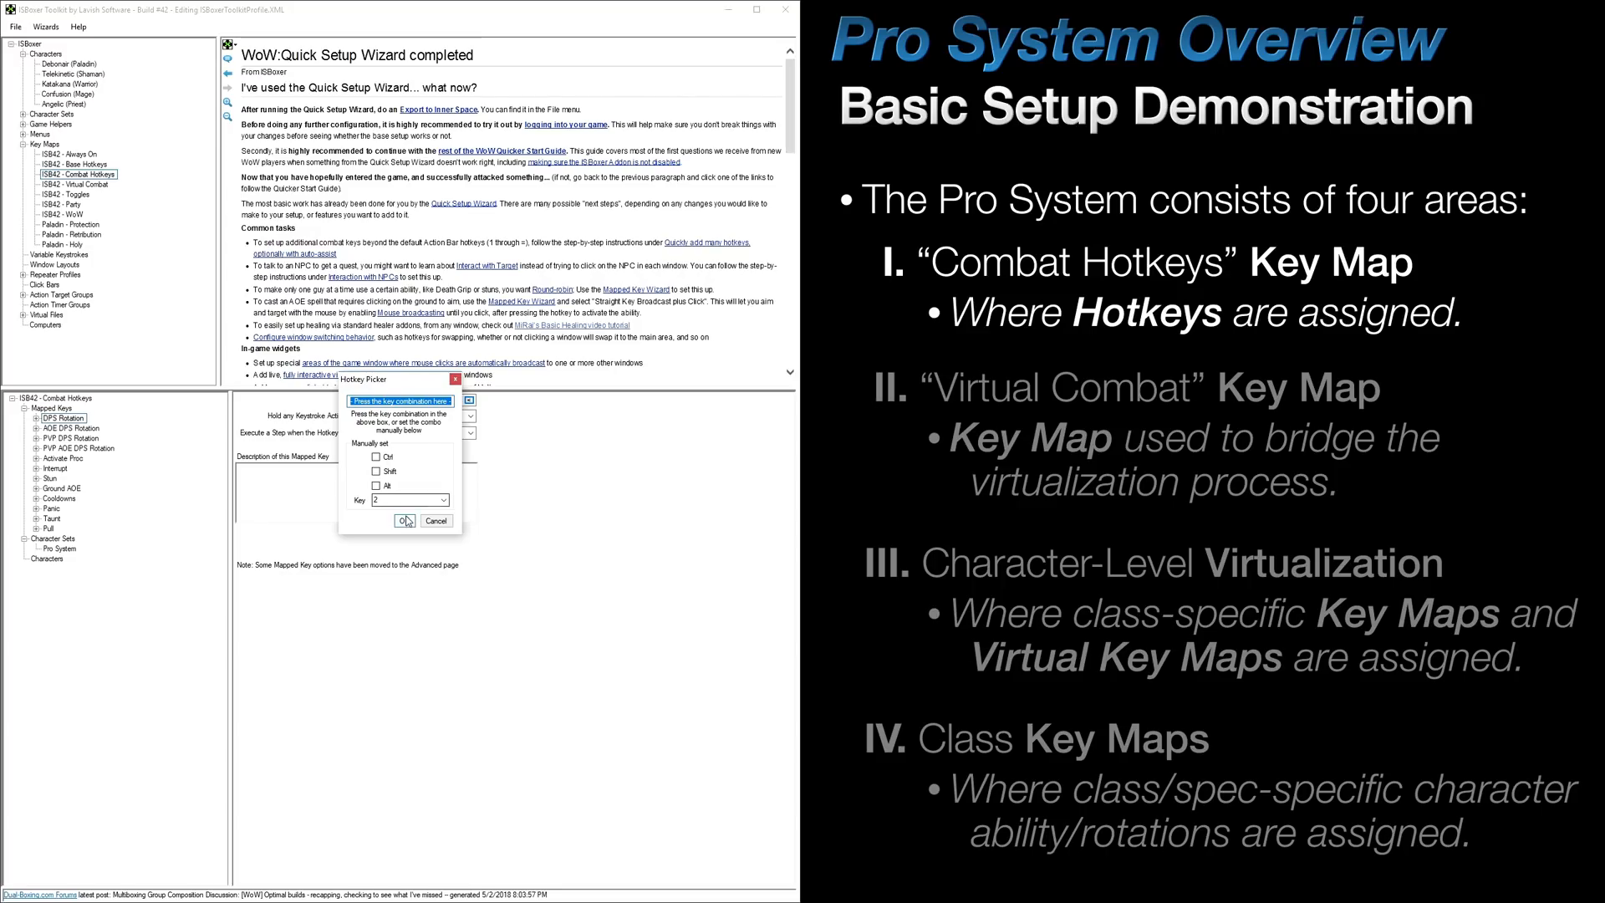
click(403, 520)
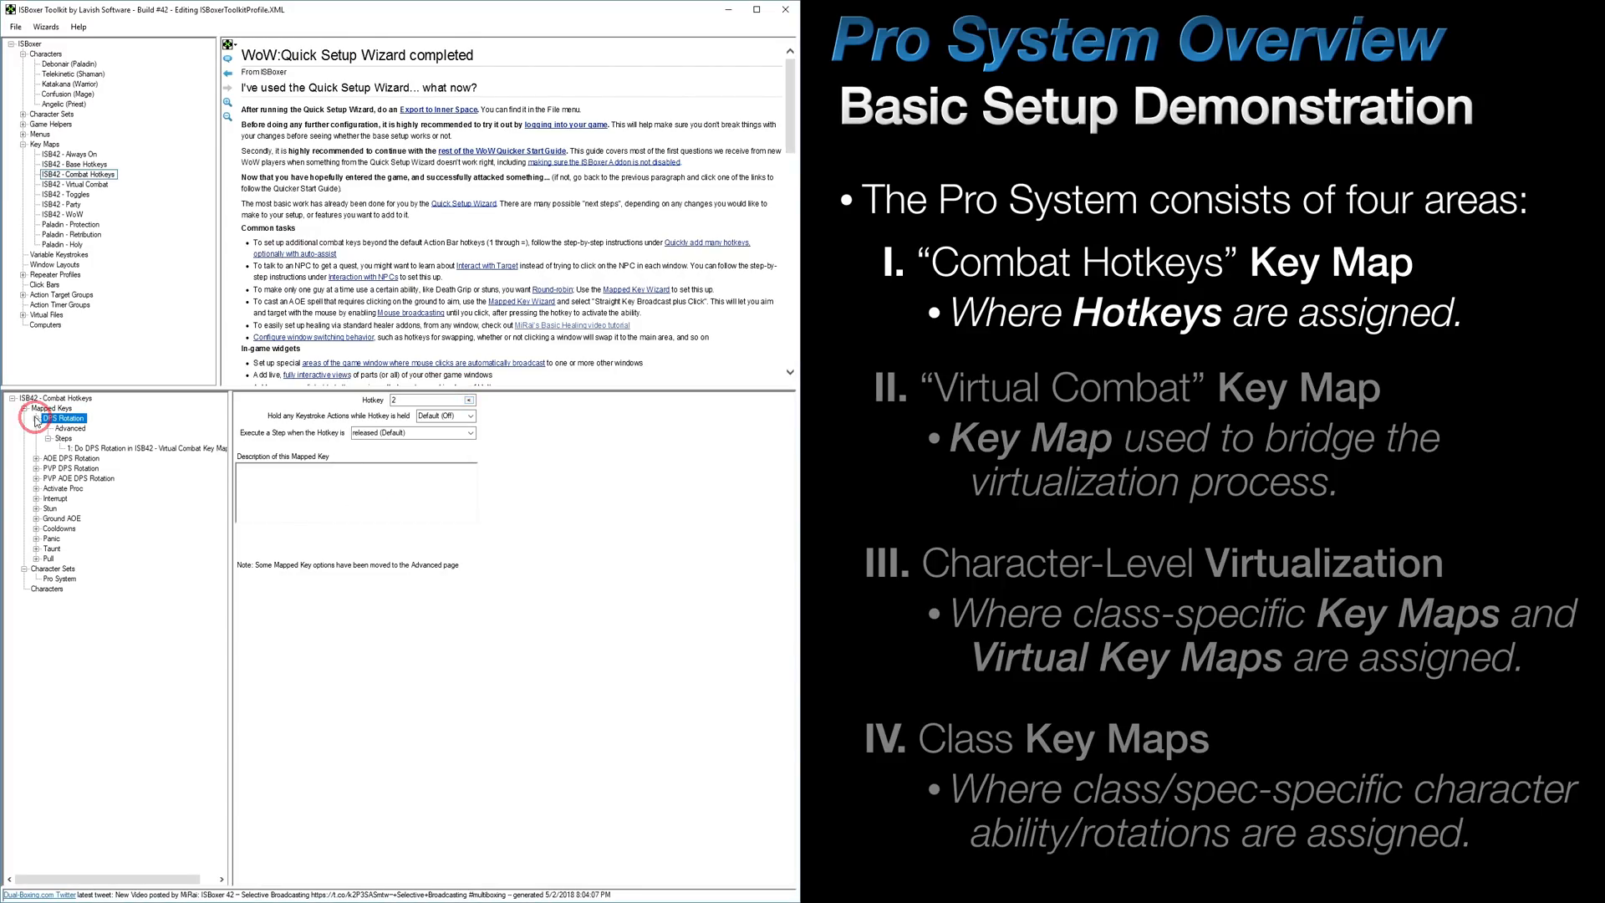
click(139, 445)
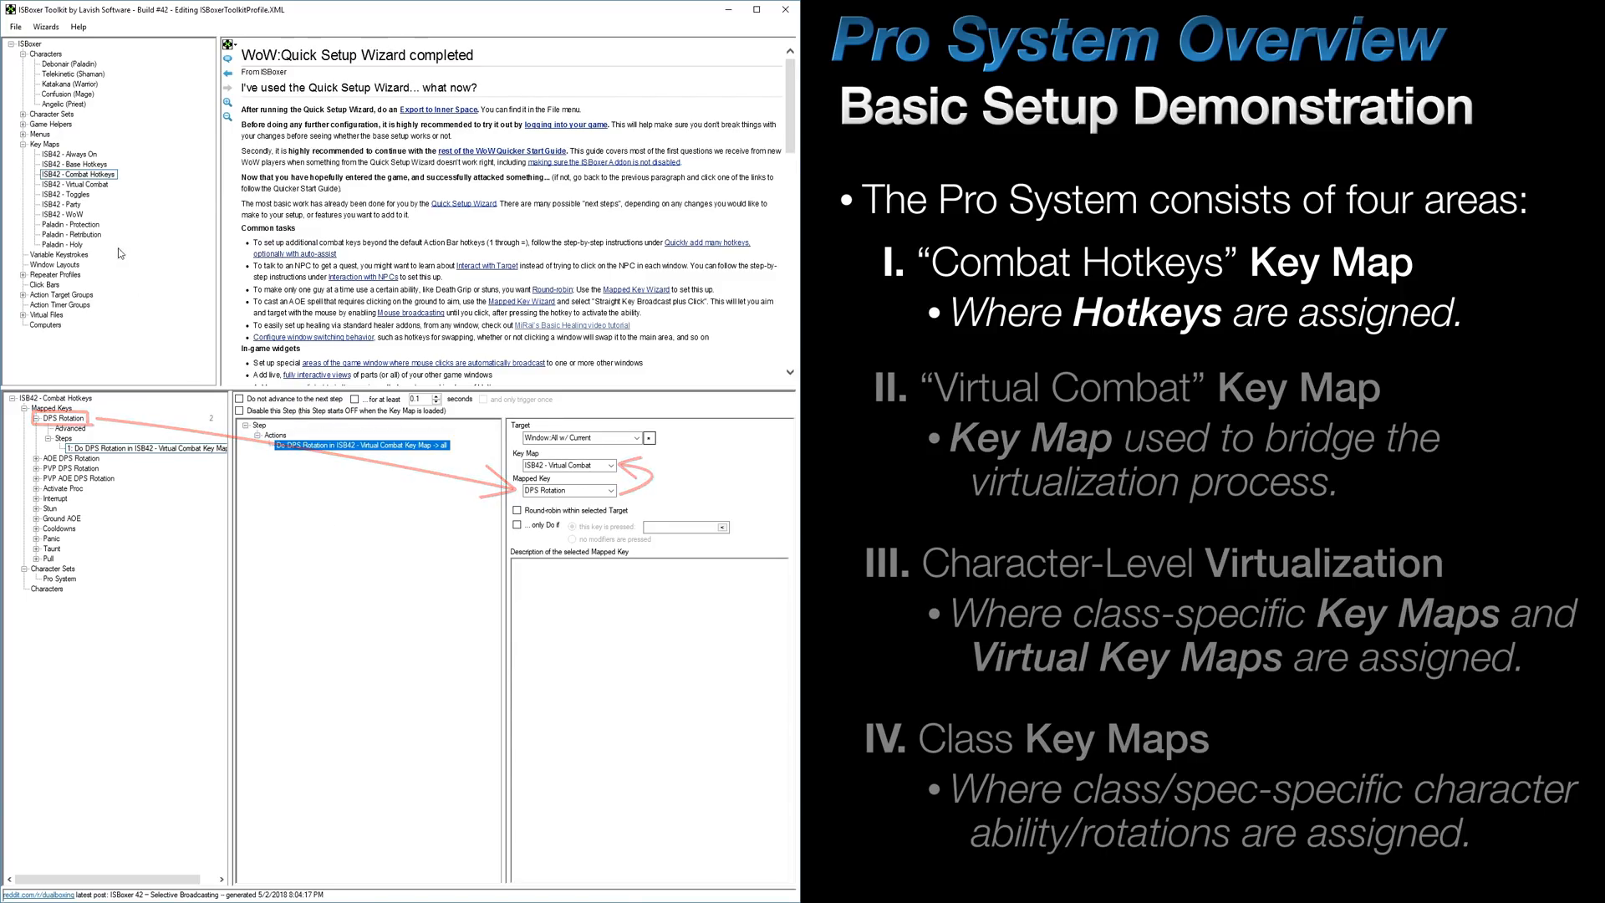
- Show the Virtual Combat DPS Rotation step with its empty action list
click(77, 184)
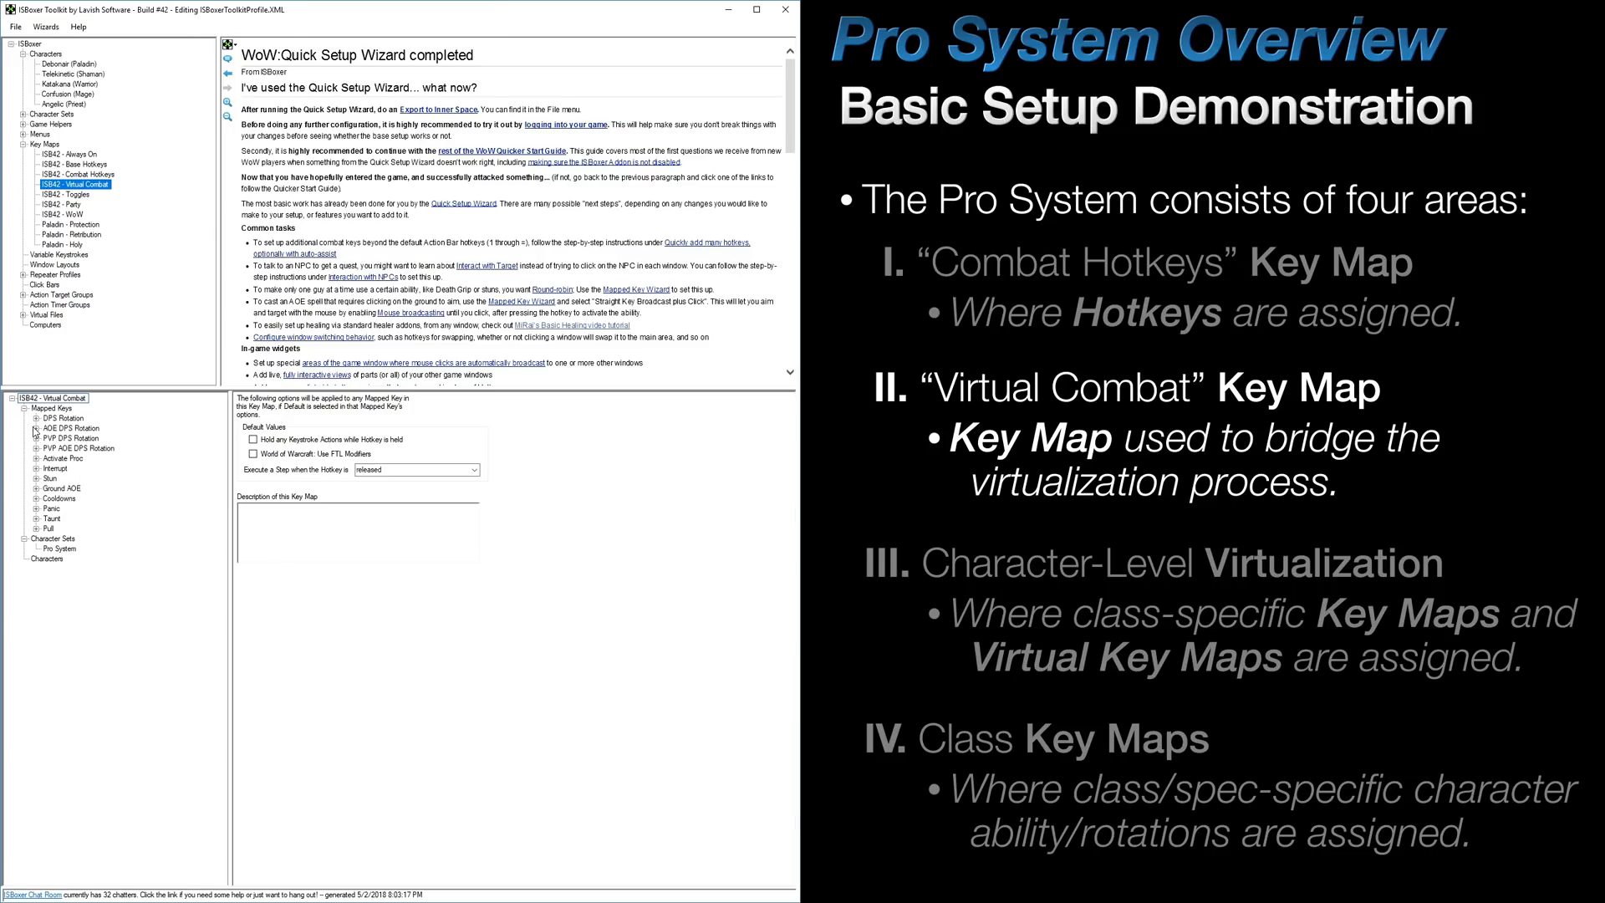
click(64, 438)
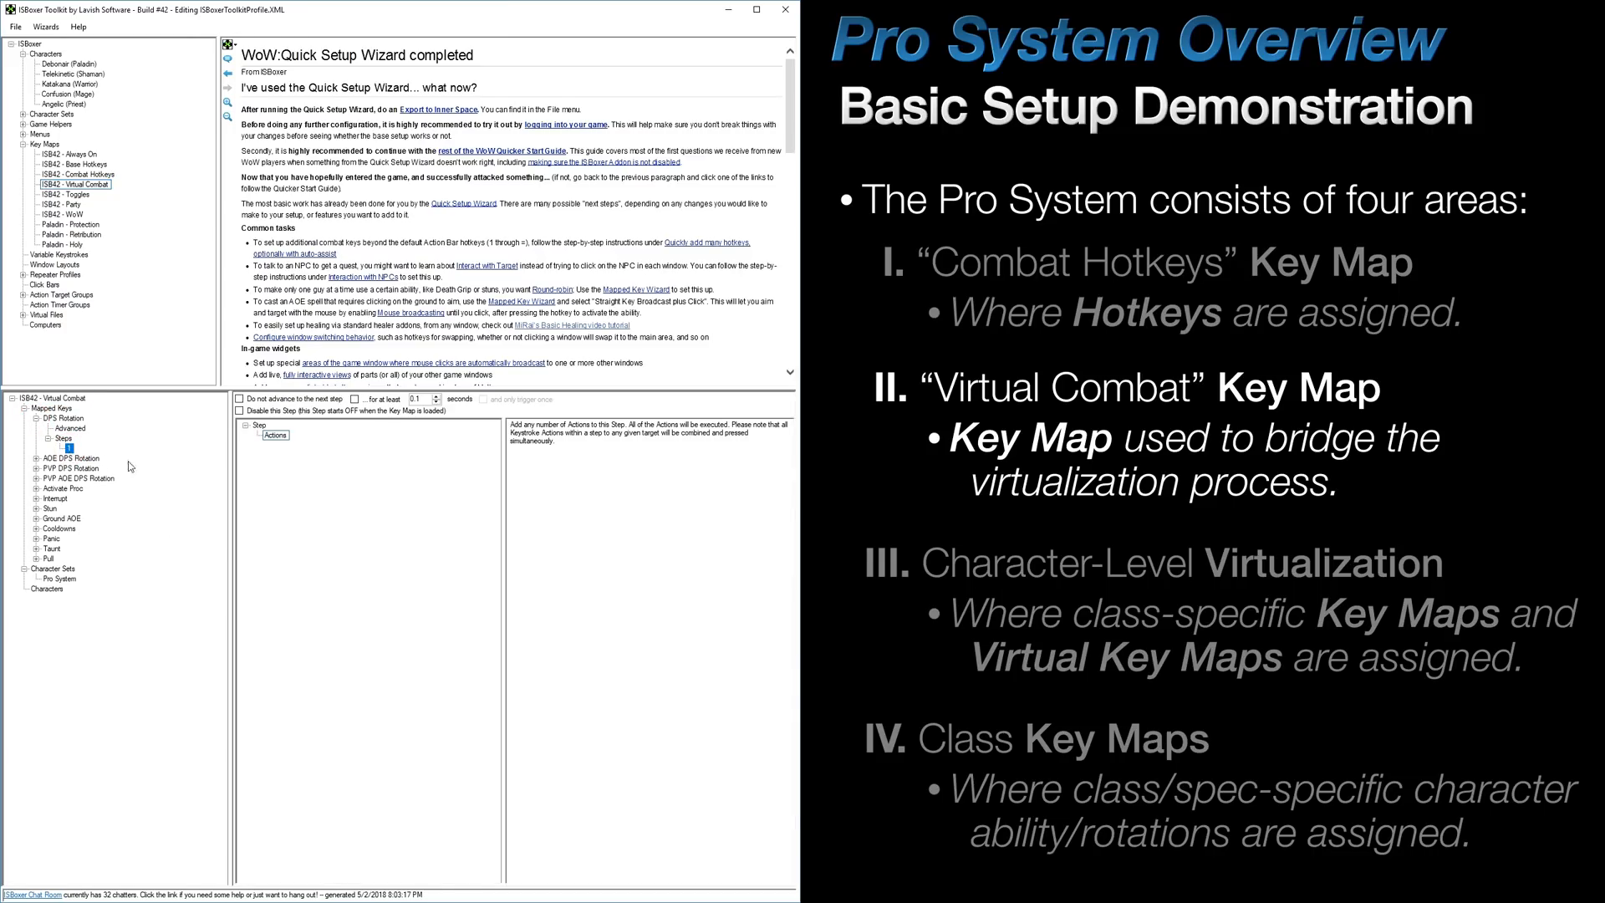
mouse_move(380, 509)
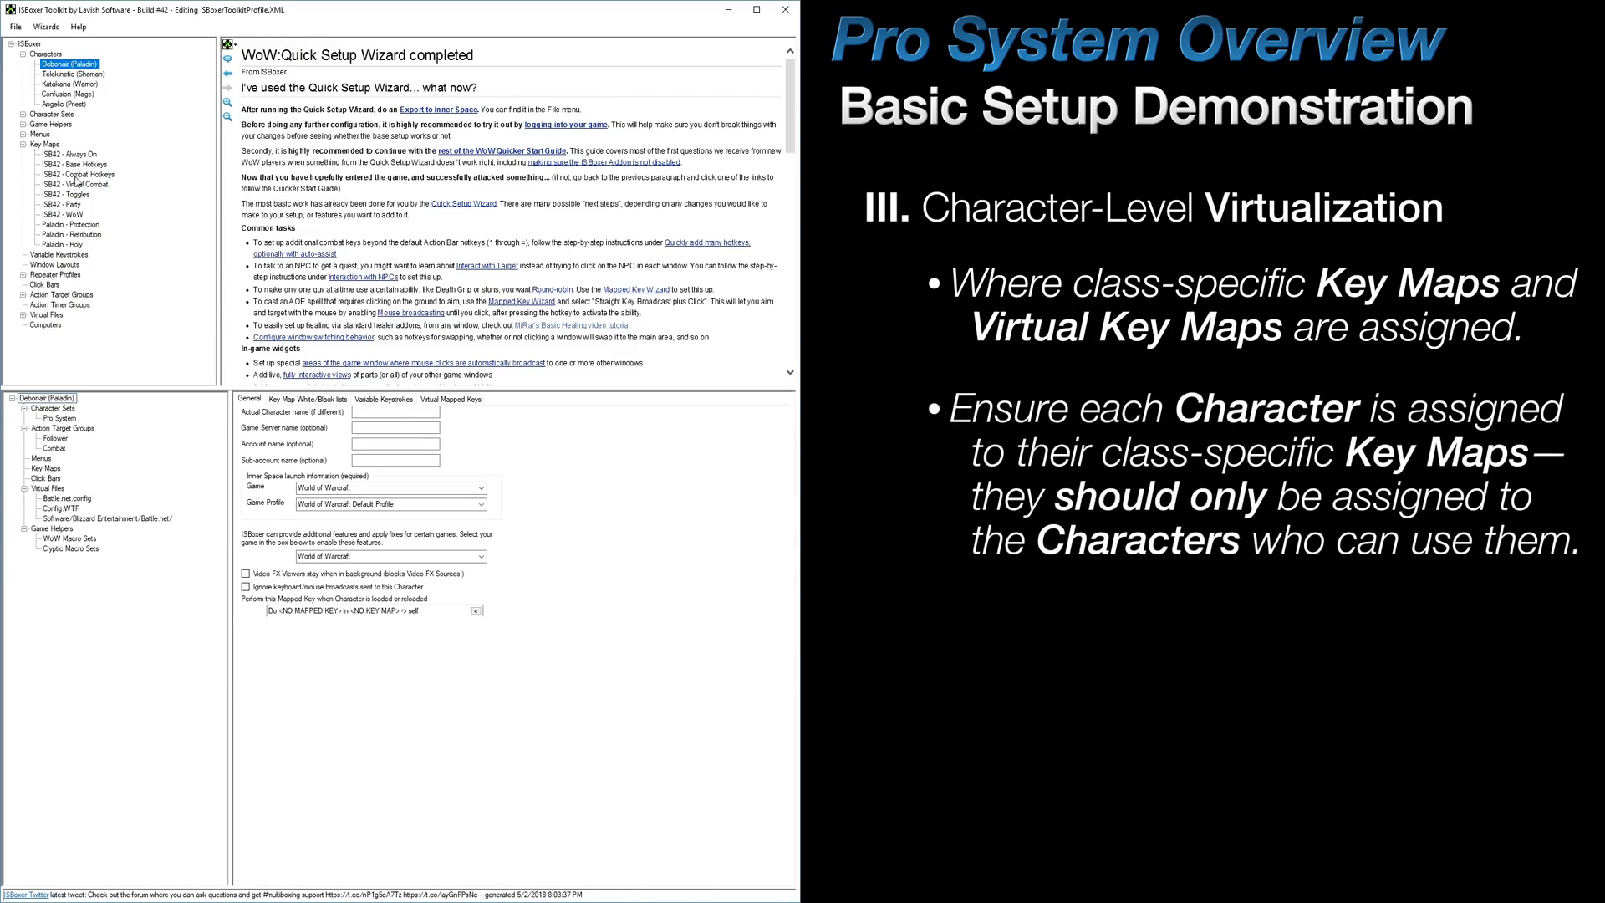
- Assign Paladin - Protection, Retribution and Holy to the Paladin character's key maps
click(43, 468)
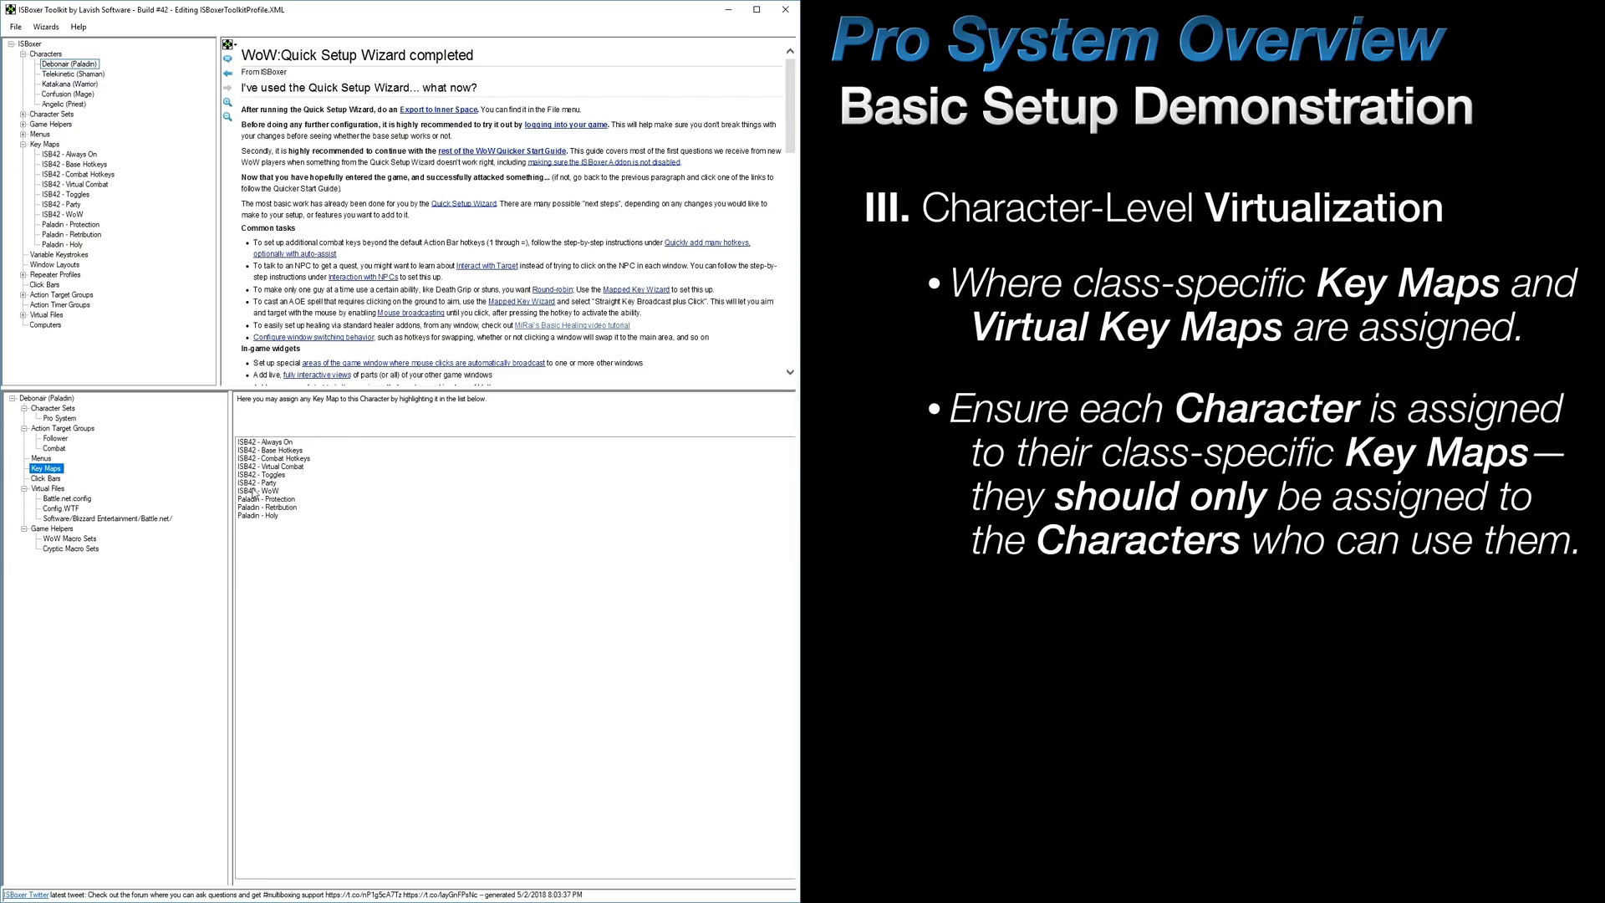
click(268, 507)
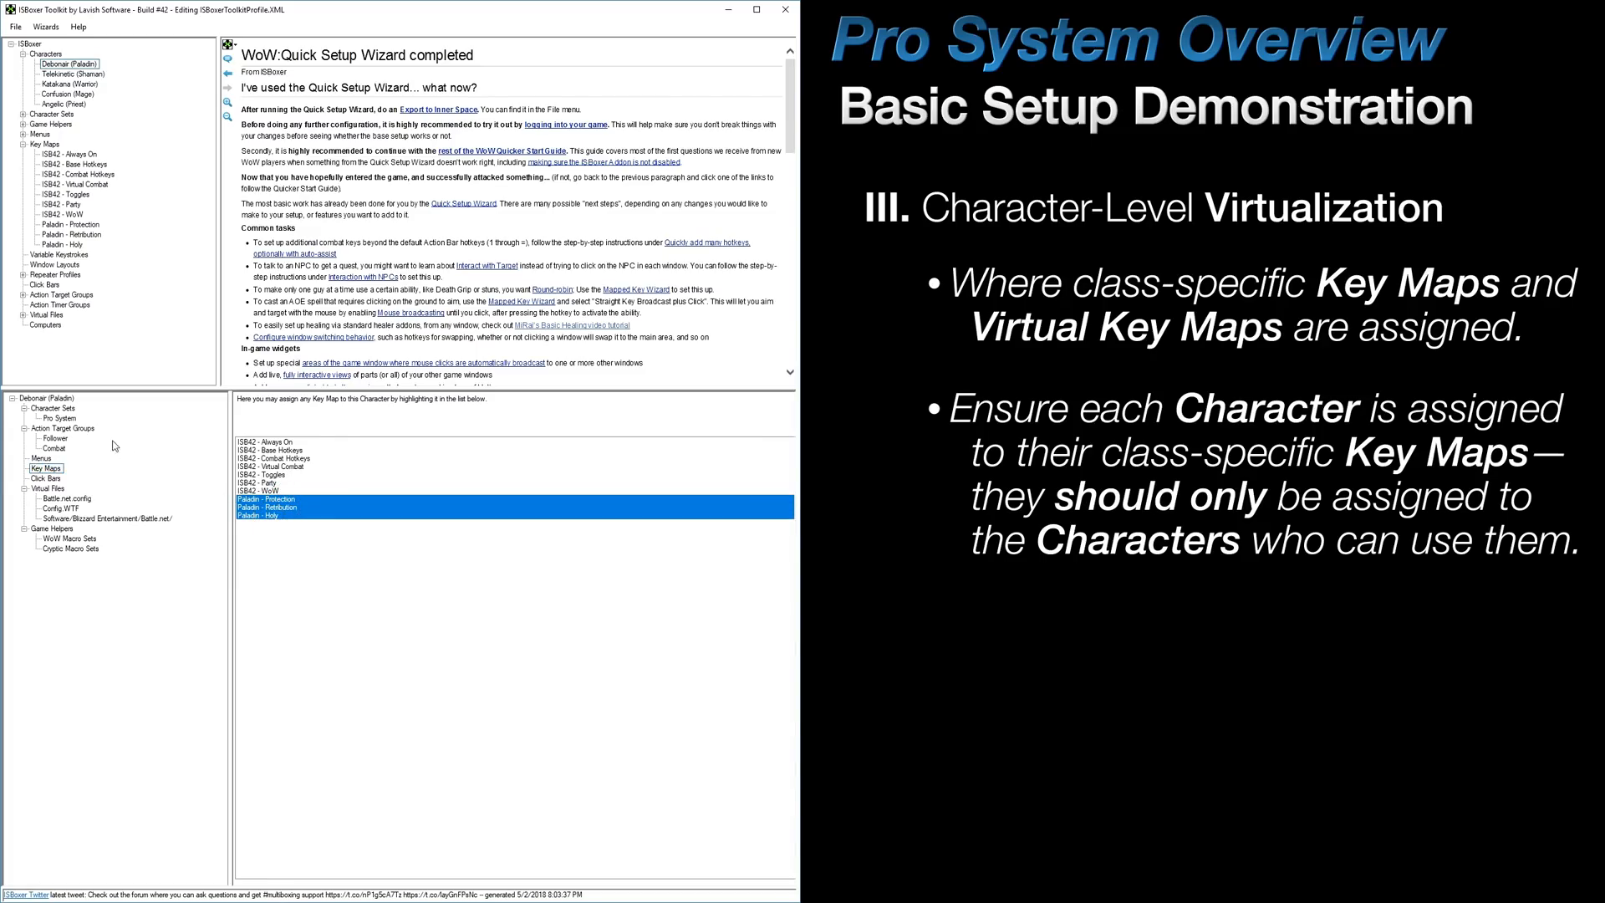
click(61, 418)
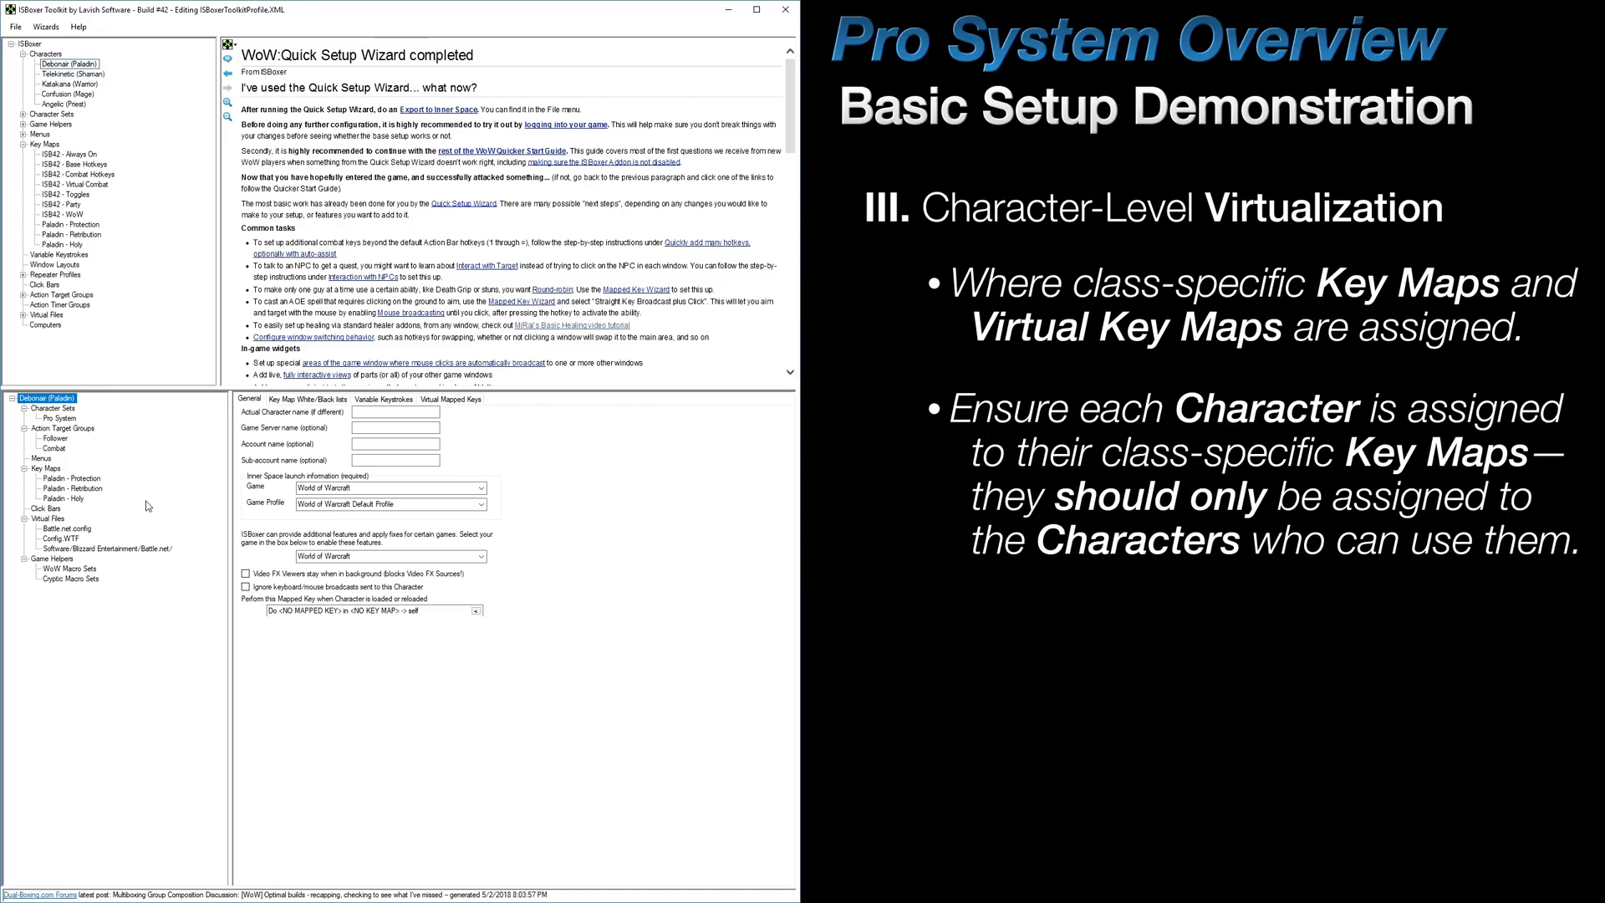
- Show the Paladin character's Virtual Mapped Keys with its empty placeholder mapping
click(445, 398)
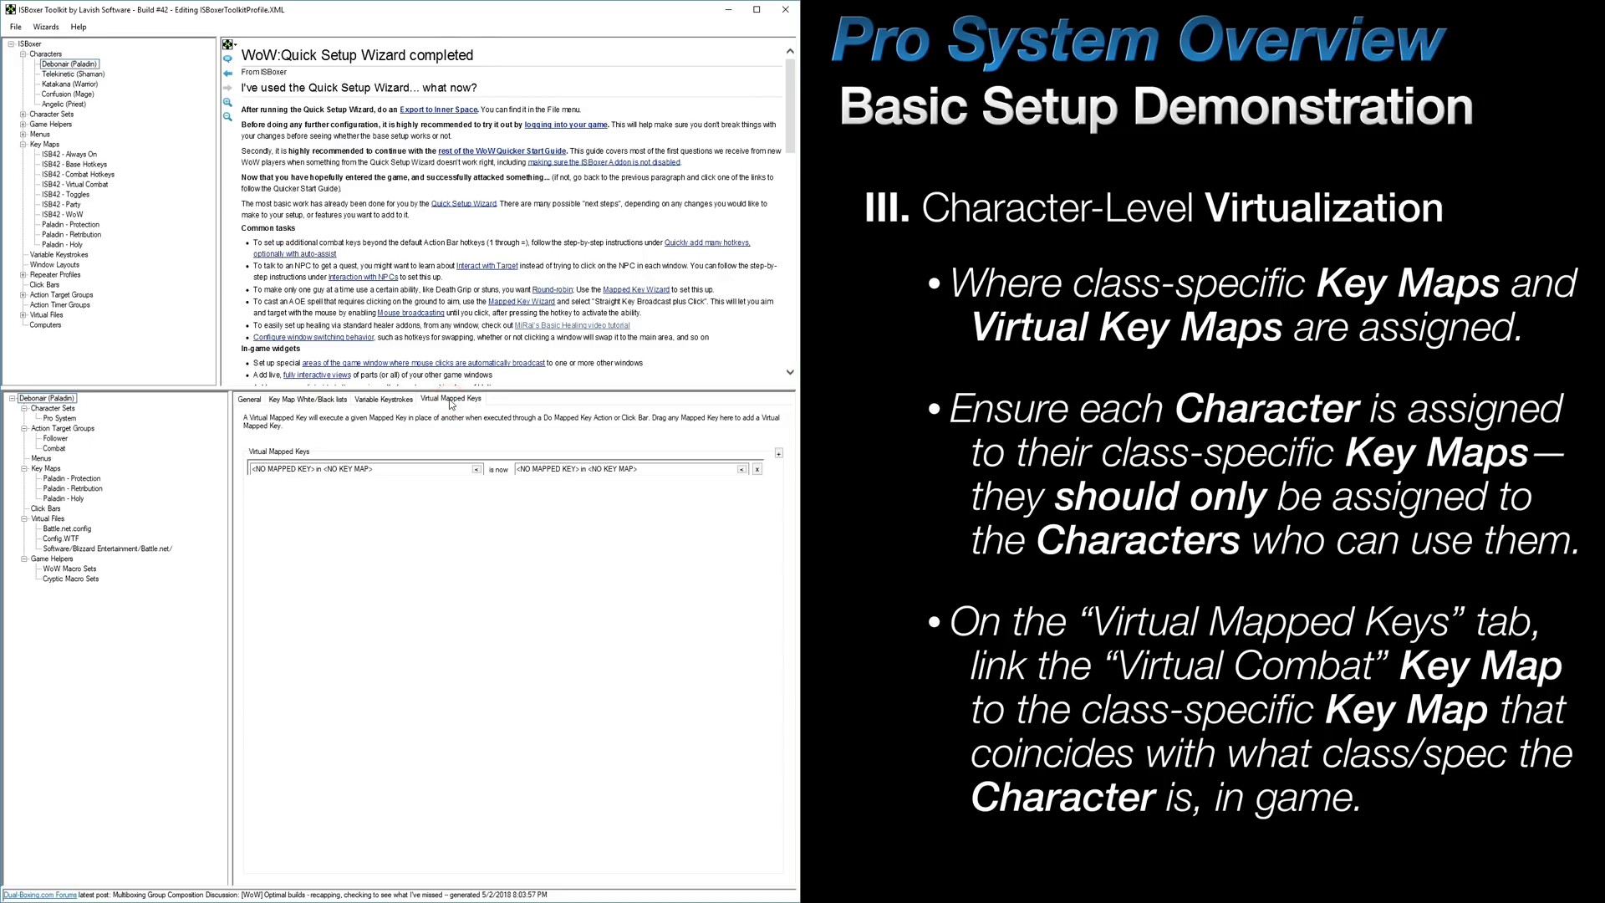
mouse_move(453, 553)
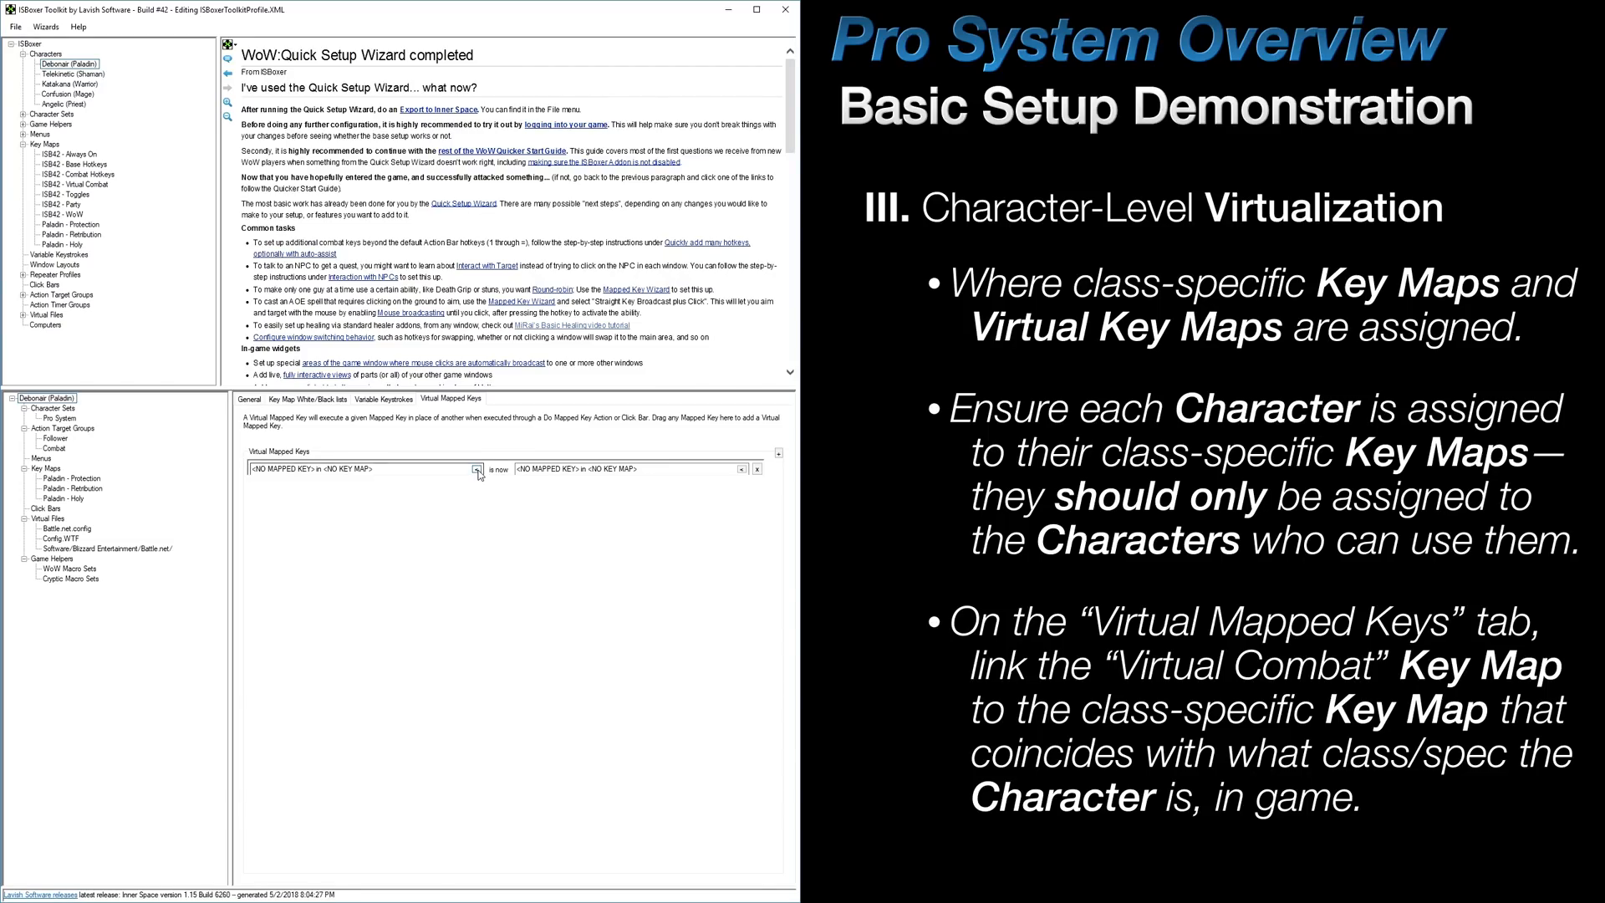
- Map ISB42 - Virtual Combat to Paladin - Protection in the character's virtual mapped keys
click(473, 446)
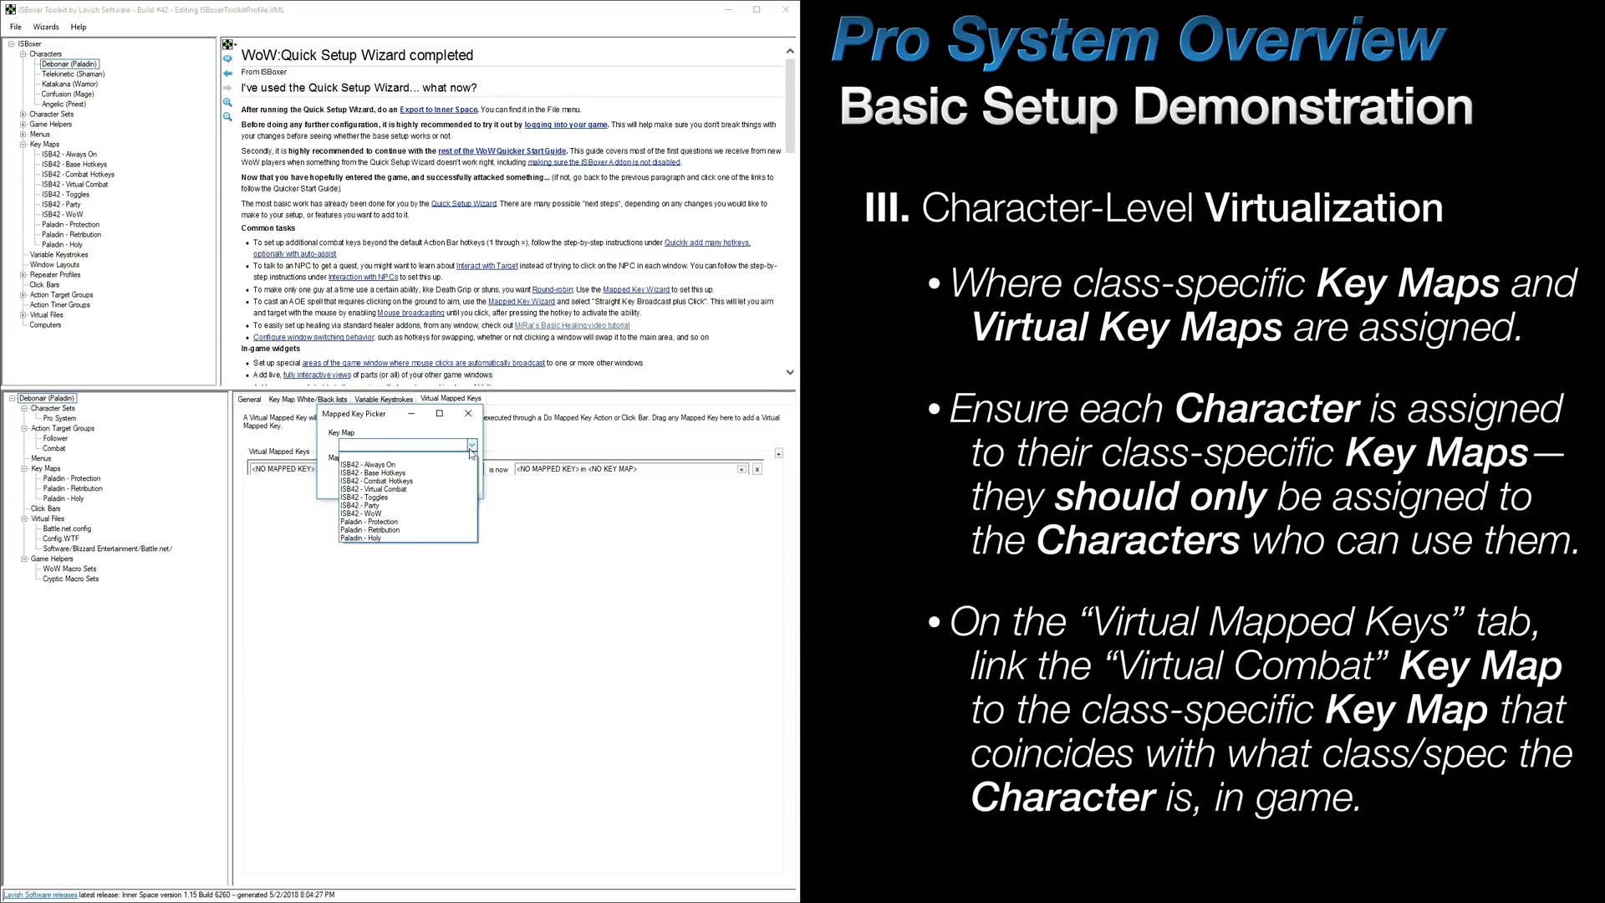
mouse_move(448, 489)
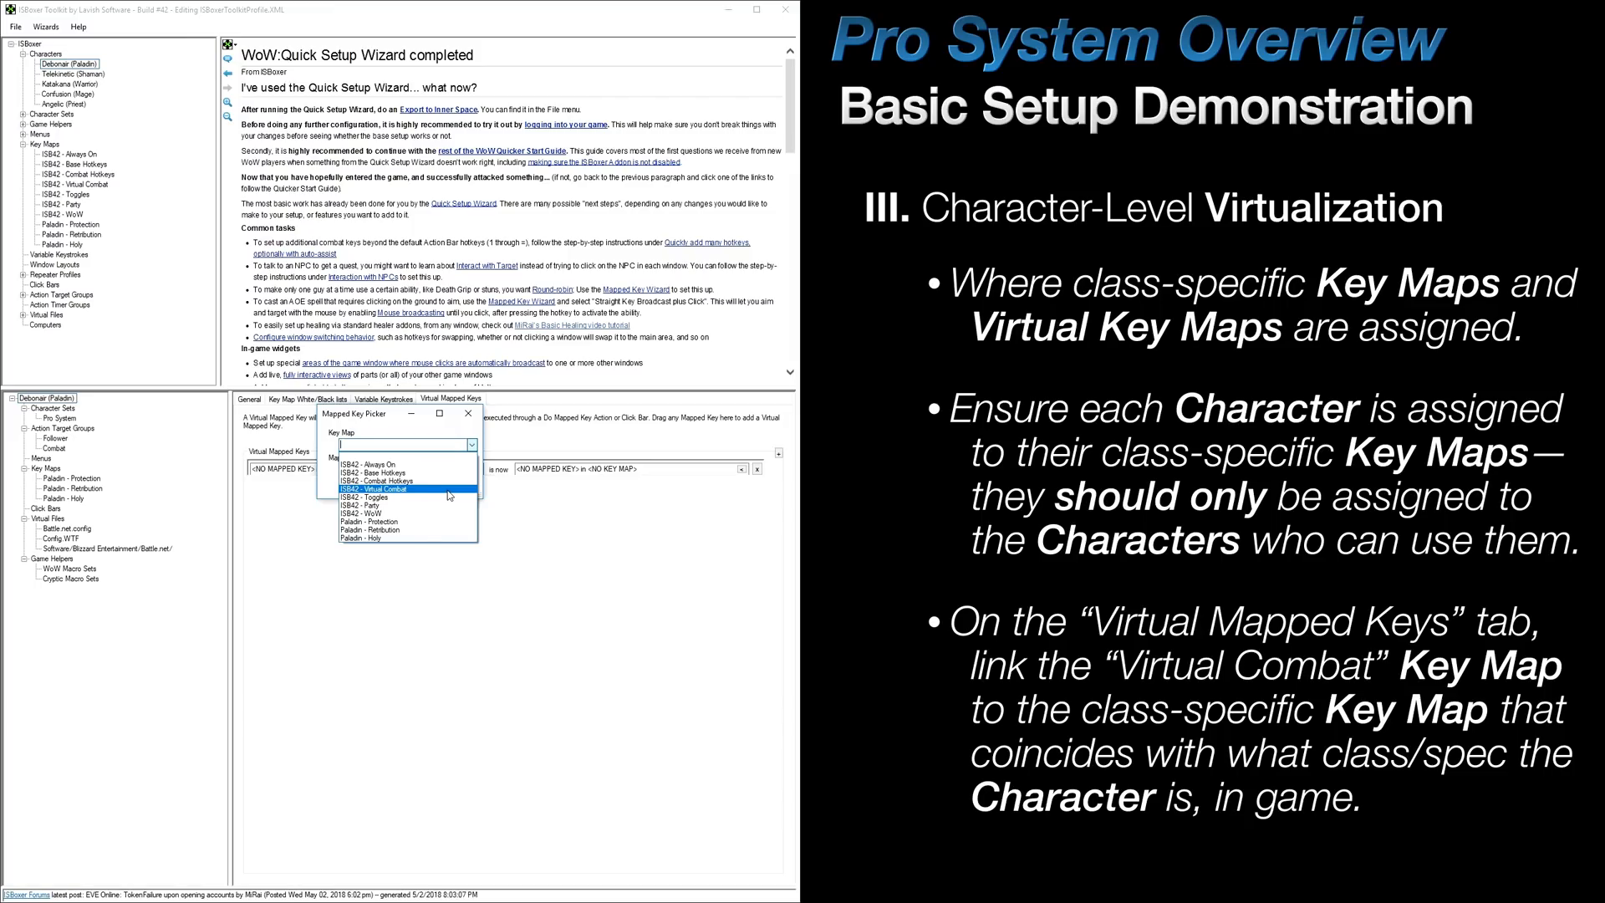
click(400, 488)
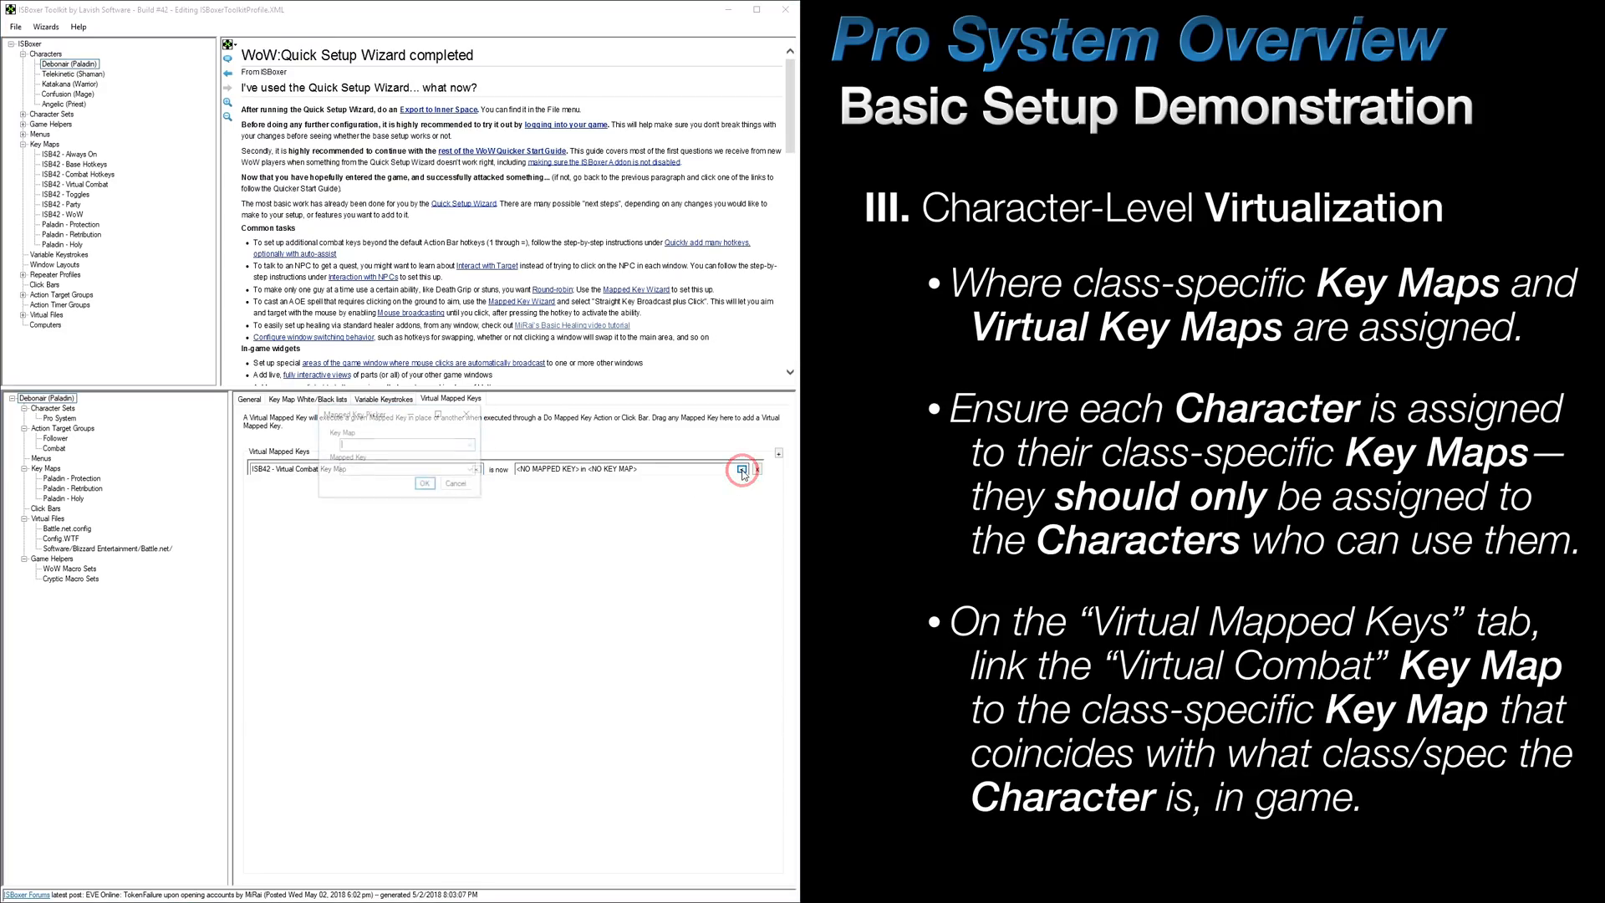
click(471, 447)
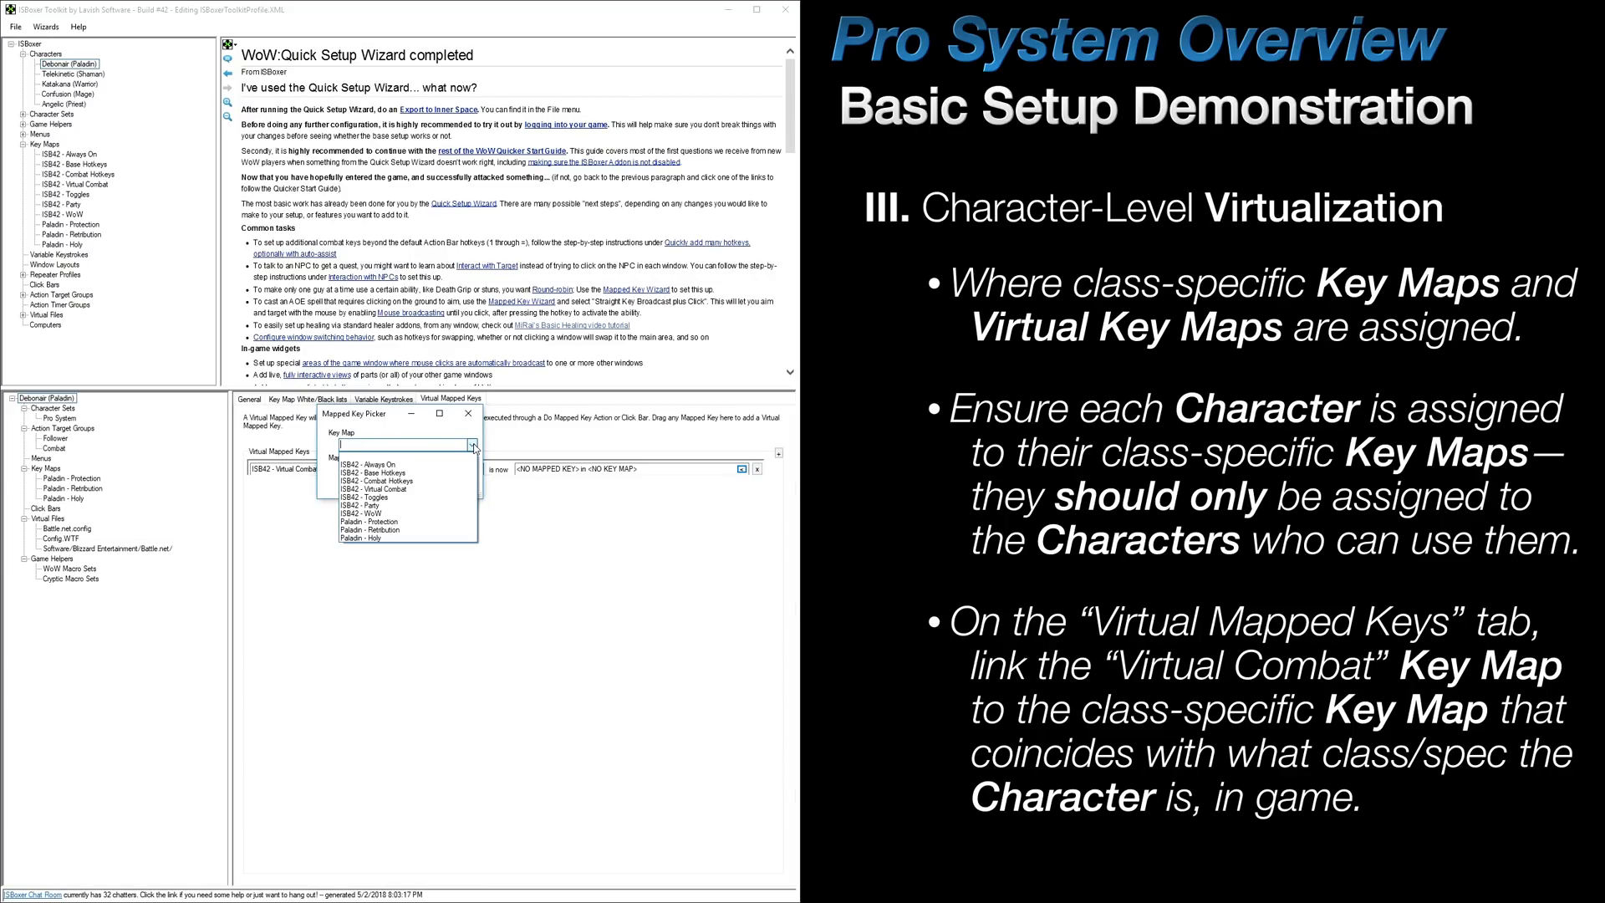
mouse_move(400, 473)
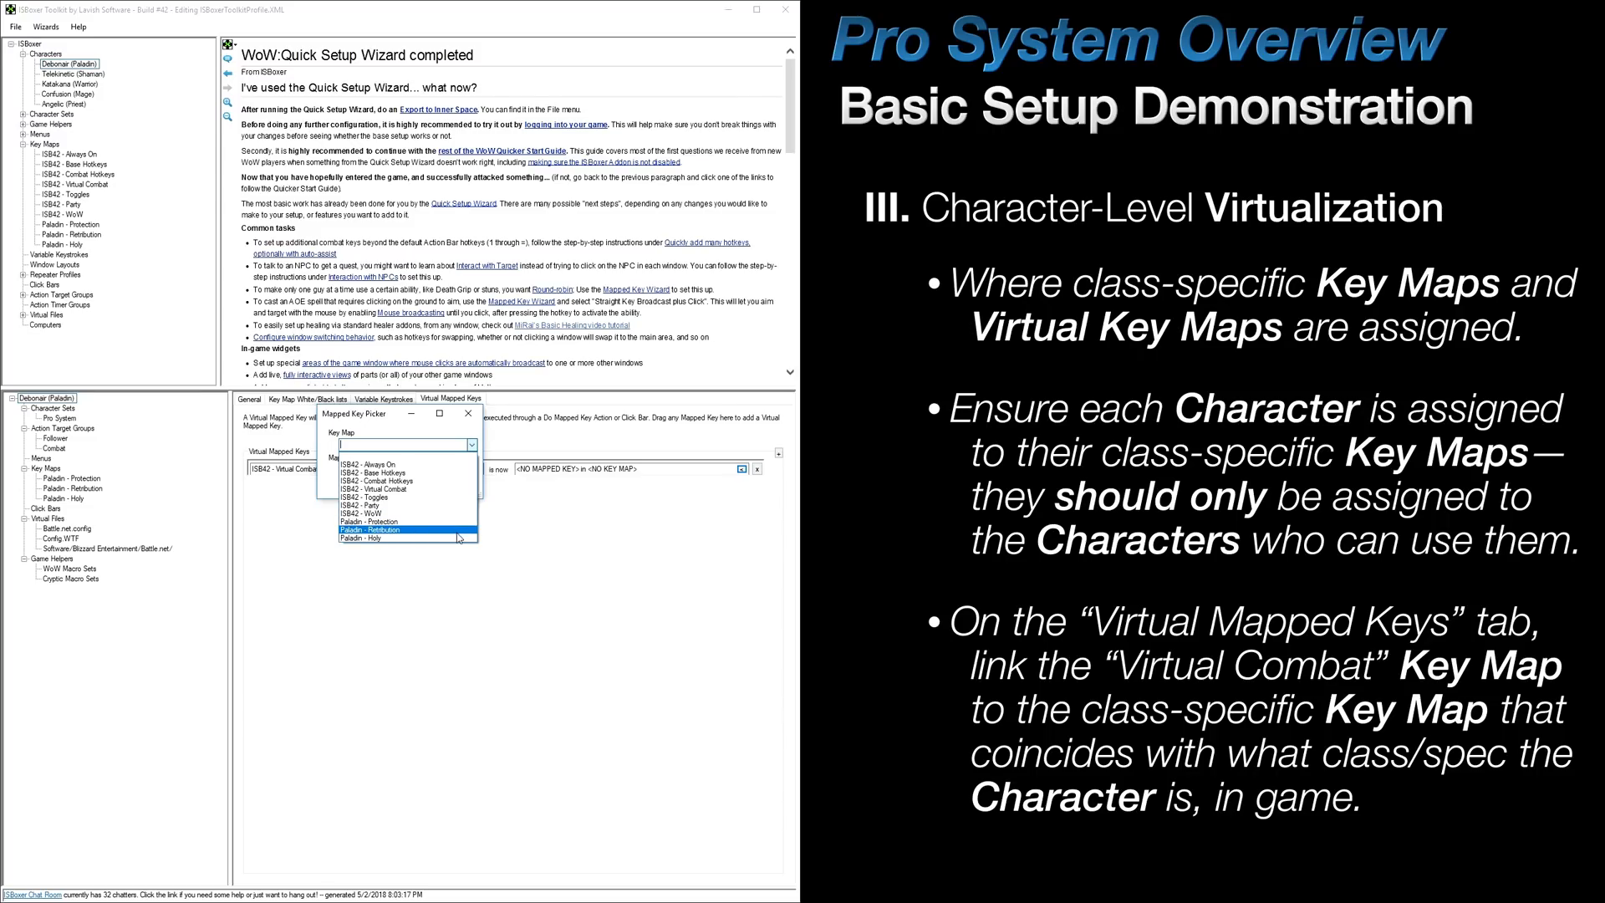
mouse_move(405, 536)
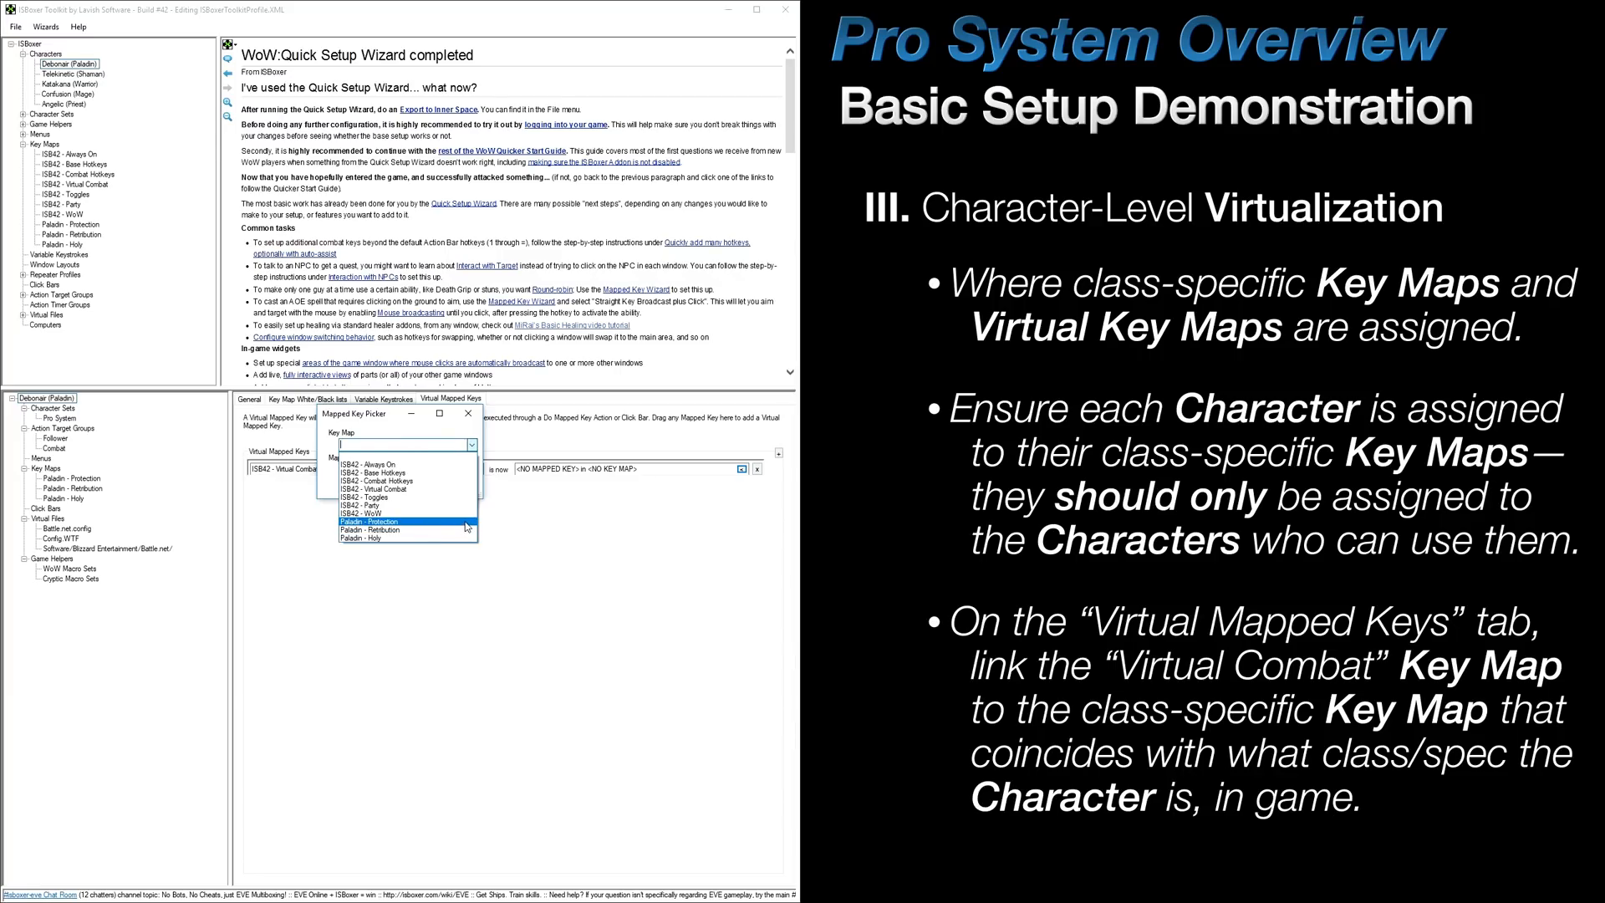
click(392, 522)
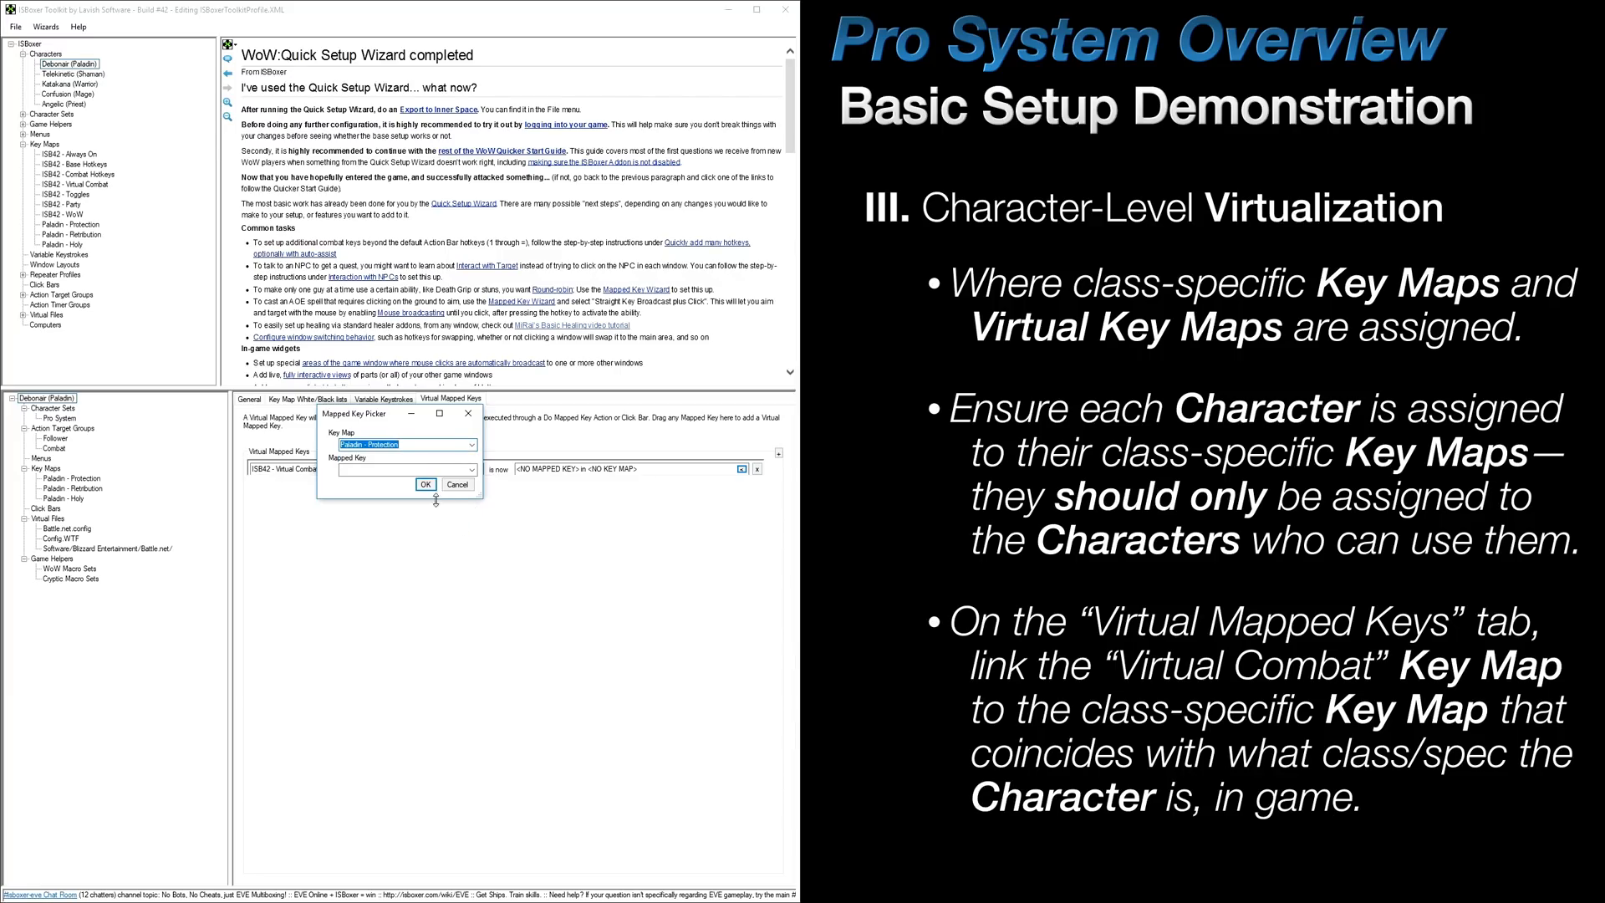
click(425, 484)
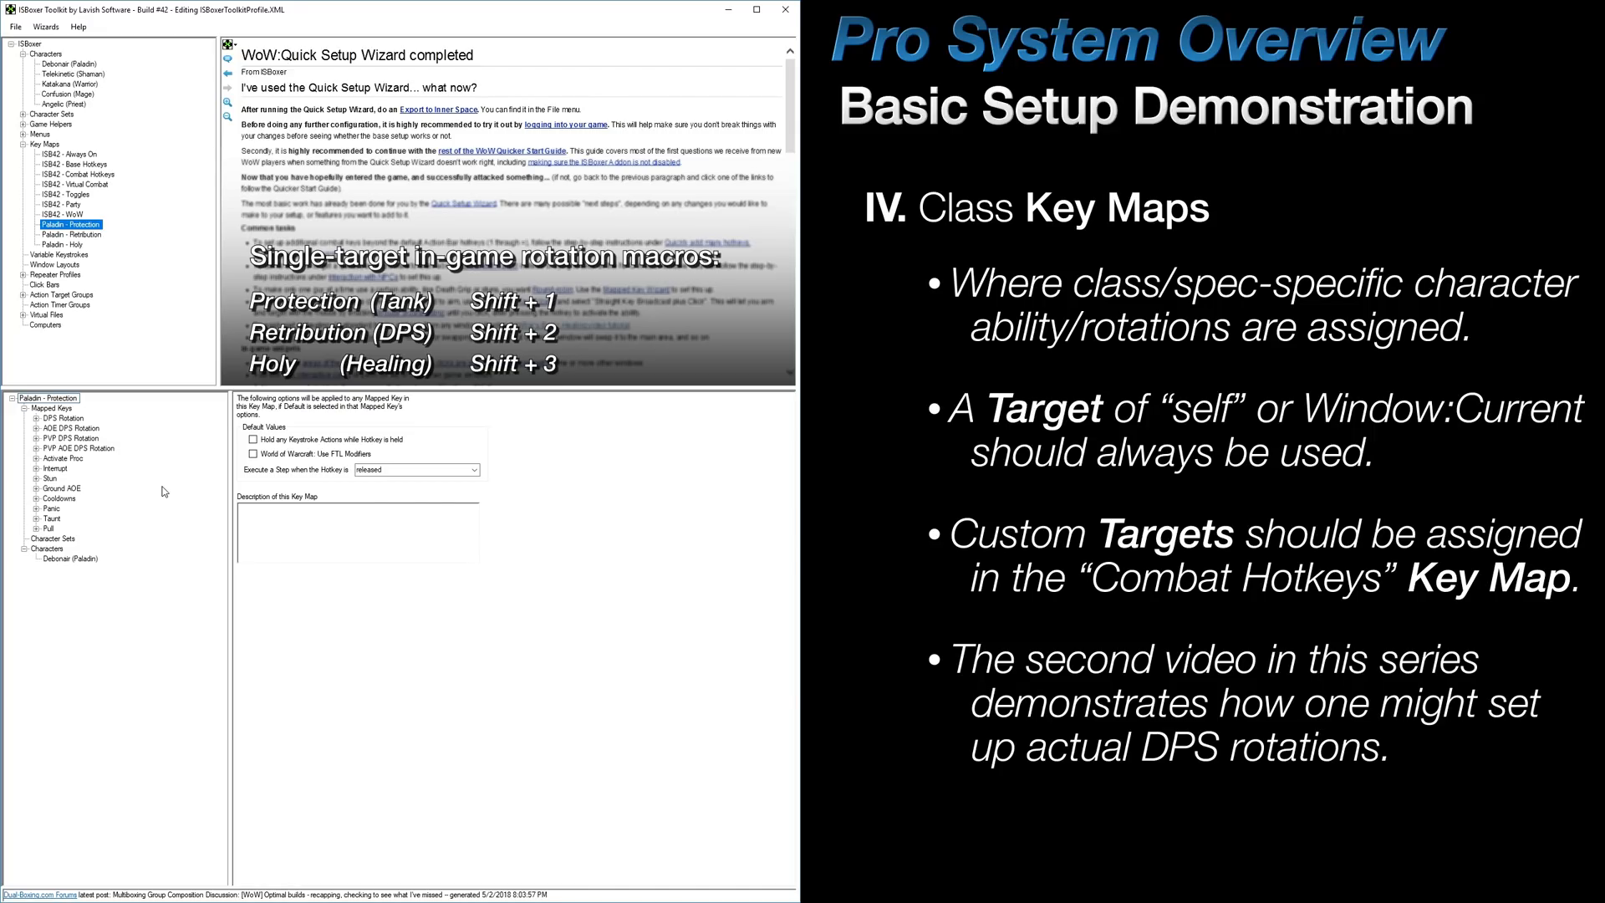
- Review the DPS Rotation keystroke actions in the Paladin - Protection and Retribution key maps
click(35, 418)
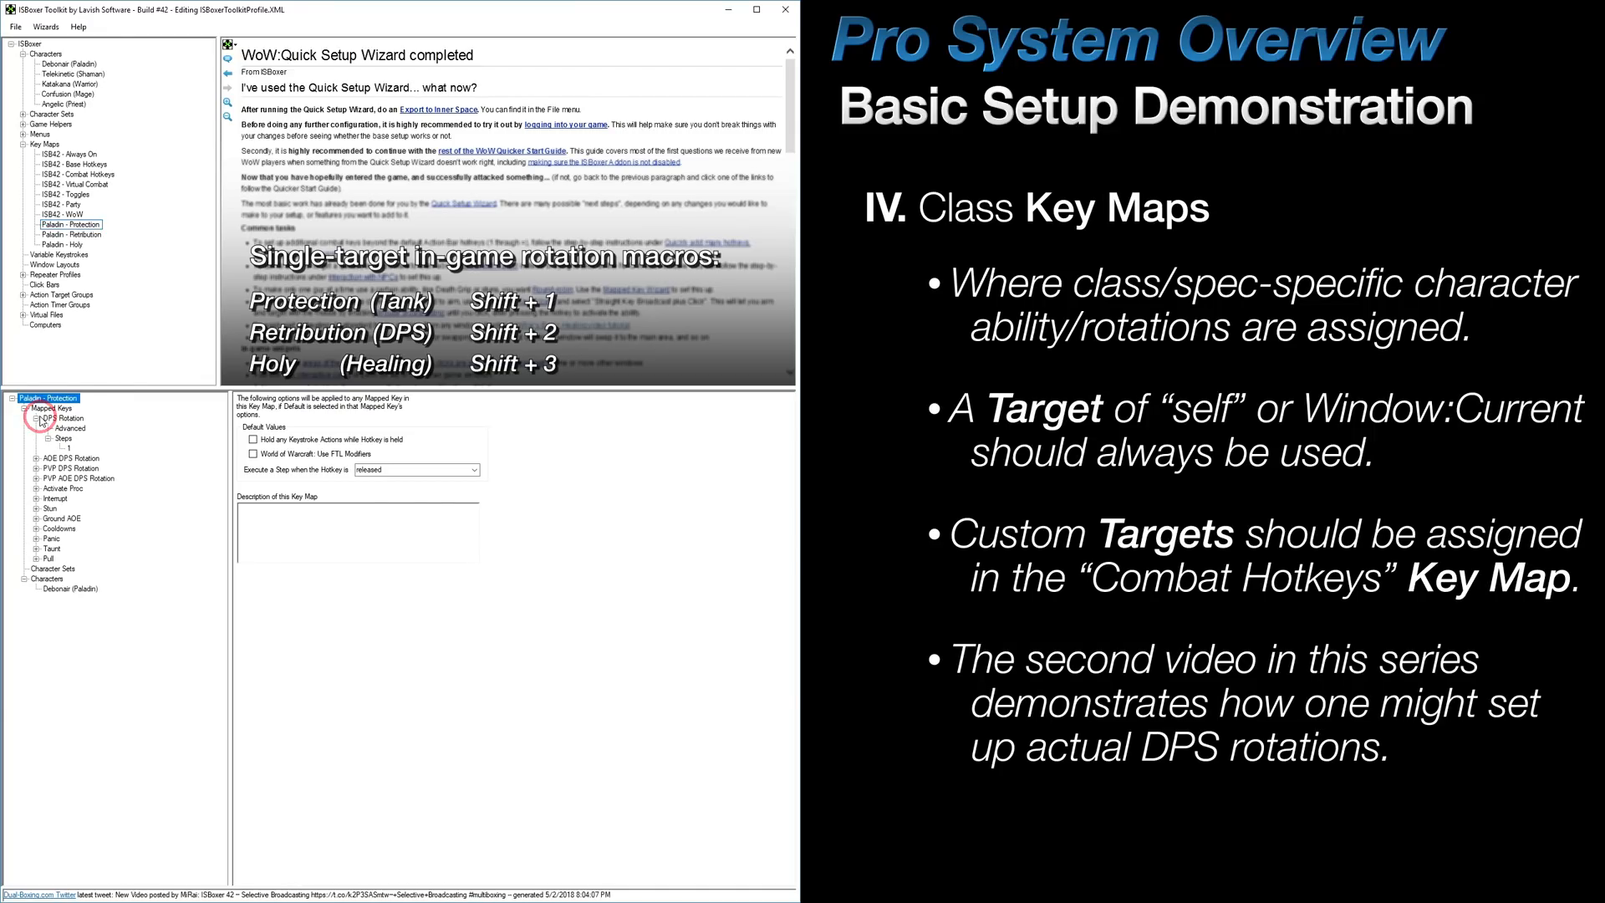
click(48, 426)
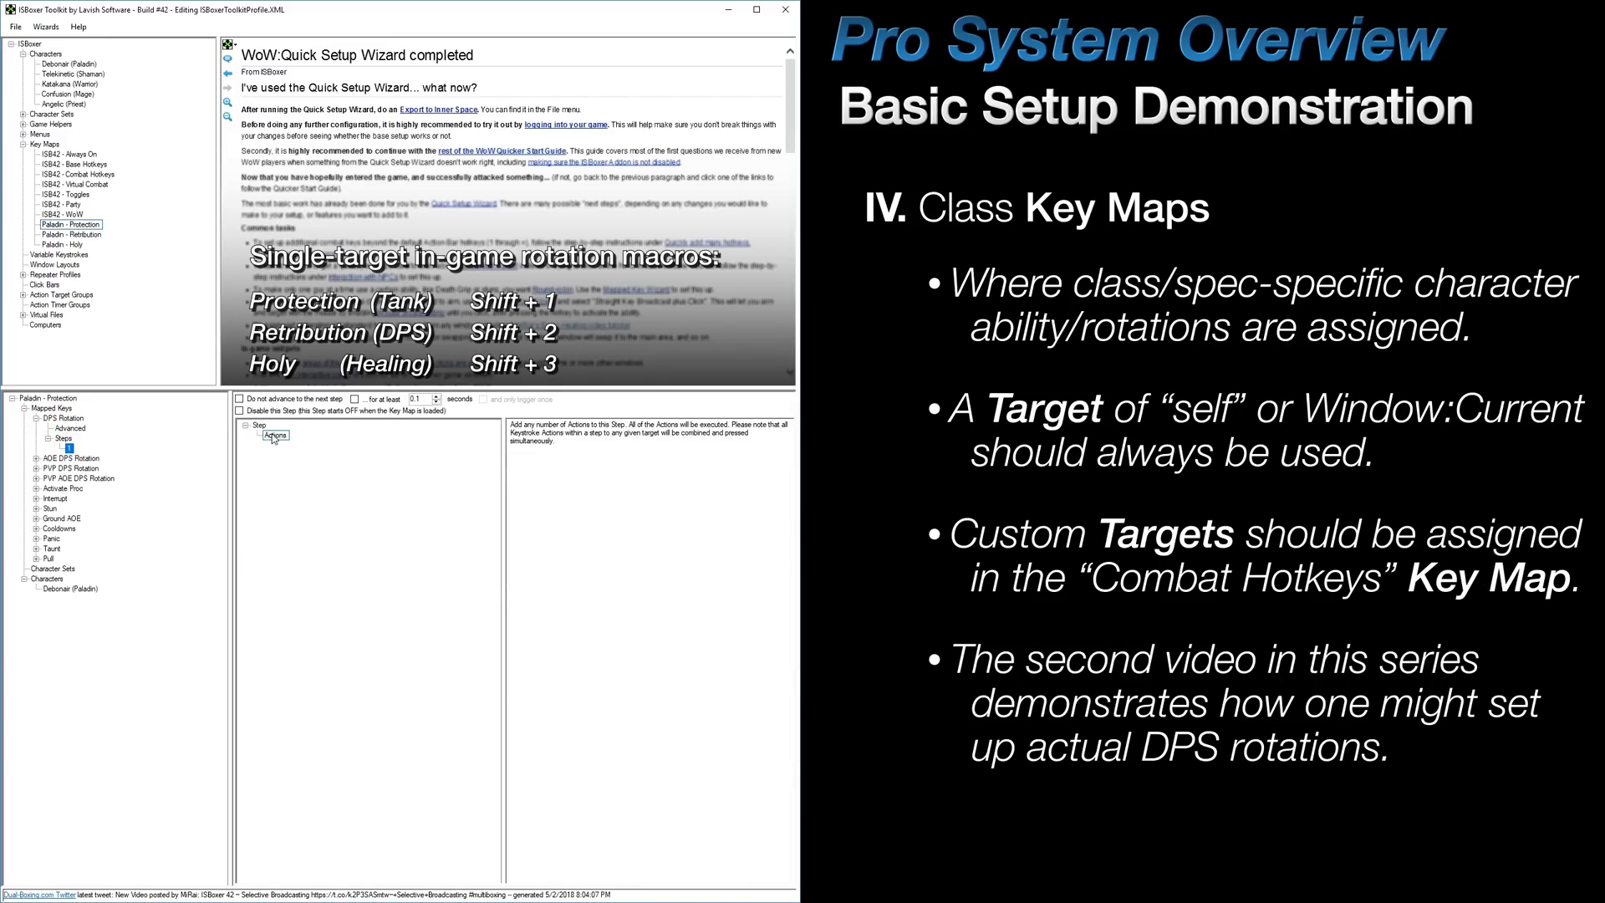
click(273, 434)
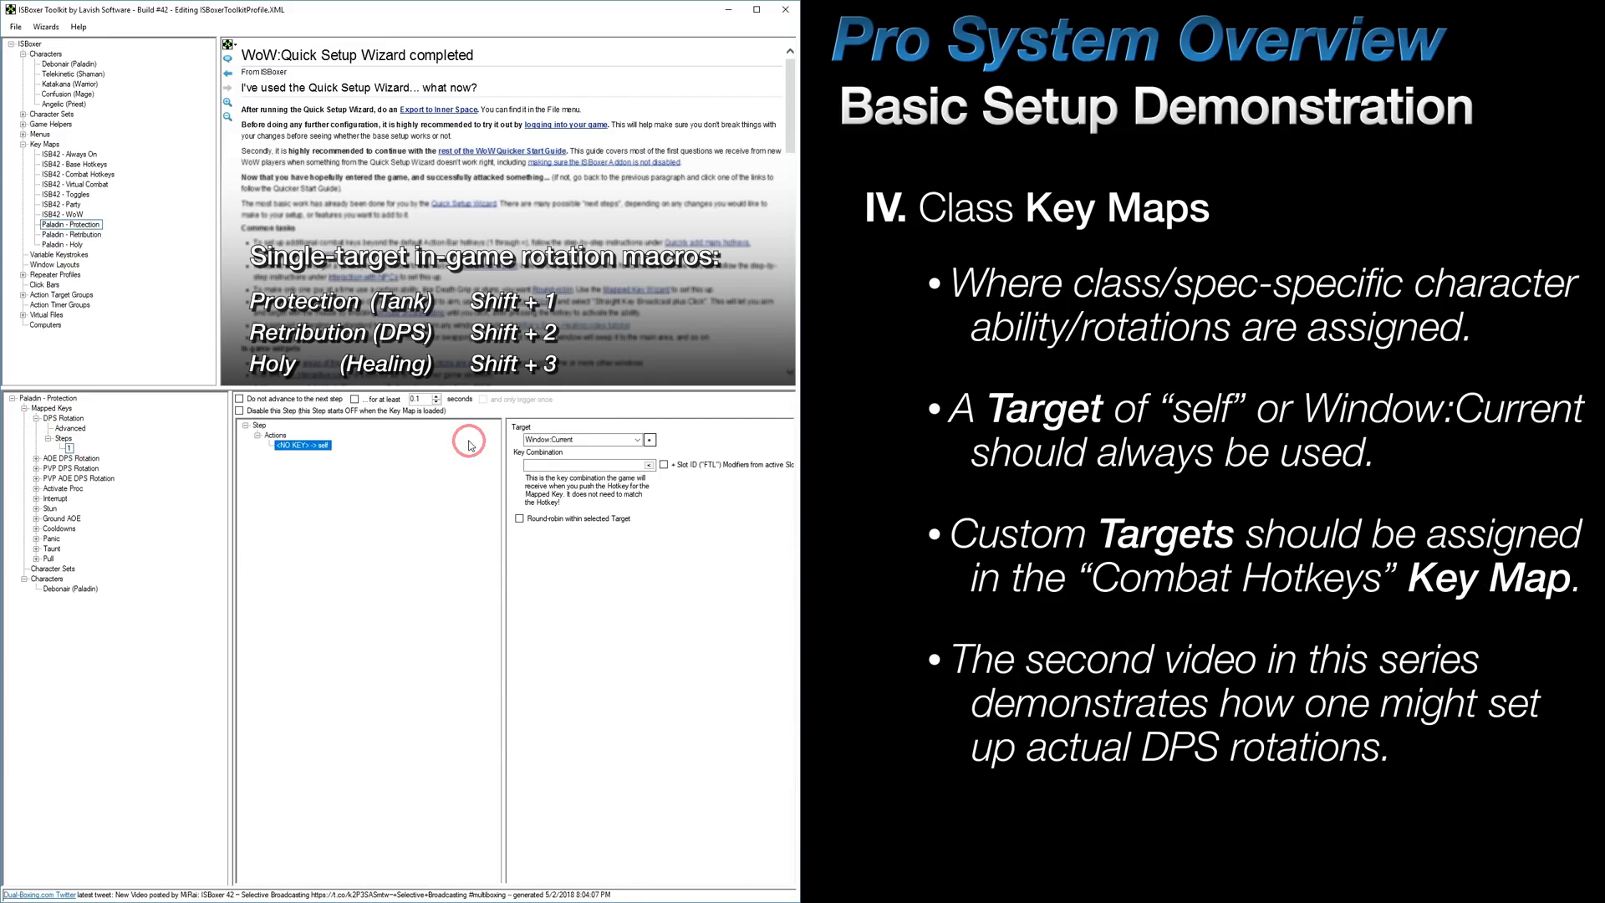
click(624, 465)
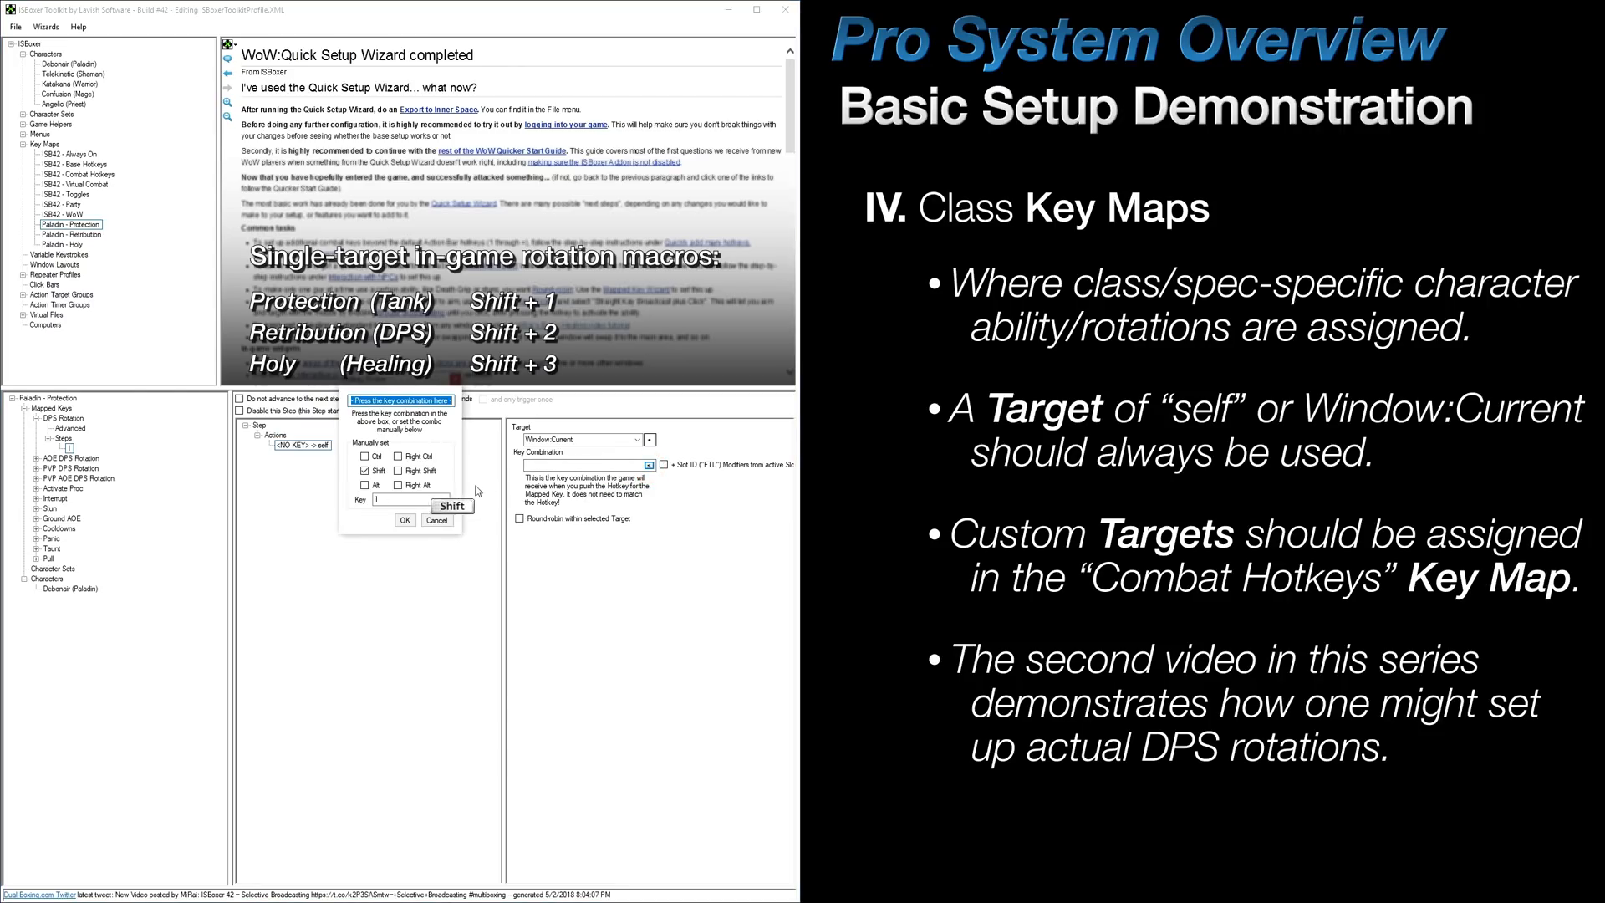
right_click(303, 444)
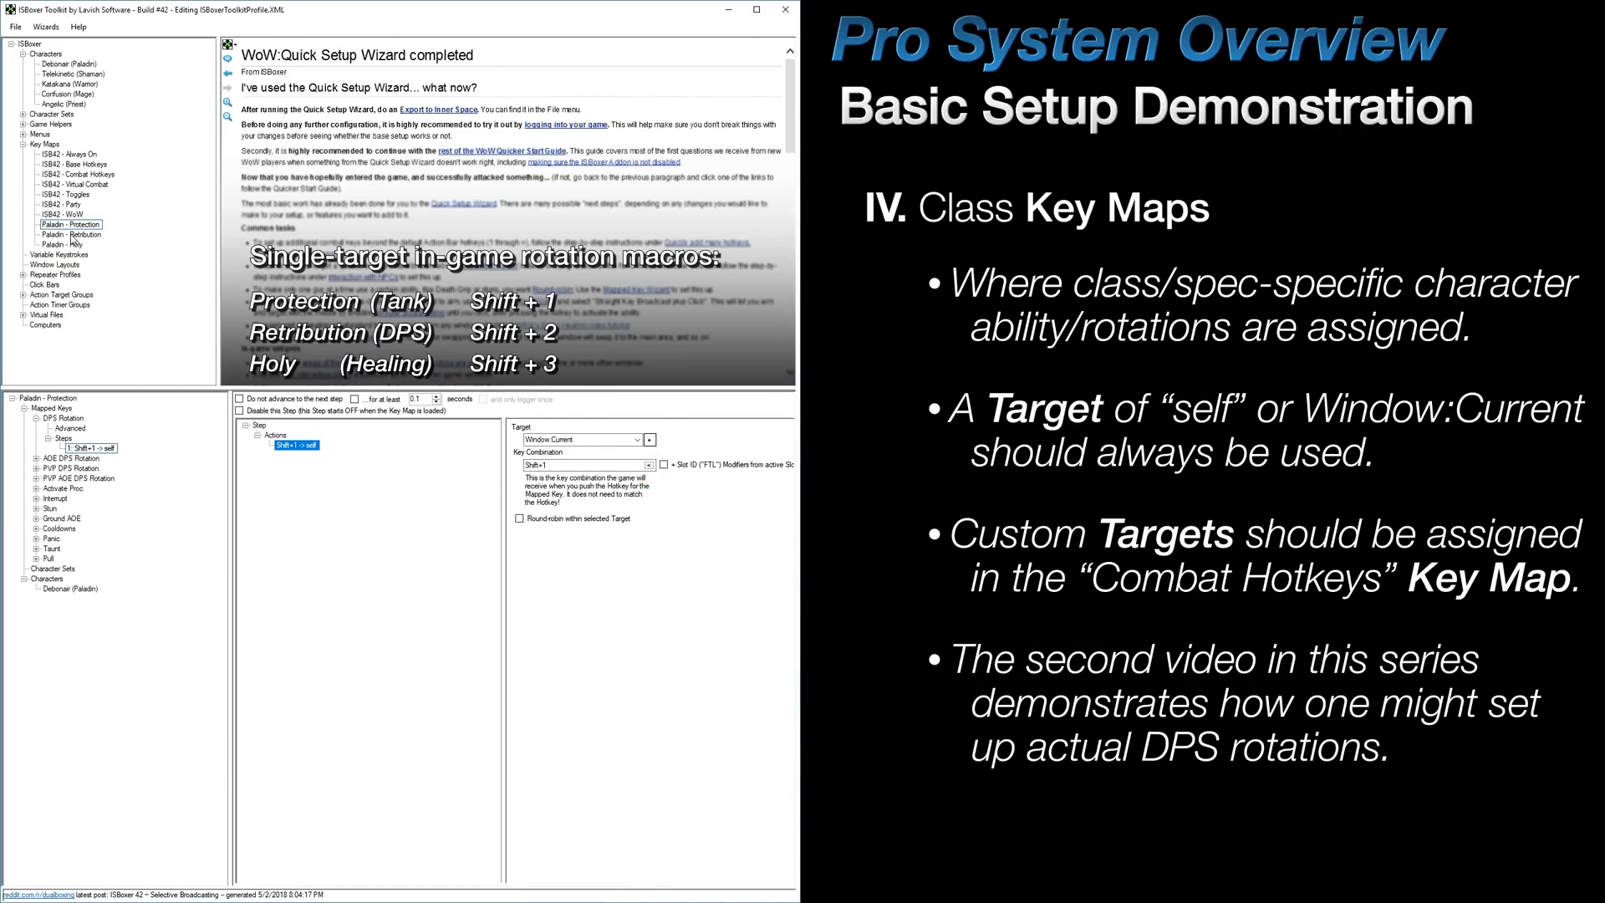
click(70, 235)
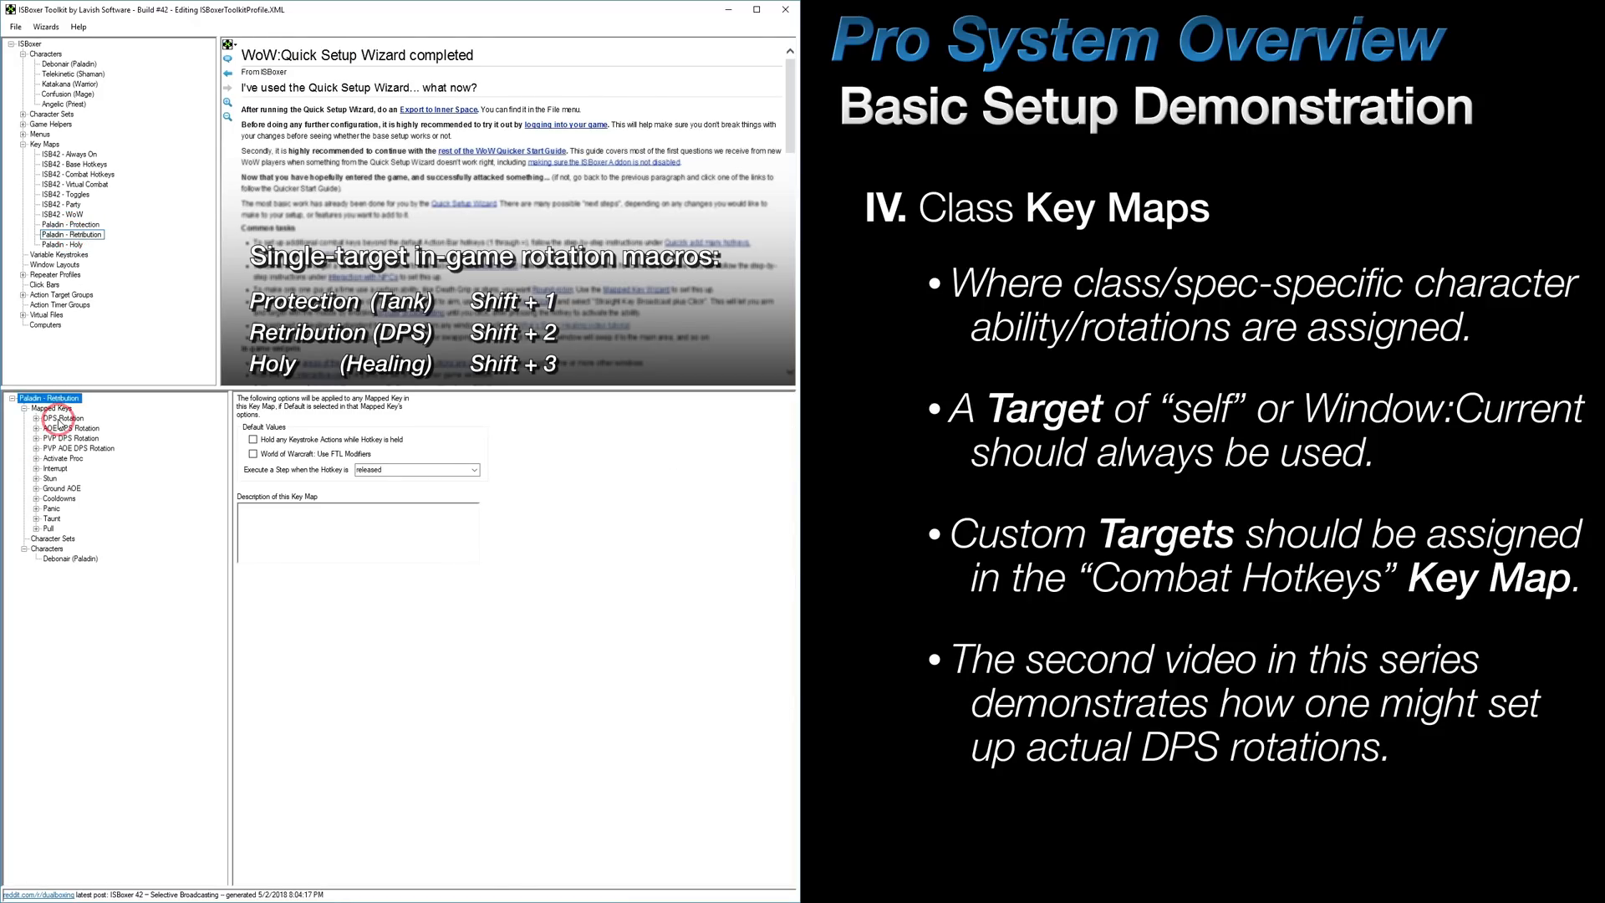
click(39, 418)
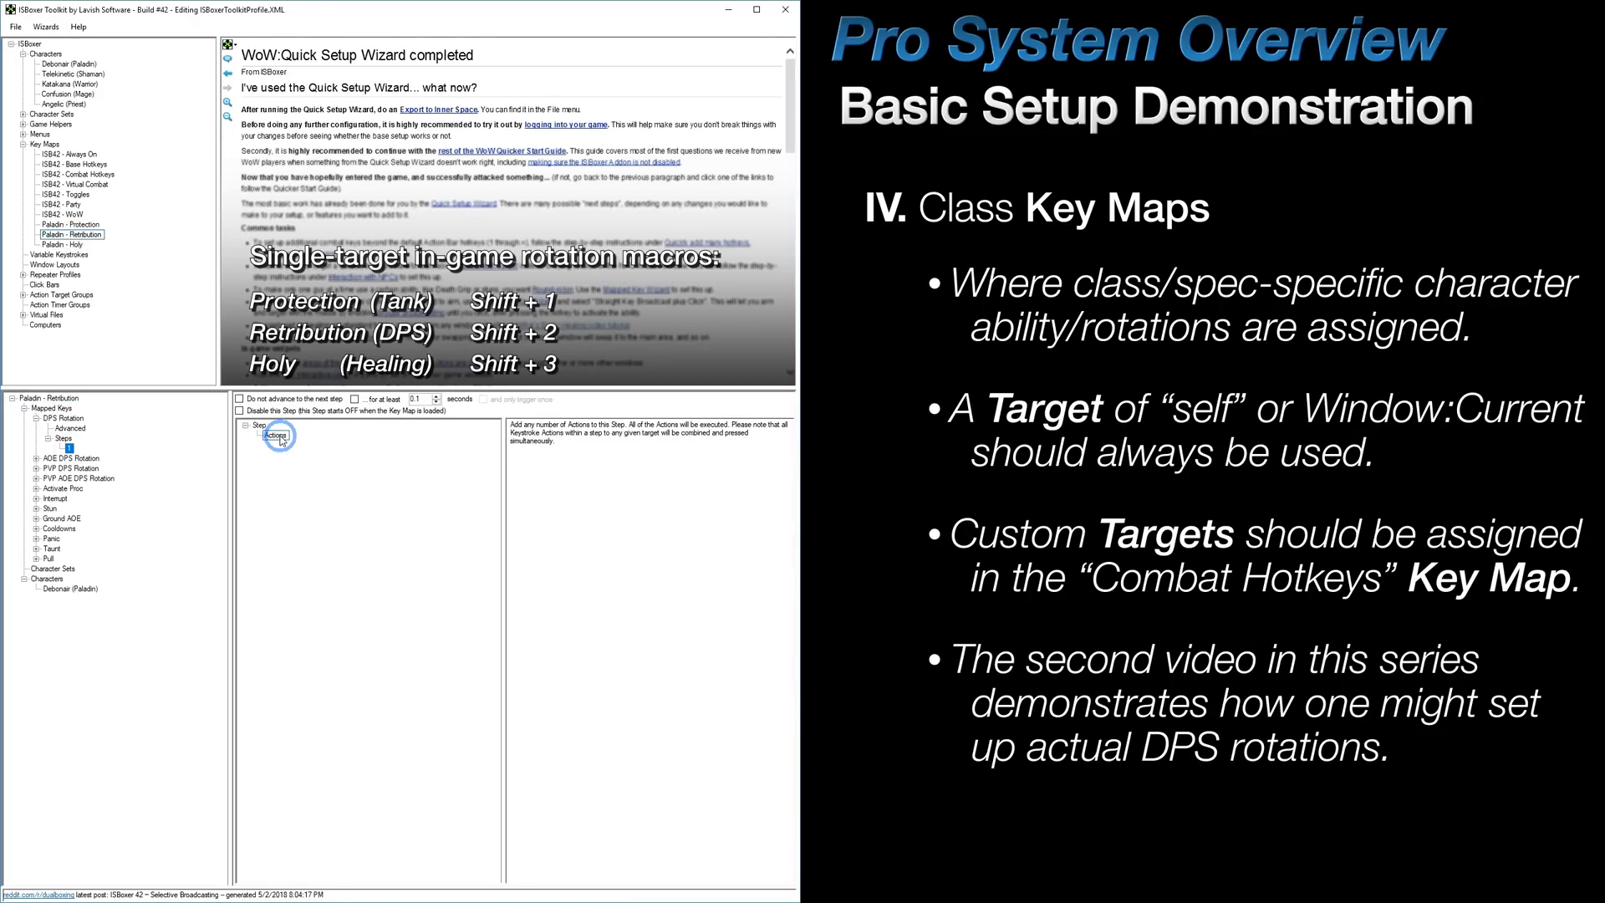
click(276, 434)
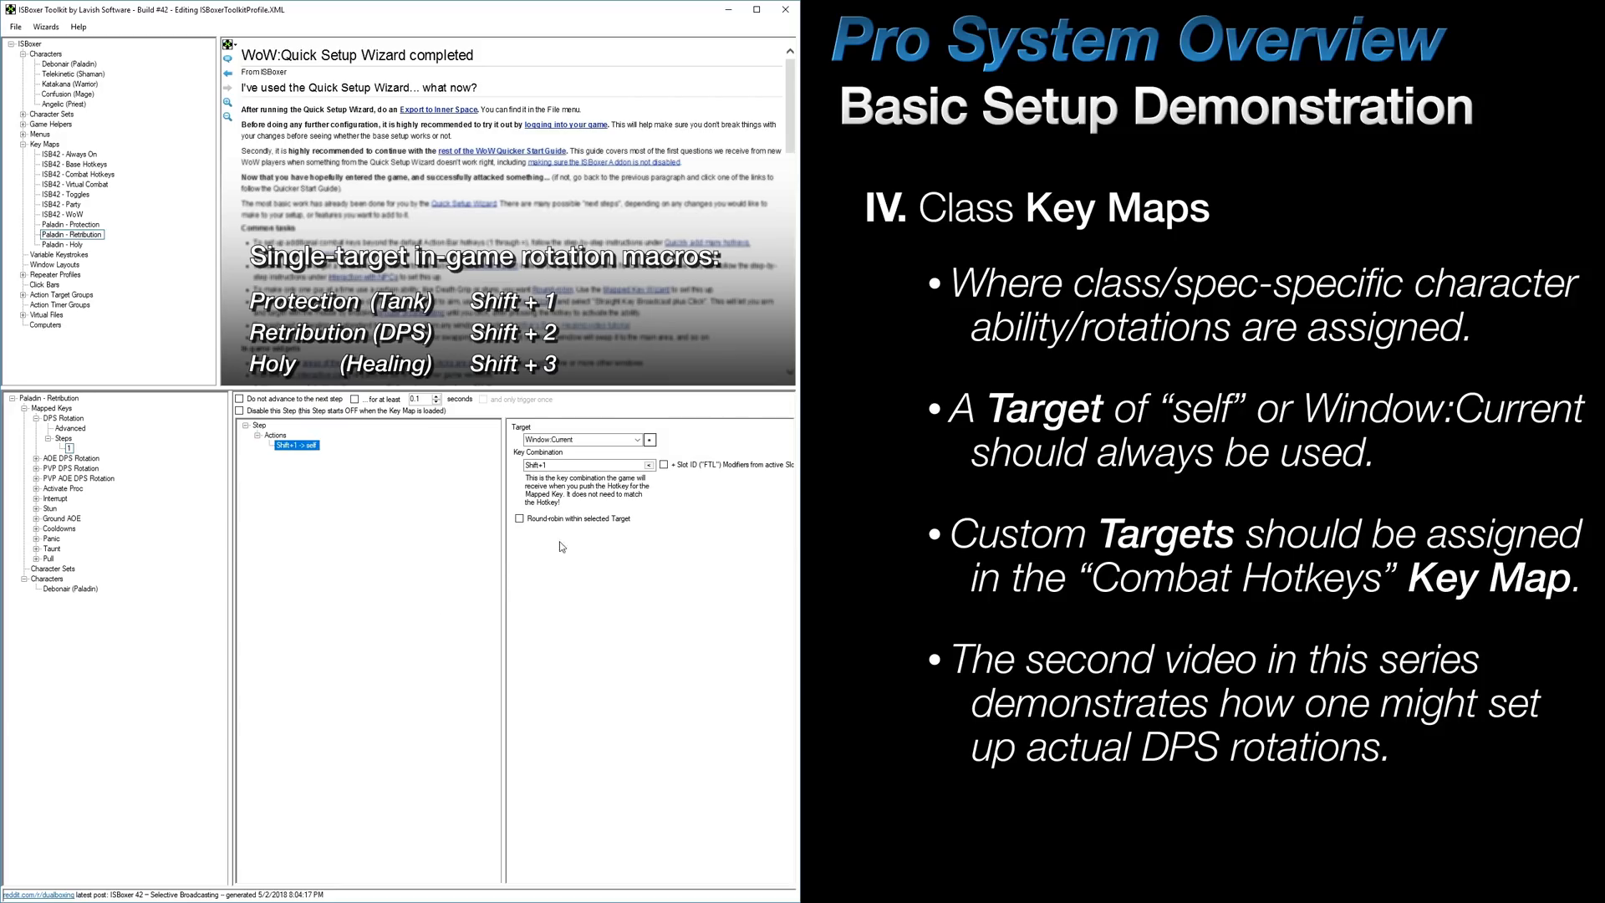
- Set the Paladin - Holy DPS Rotation action to send Shift+3 to the current window
click(651, 465)
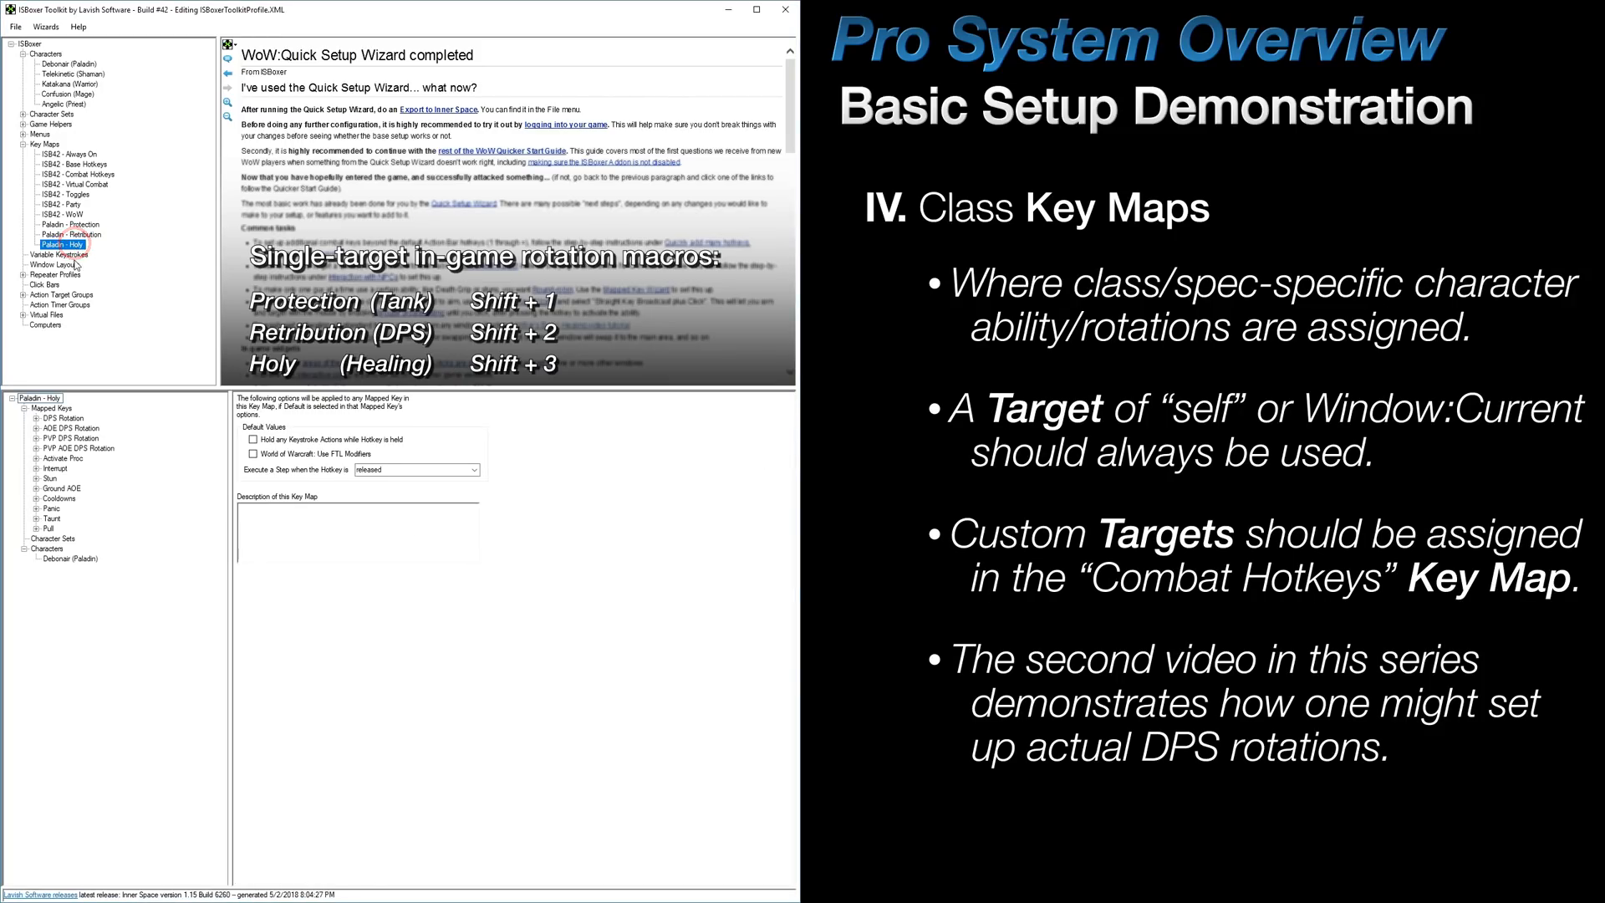
click(37, 418)
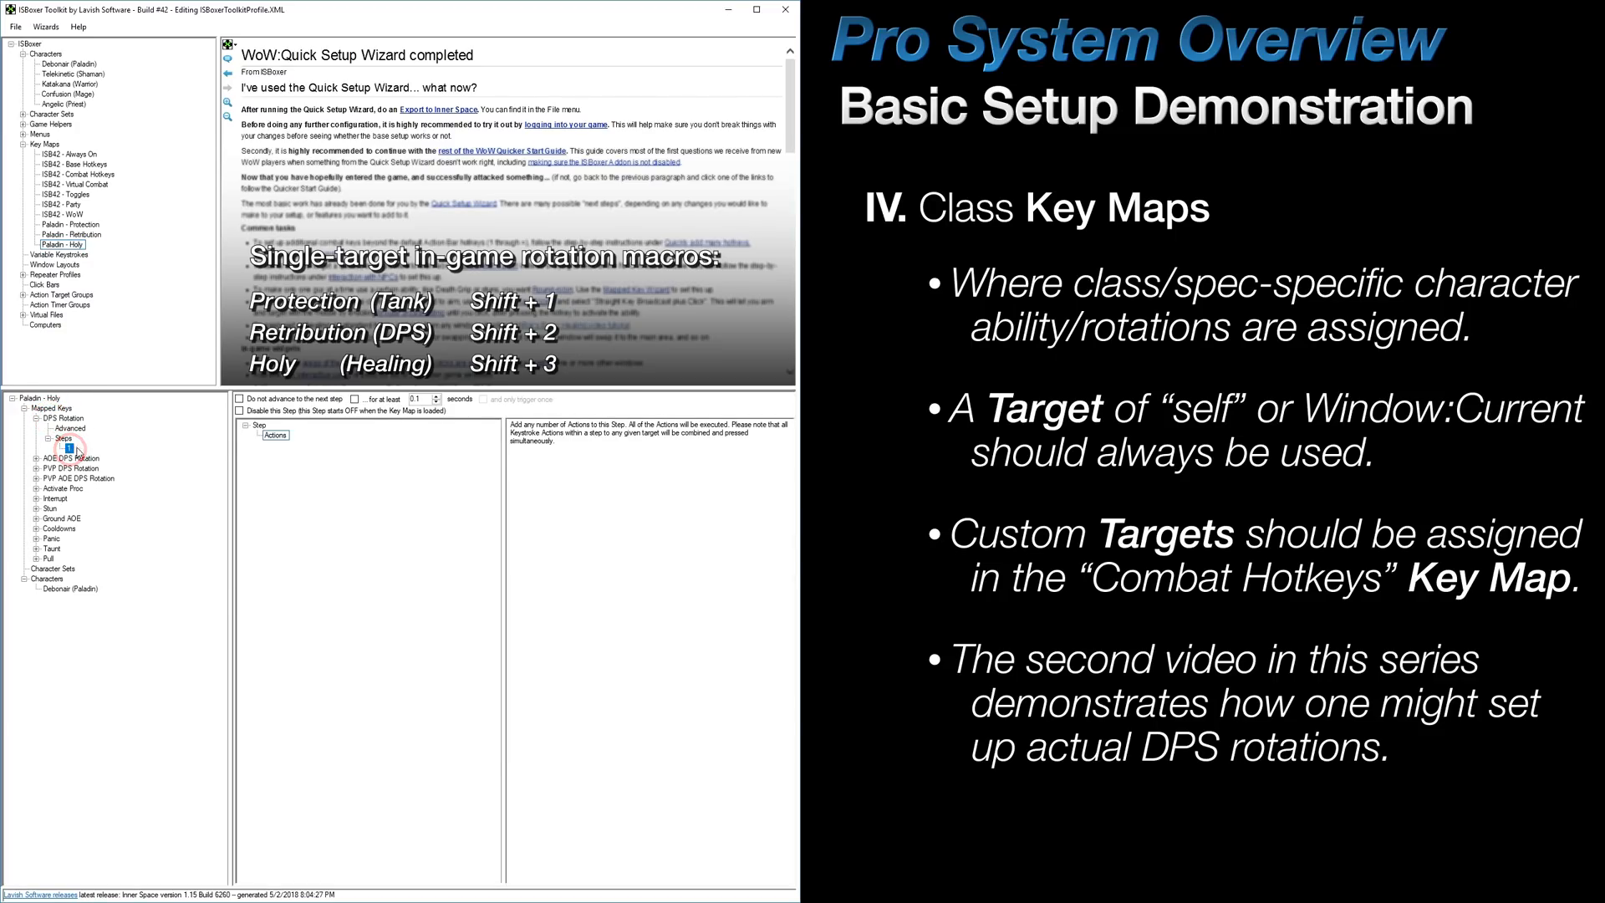
click(294, 445)
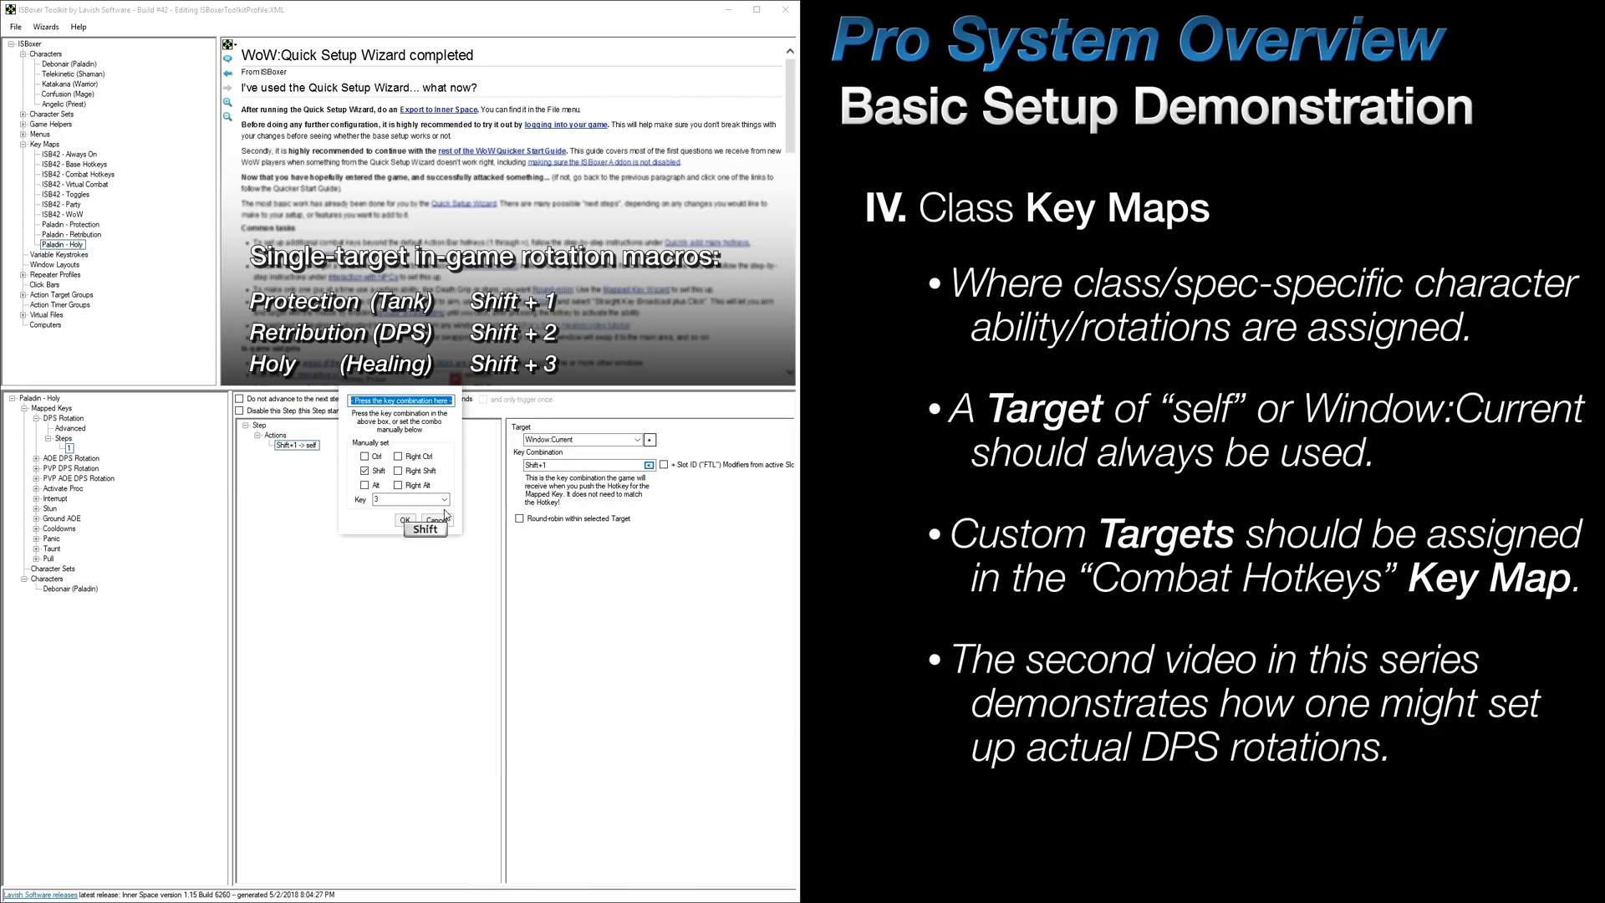
click(406, 520)
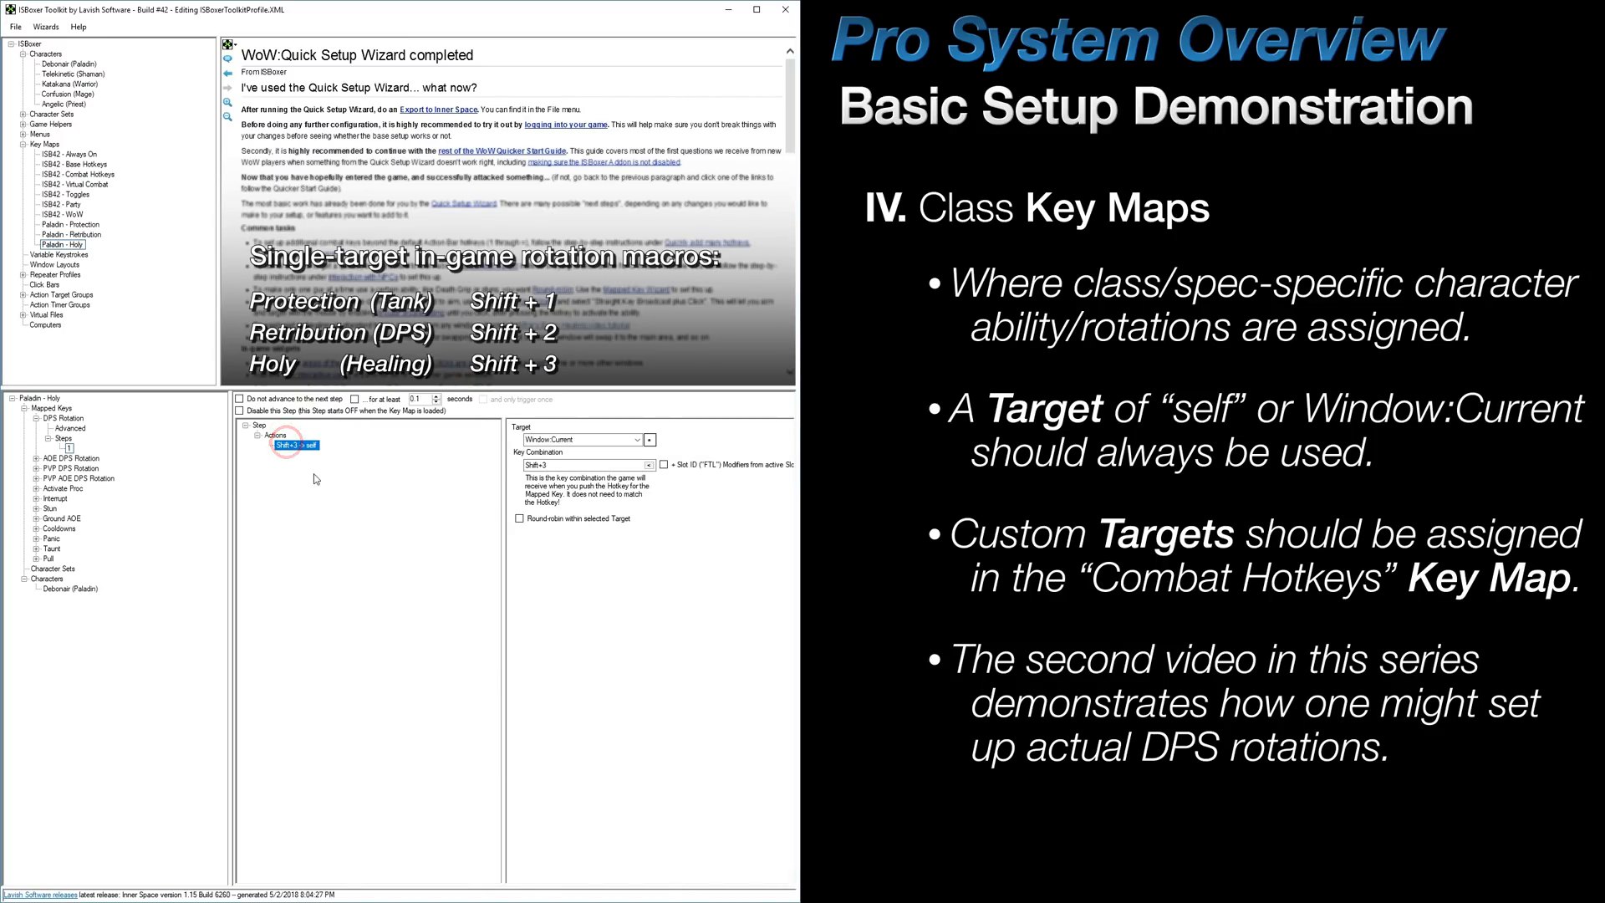
click(581, 438)
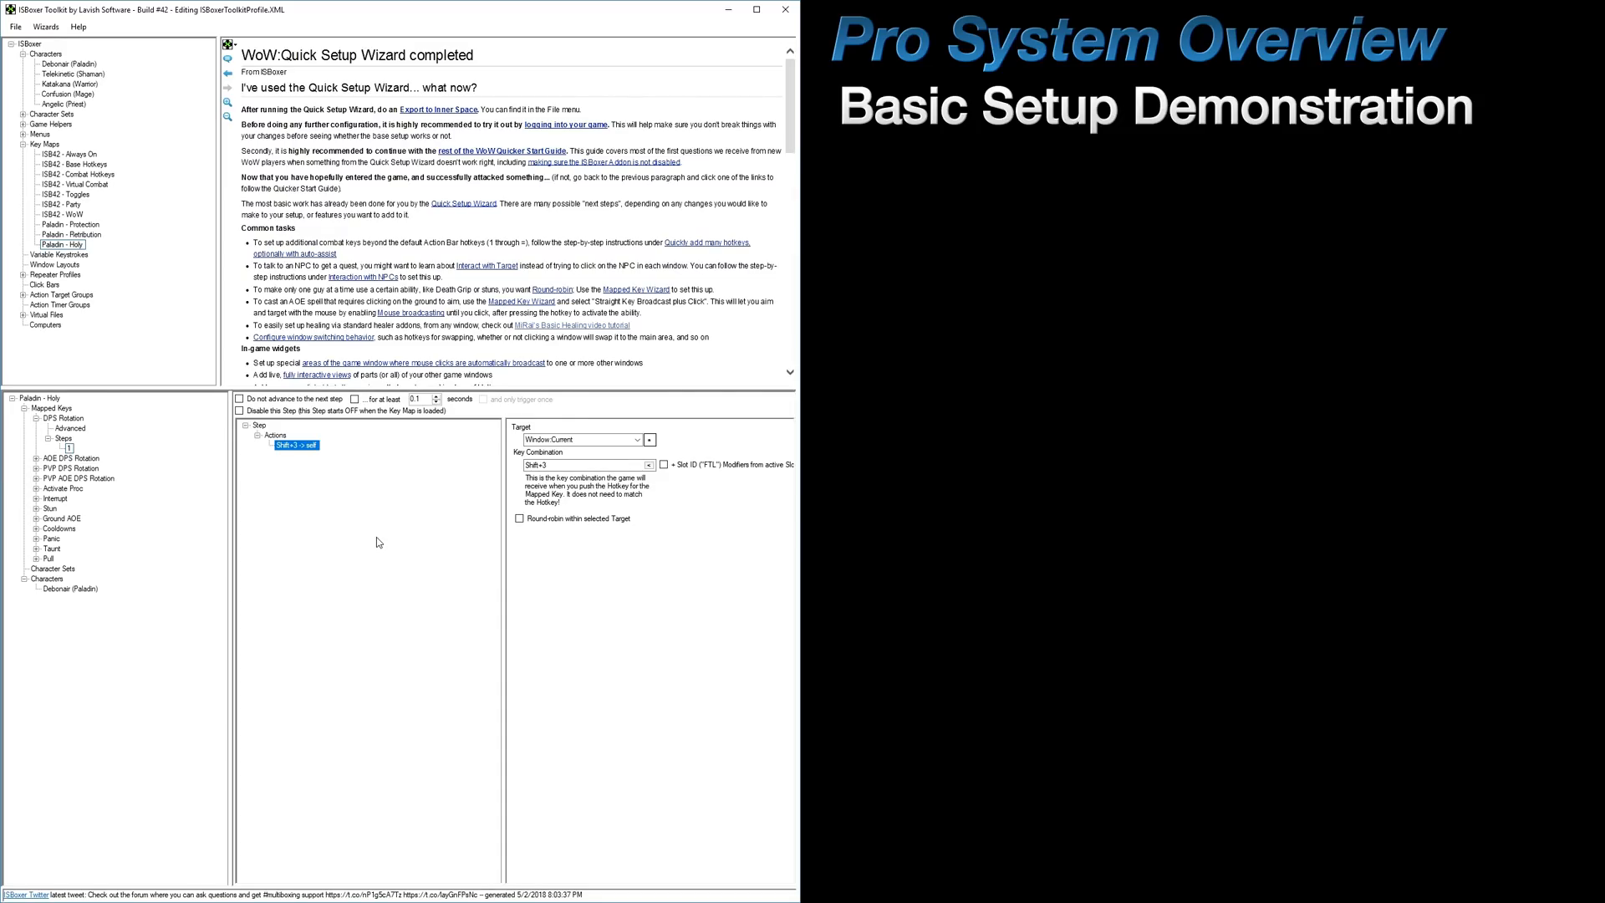
- Assign a hotkey to the AOE DPS Rotation mapped key in Combat Hotkeys via the picker
click(81, 174)
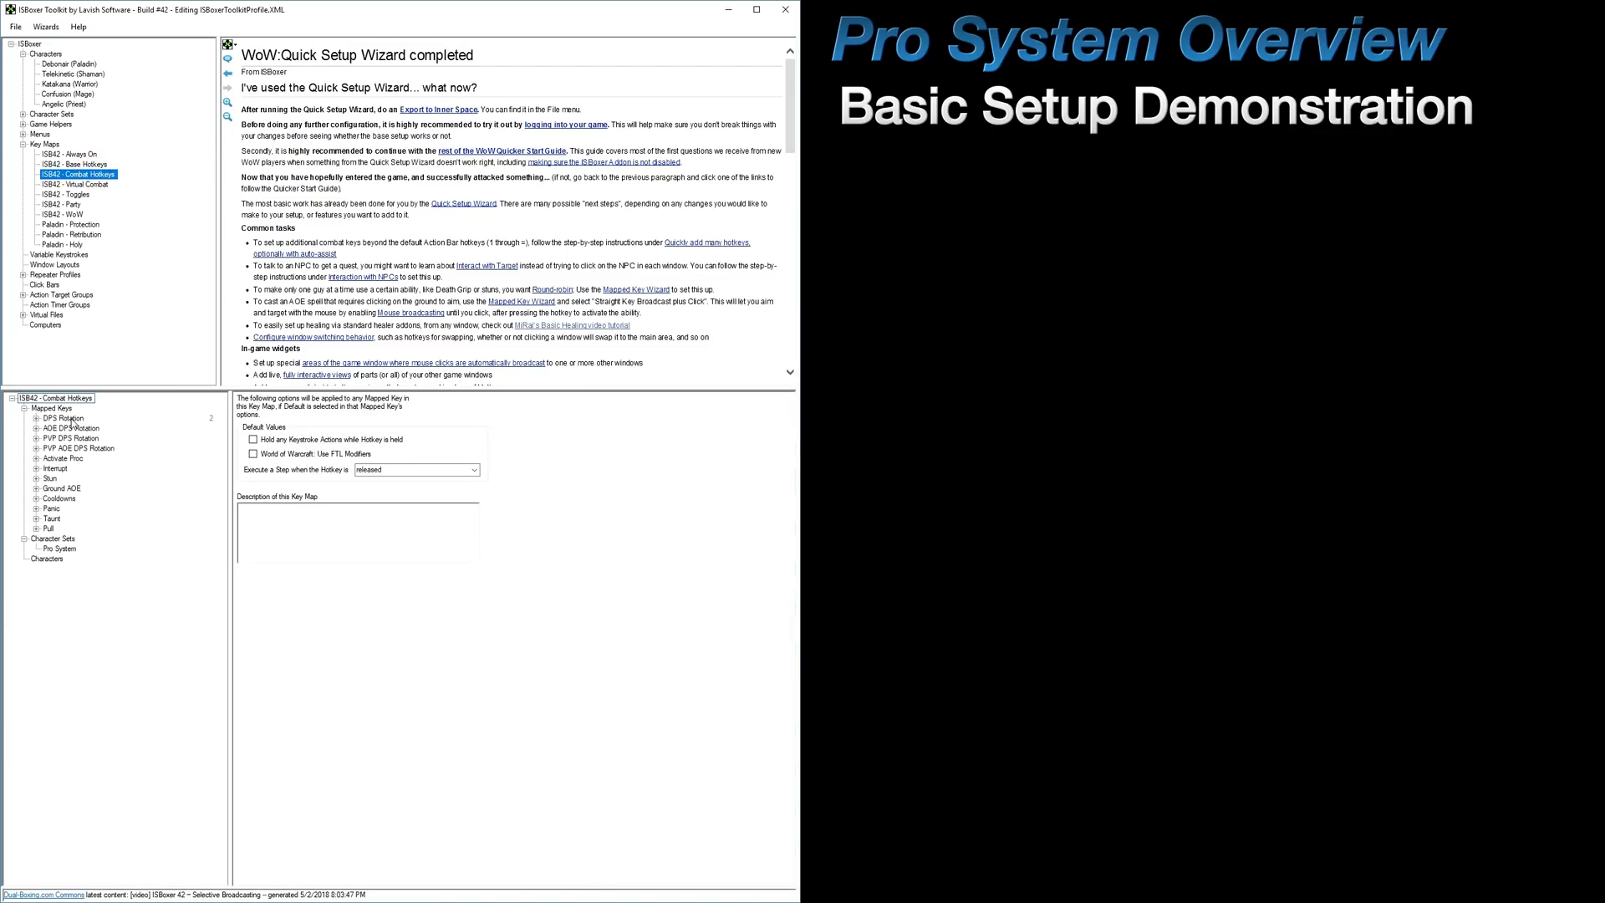
mouse_move(89, 249)
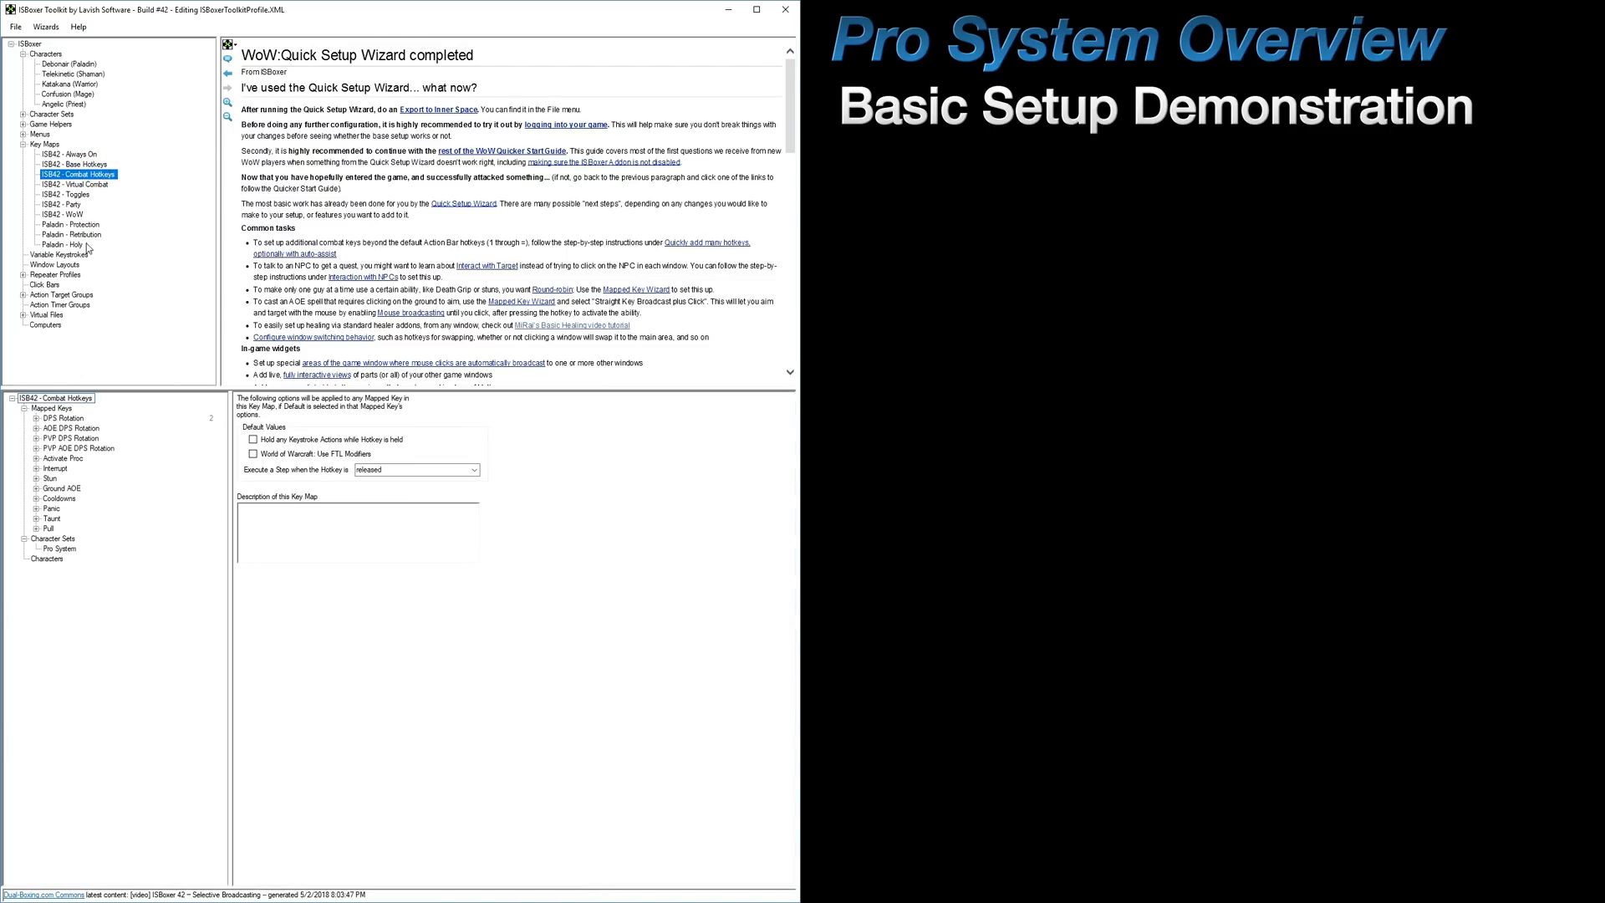
click(72, 224)
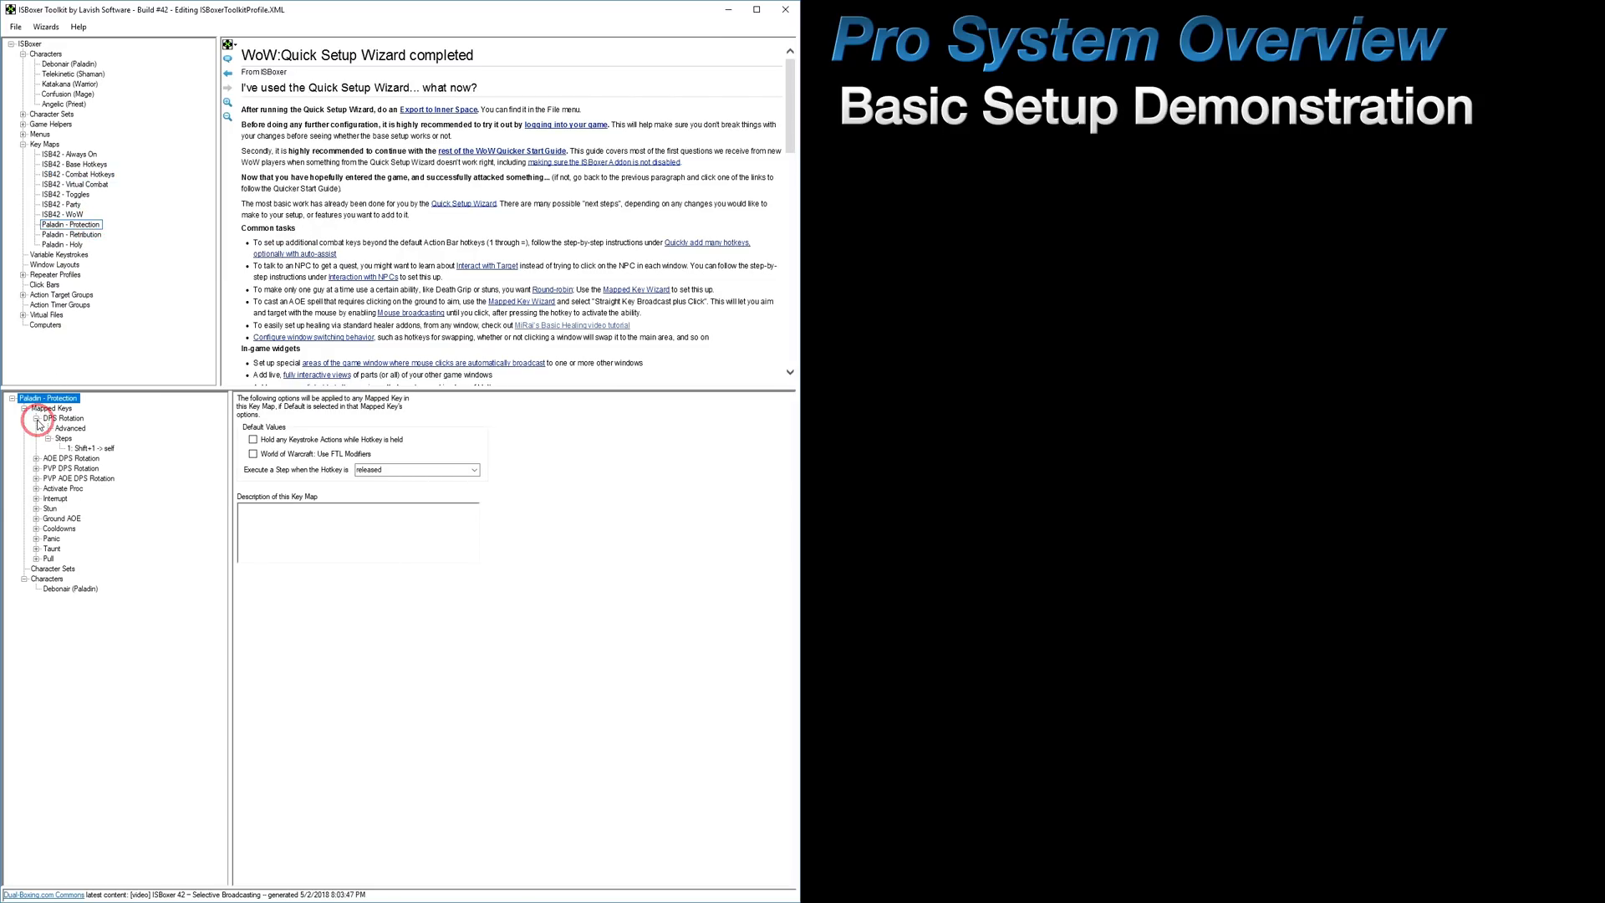
click(91, 448)
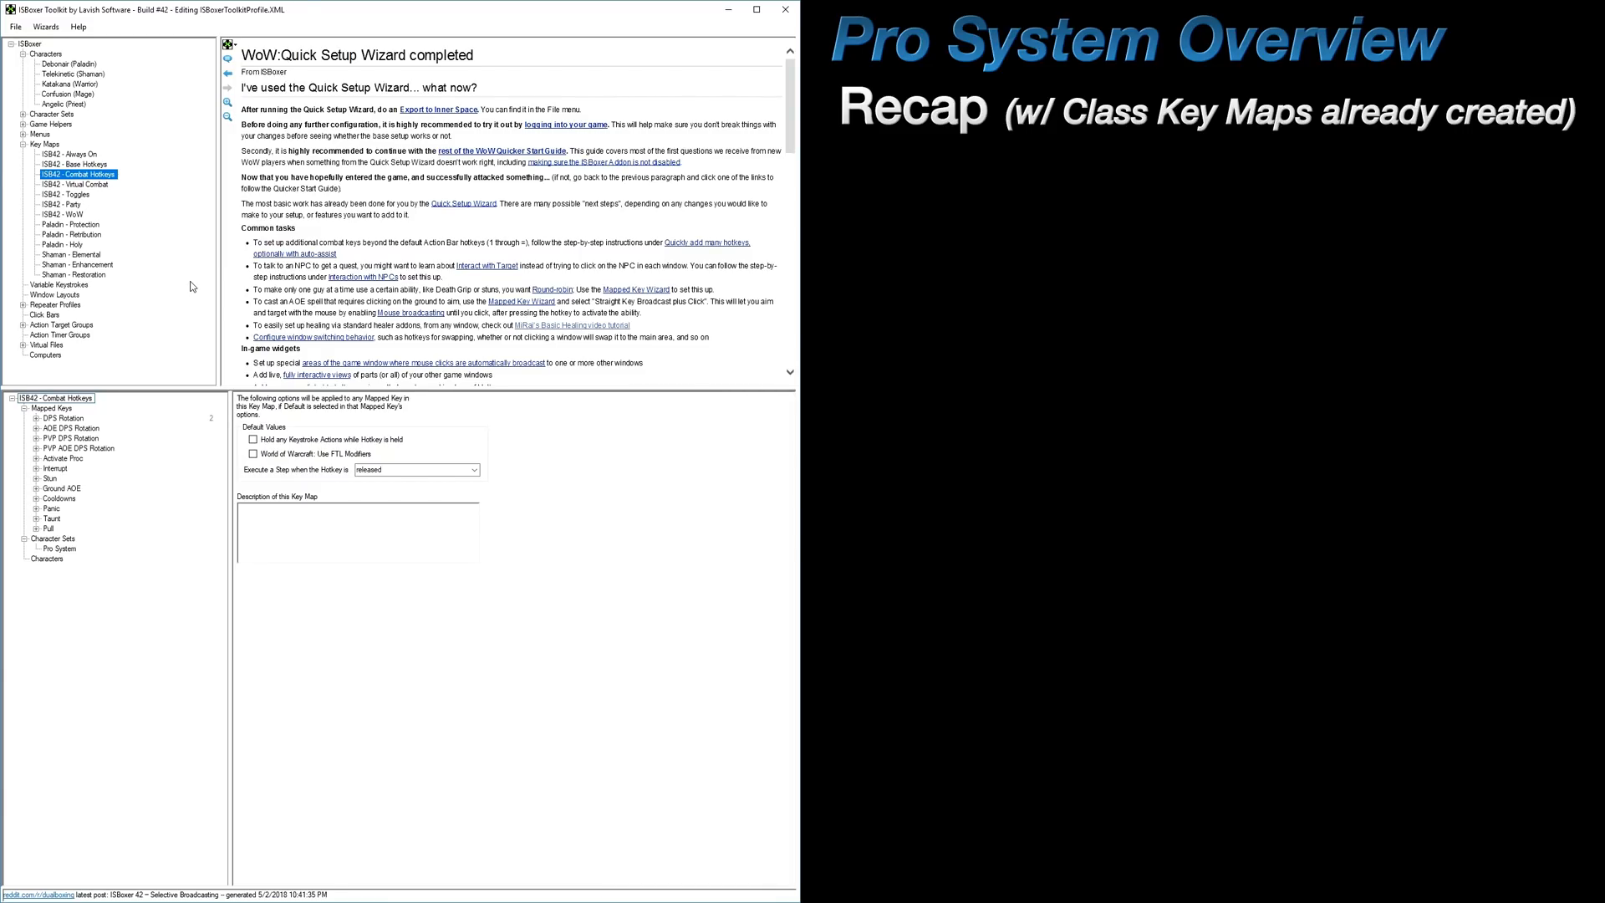
click(68, 428)
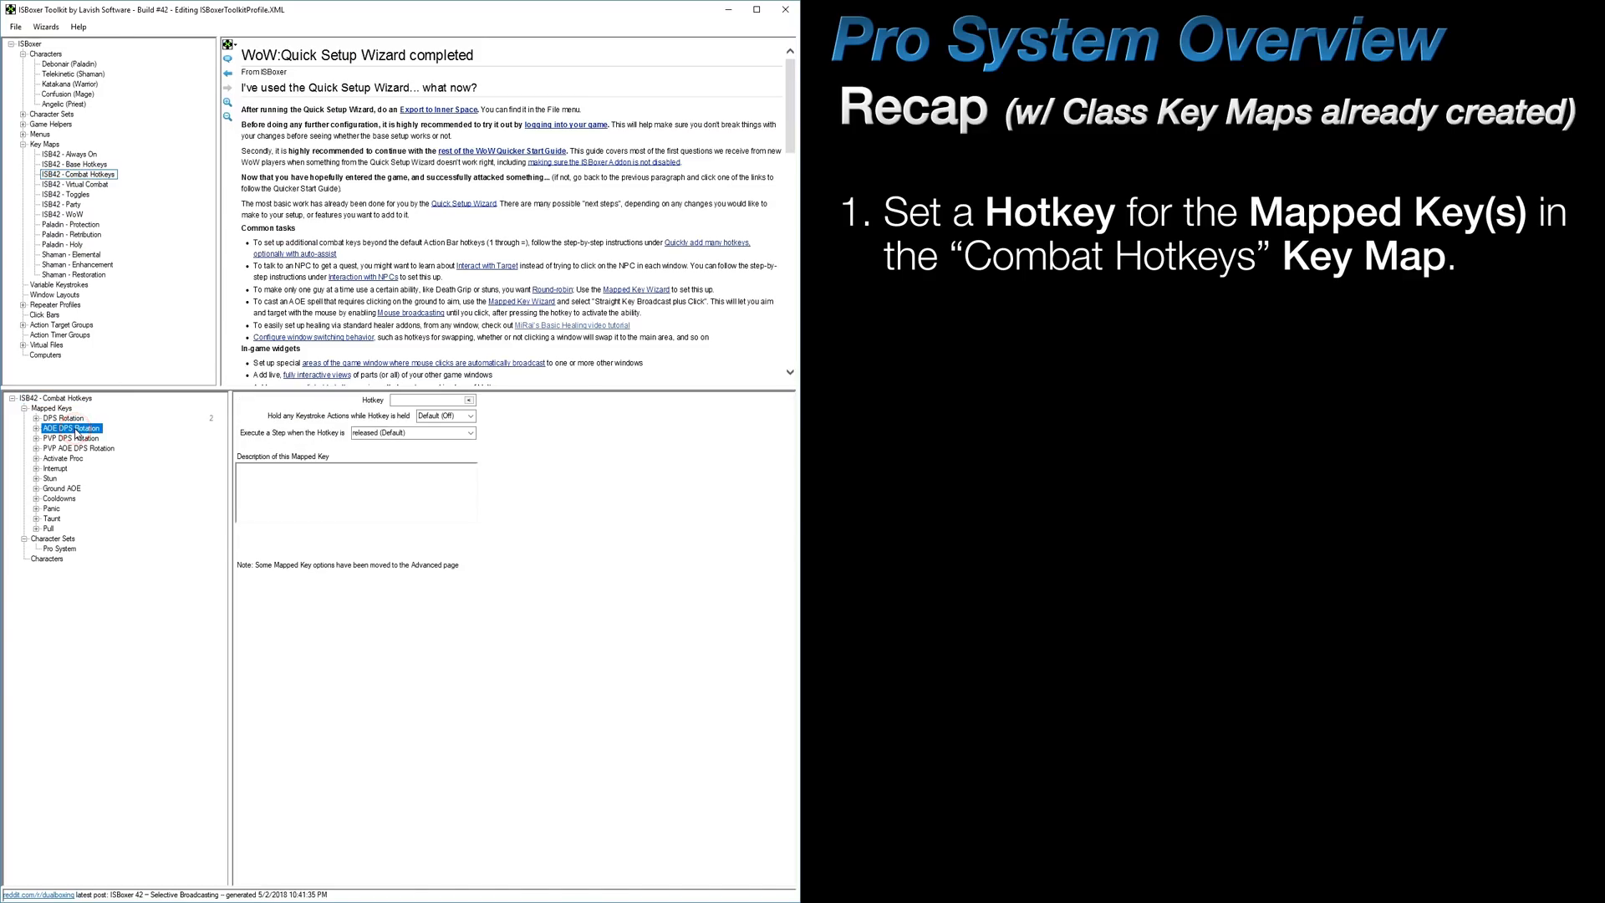
click(469, 400)
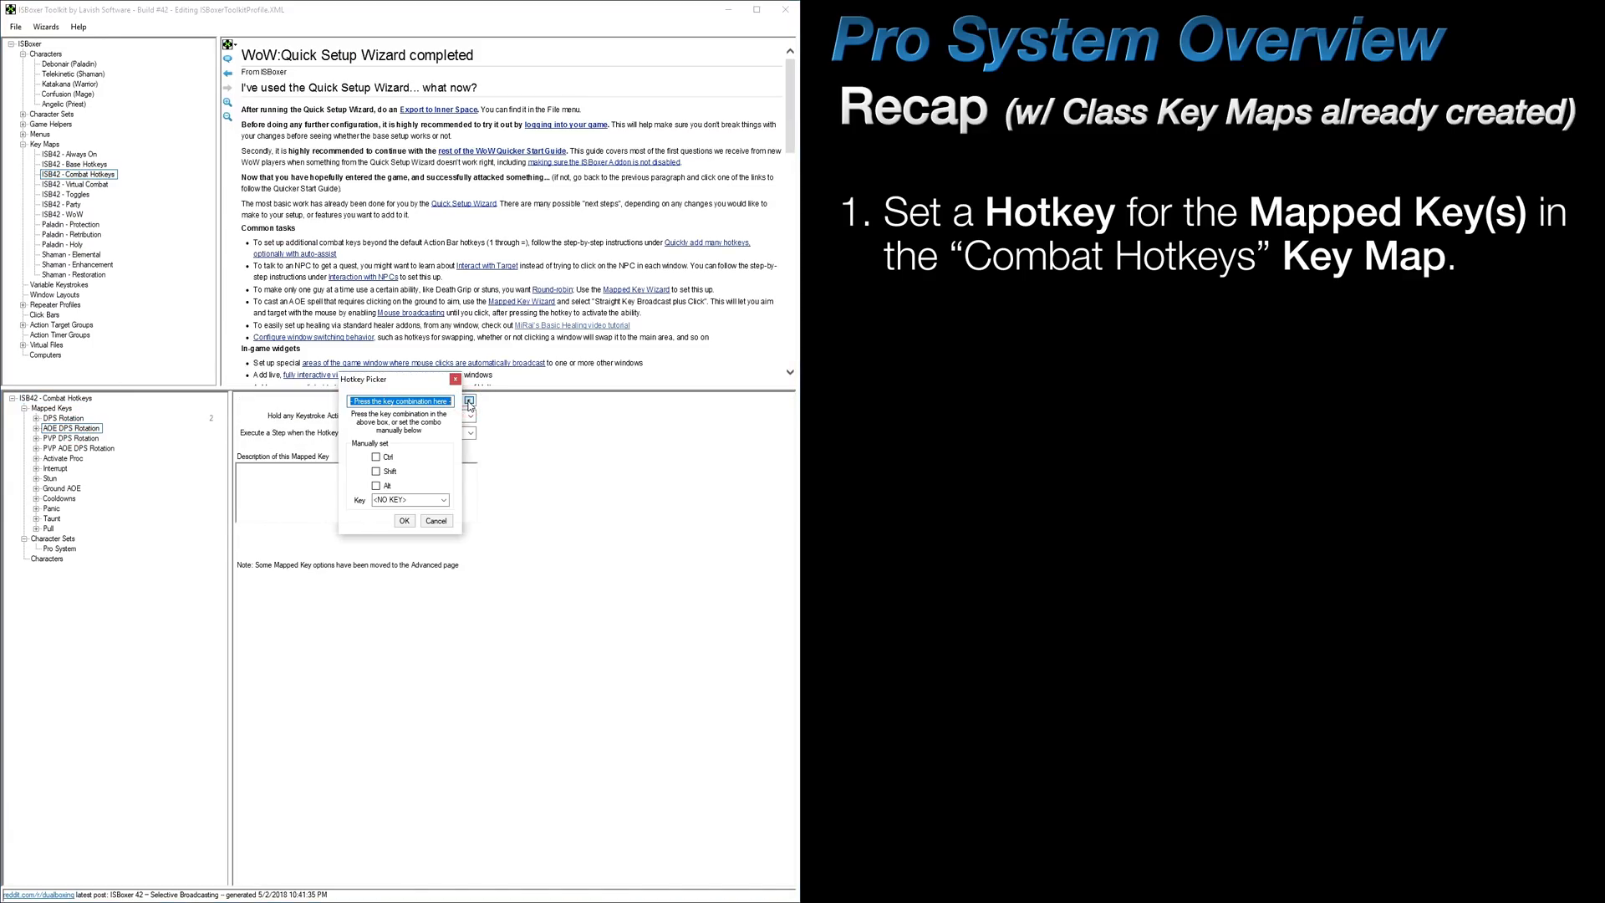
click(405, 520)
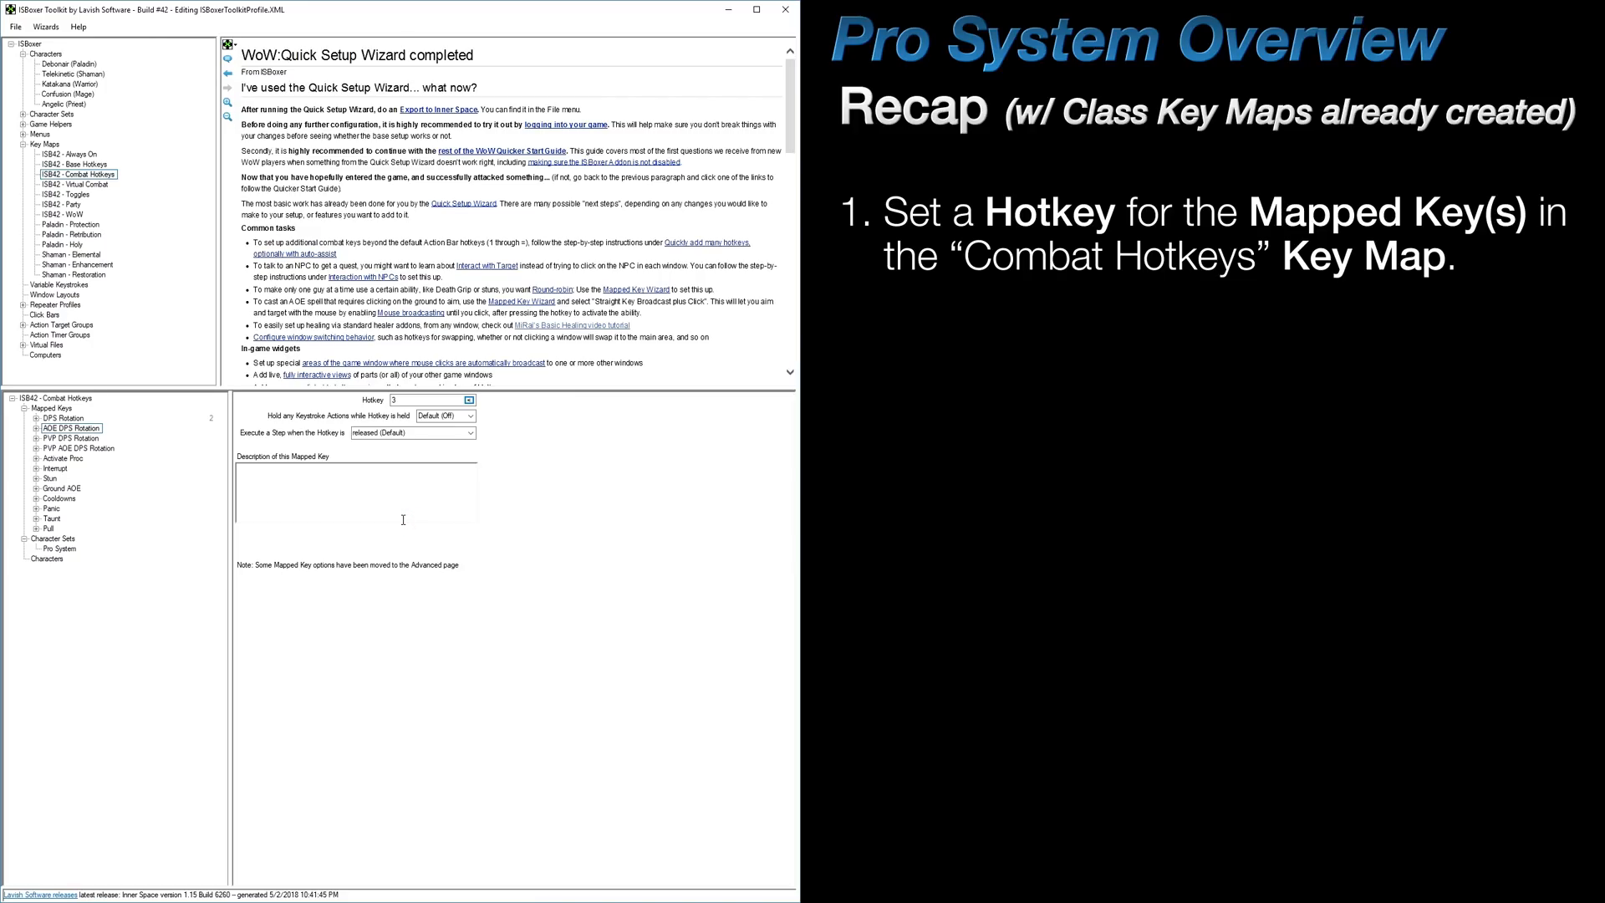
- On the Shaman character's Key Maps page, assign all three Shaman key maps including Restoration
click(71, 74)
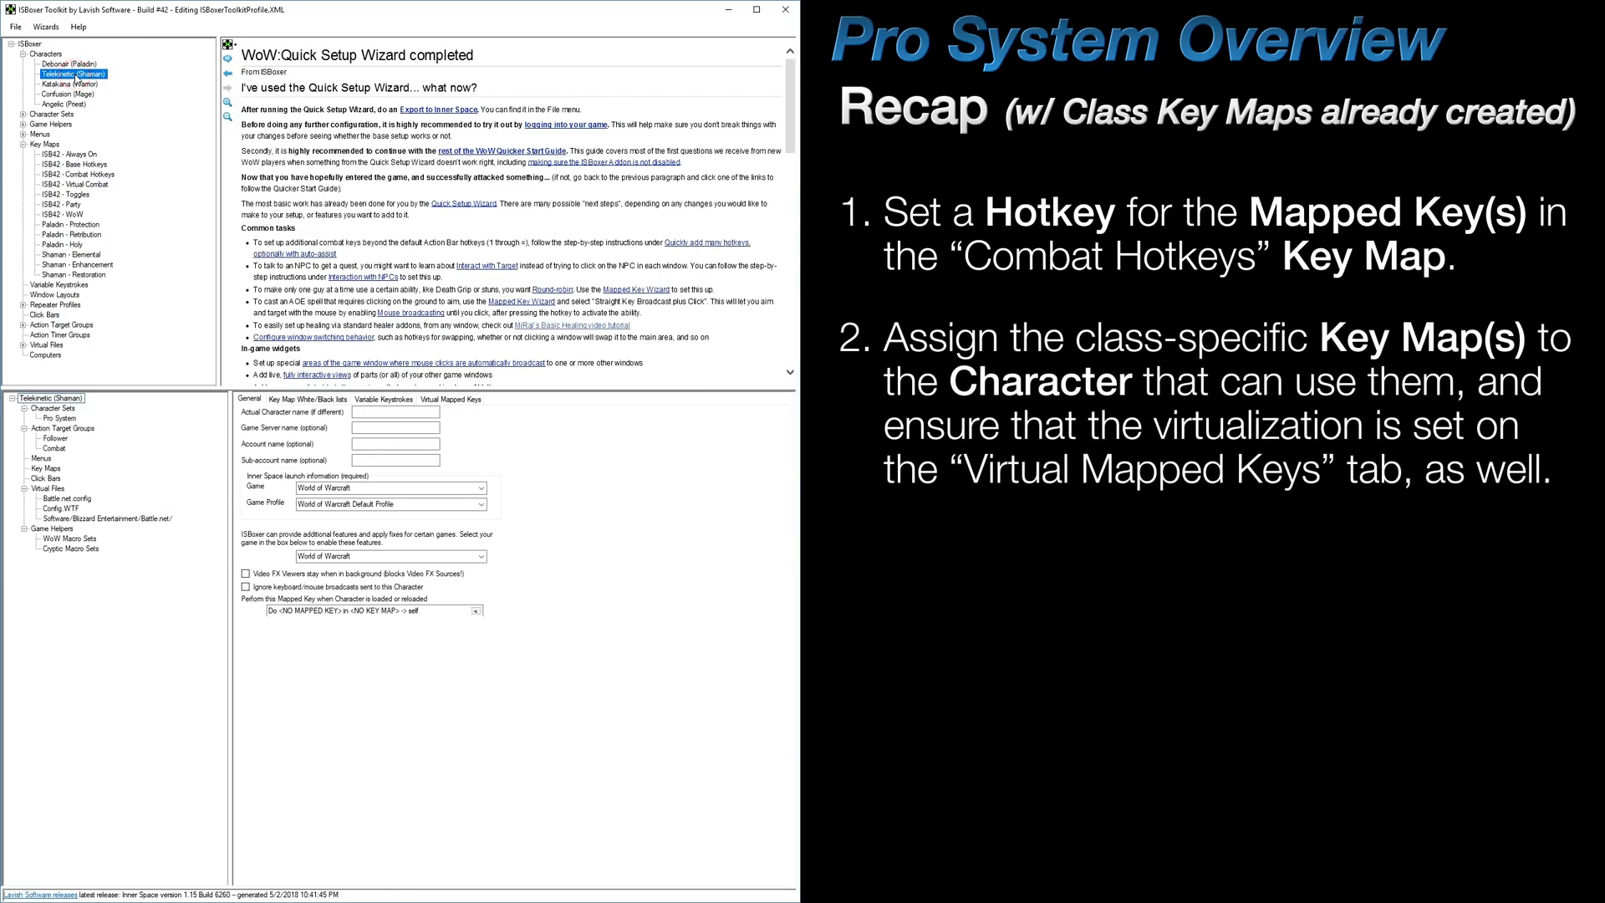
click(44, 468)
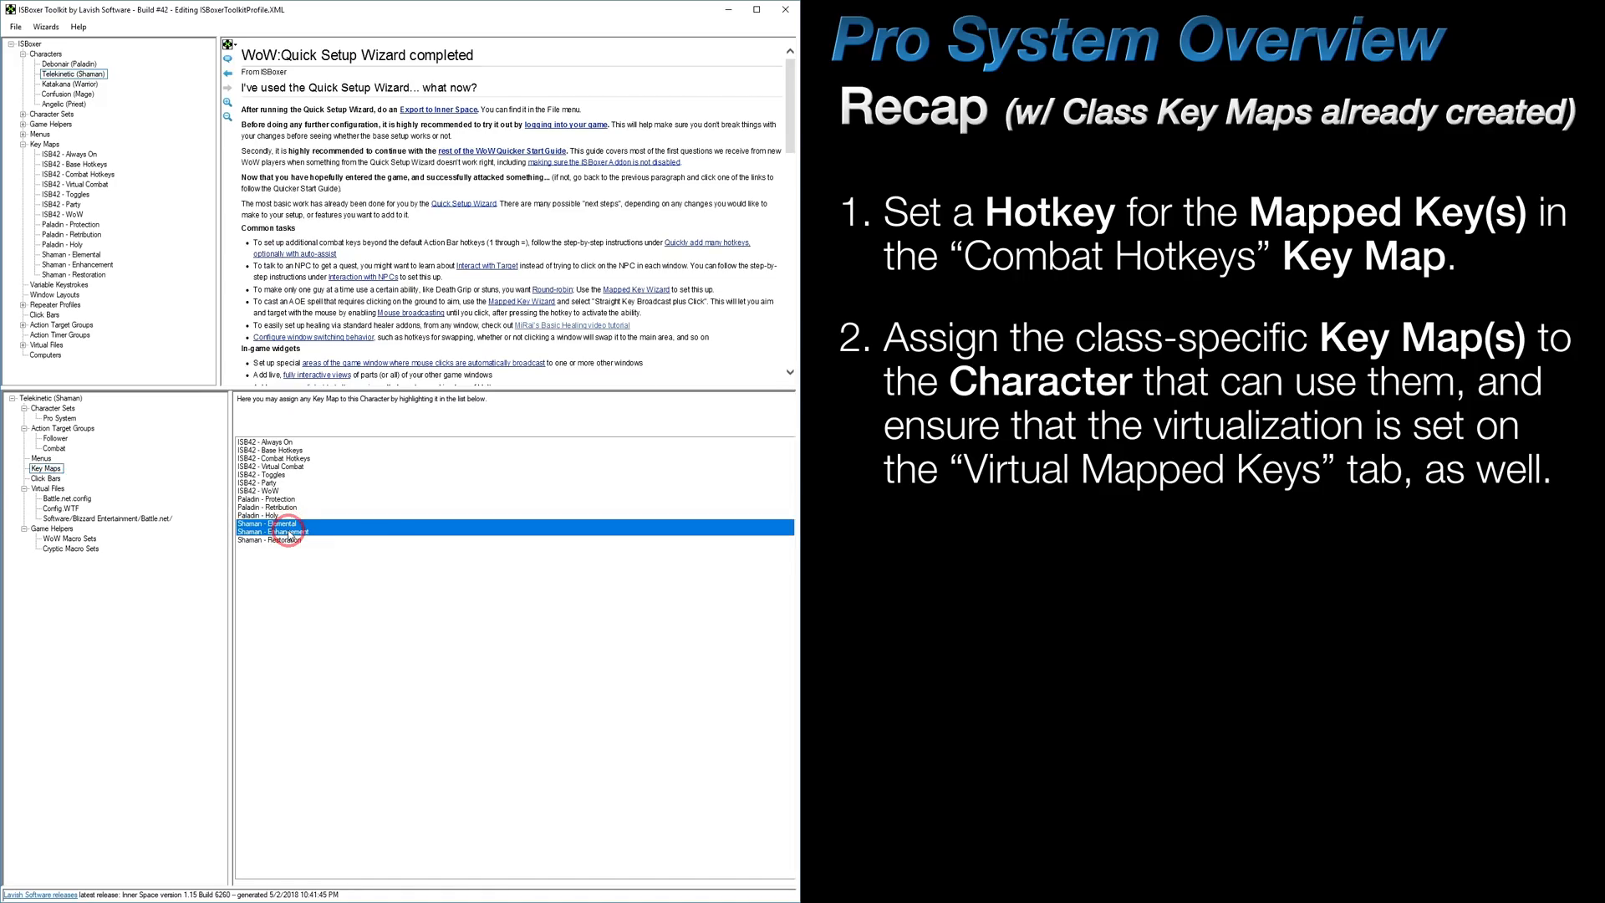
click(266, 523)
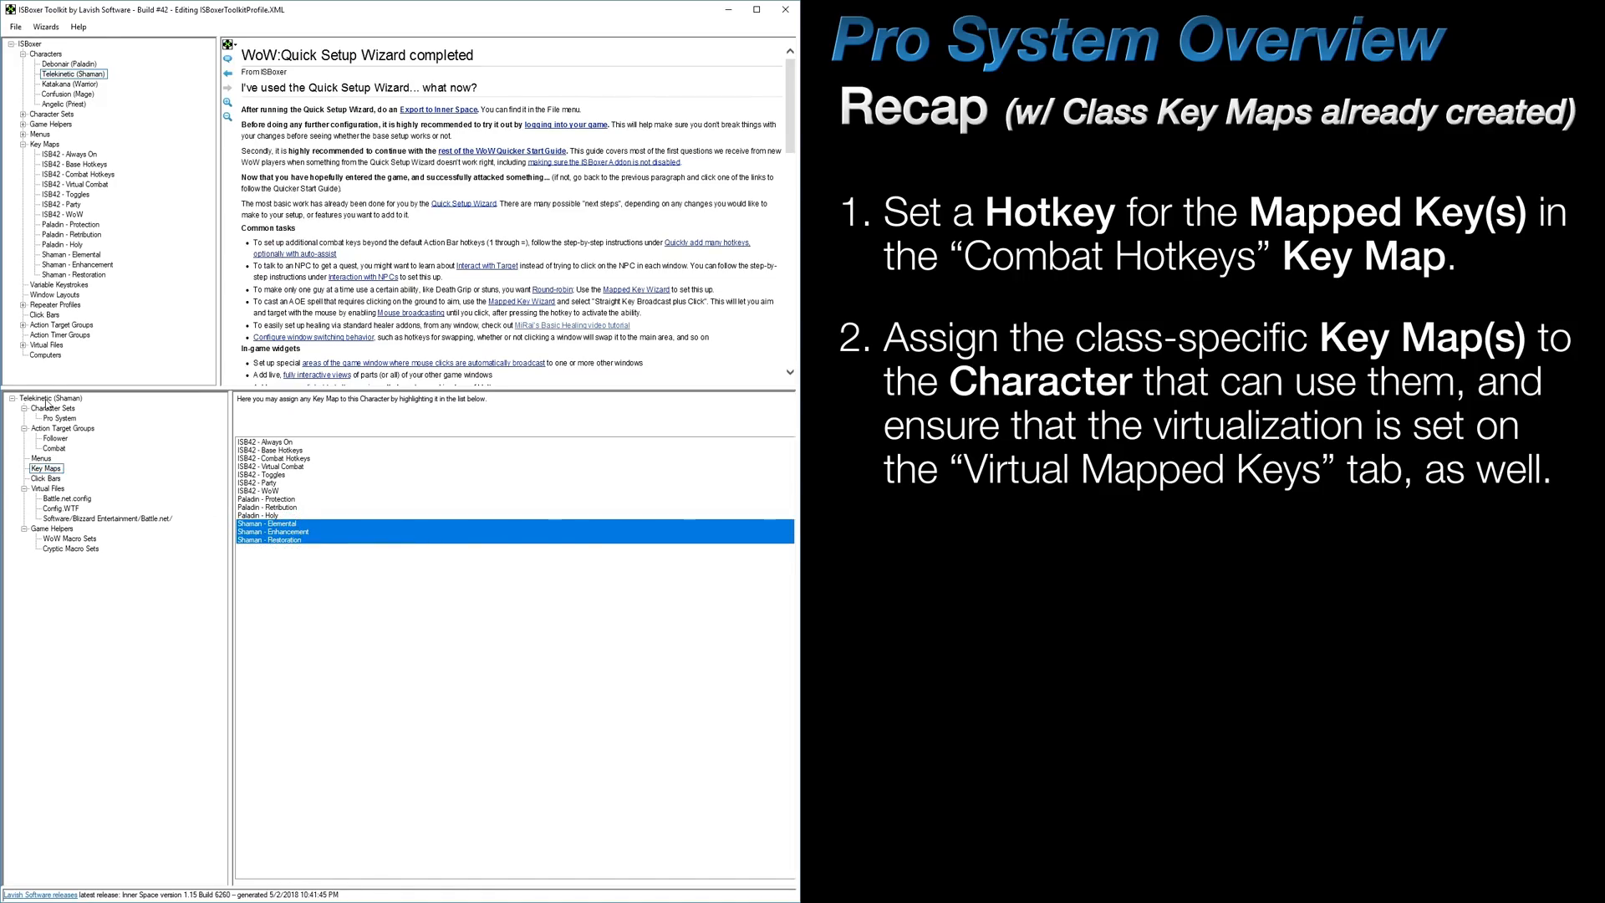
- In the Shaman's Virtual Mapped Keys, pick ISB42 - Virtual Combat as the redirected key map
click(47, 398)
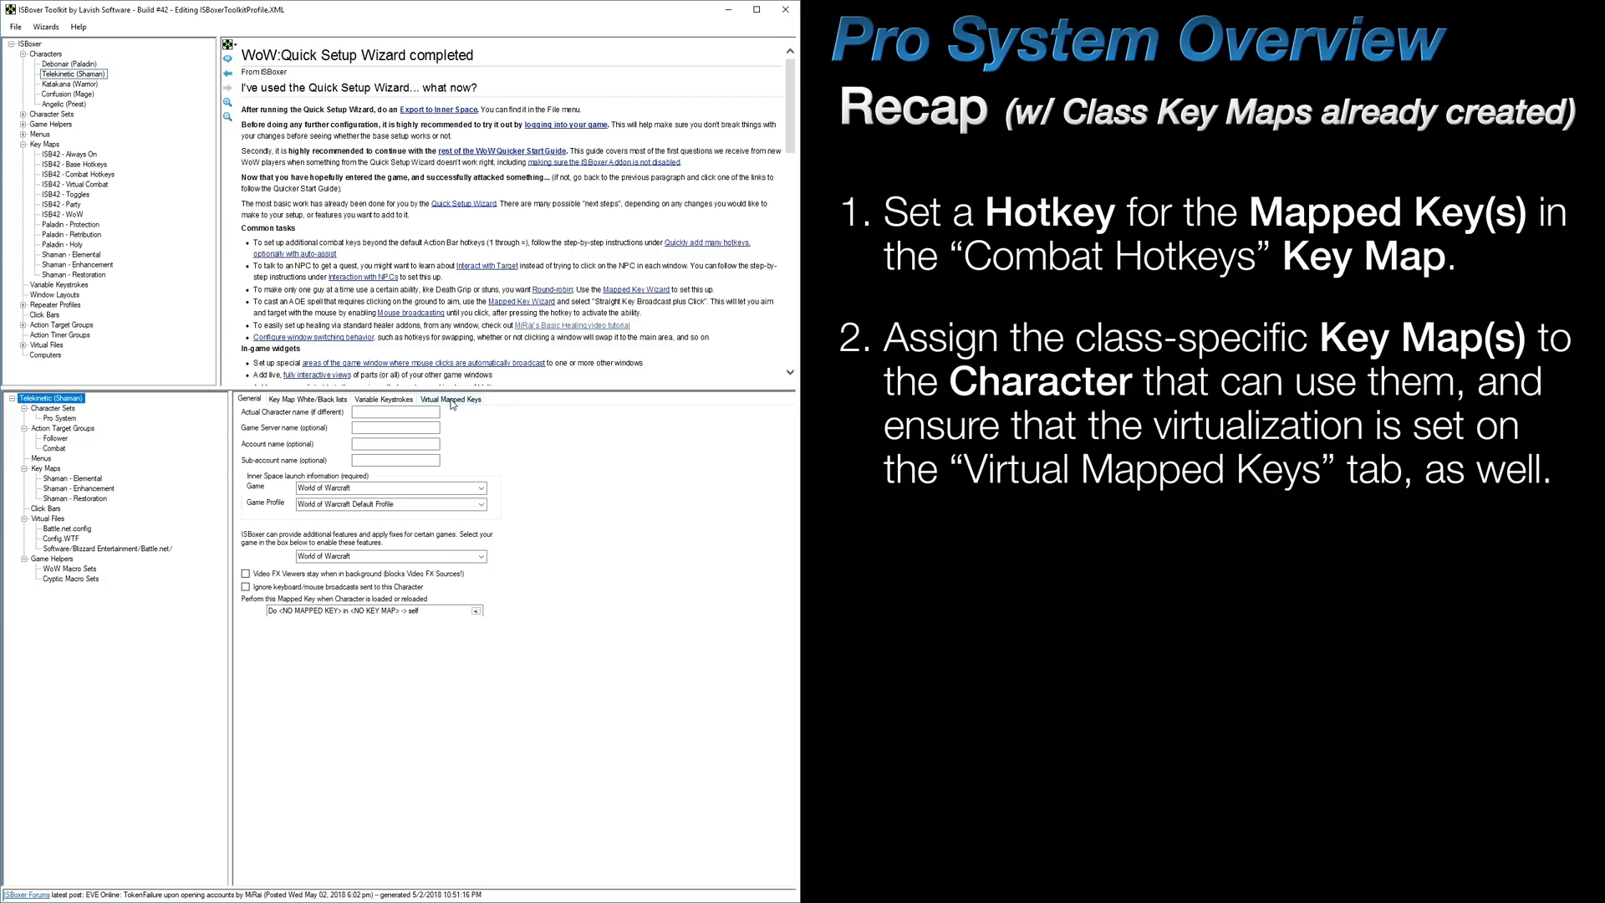
click(450, 398)
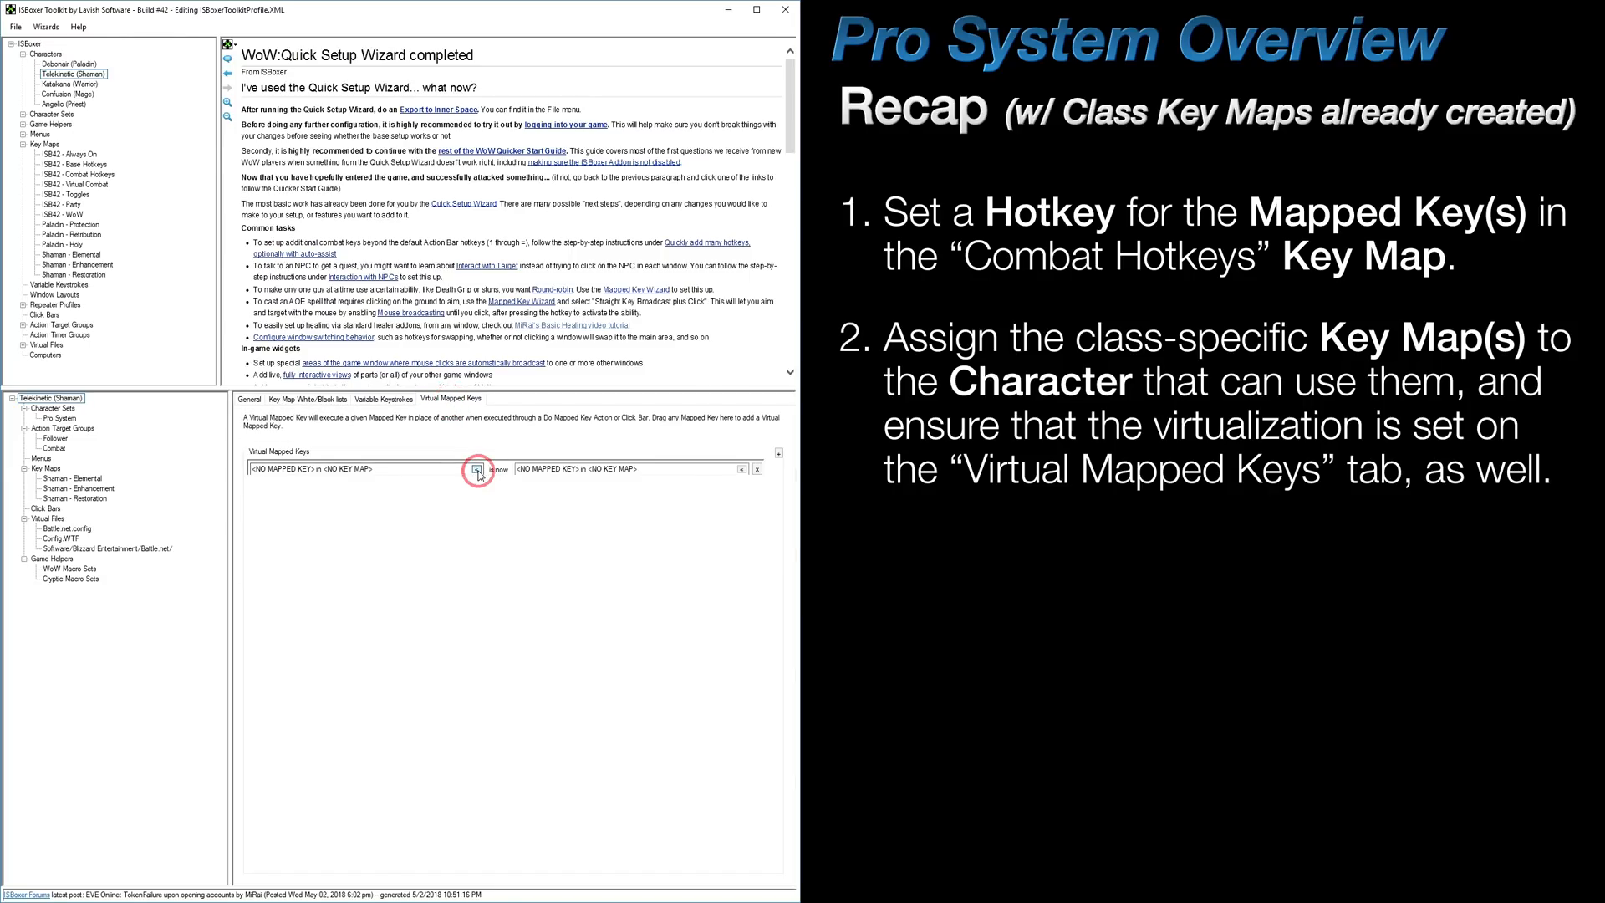
click(470, 445)
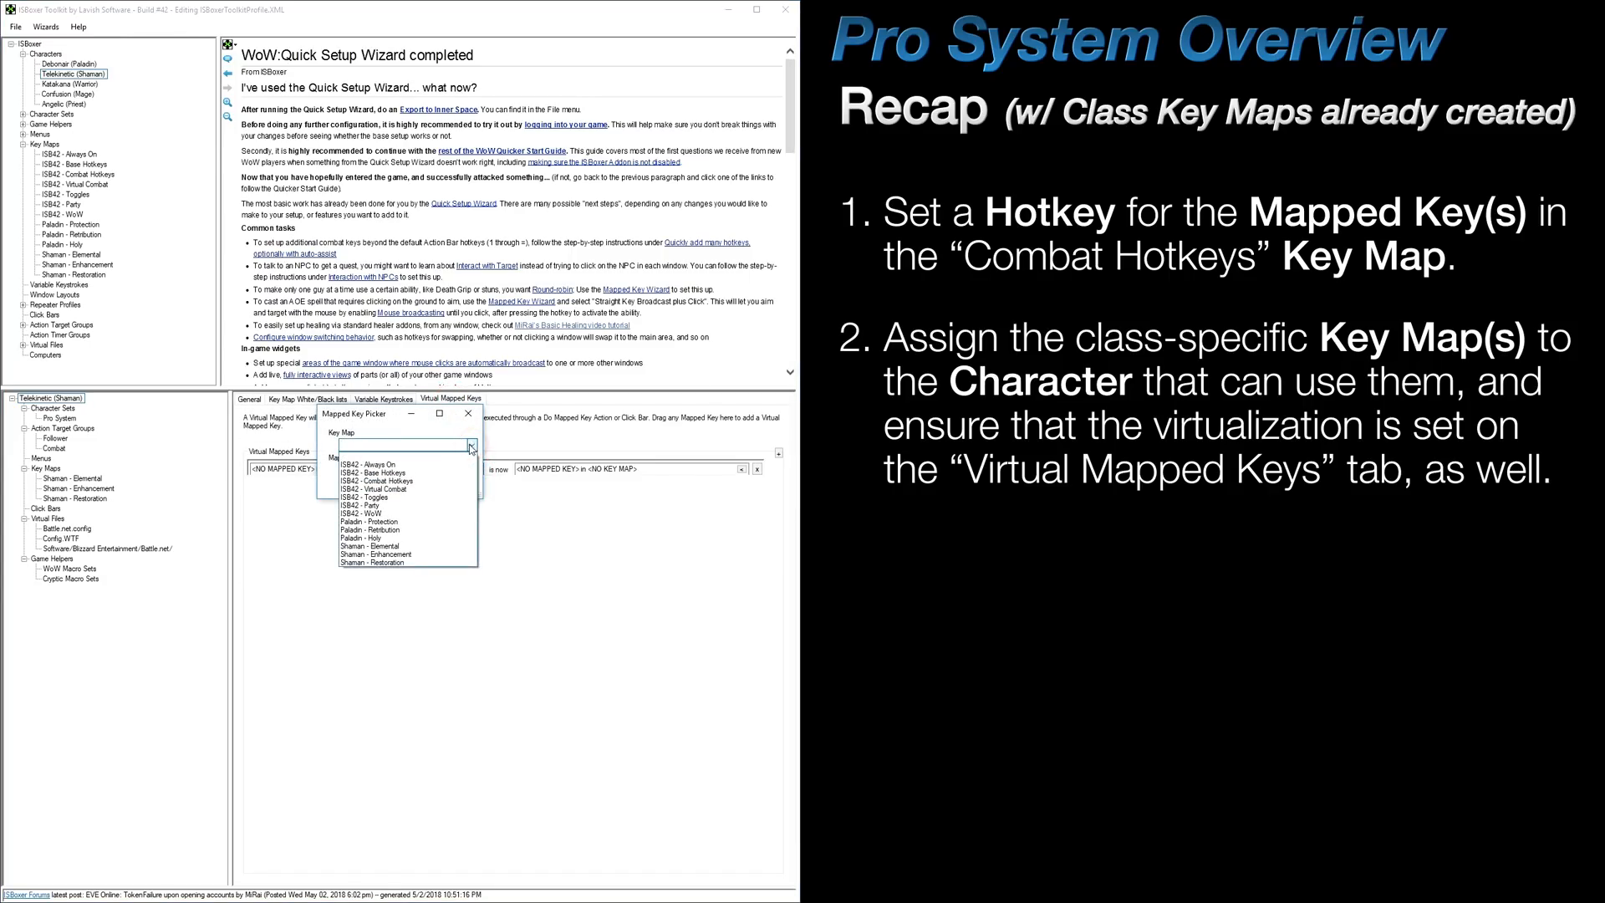
click(379, 489)
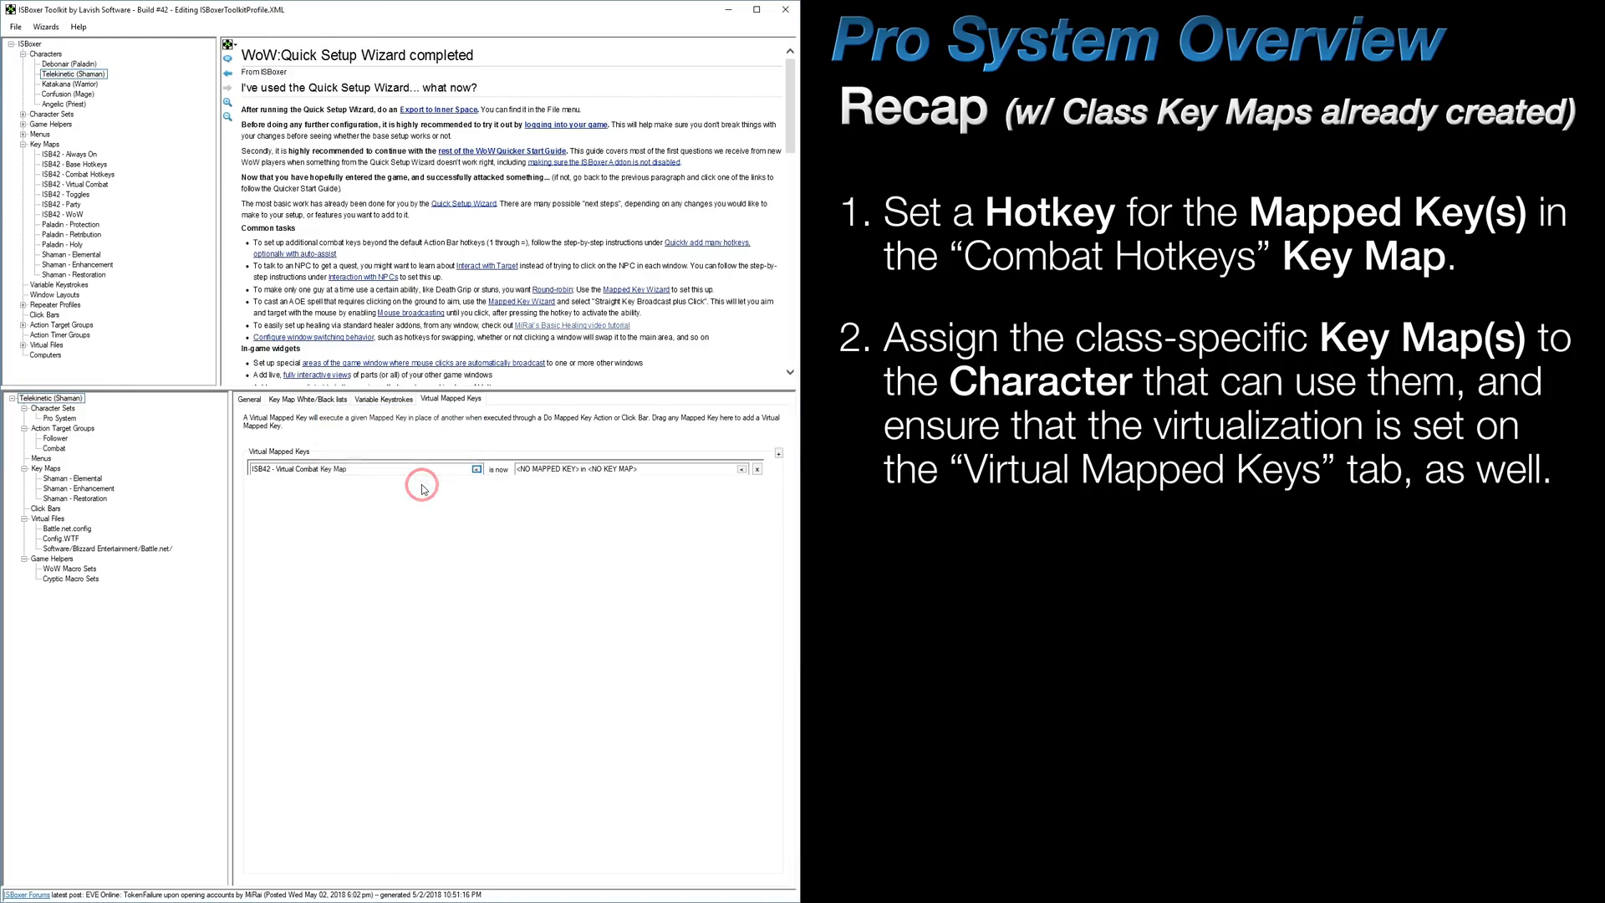
- Map that virtual key to the Shaman - Enhancement key map and confirm
click(476, 469)
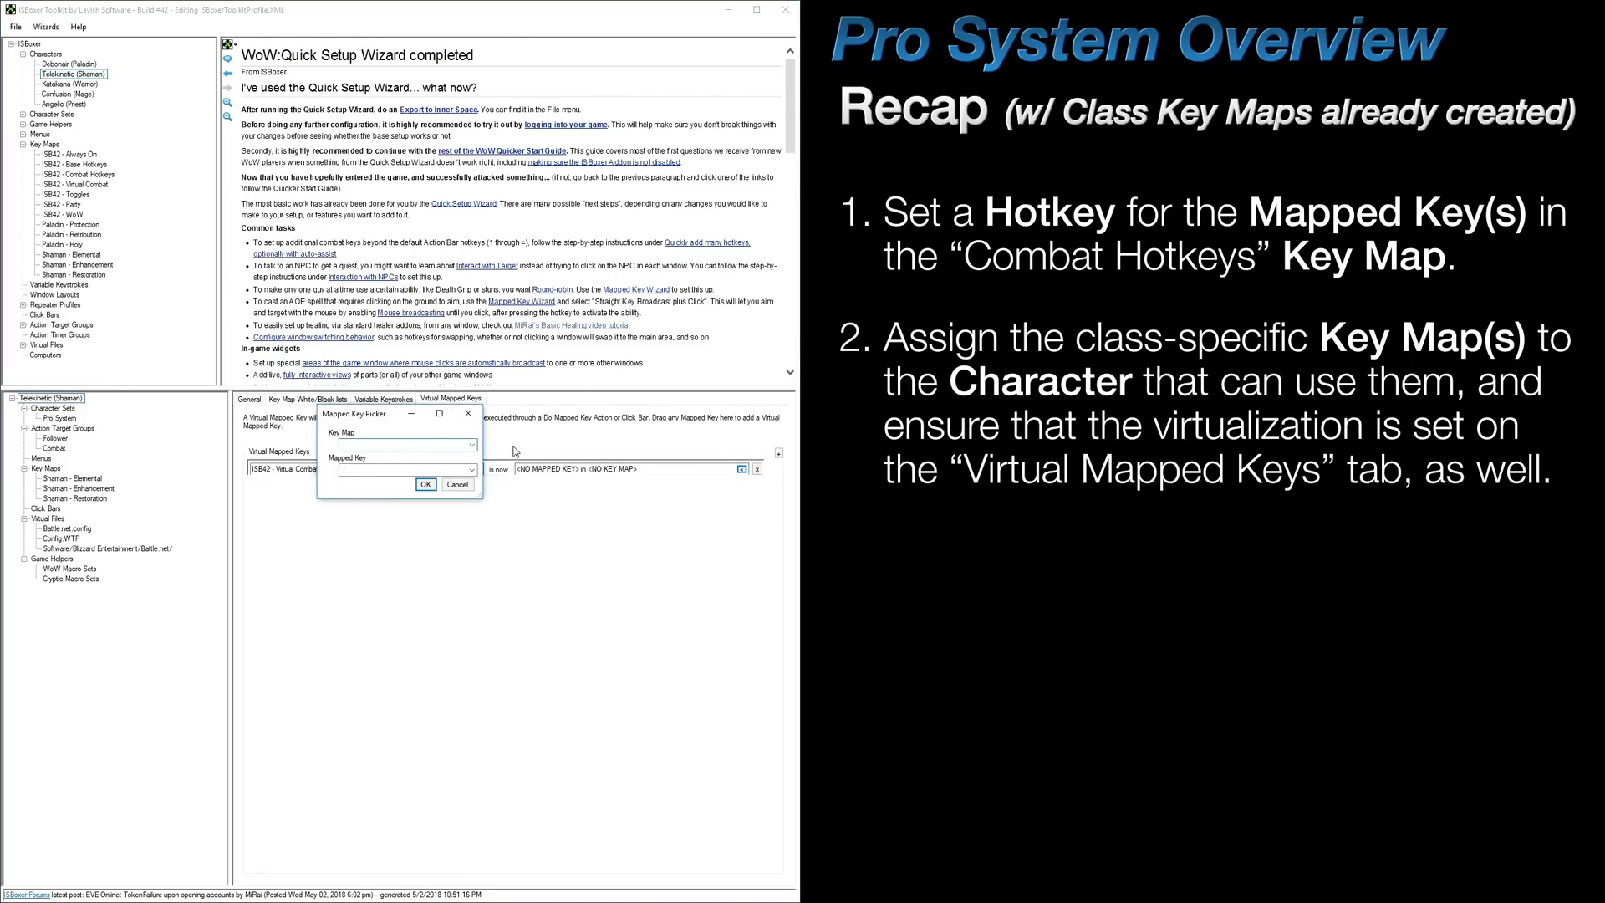
click(472, 444)
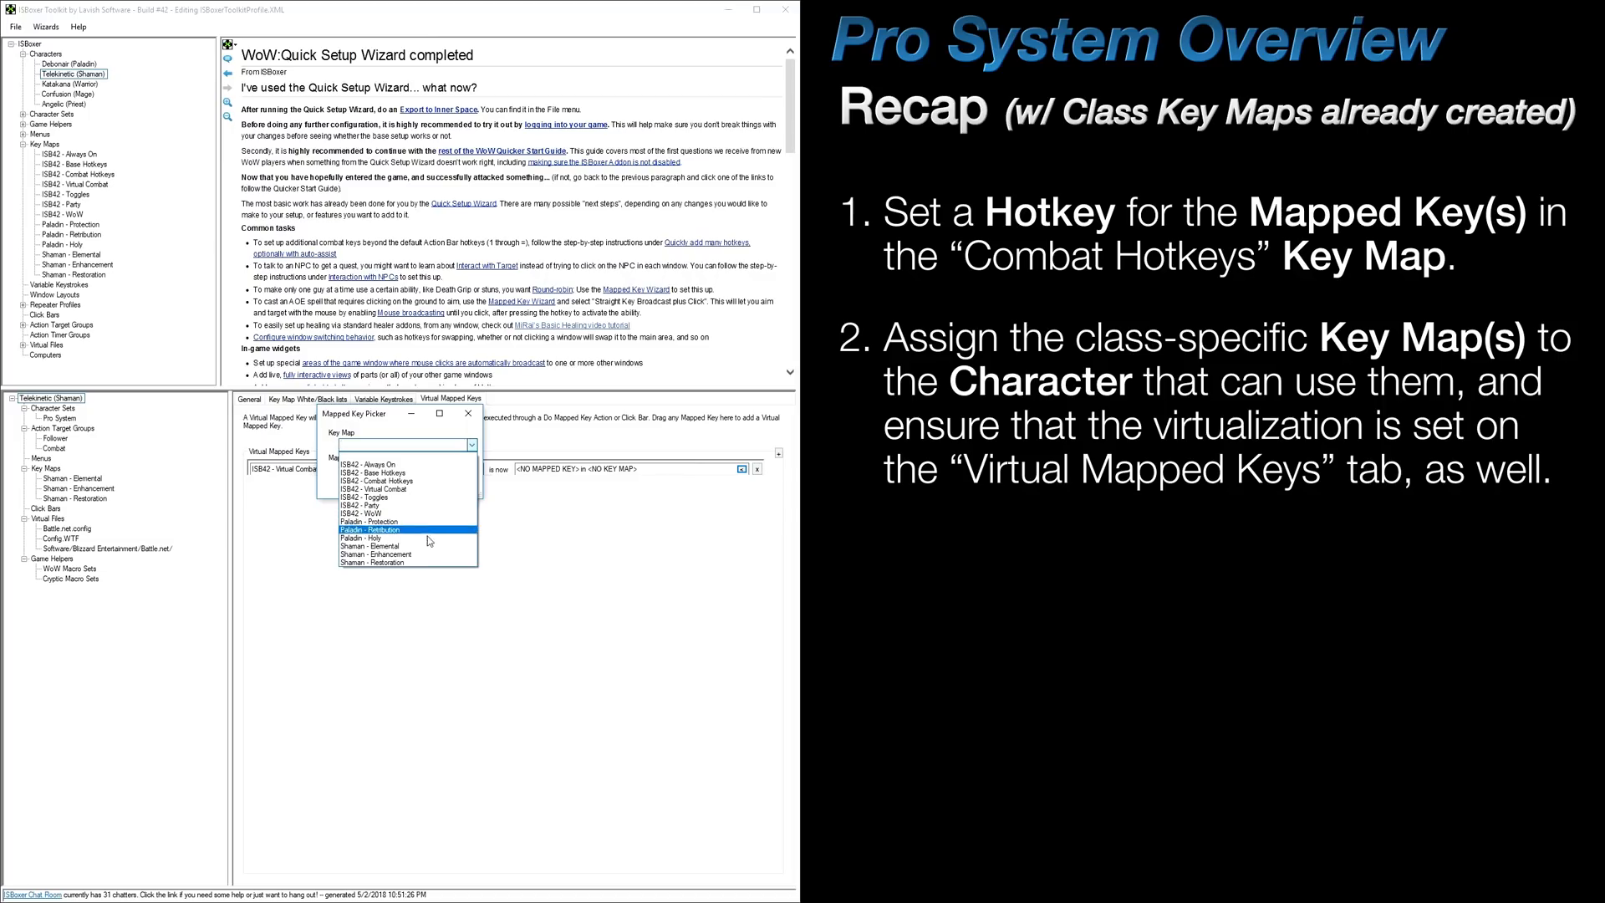
click(384, 554)
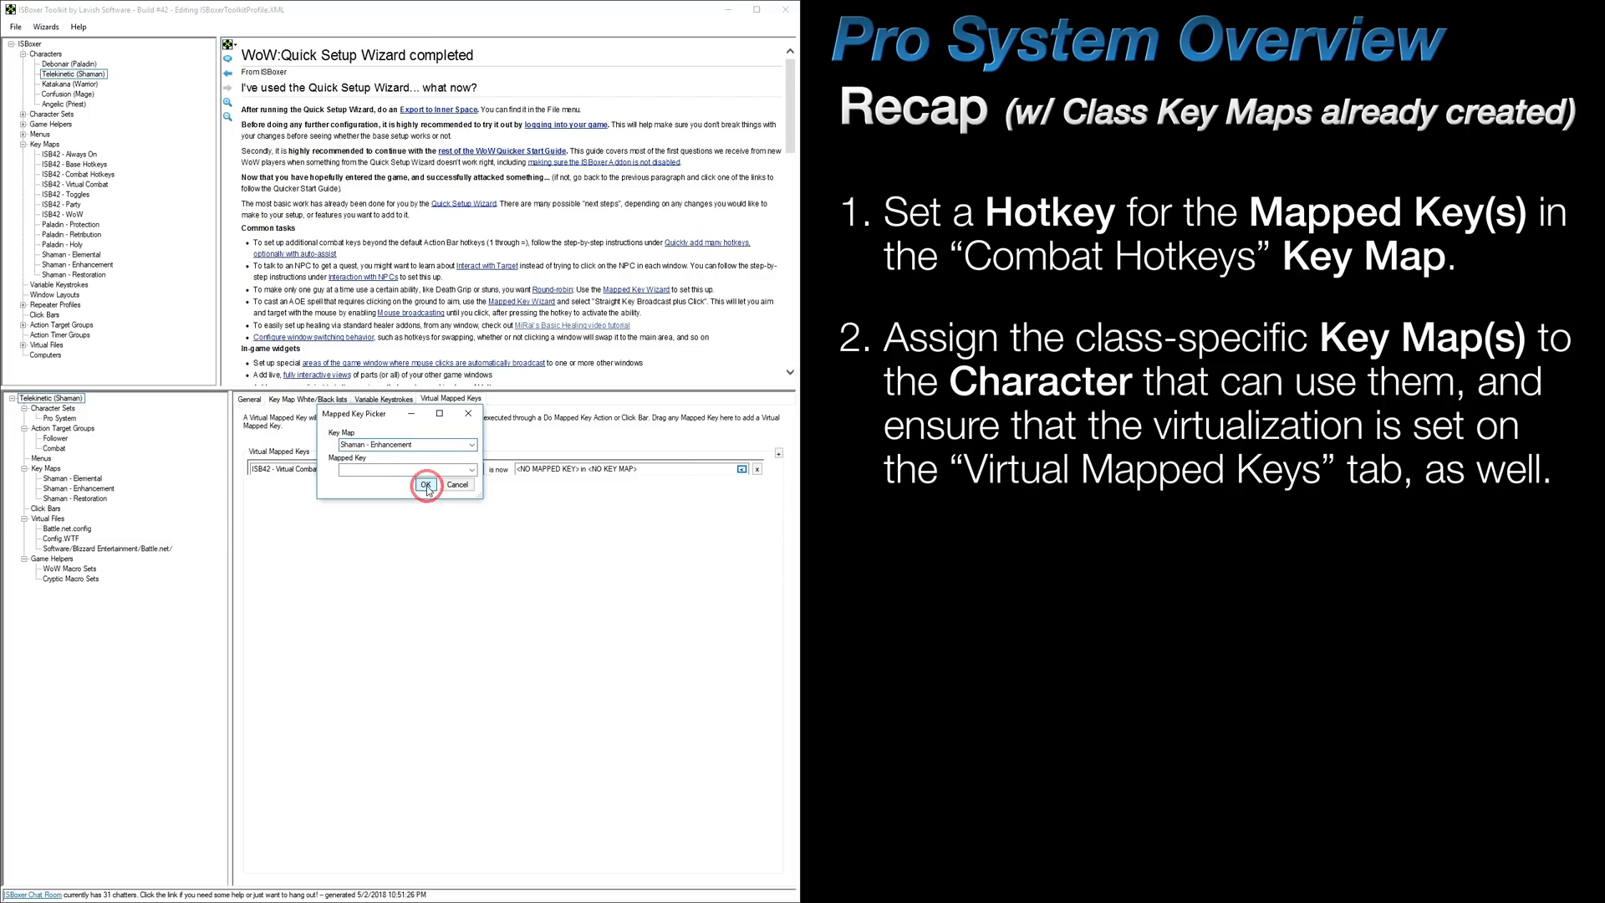
click(425, 485)
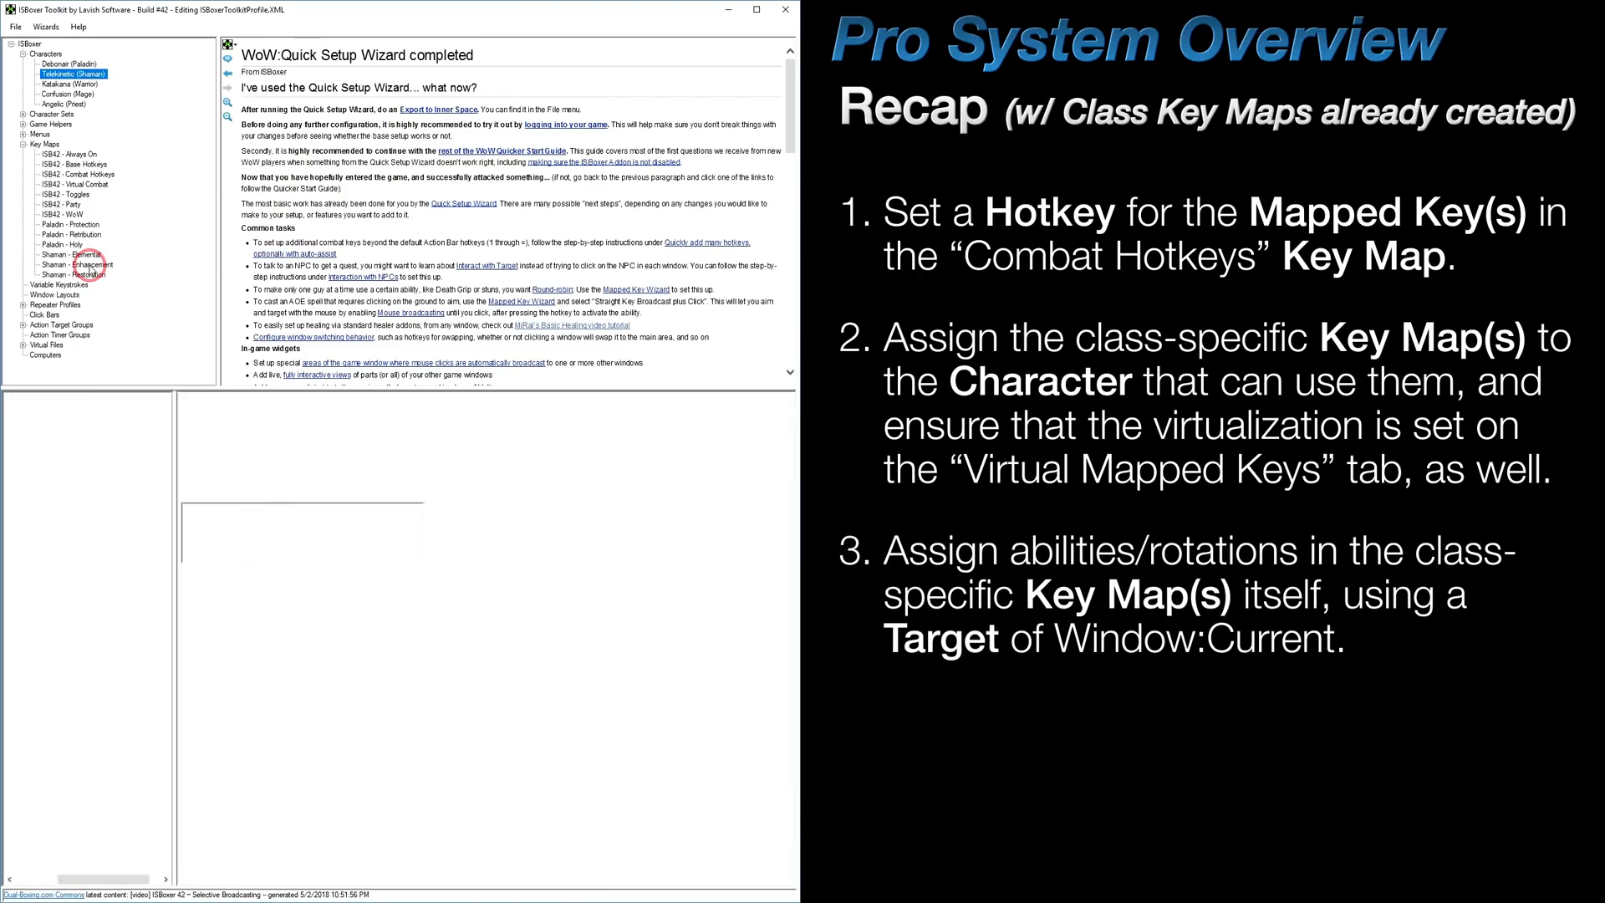
- Add a Keystroke Action sending Alt+1 to the current window in the Shaman - Enhancement DPS Rotation step
click(70, 262)
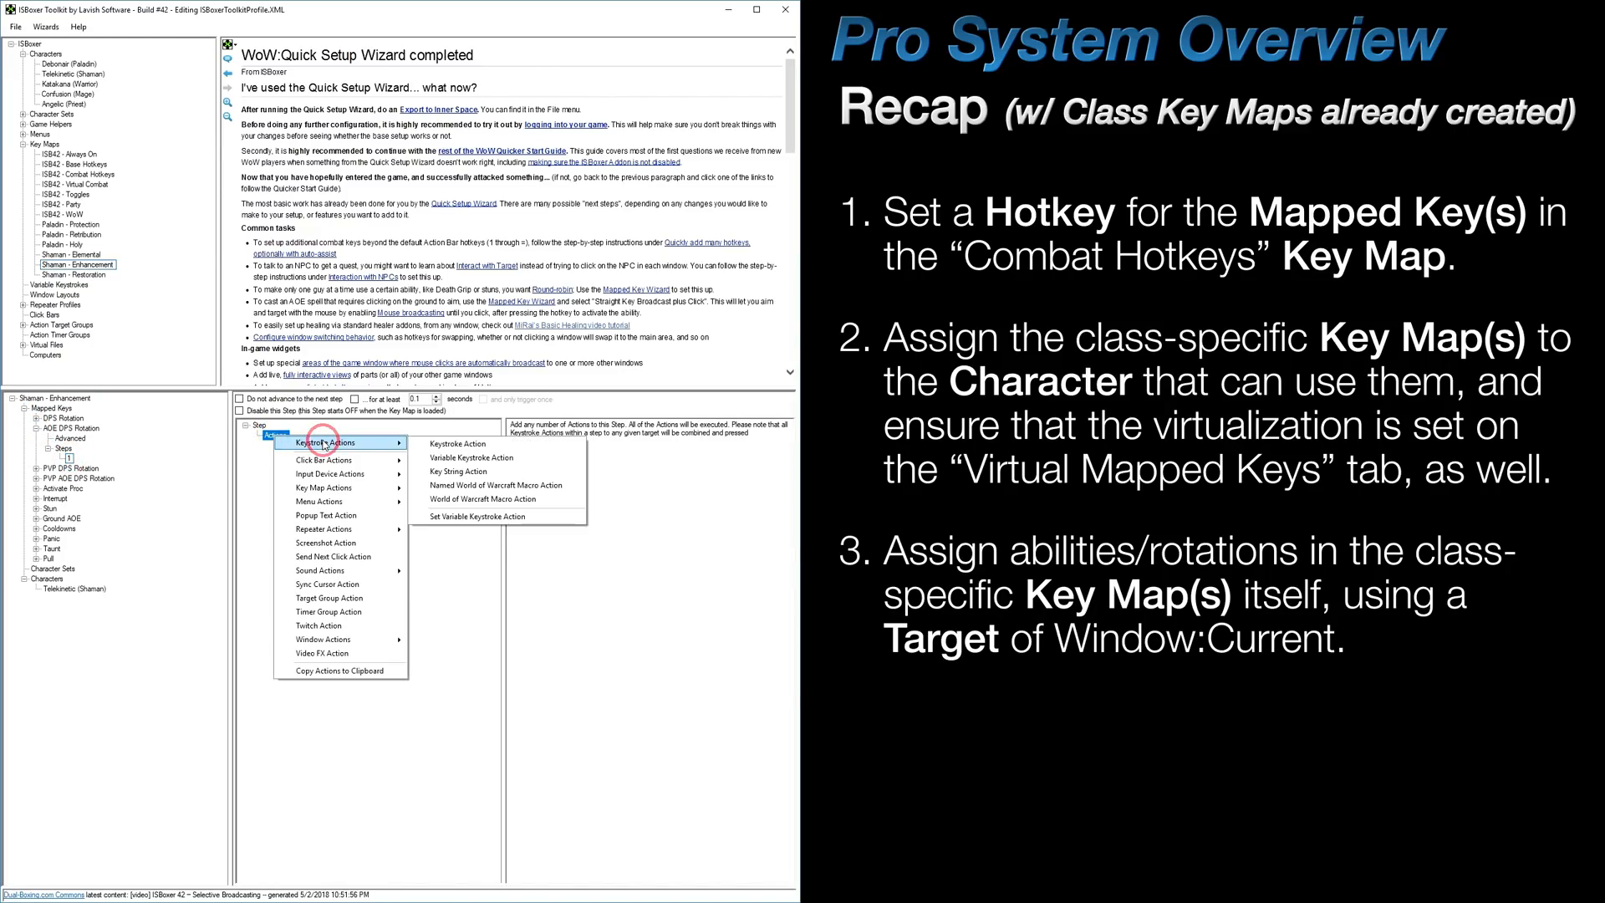
click(453, 443)
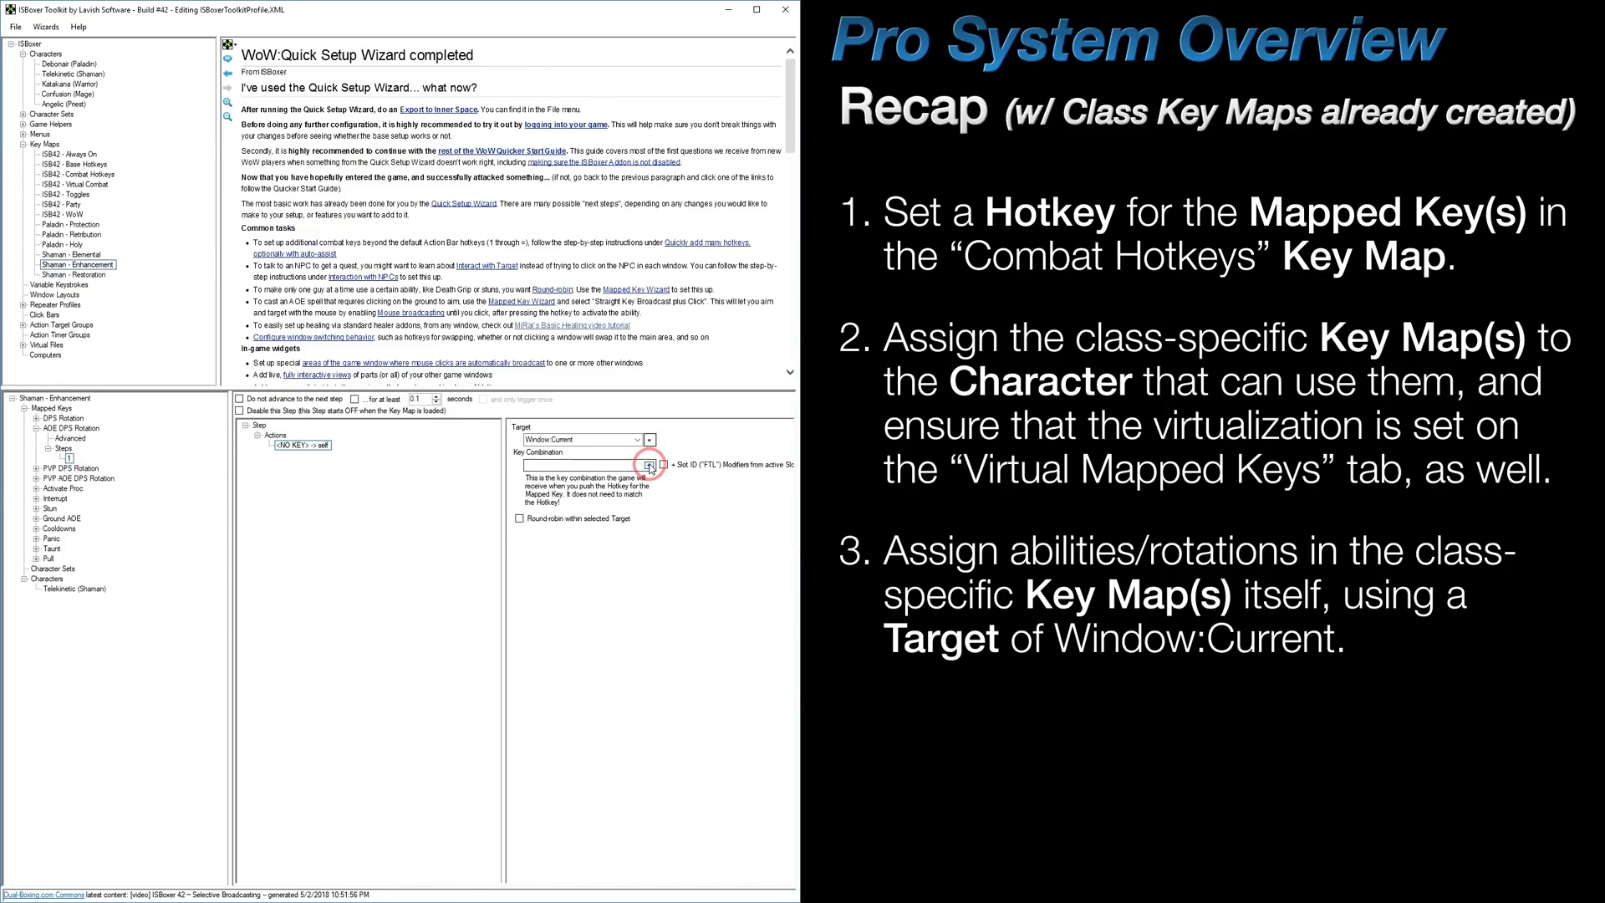
click(649, 463)
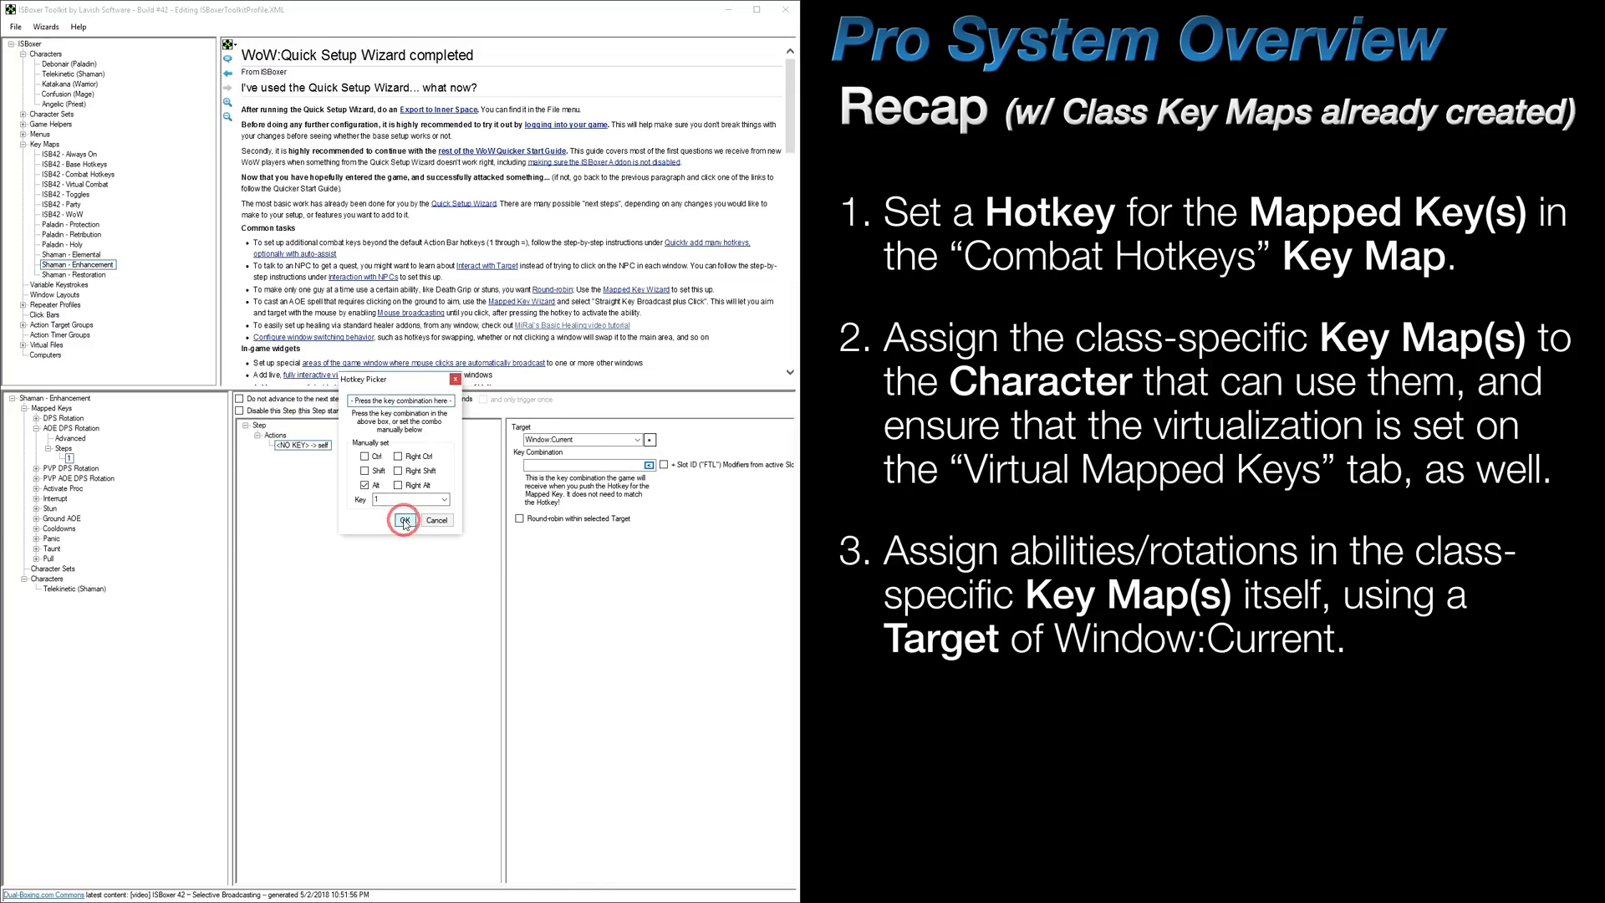
click(403, 520)
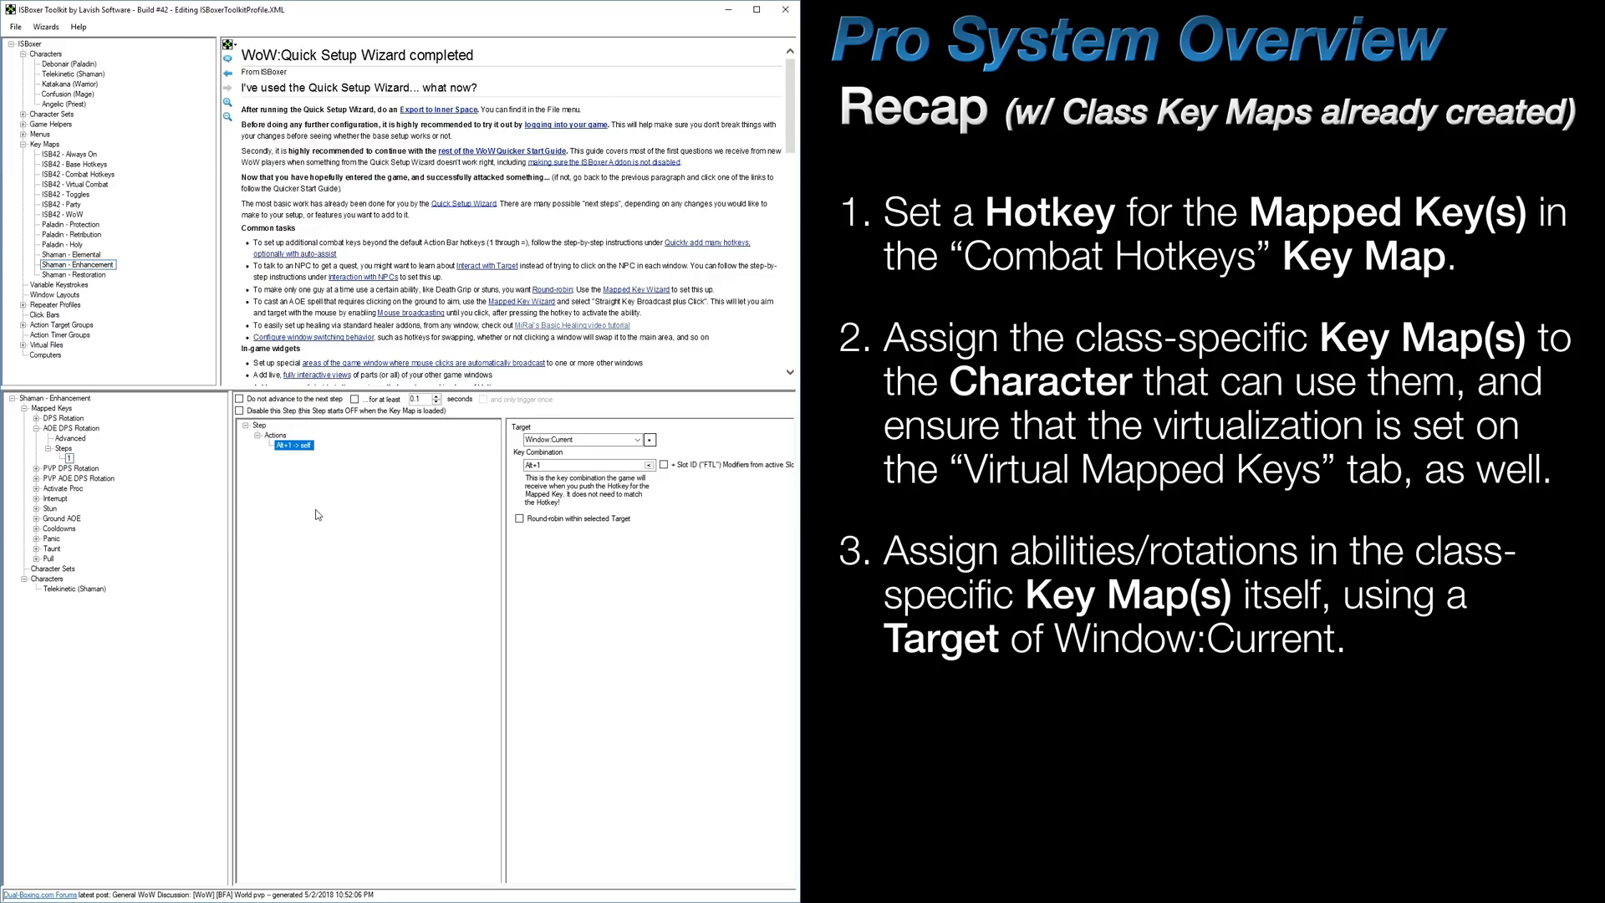
right_click(294, 445)
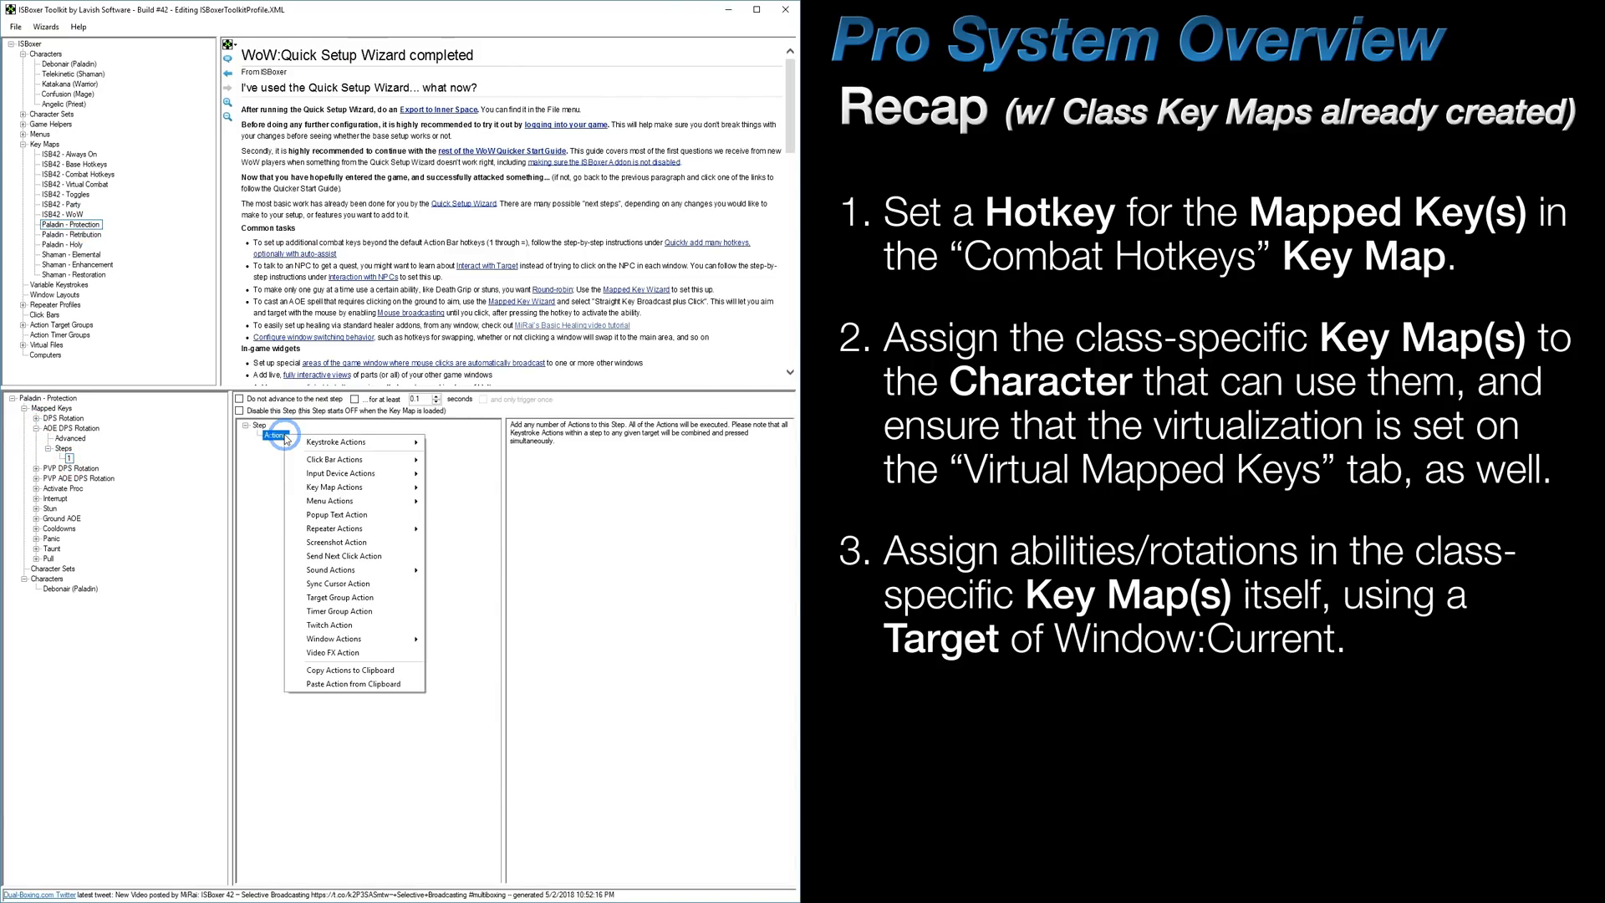
click(331, 441)
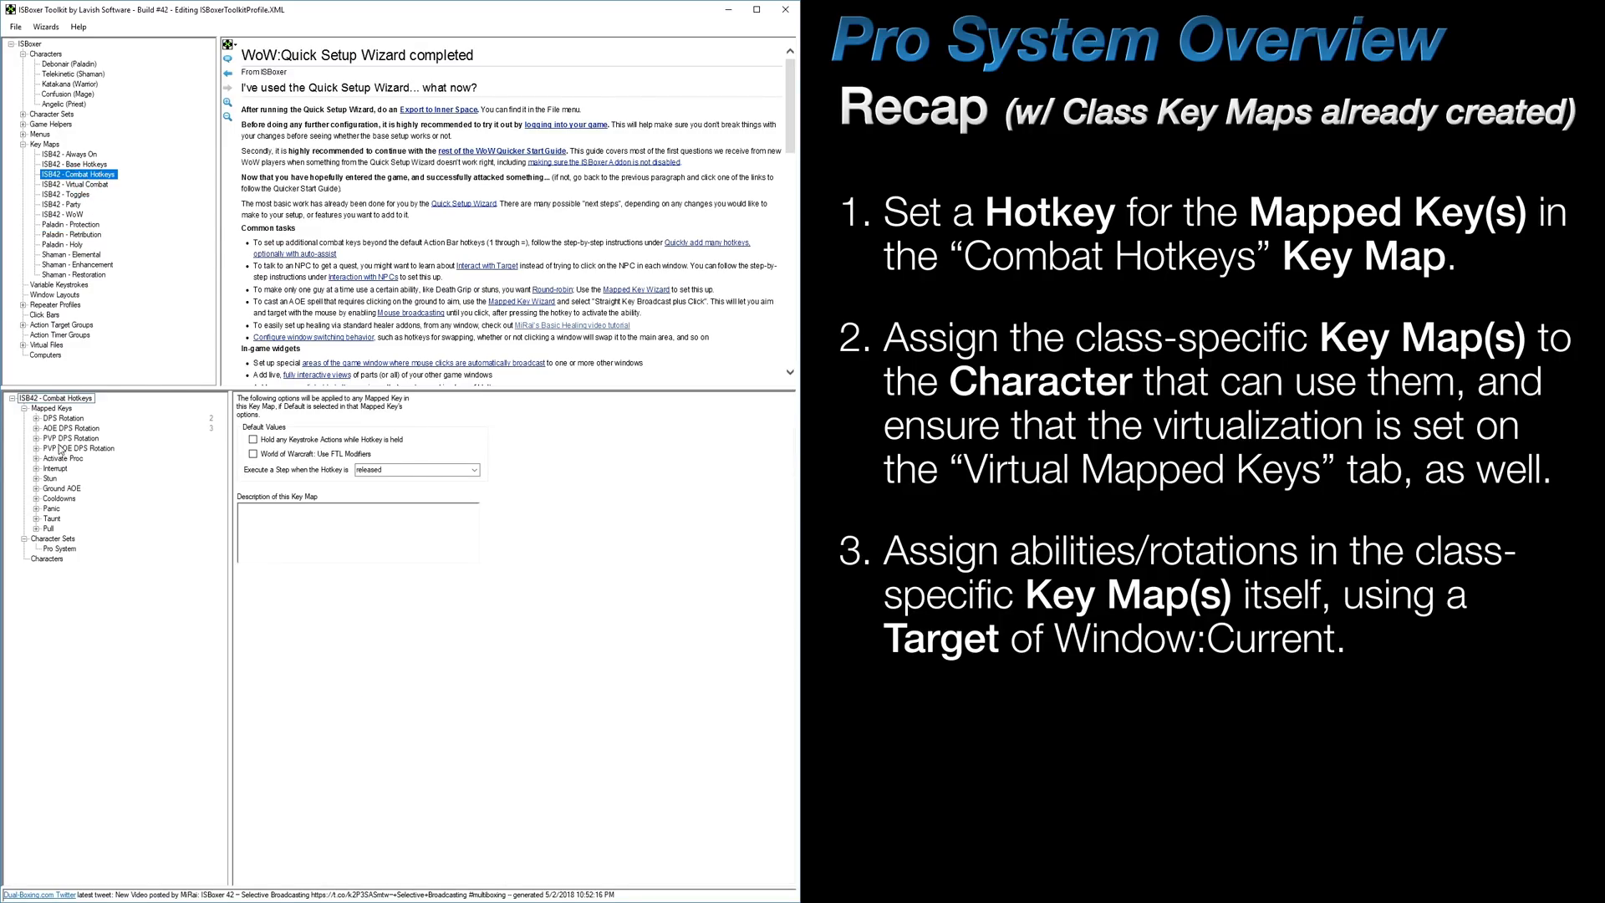
click(65, 426)
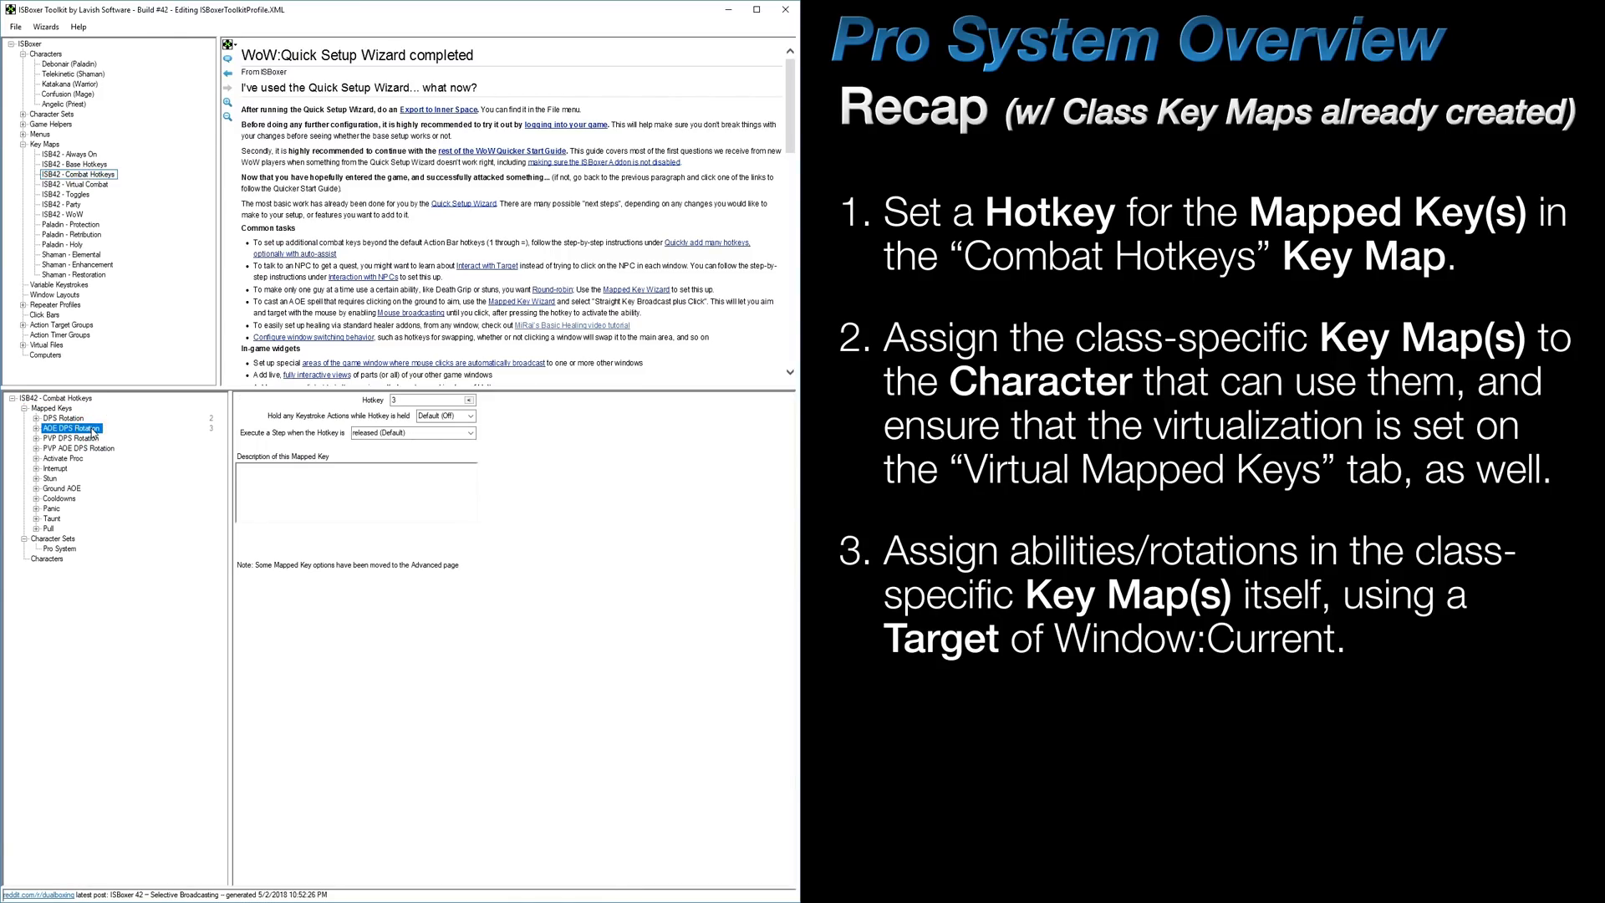
click(70, 224)
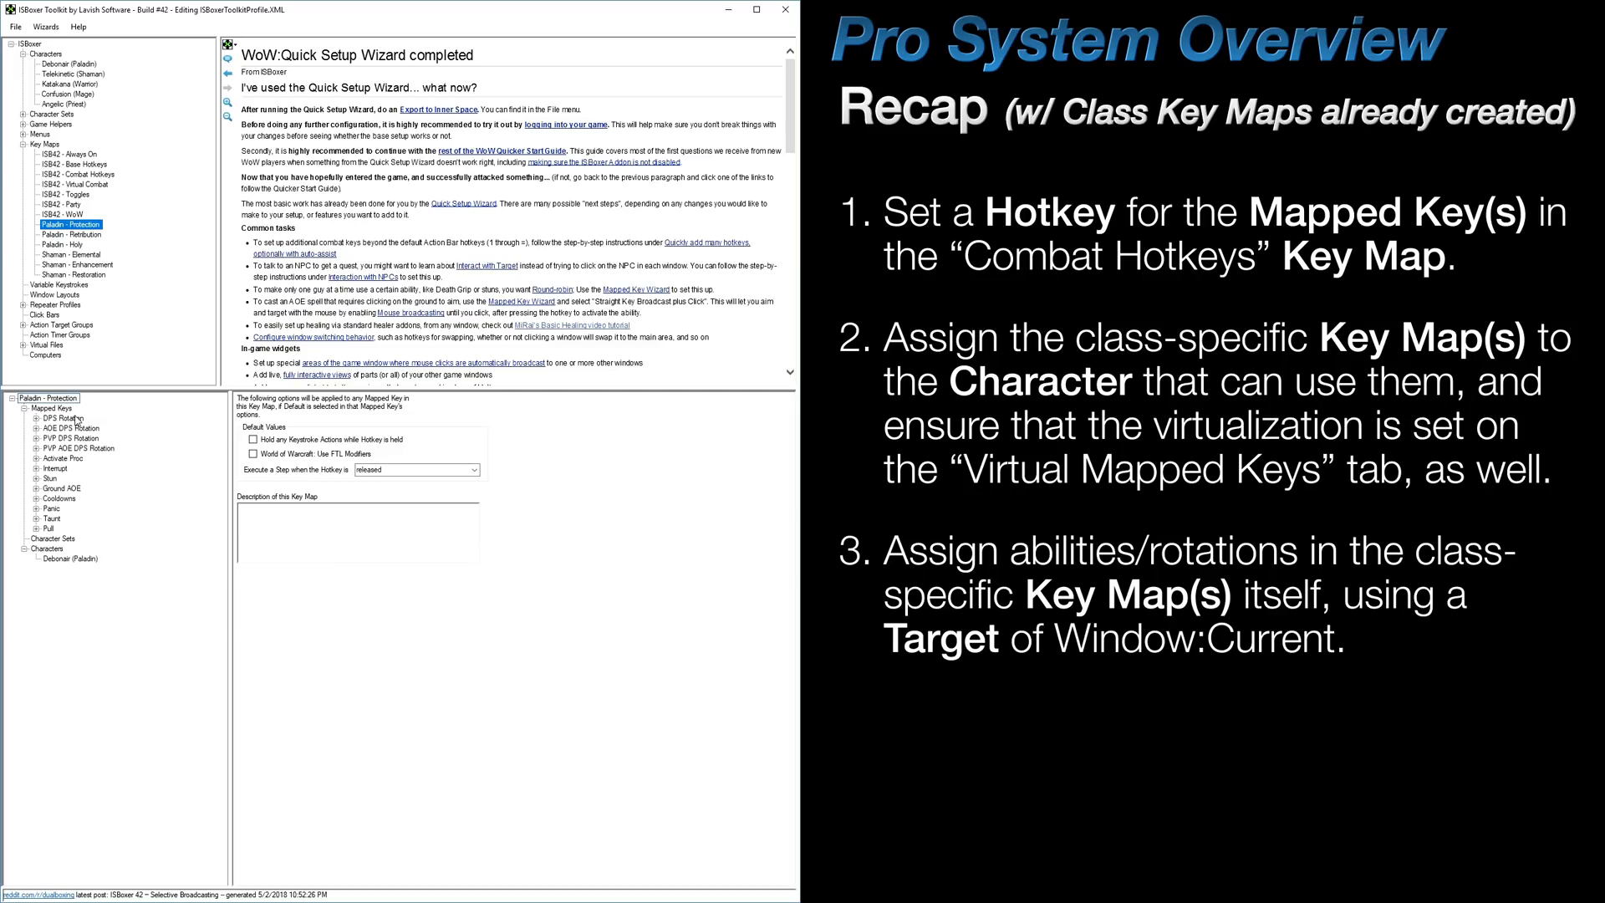
click(82, 457)
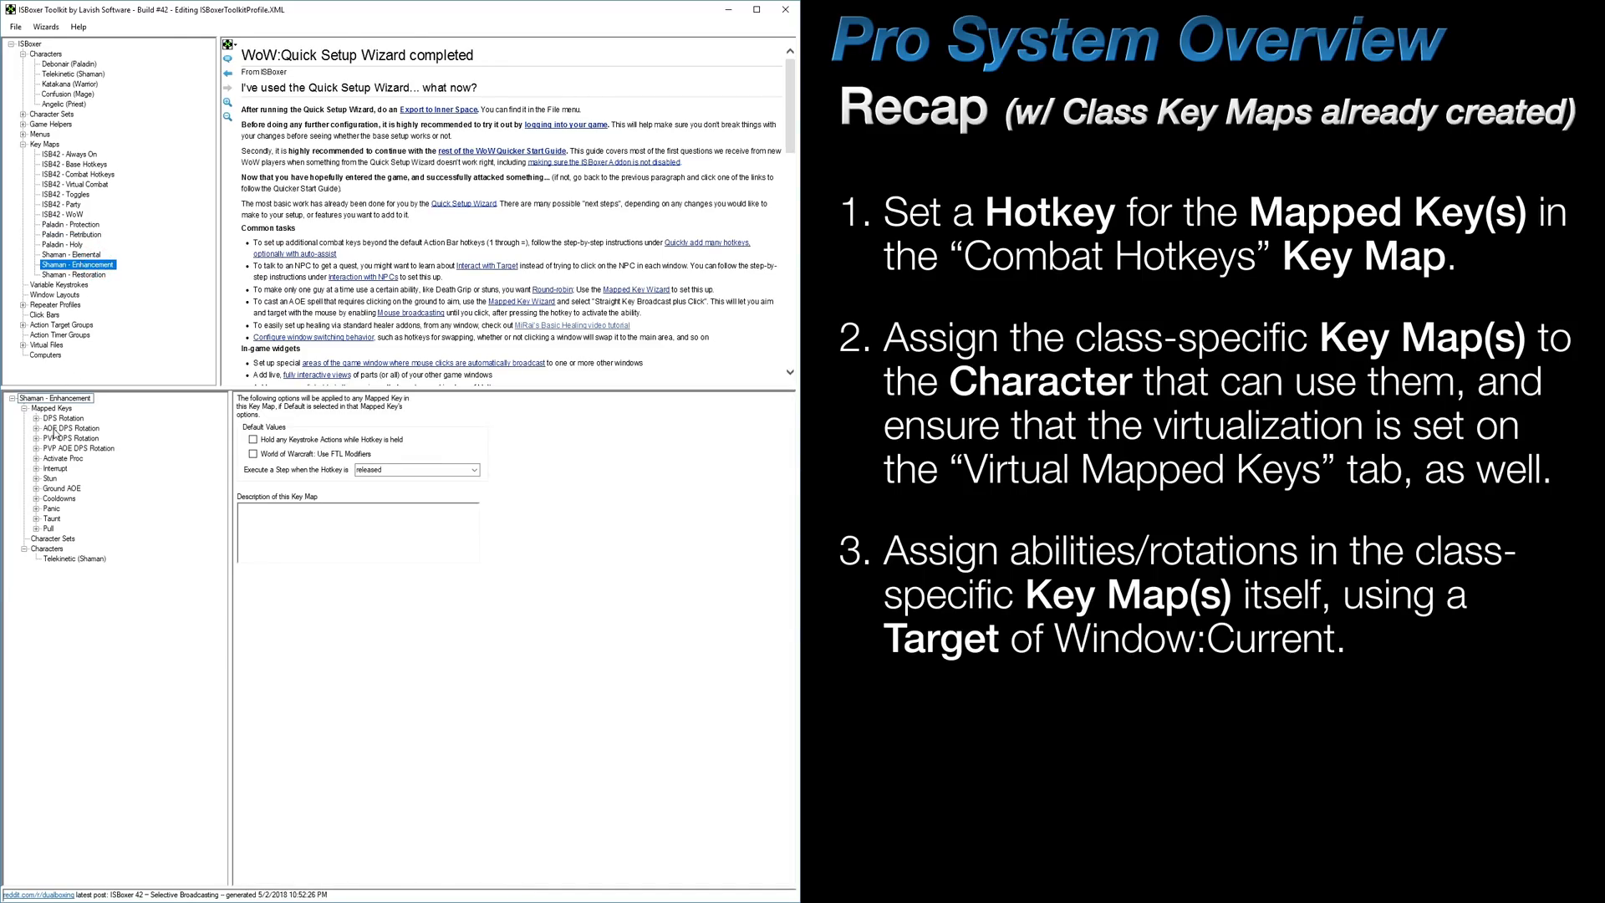
click(67, 460)
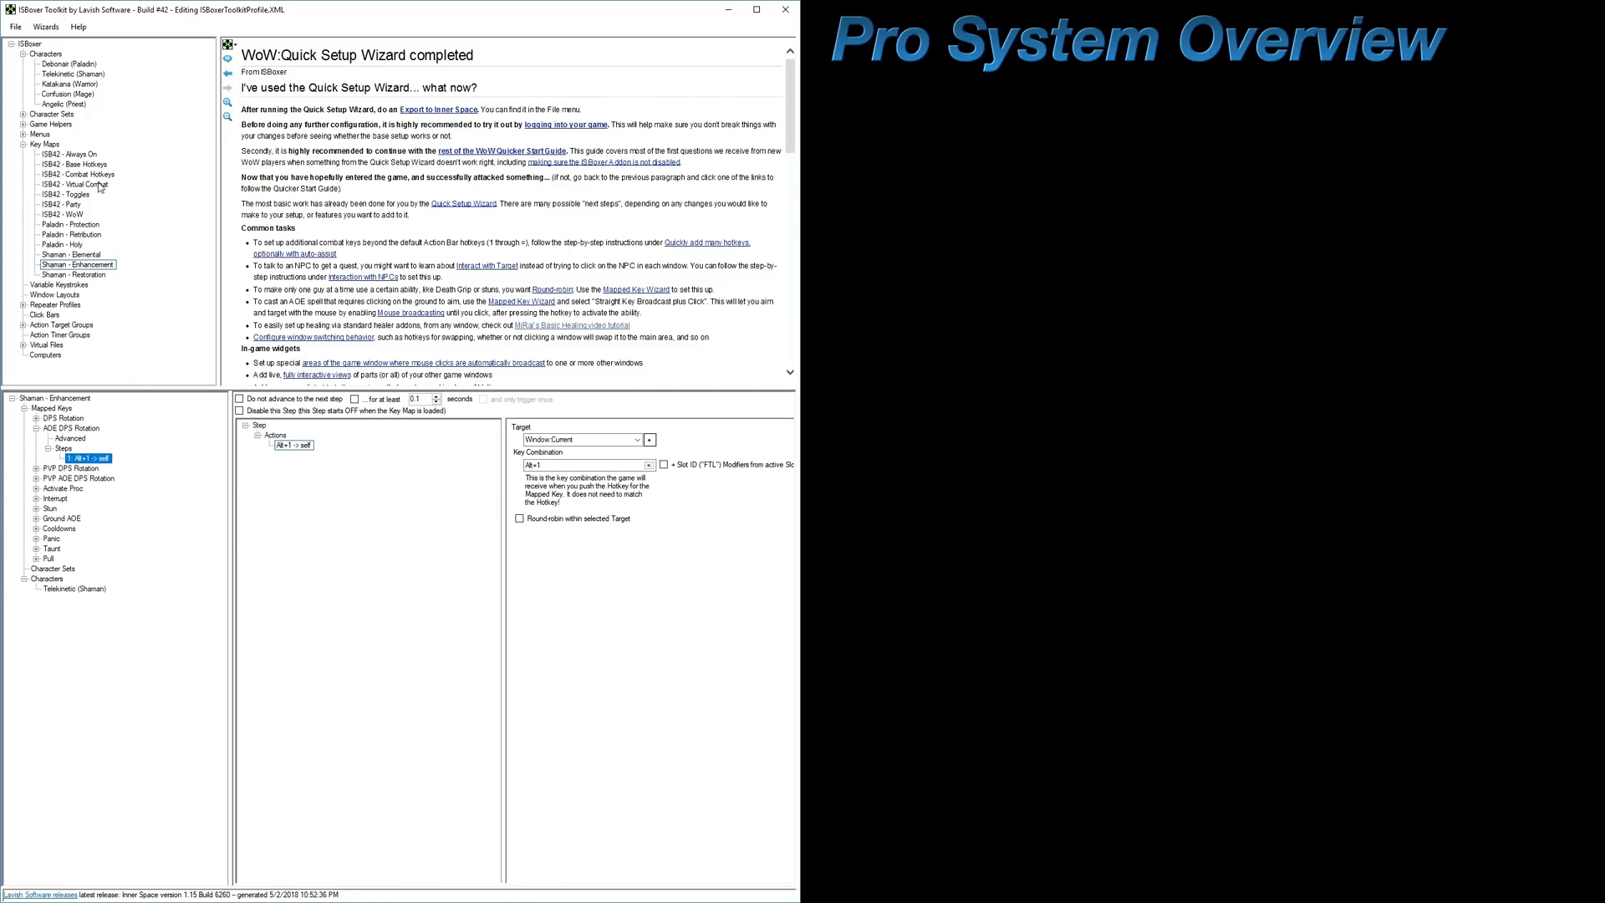
- Select ISB42 - Combat Hotkeys in the Key Maps tree to show its settings
click(77, 174)
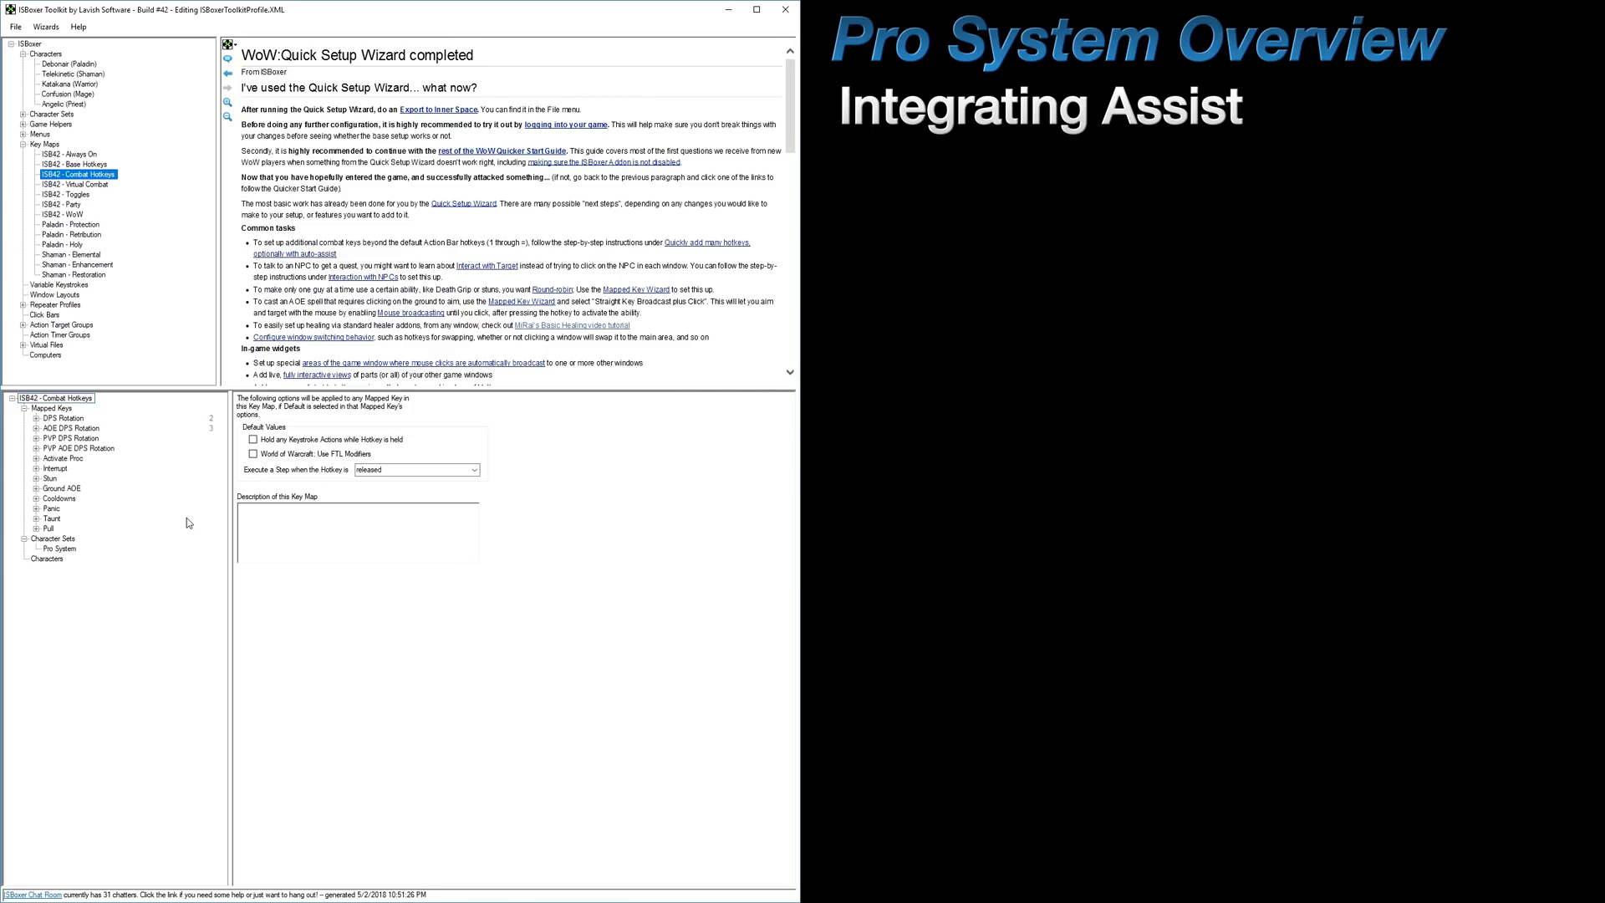
- Add a Do Mapped Key Action to DPS Rotation's step calling ISB42 - Base Hotkeys' Assist Me
click(37, 418)
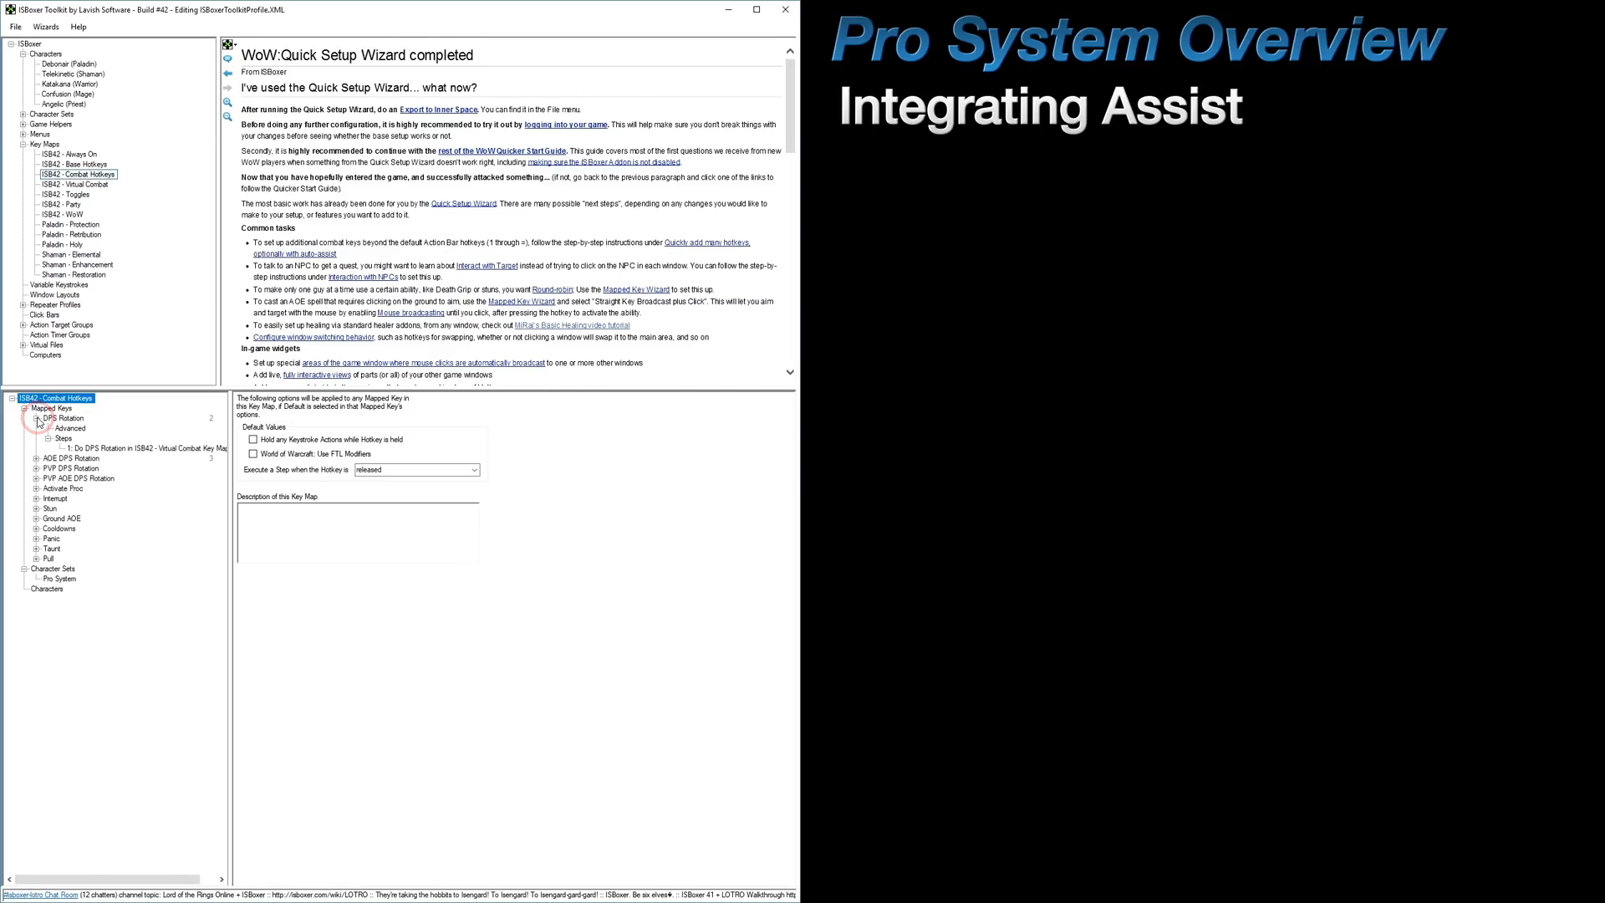
click(144, 448)
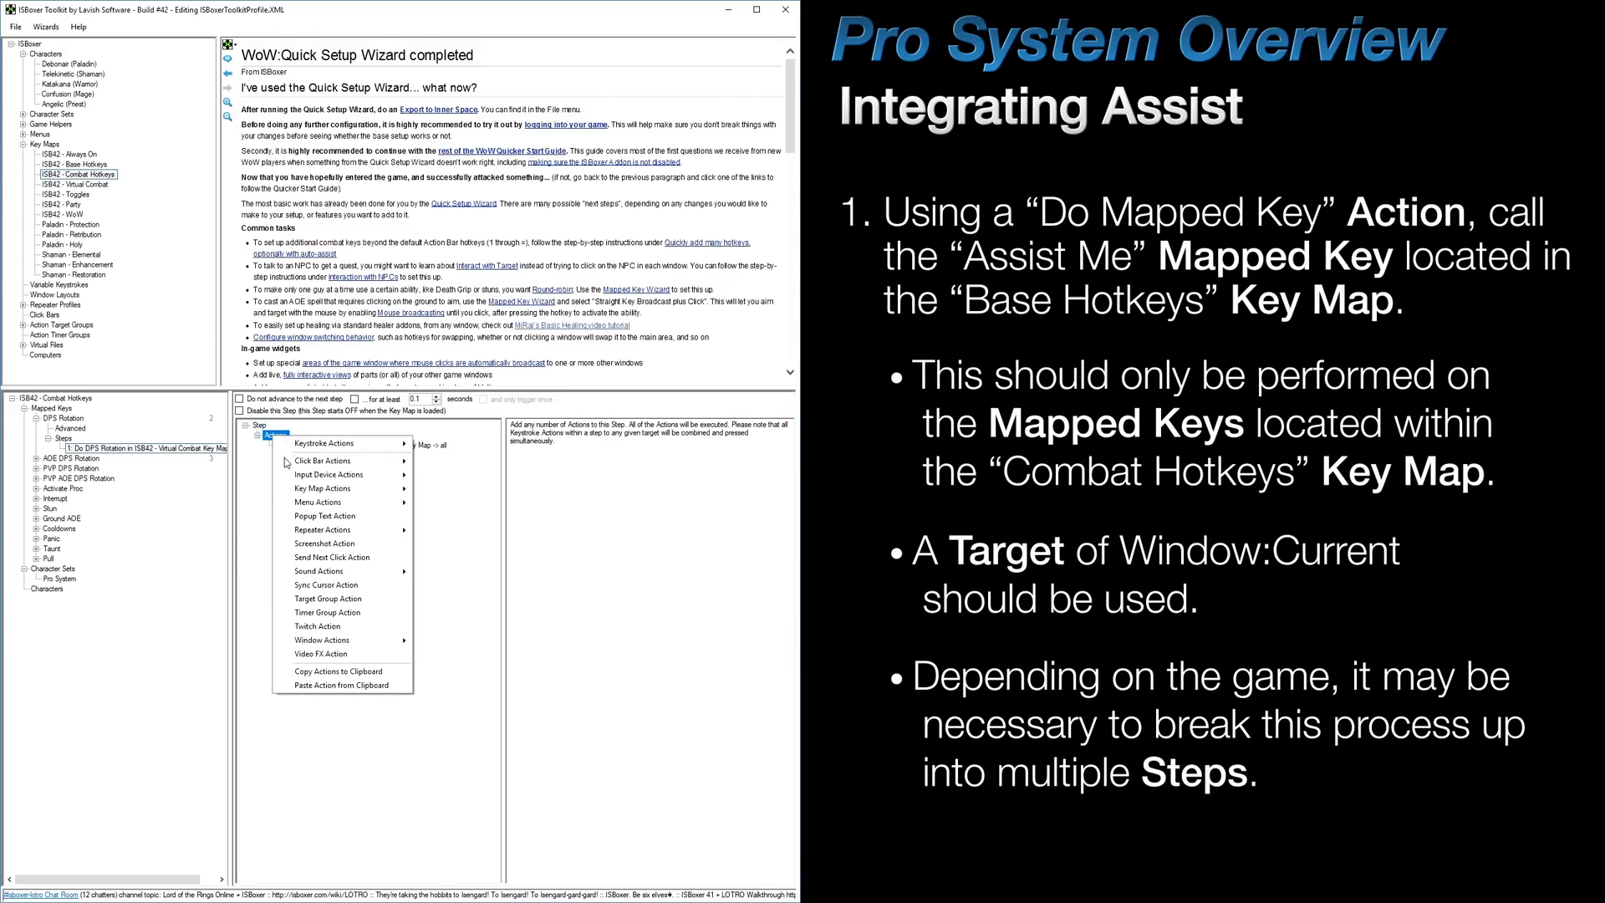
mouse_move(323, 486)
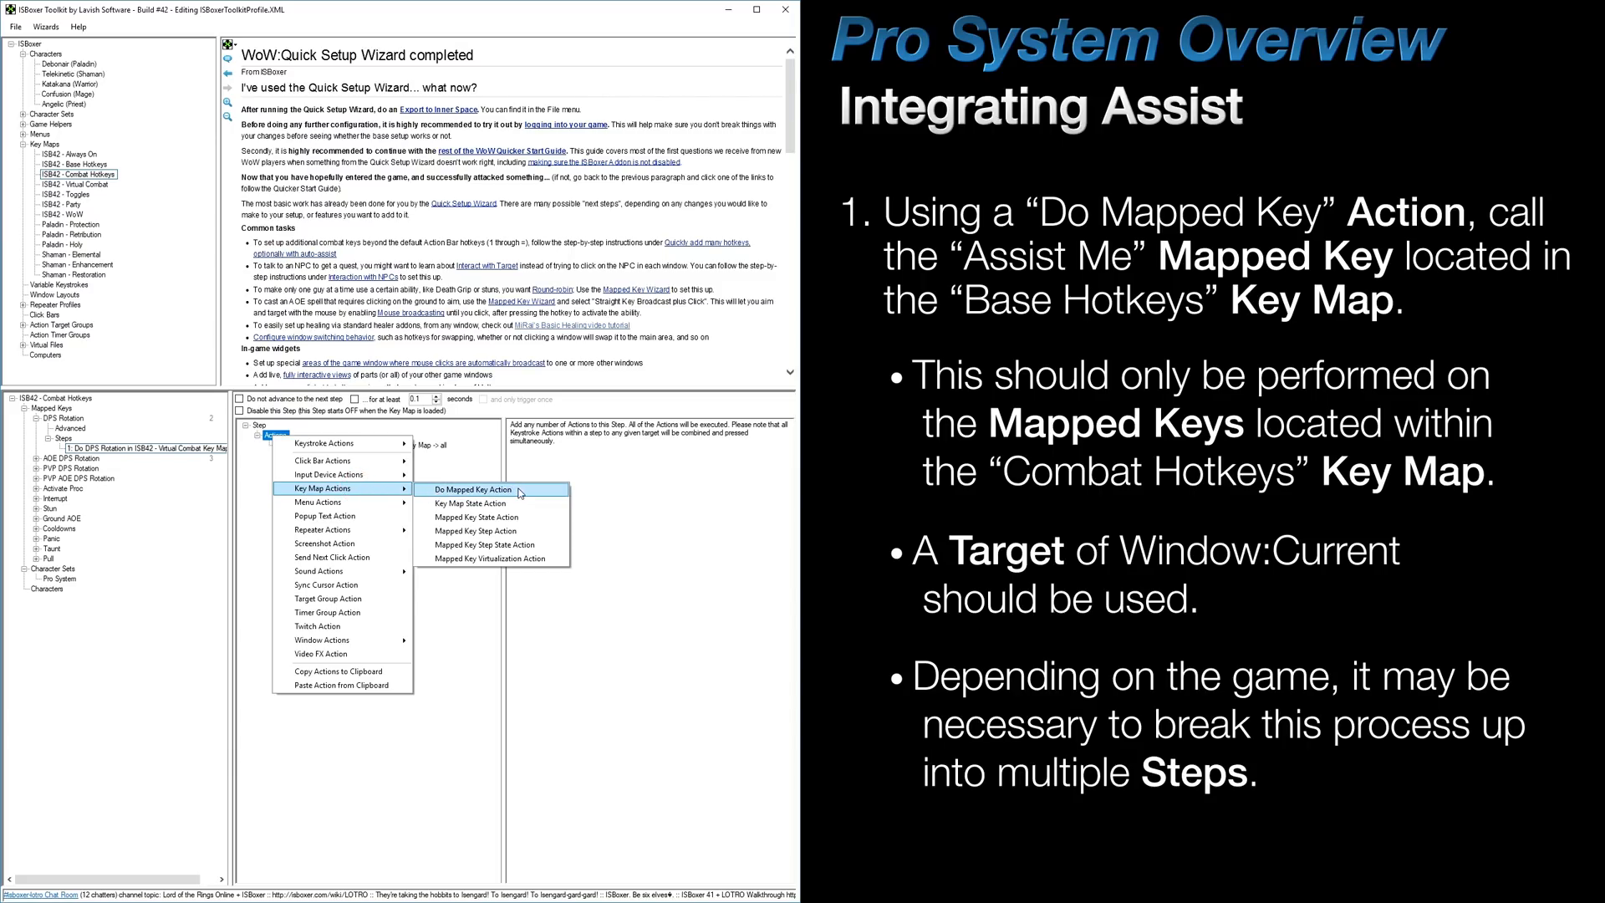
click(472, 489)
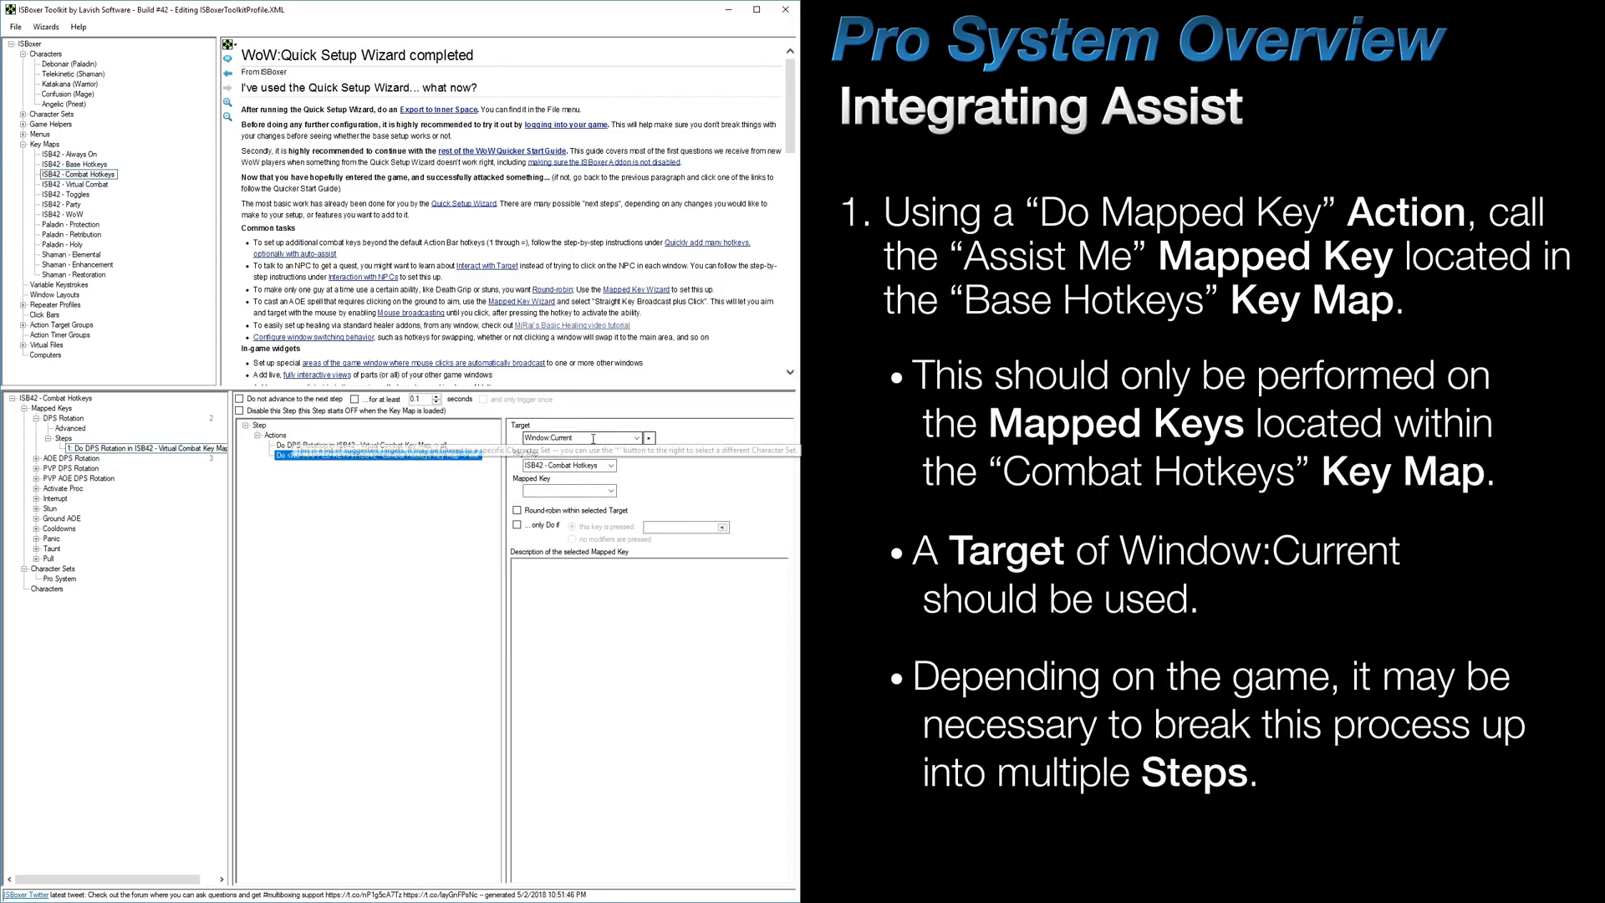
click(612, 466)
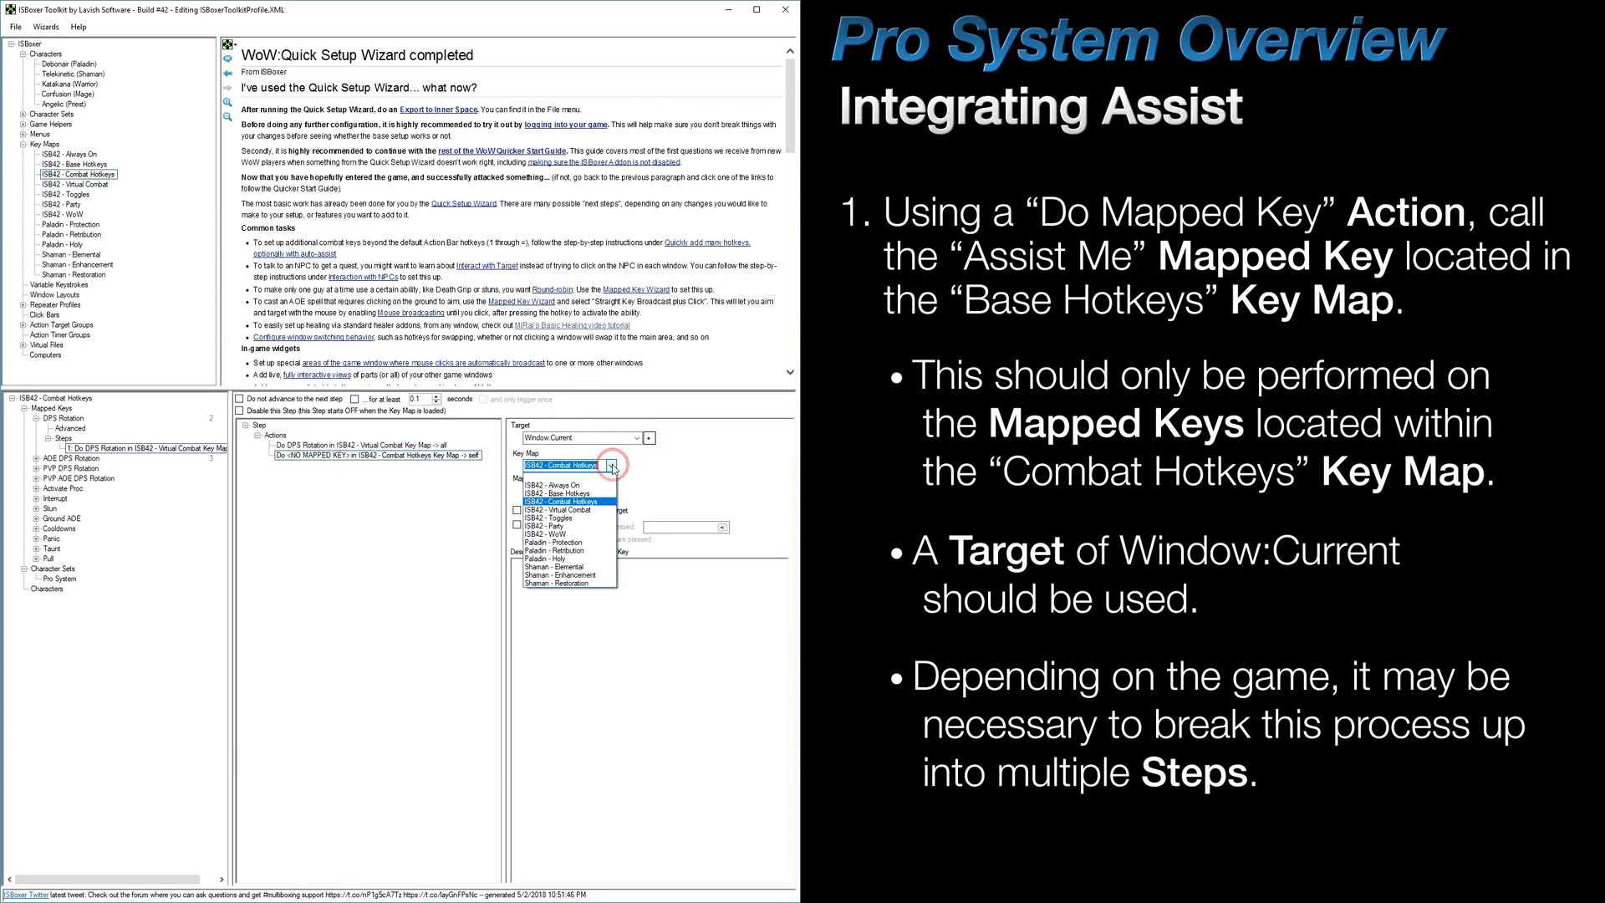
click(564, 492)
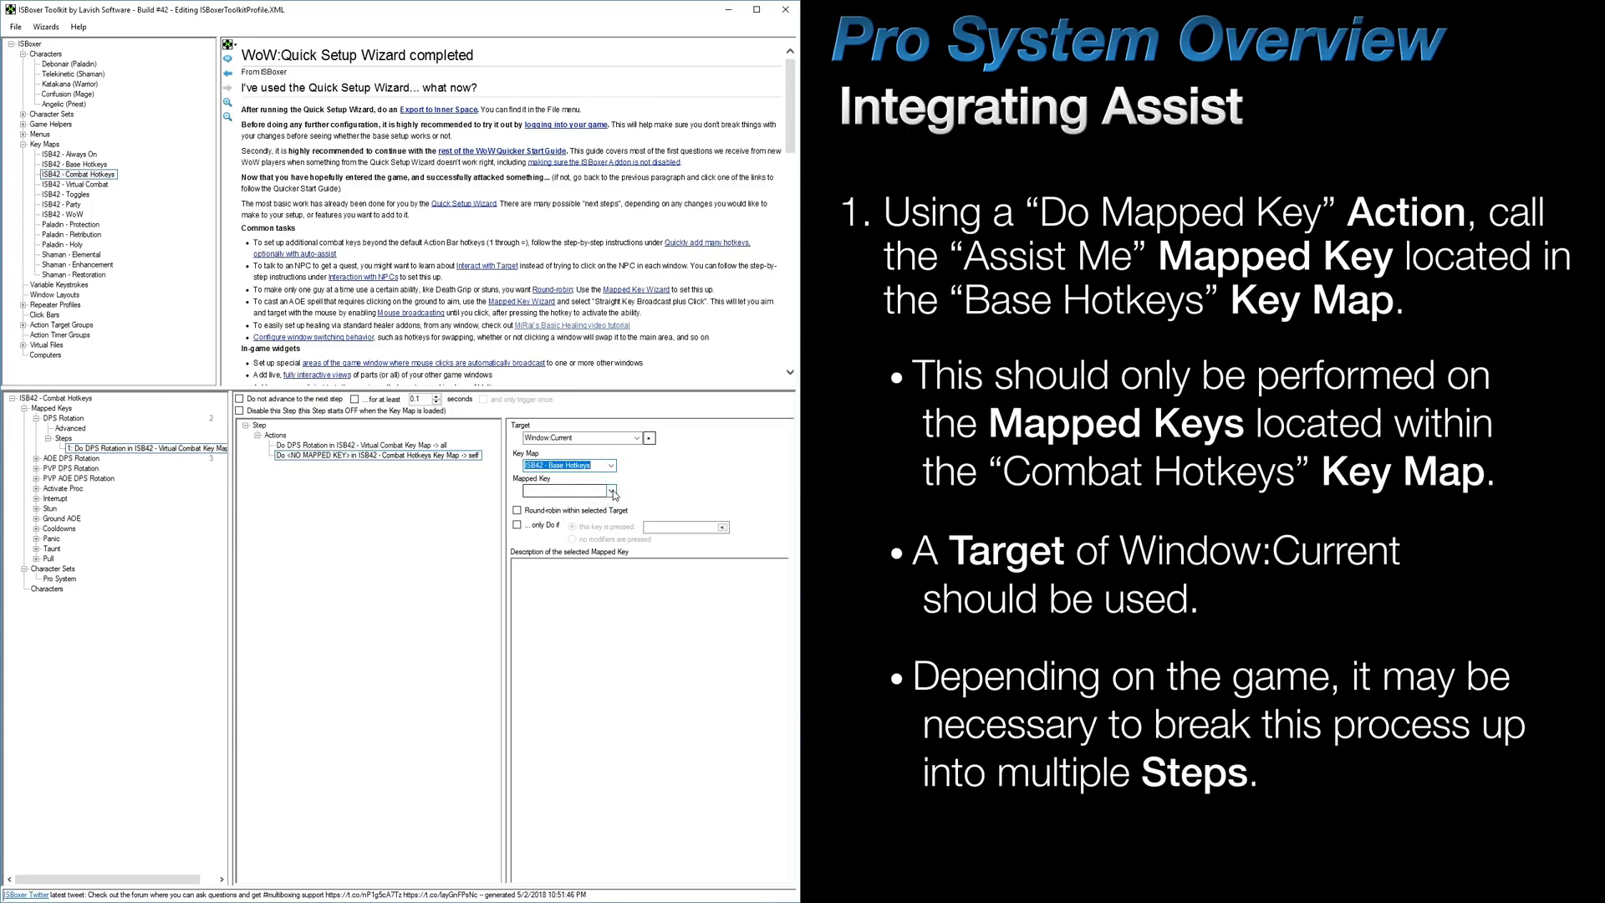
click(568, 490)
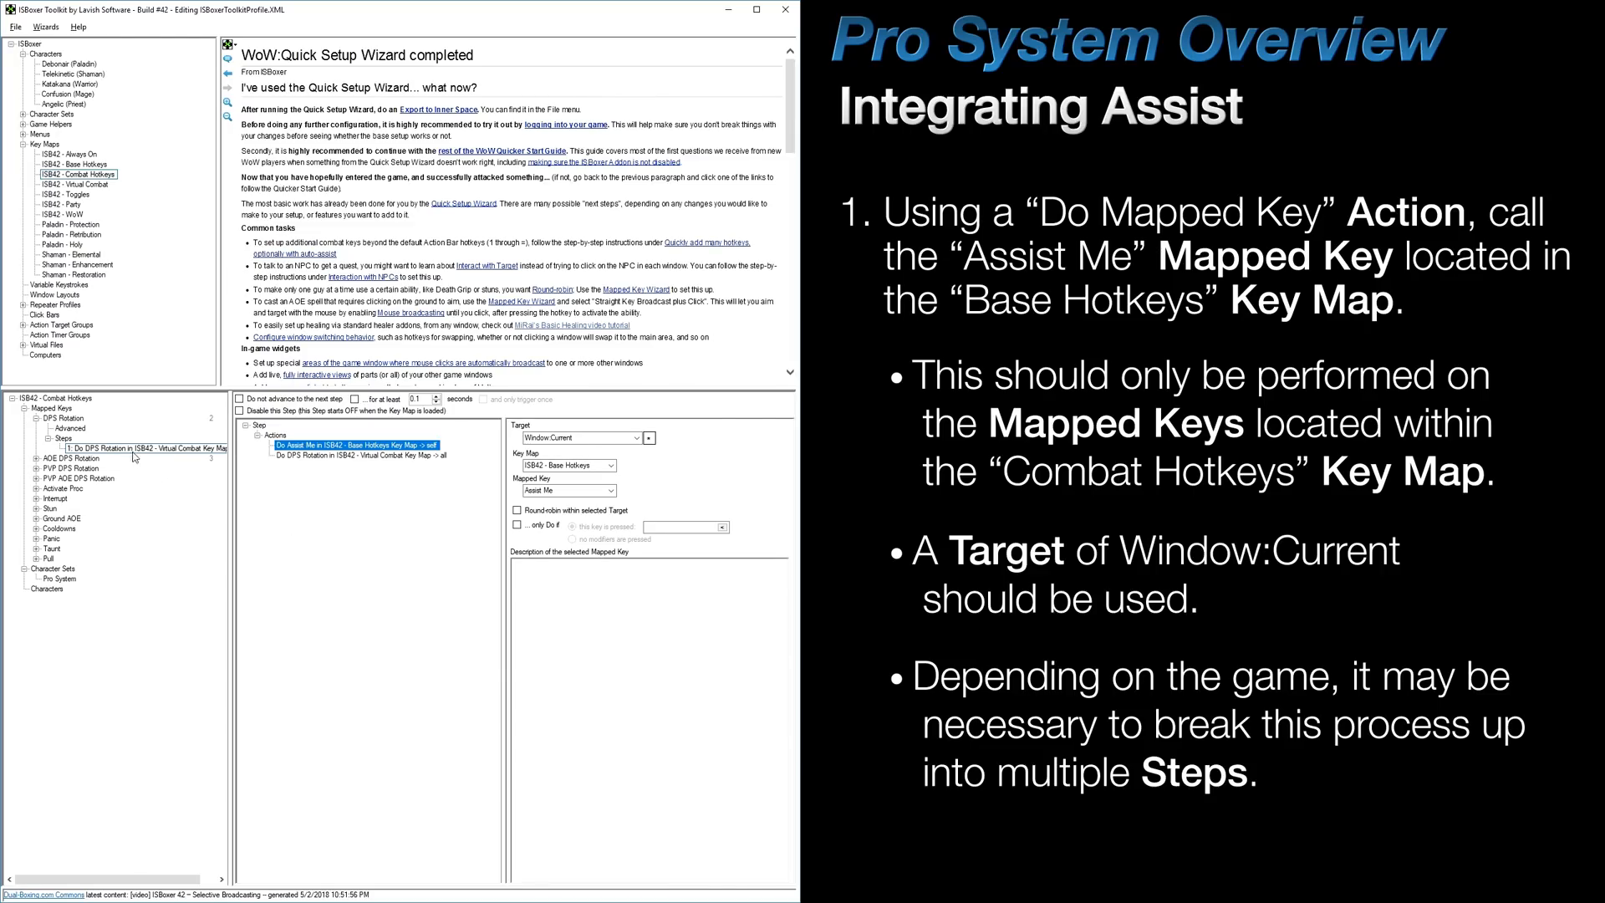
- Create a second DPS Rotation step and move the Do DPS Rotation action into it, leaving Assist Me first
click(130, 448)
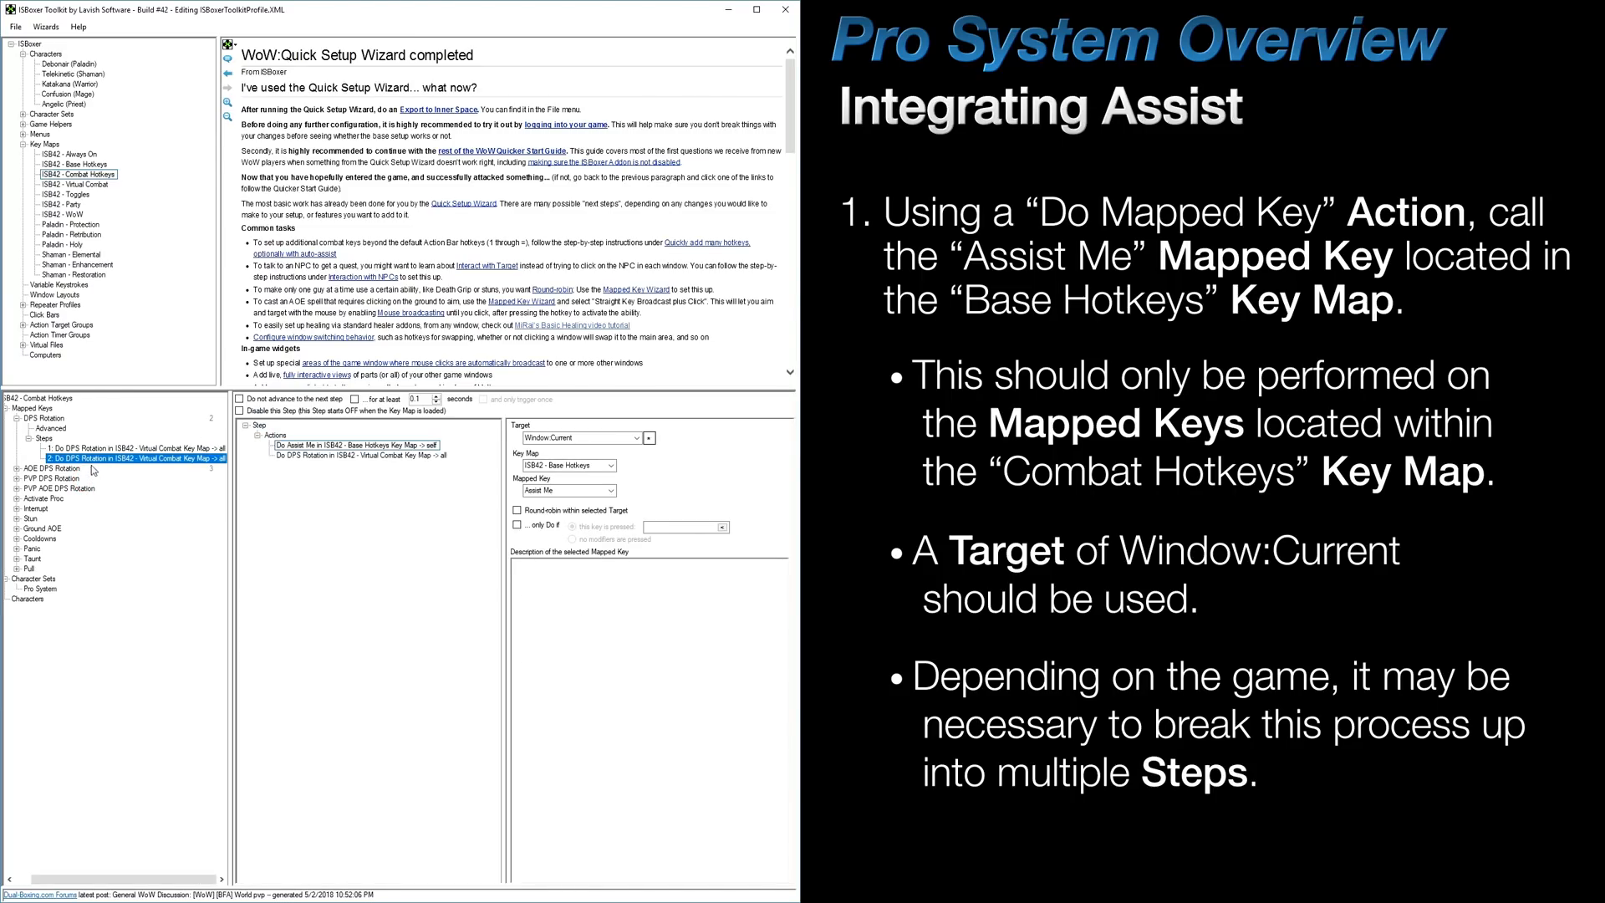
click(361, 455)
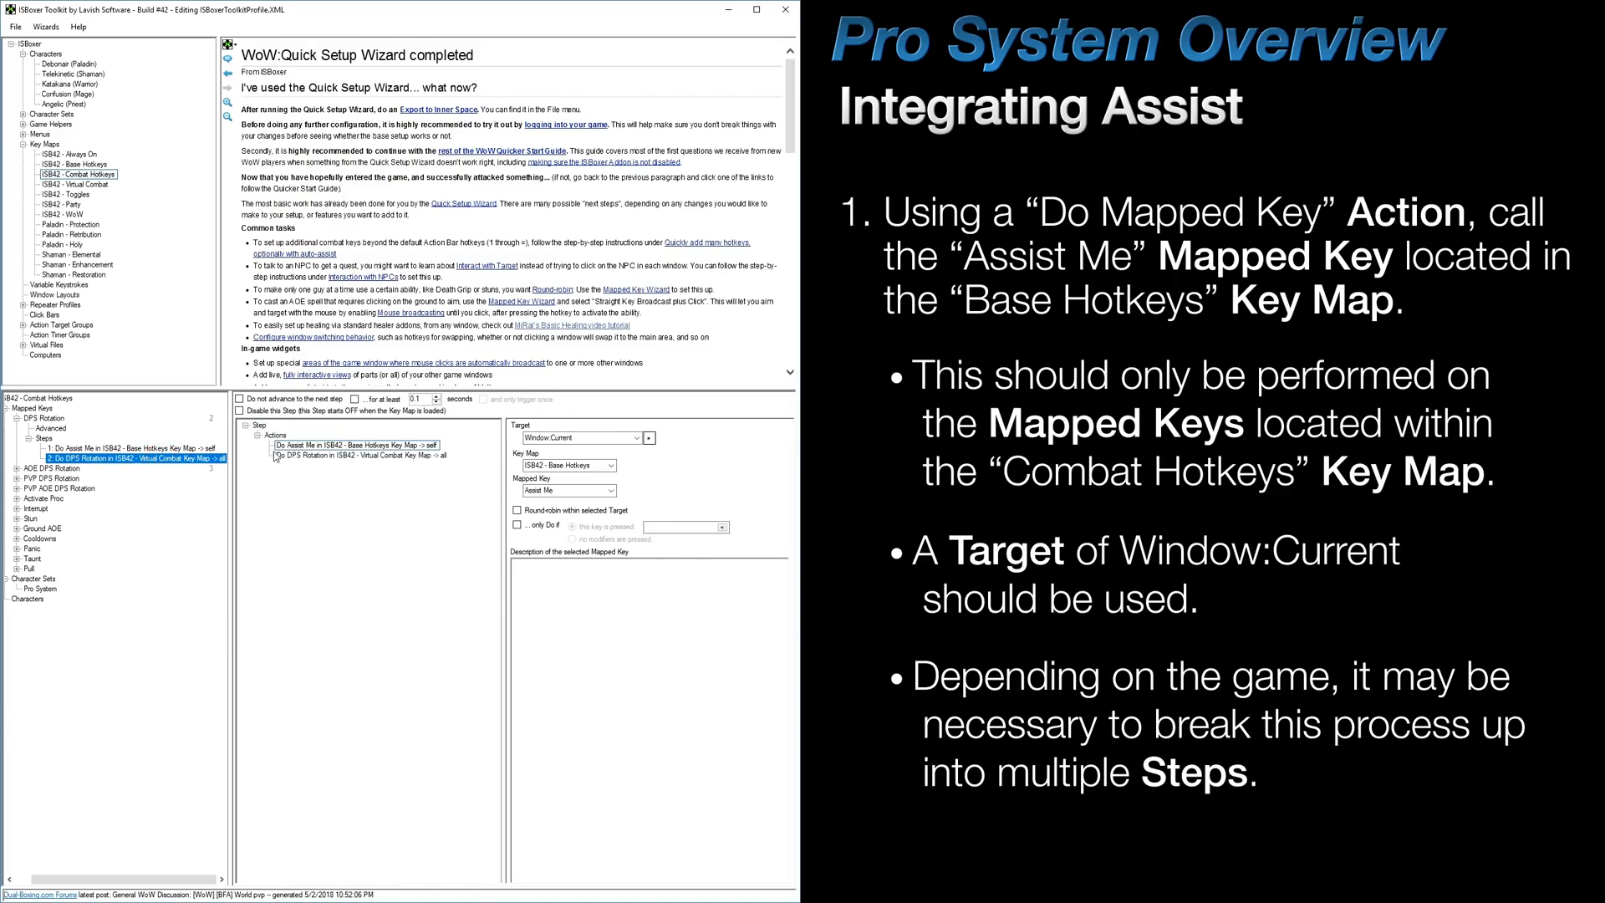
click(122, 448)
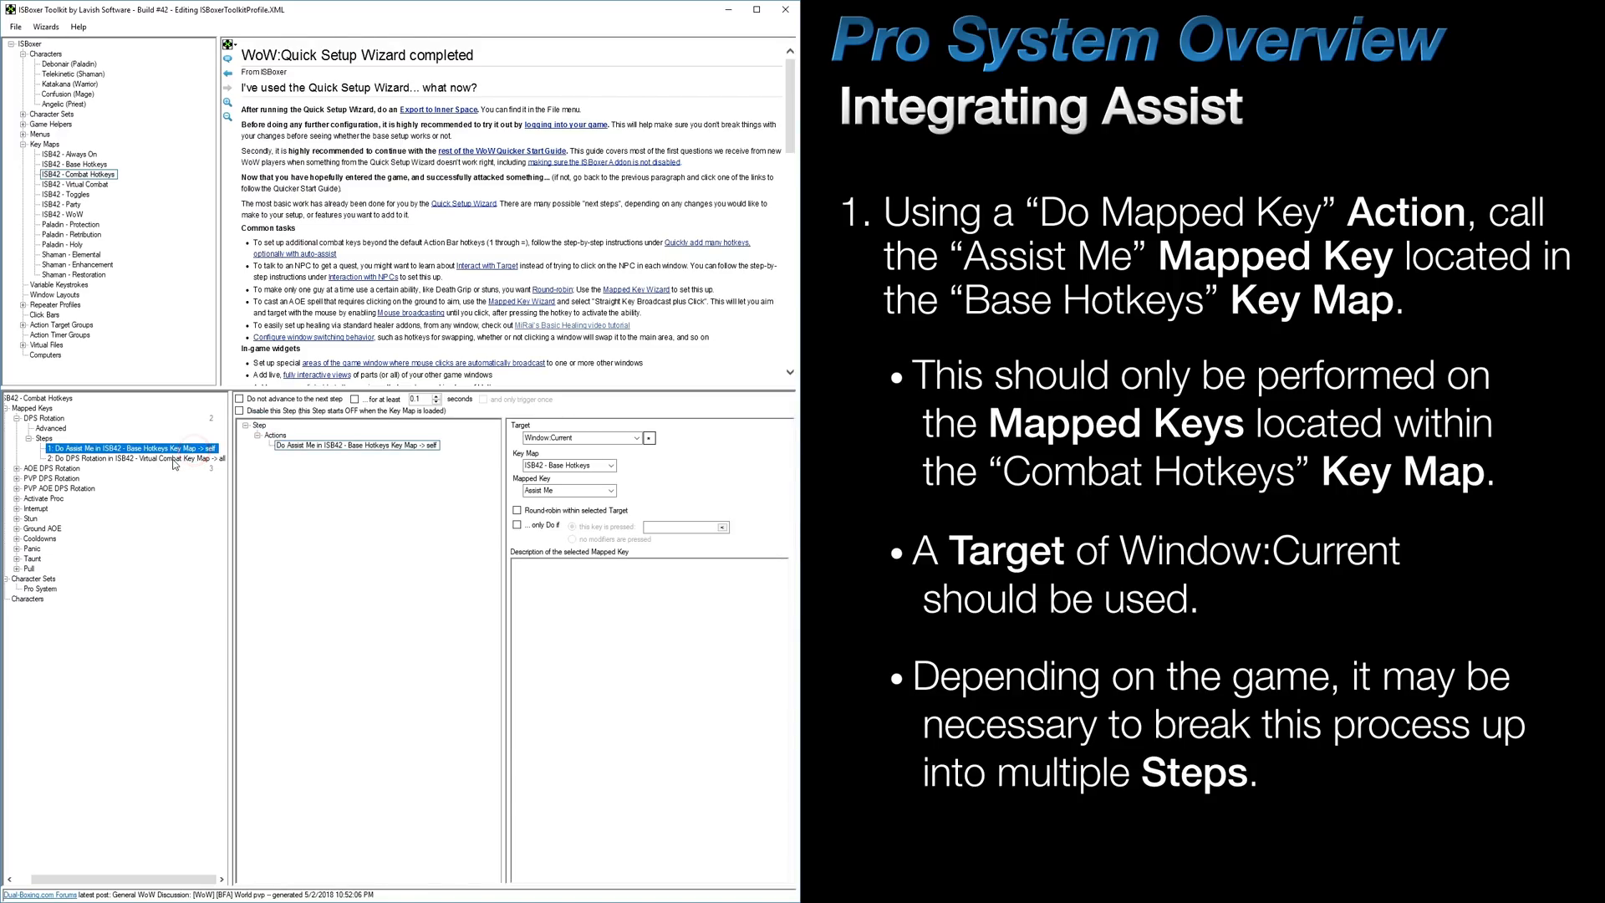
- Set DPS Rotation's 'Execute a Step when the Hotkey is' option for running its steps
click(40, 418)
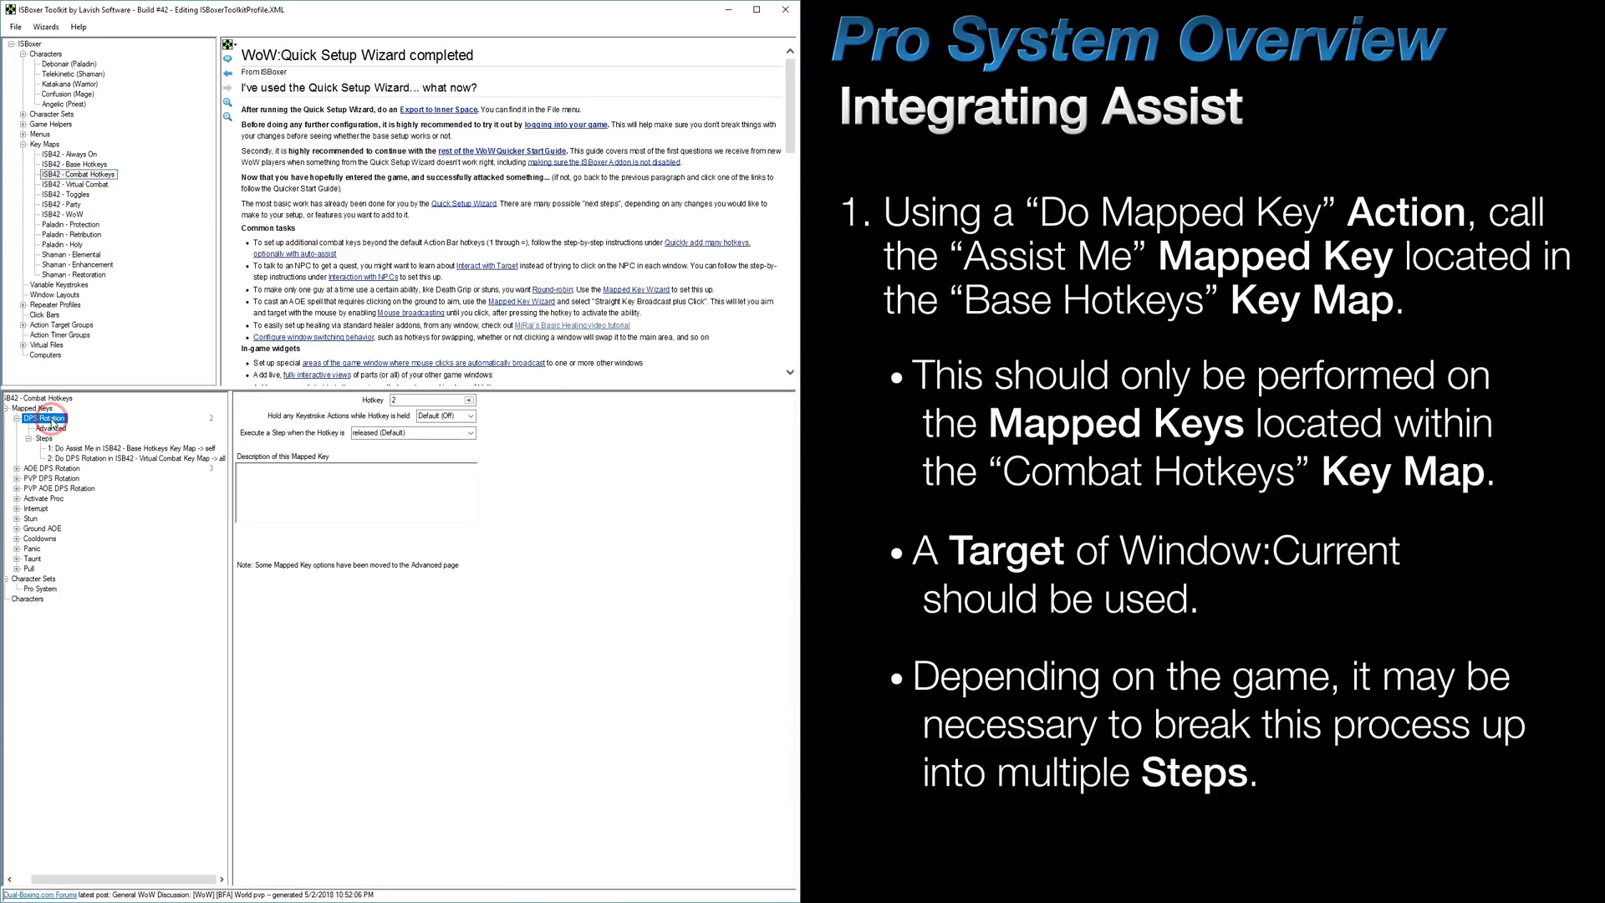
click(470, 431)
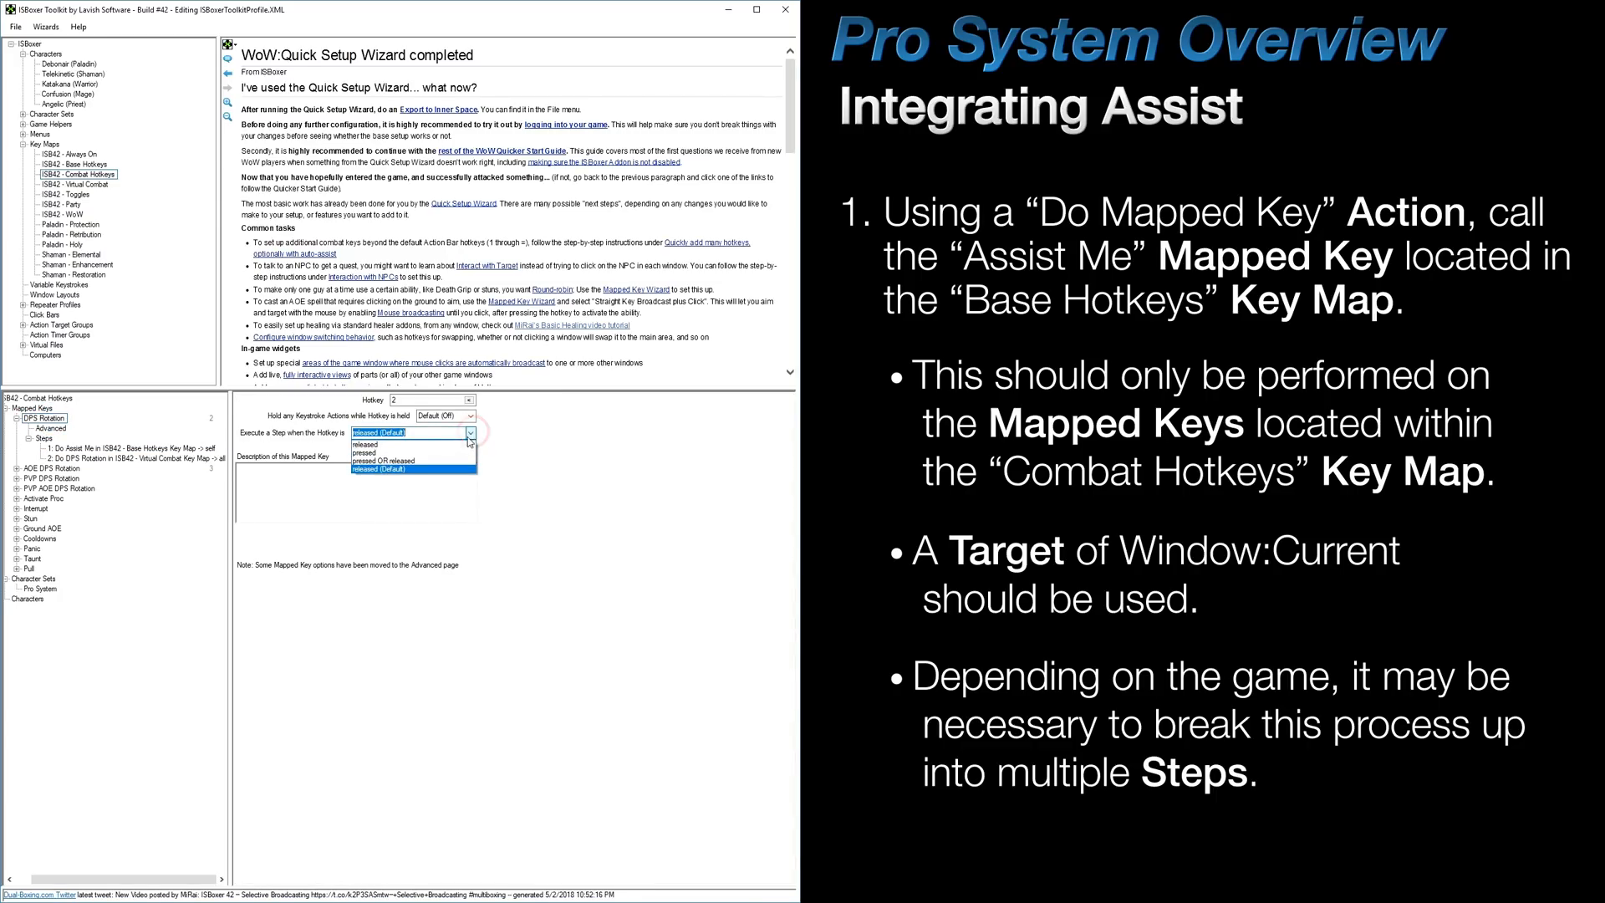
click(395, 456)
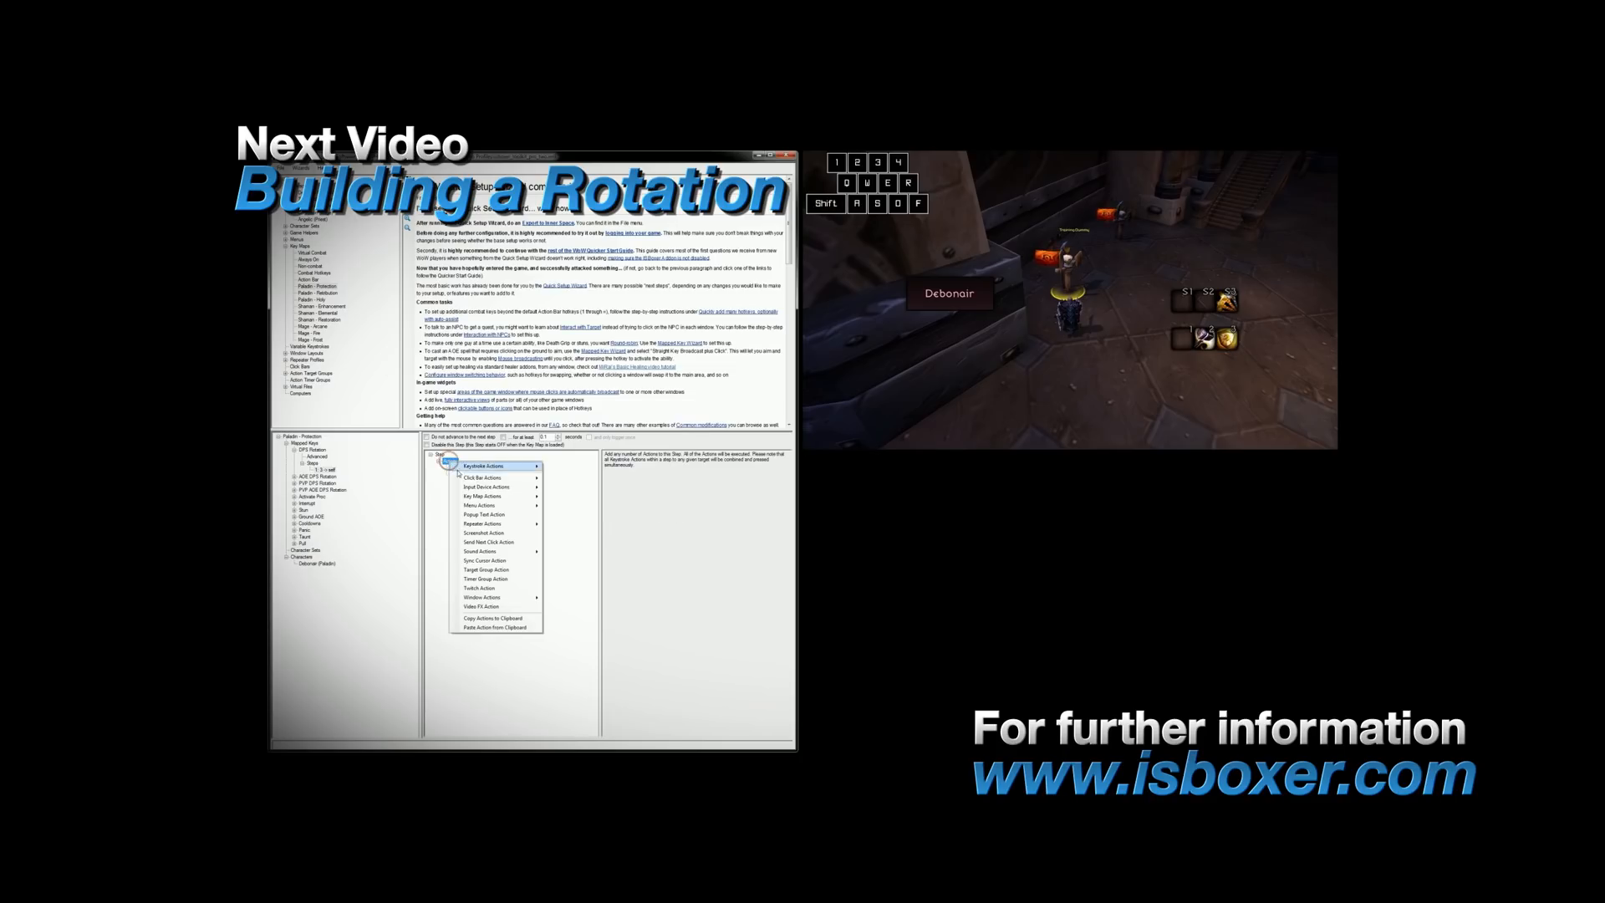
click(483, 467)
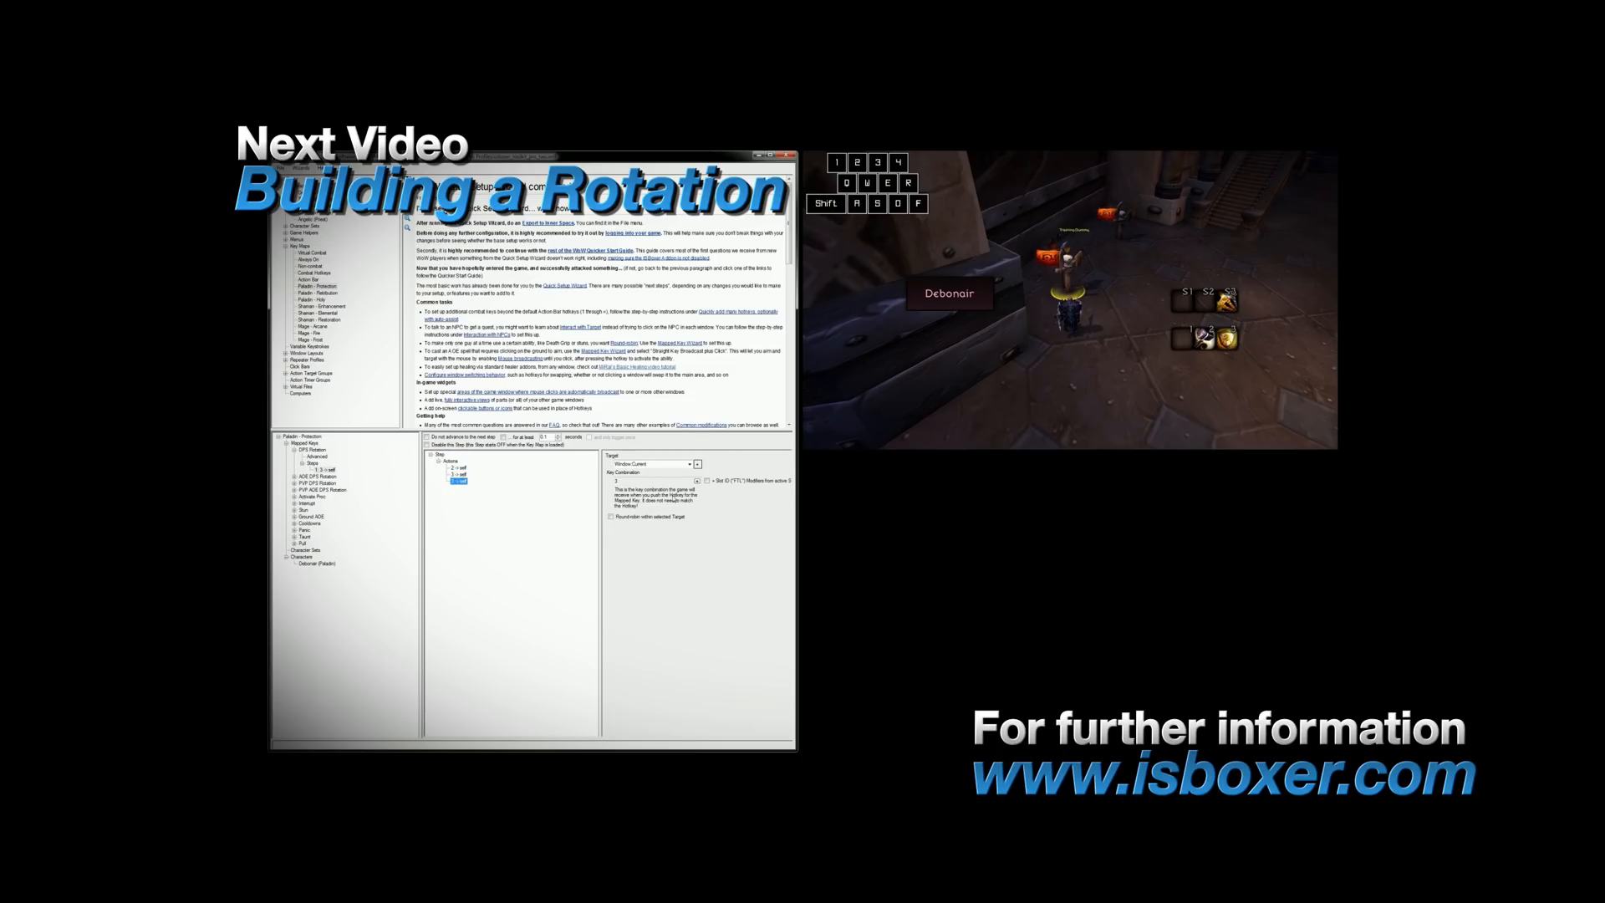